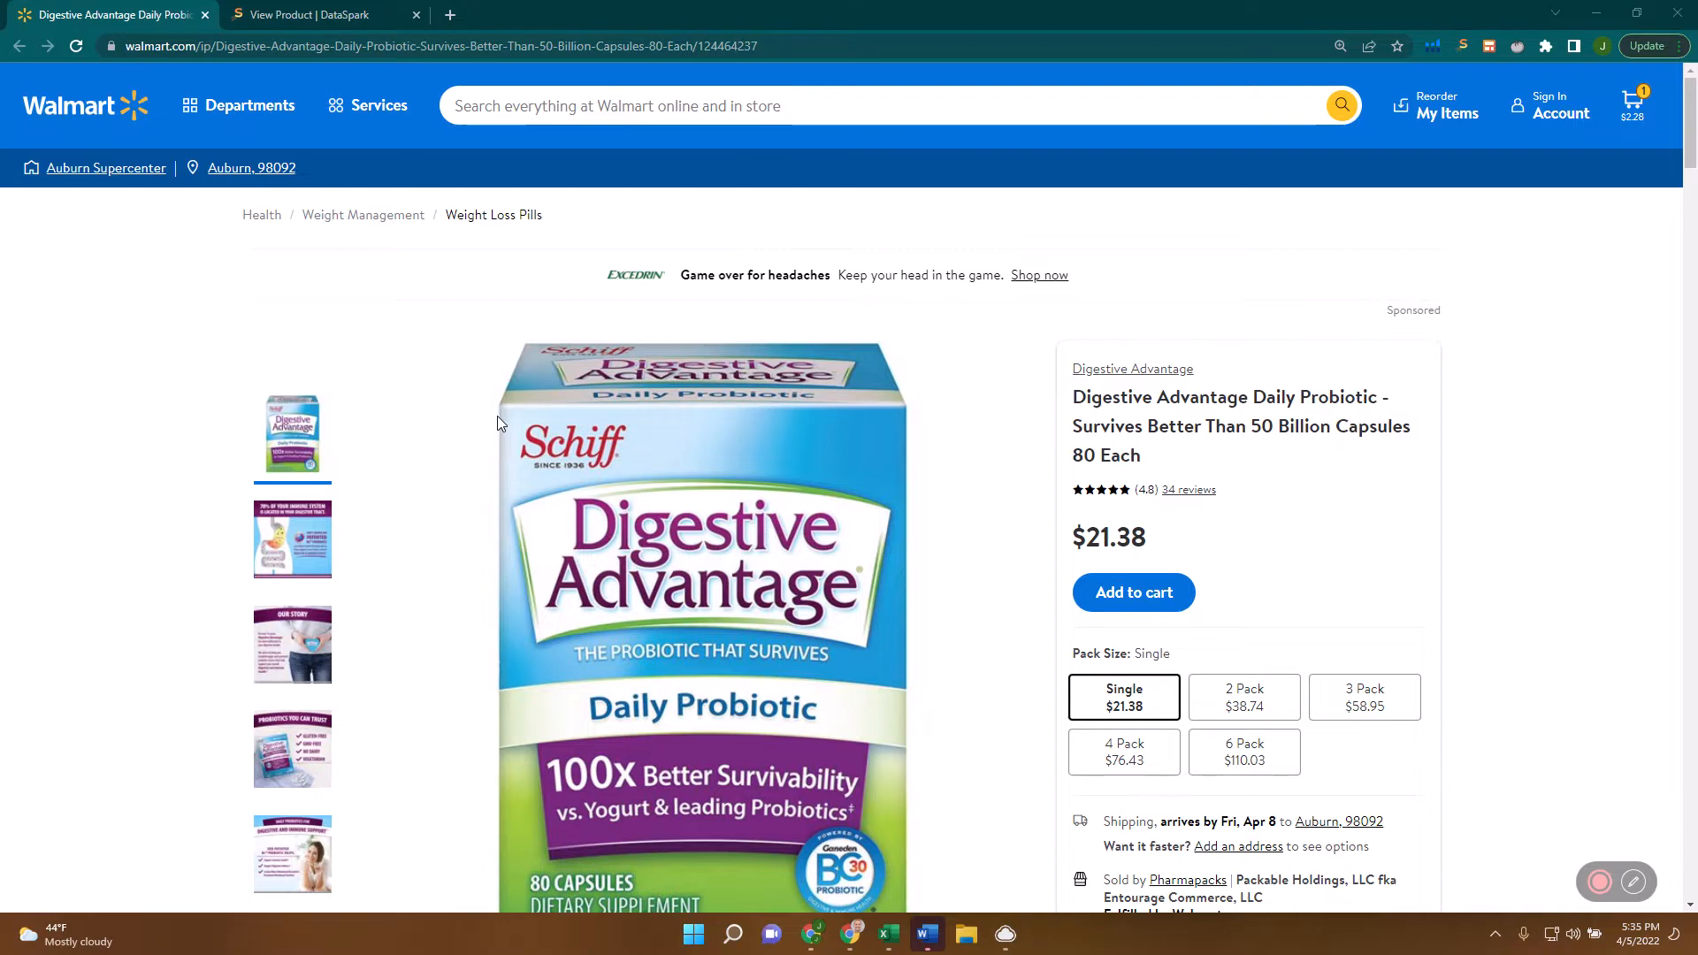
Pick out the 32-unit sales estimate for the Digestive Advantage probiotic.
scroll(down, 3)
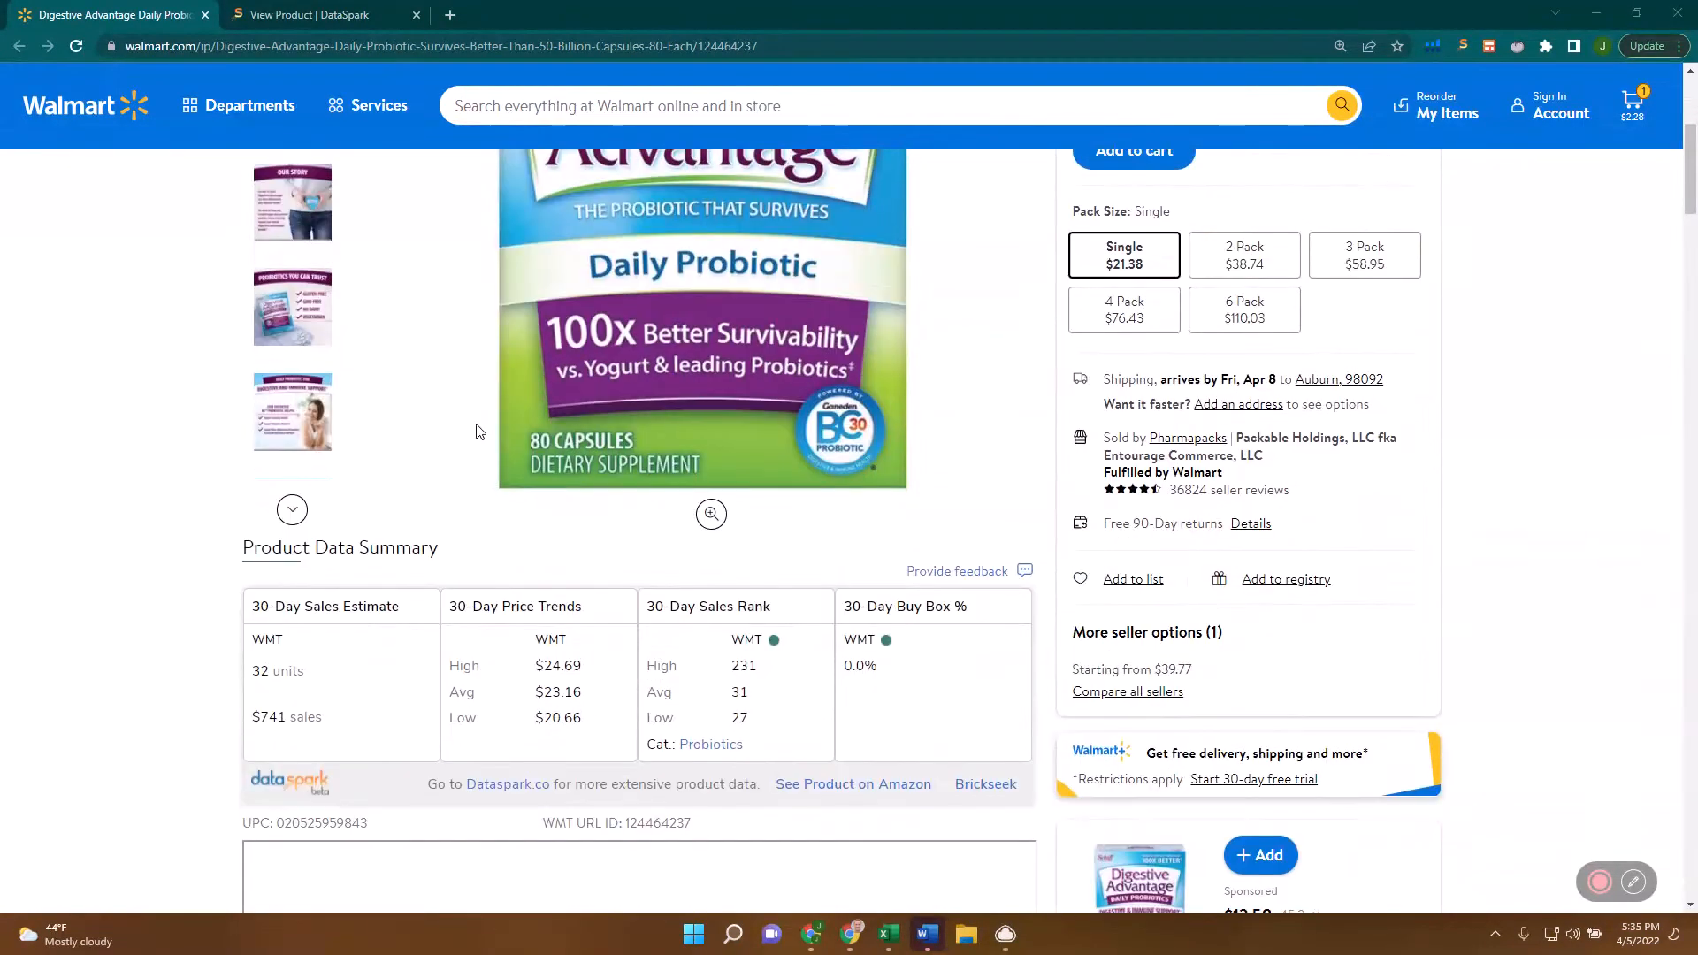
double_click(278, 670)
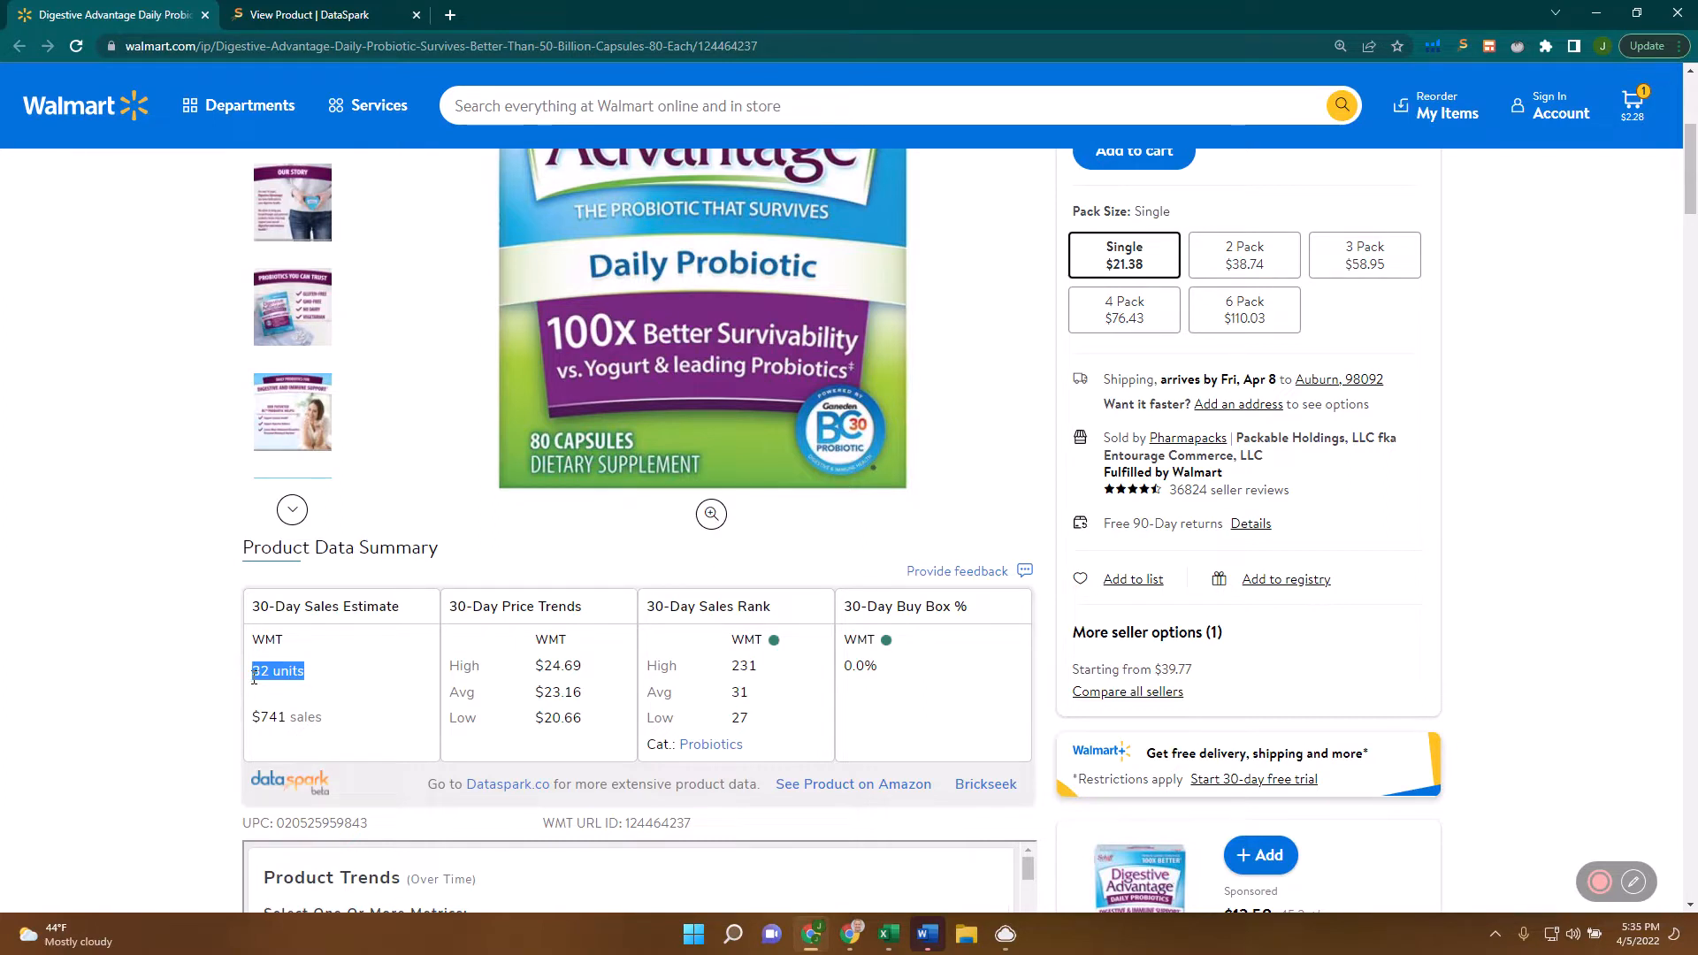
scroll(down, 3)
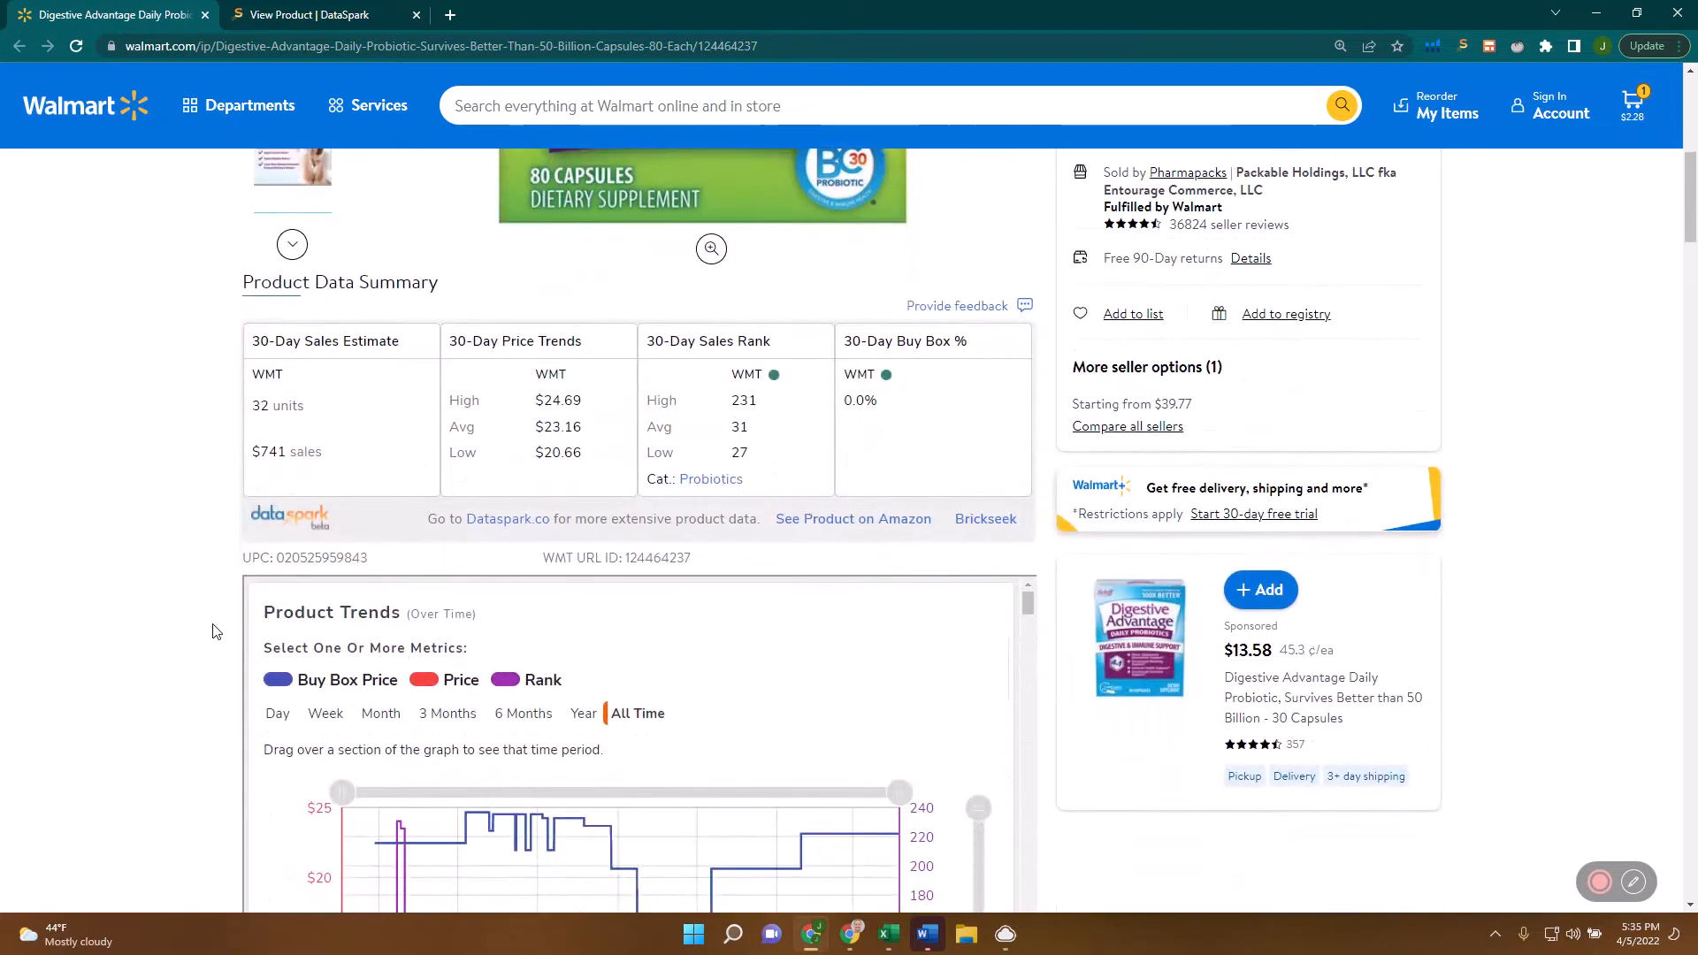
scroll(up, 3)
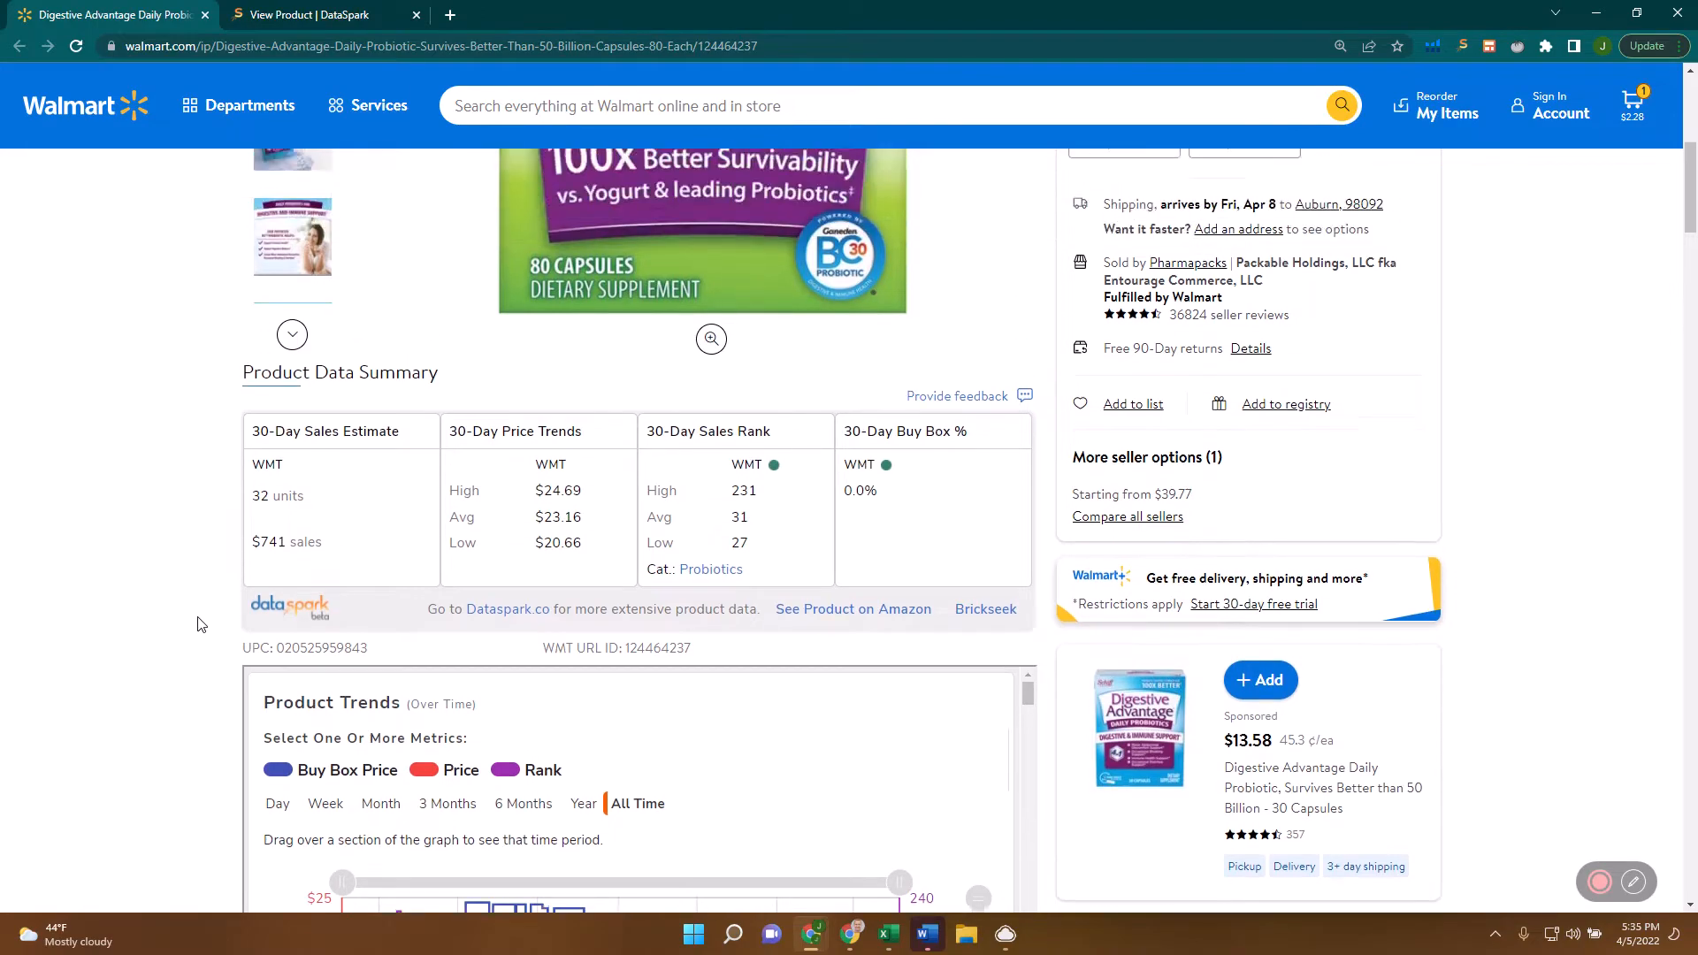
scroll(down, 3)
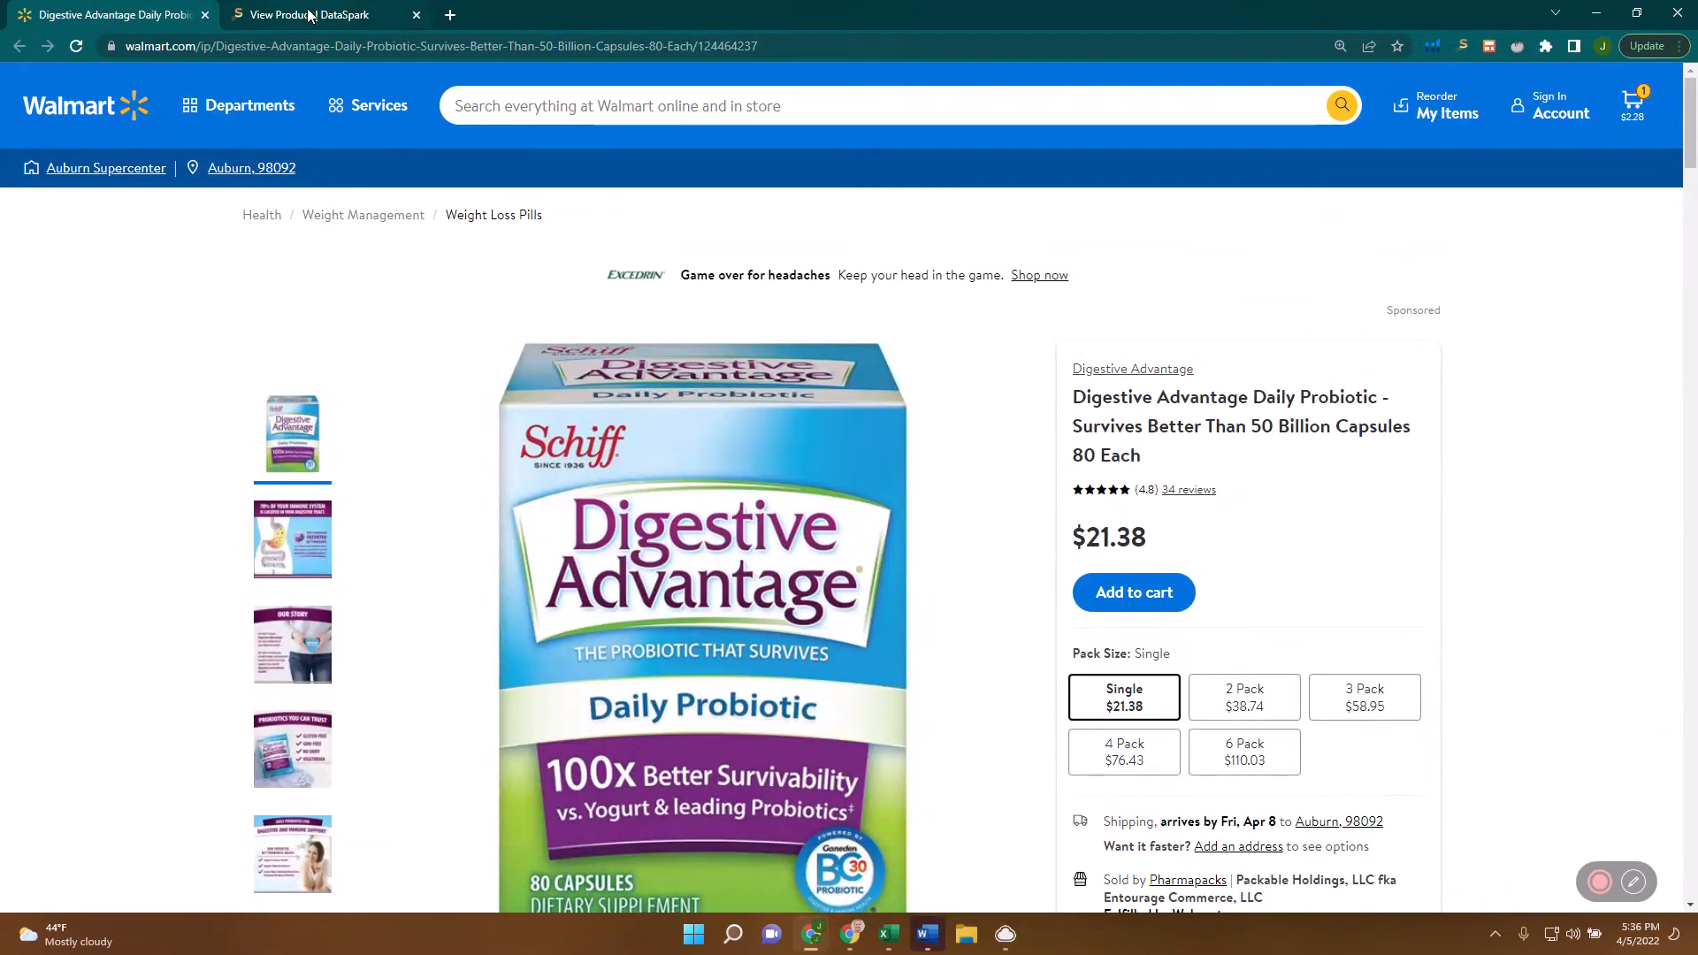
mouse_move(1183, 494)
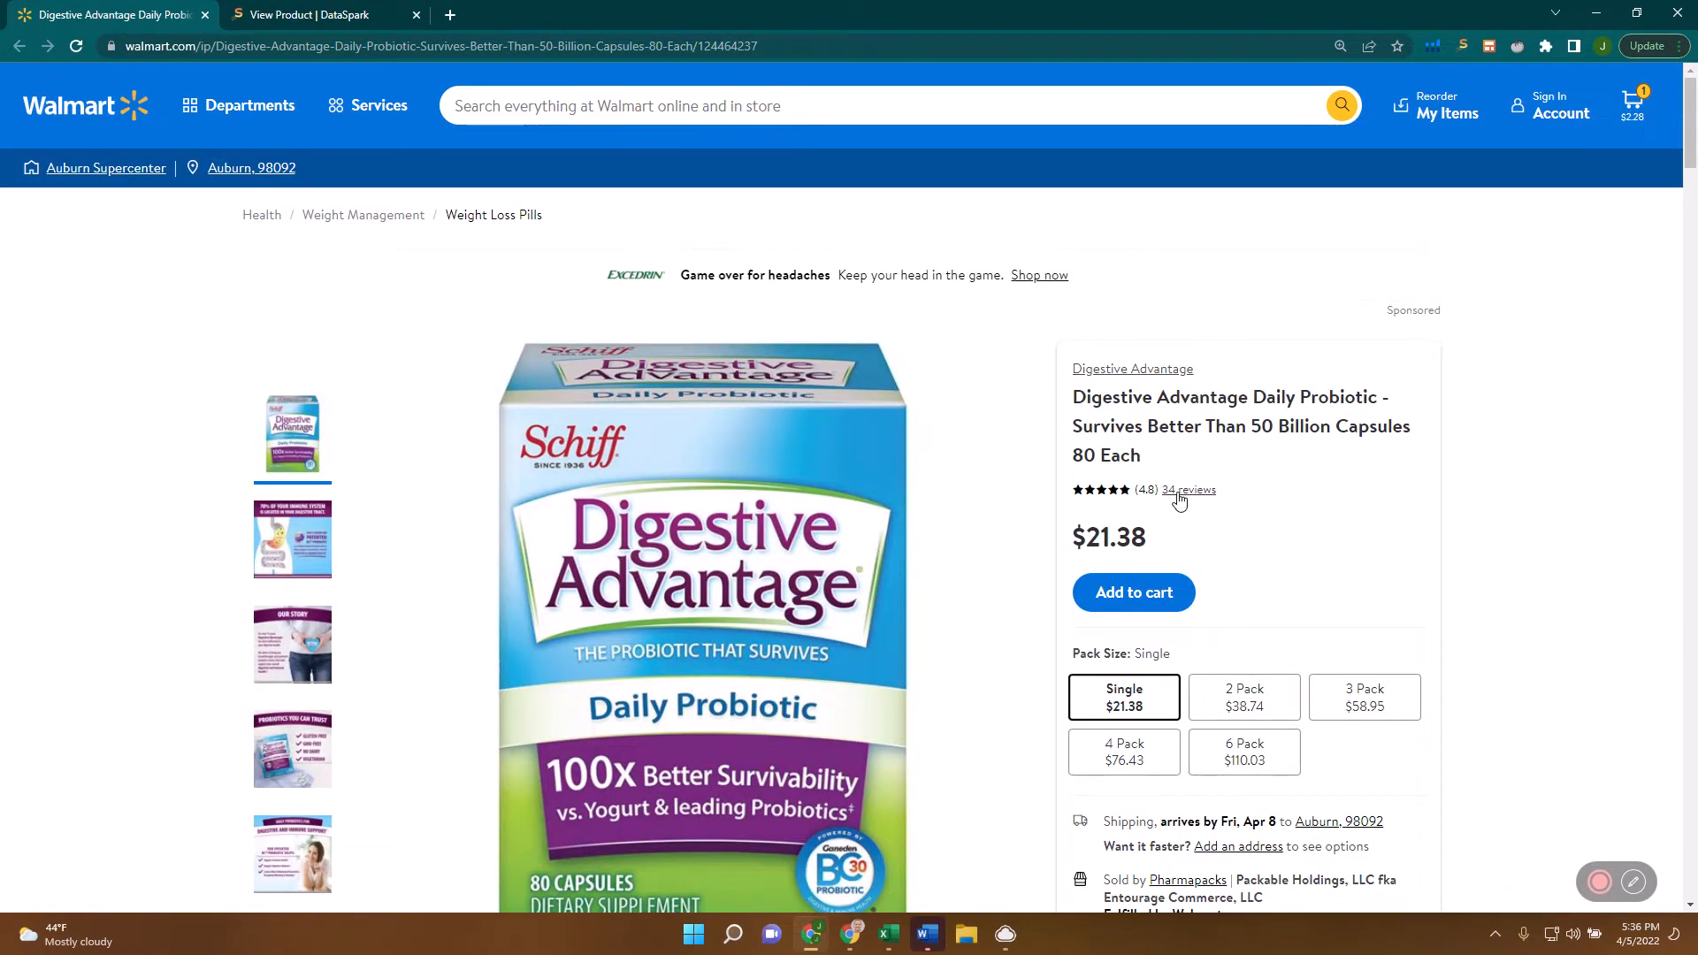
mouse_move(1142, 520)
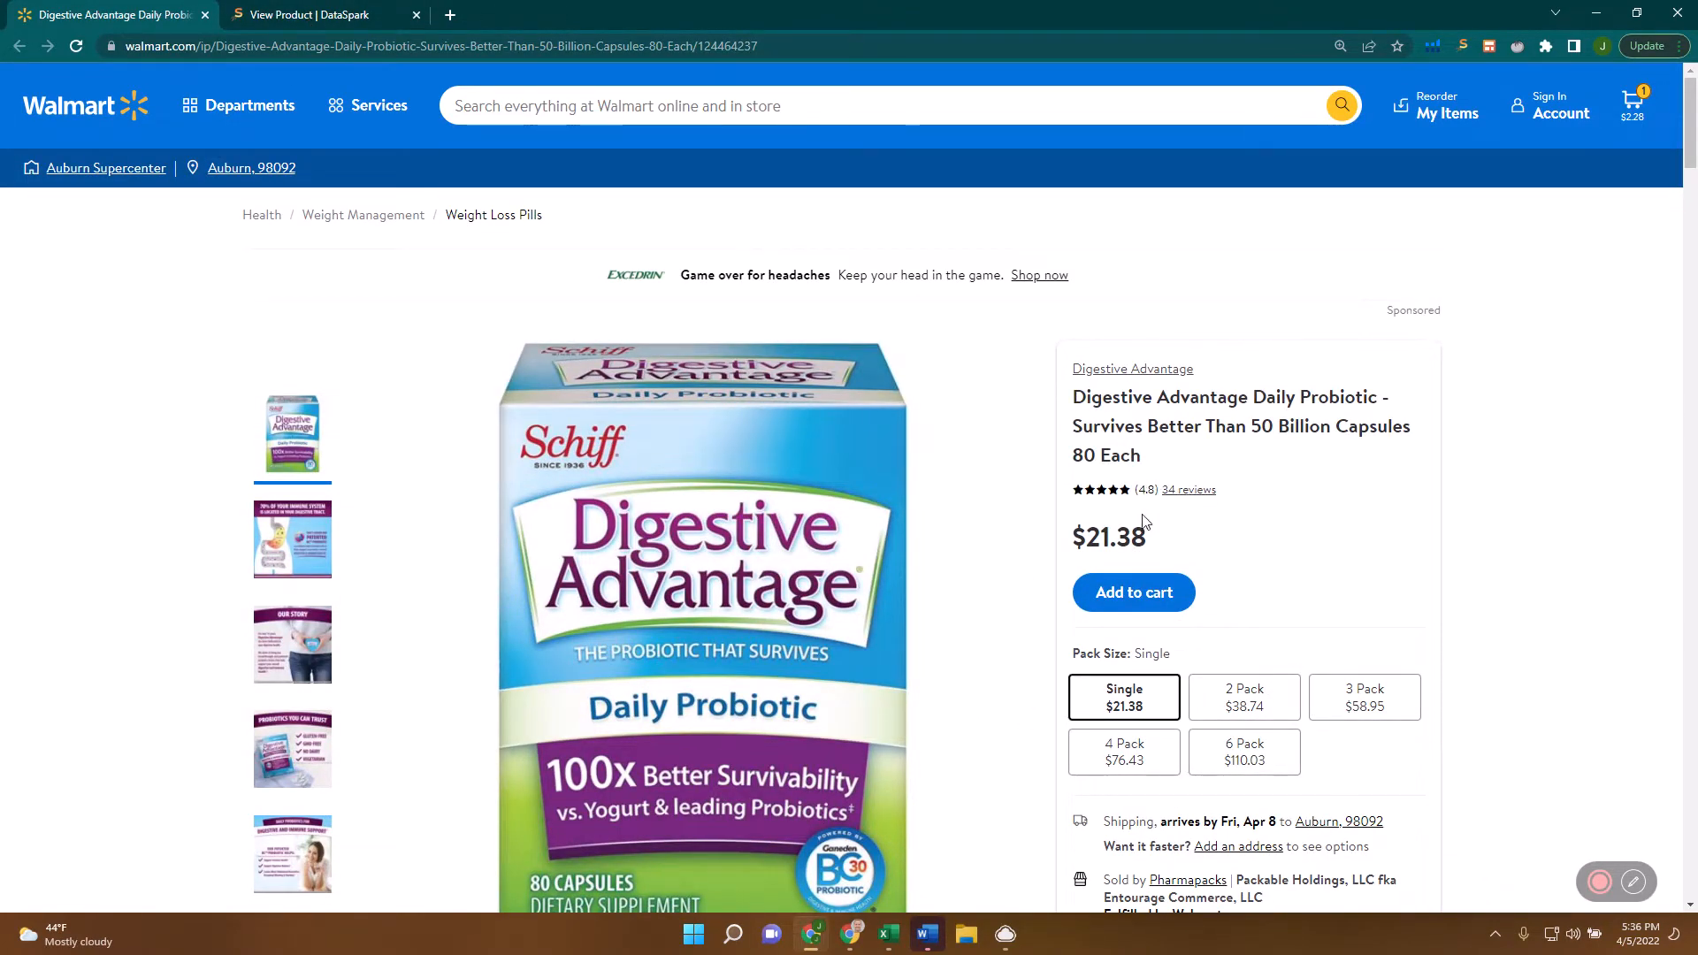
Switch to the DataSpark product page and examine the review-count-over-time chart.
click(310, 14)
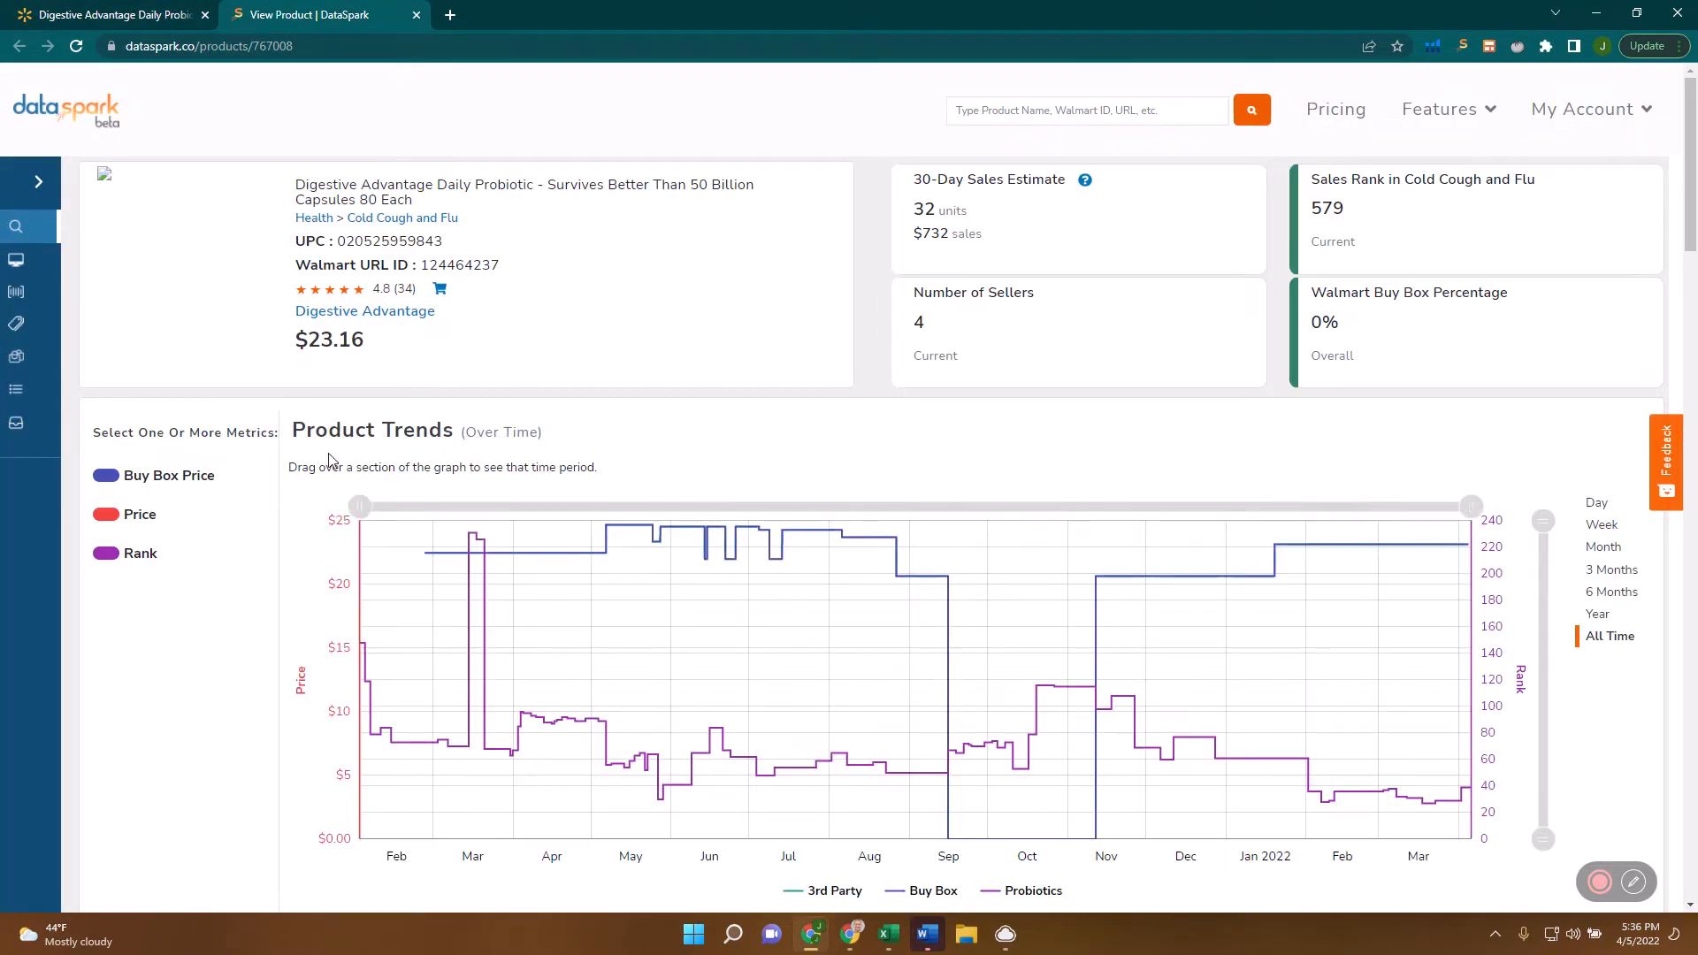
scroll(down, 3)
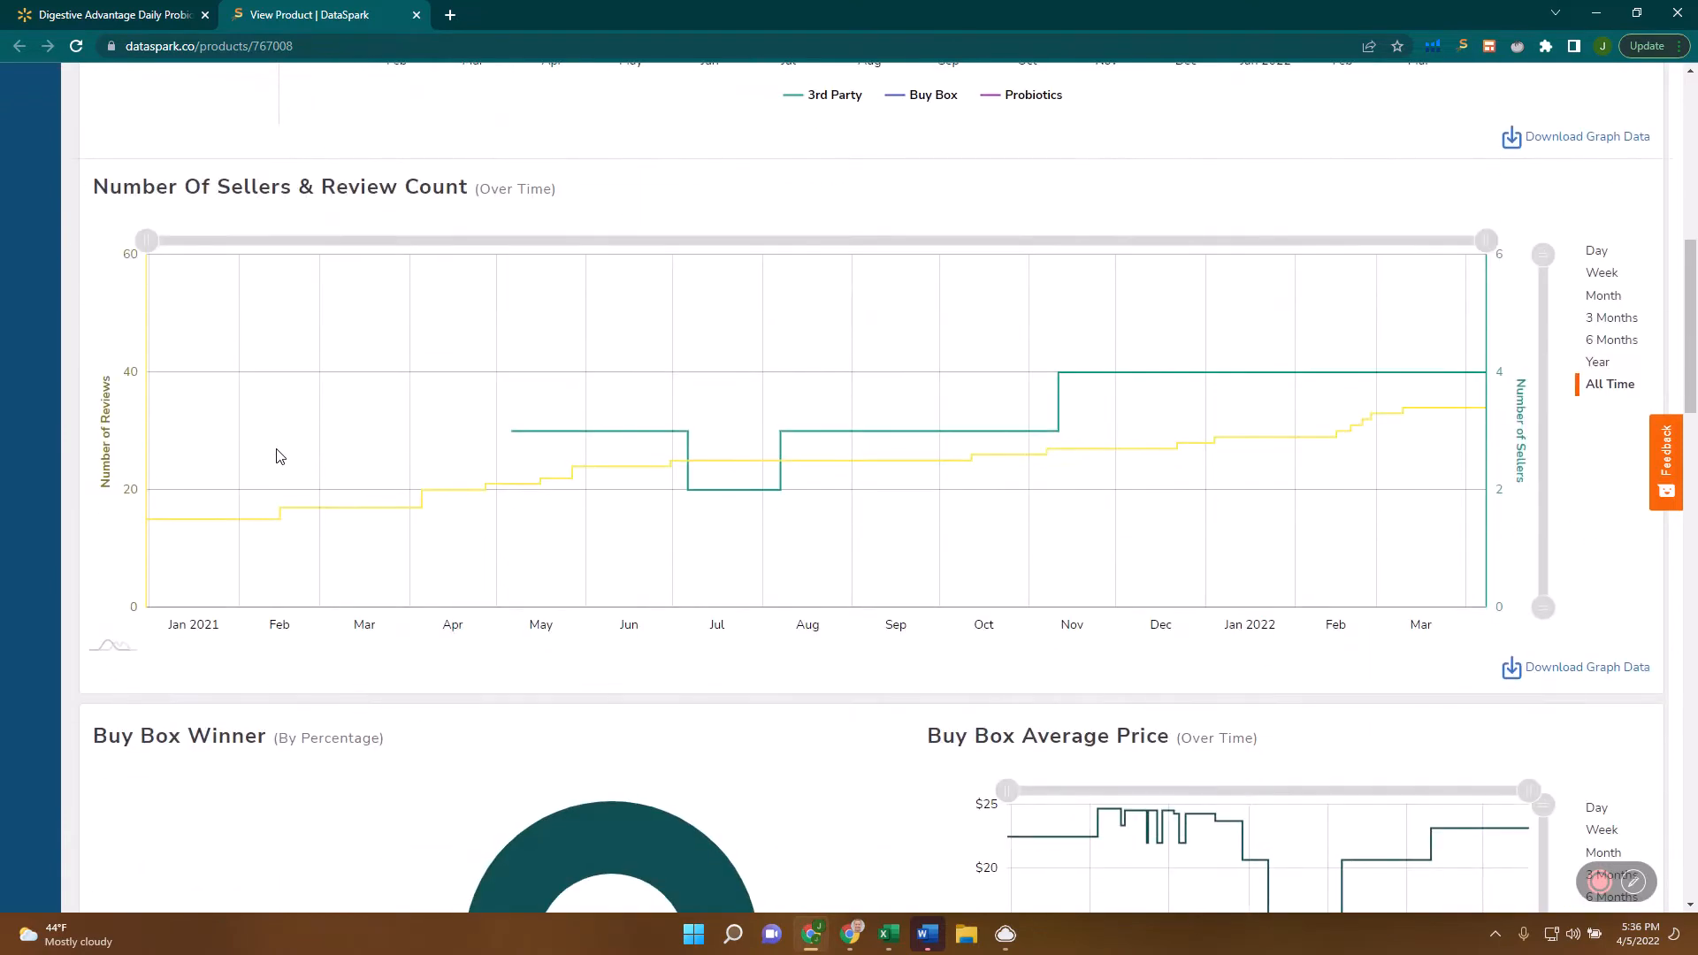
mouse_move(269, 513)
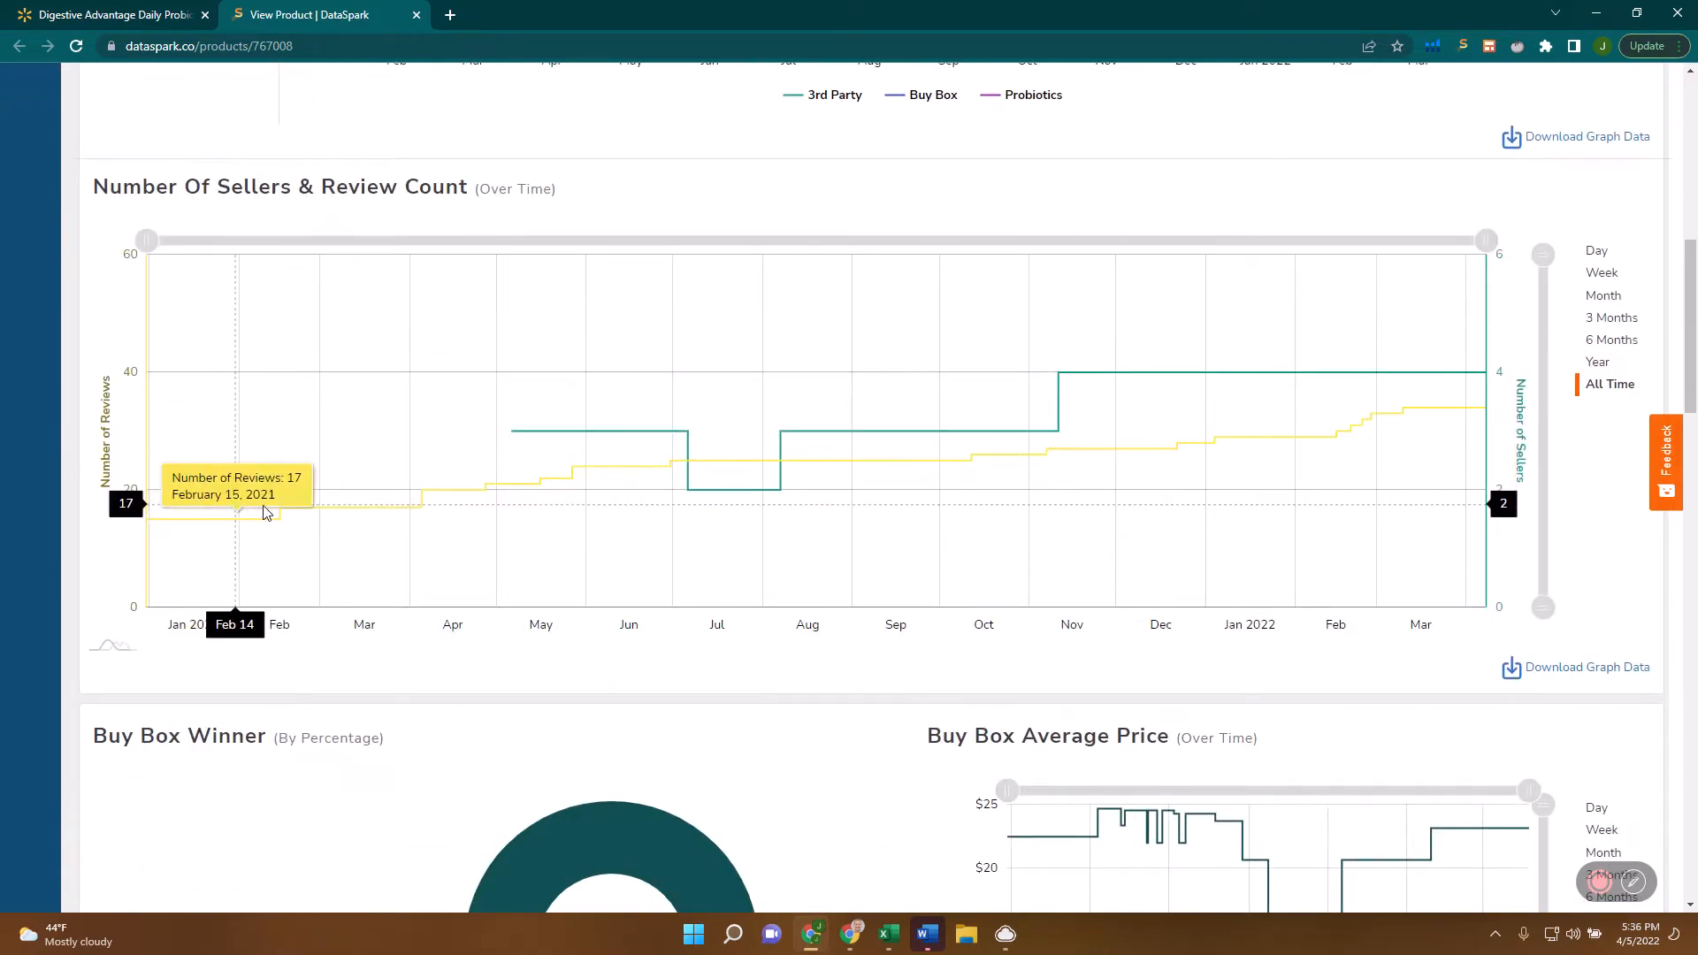
mouse_move(609, 497)
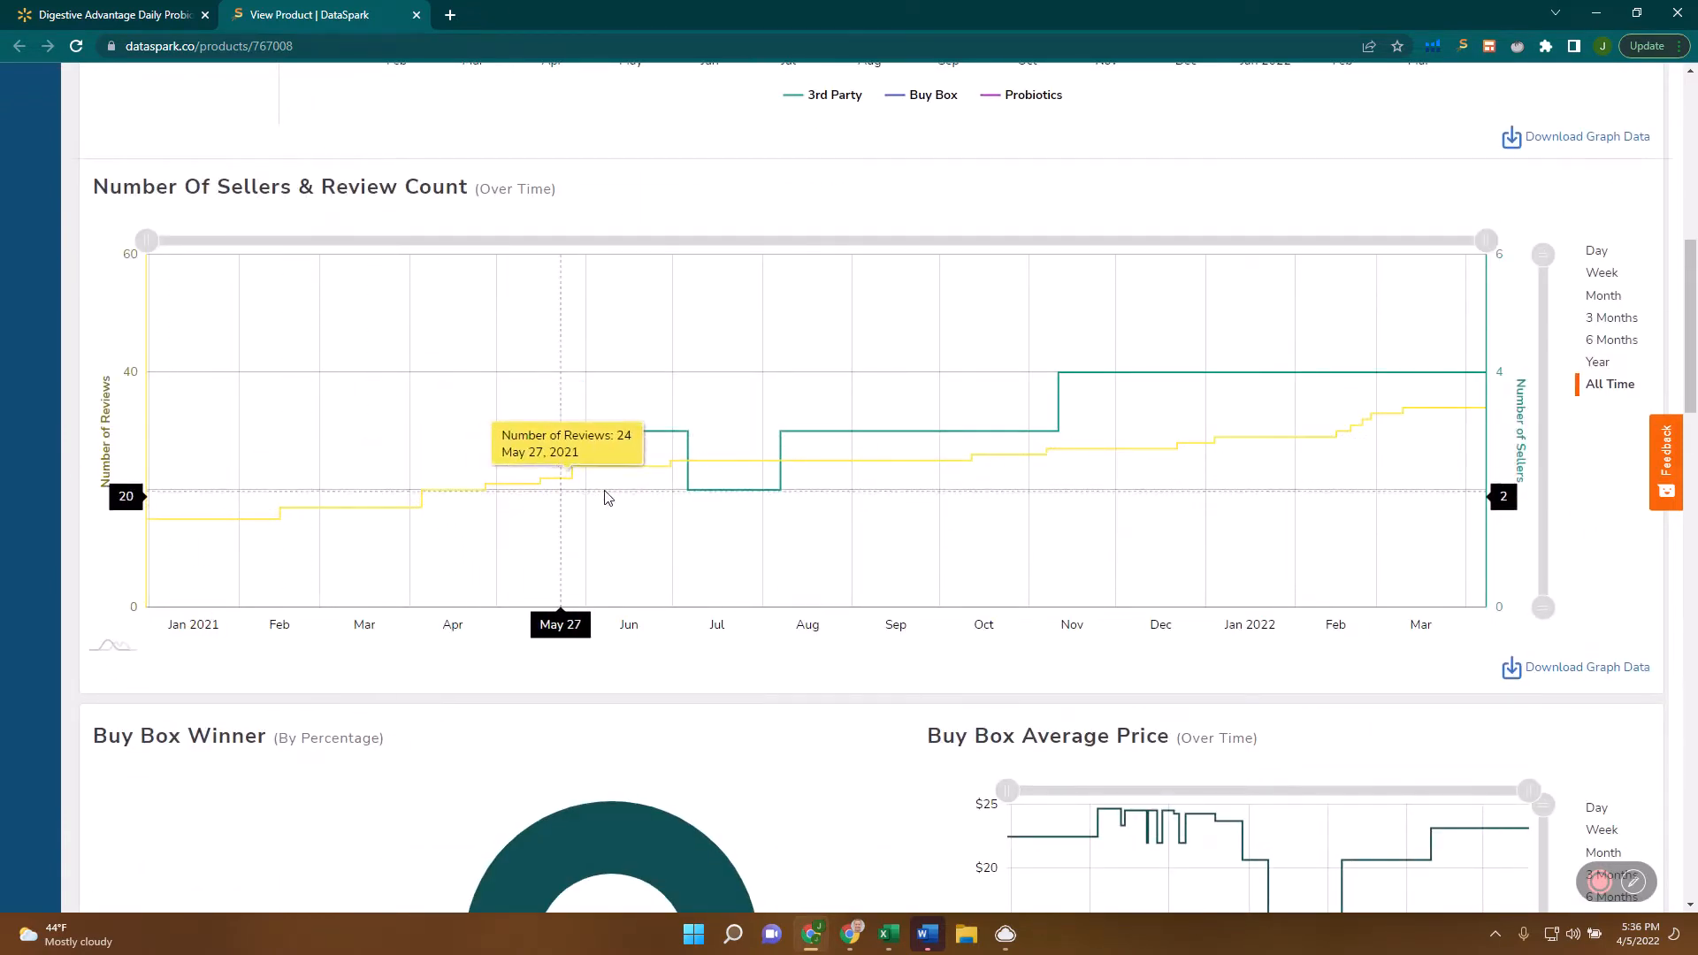
mouse_move(913, 478)
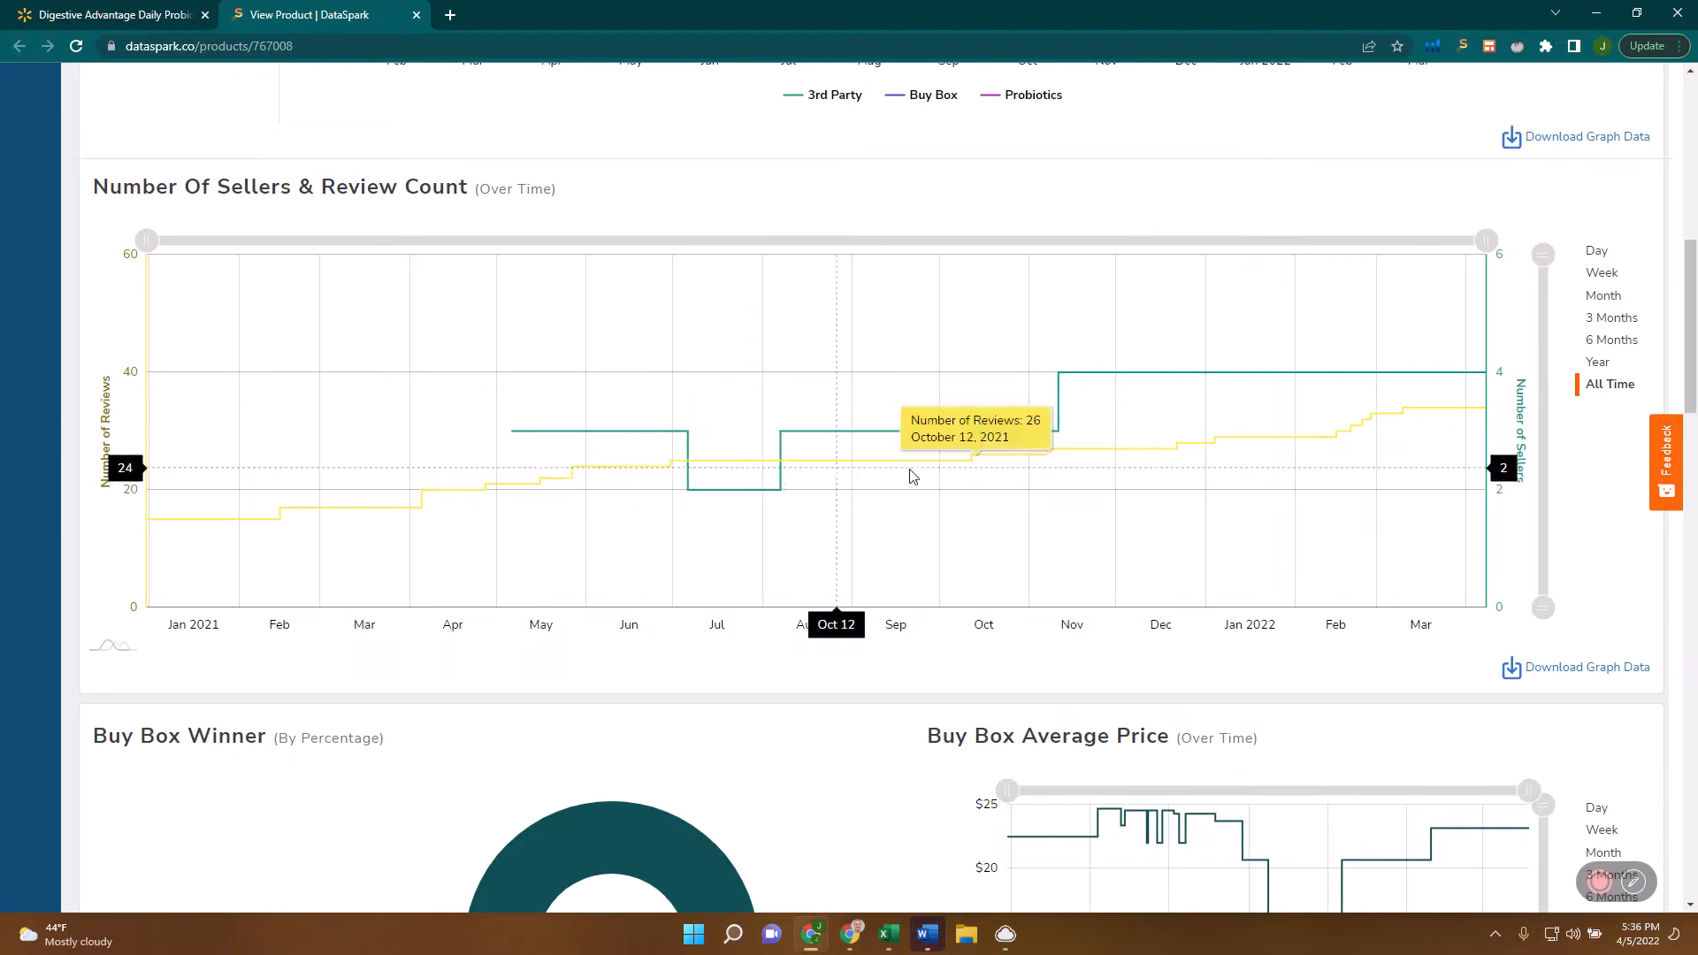
mouse_move(1215, 471)
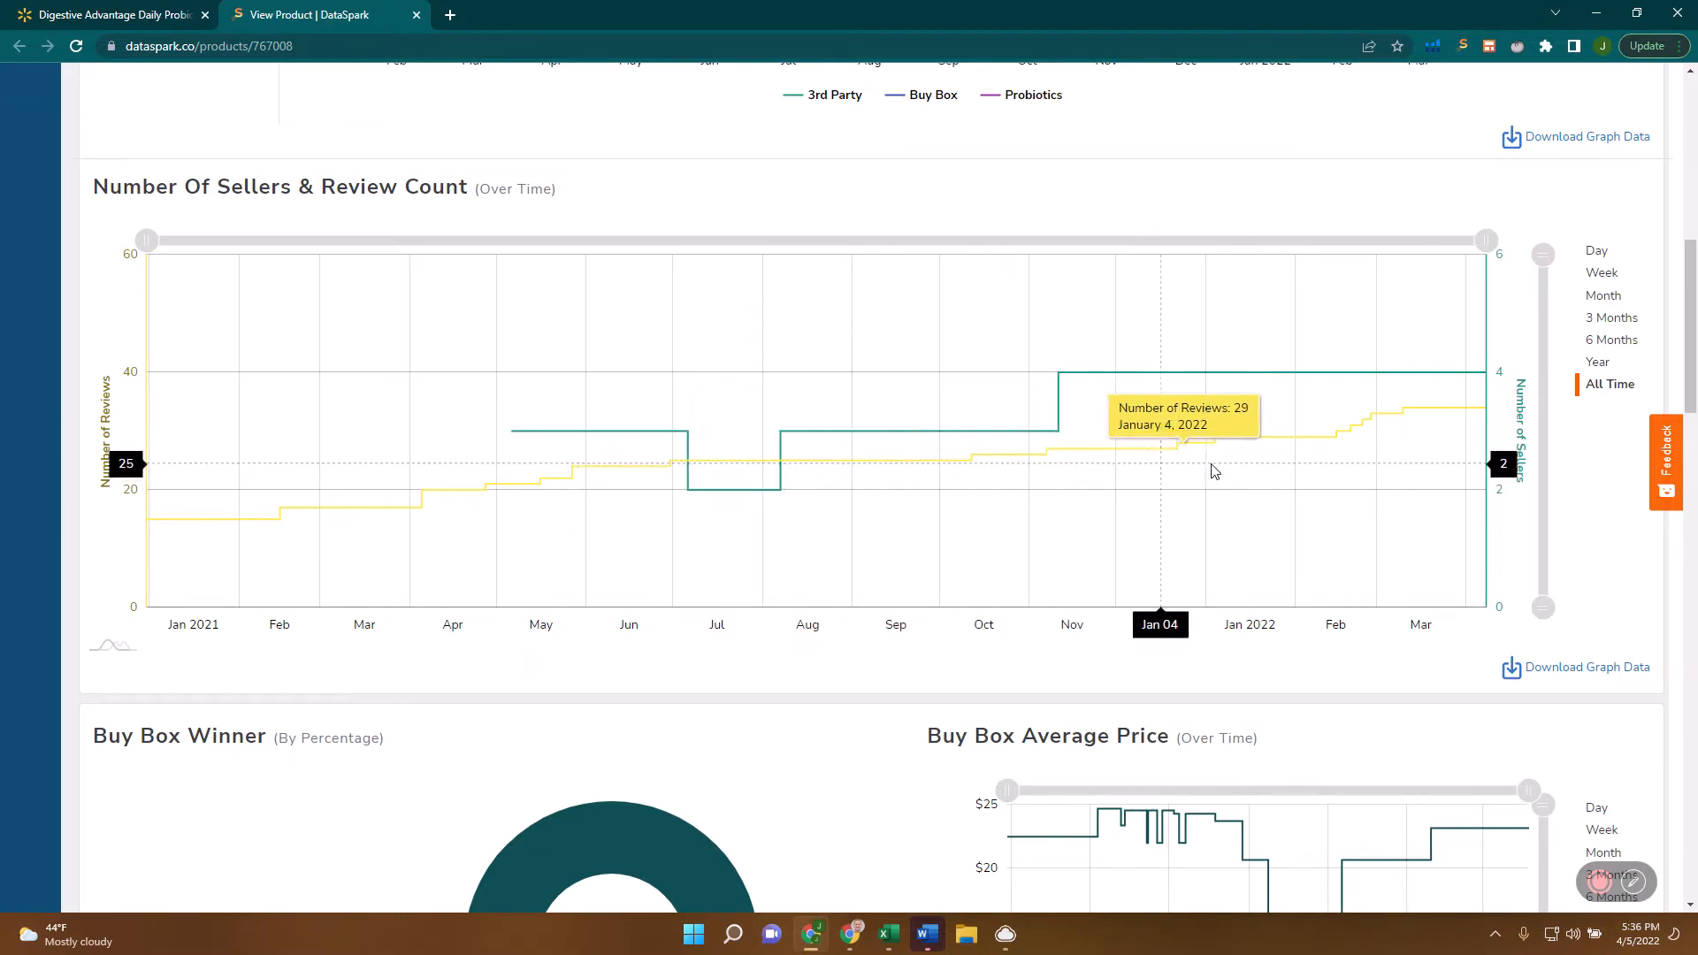
mouse_move(669, 432)
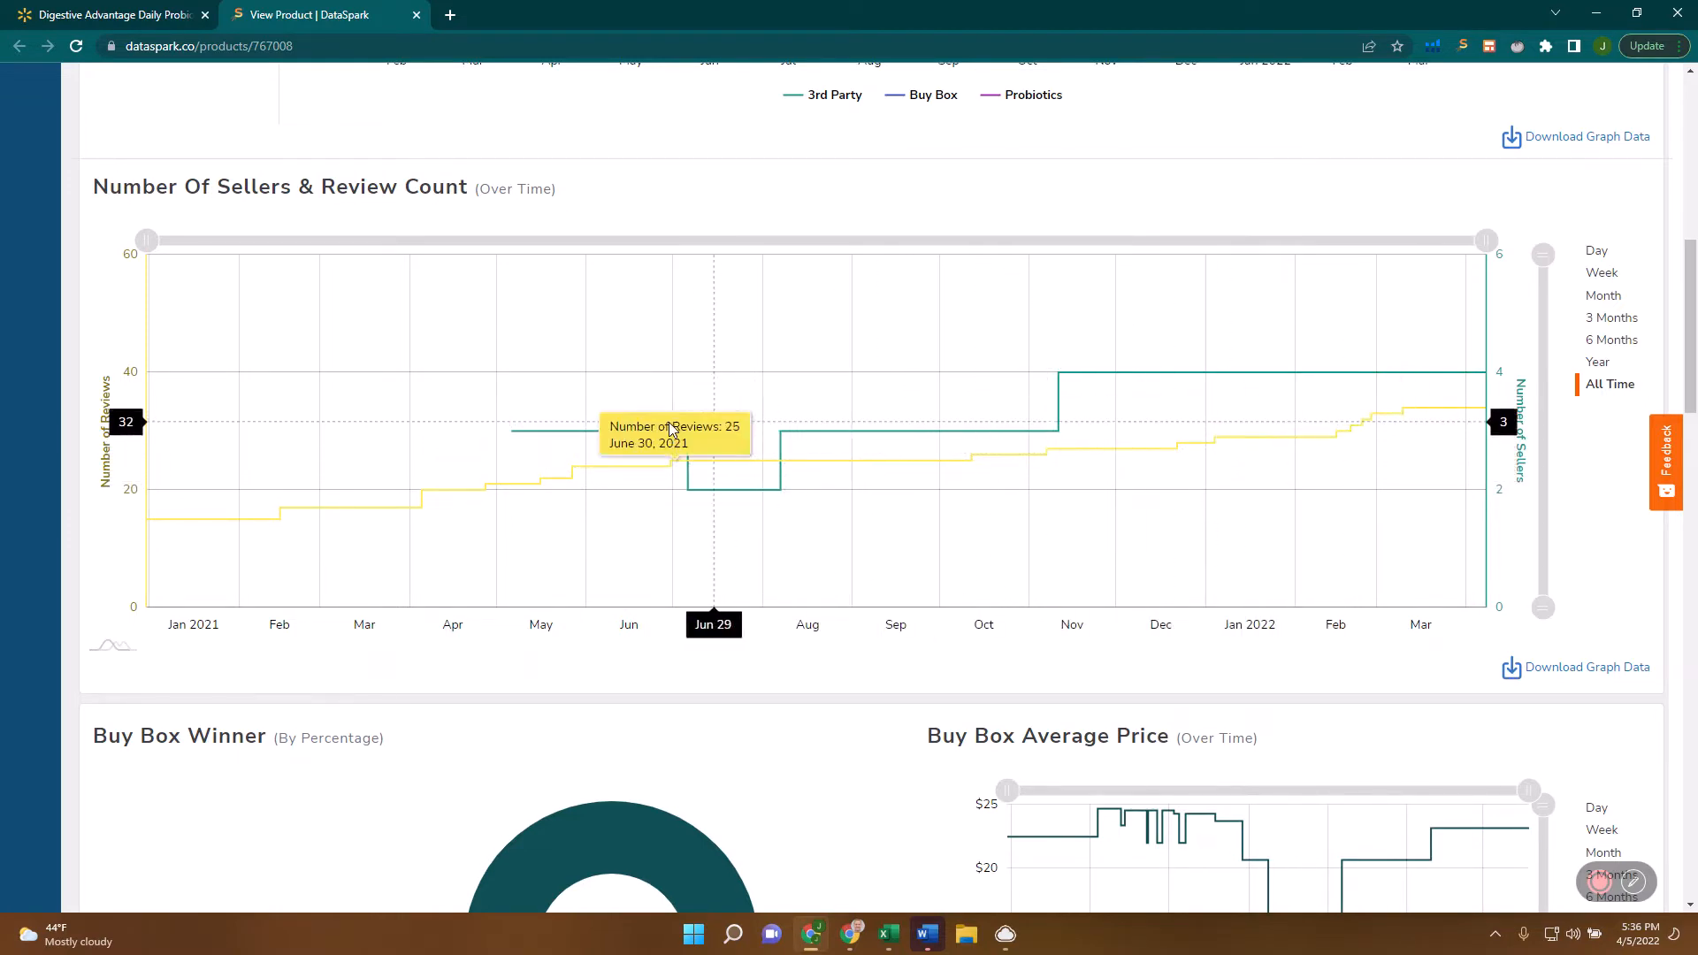
mouse_move(672, 428)
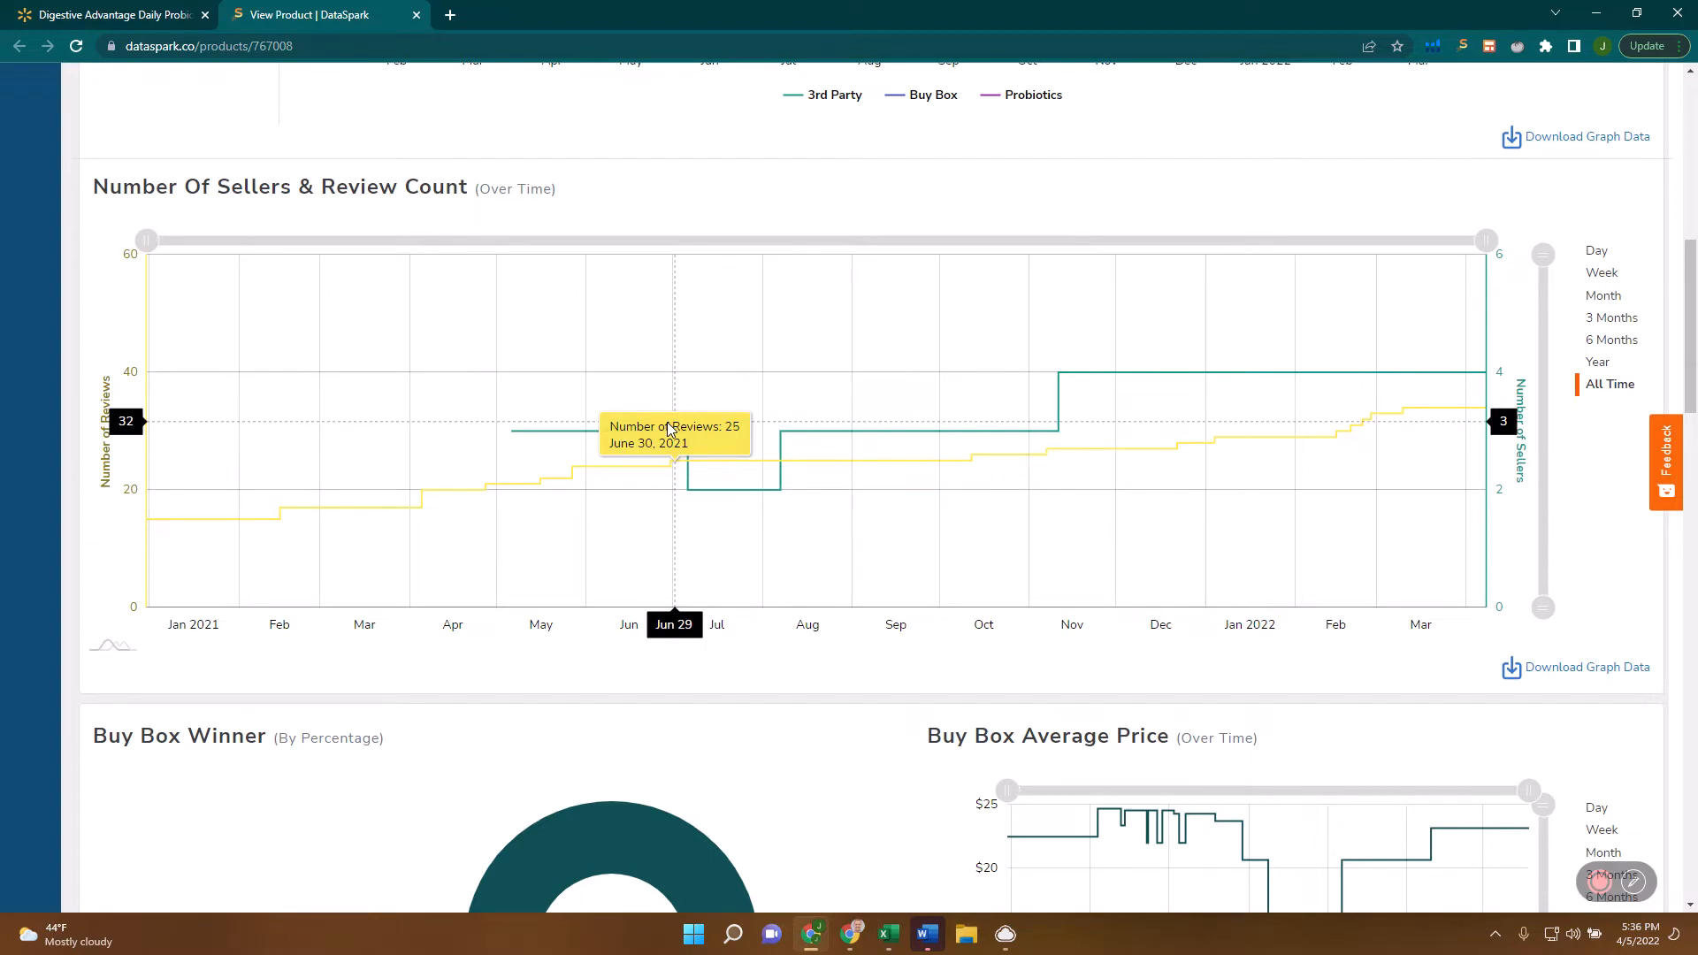
mouse_move(460, 454)
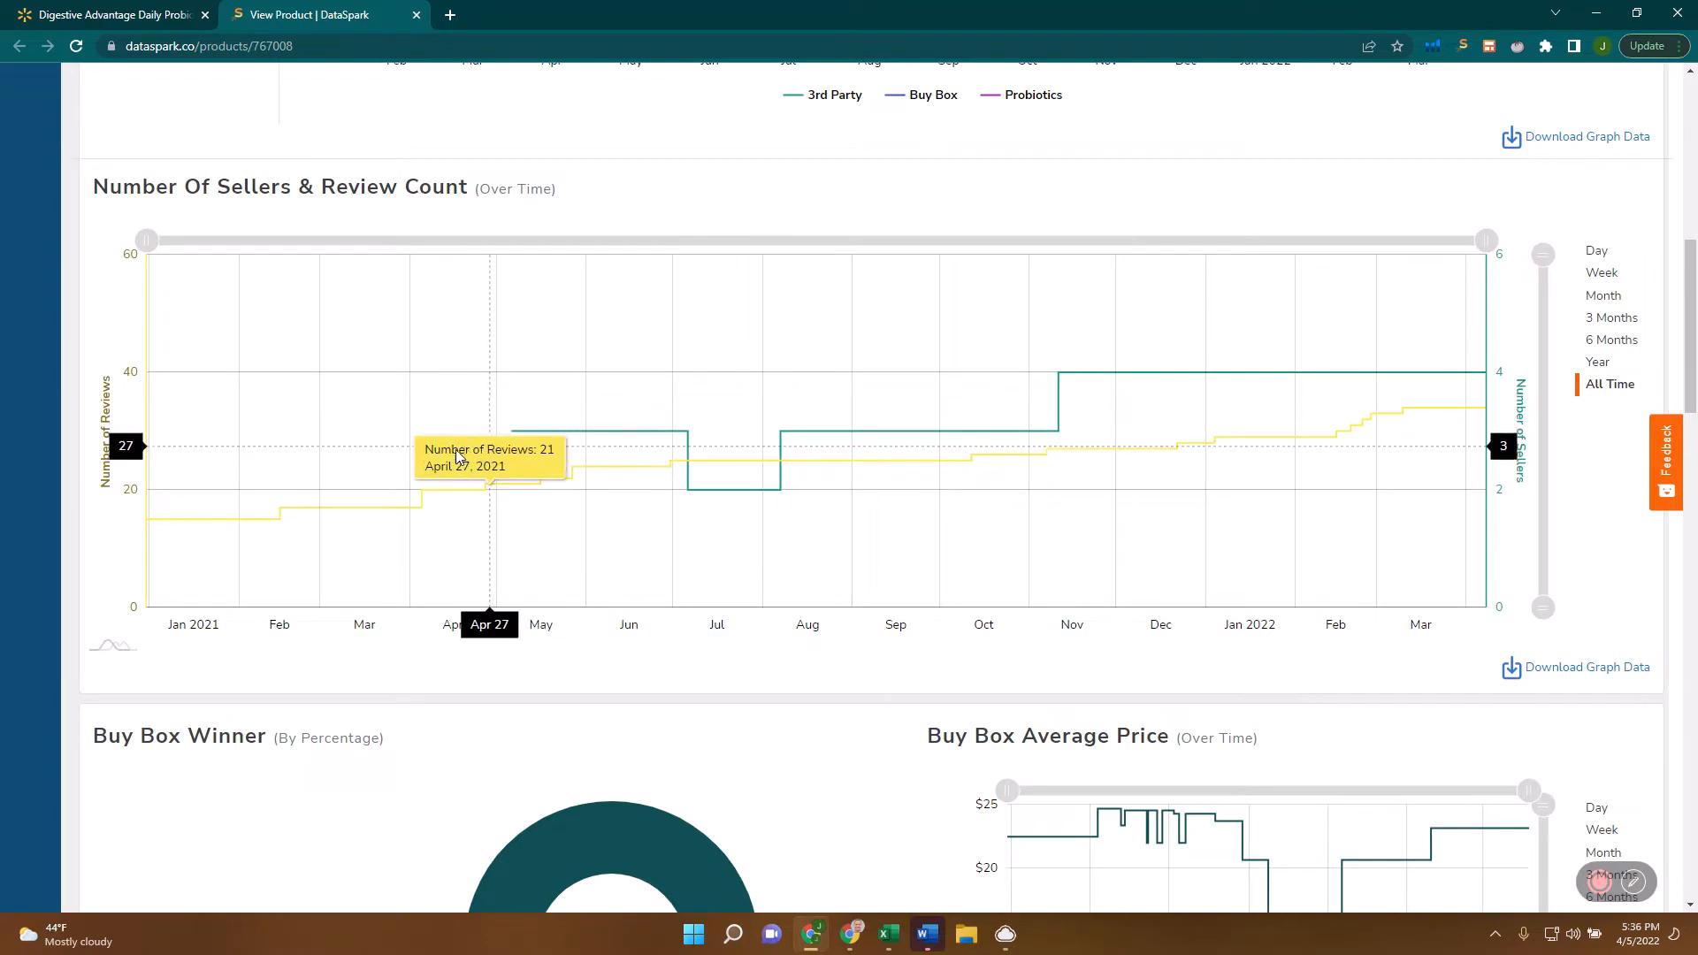
scroll(down, 3)
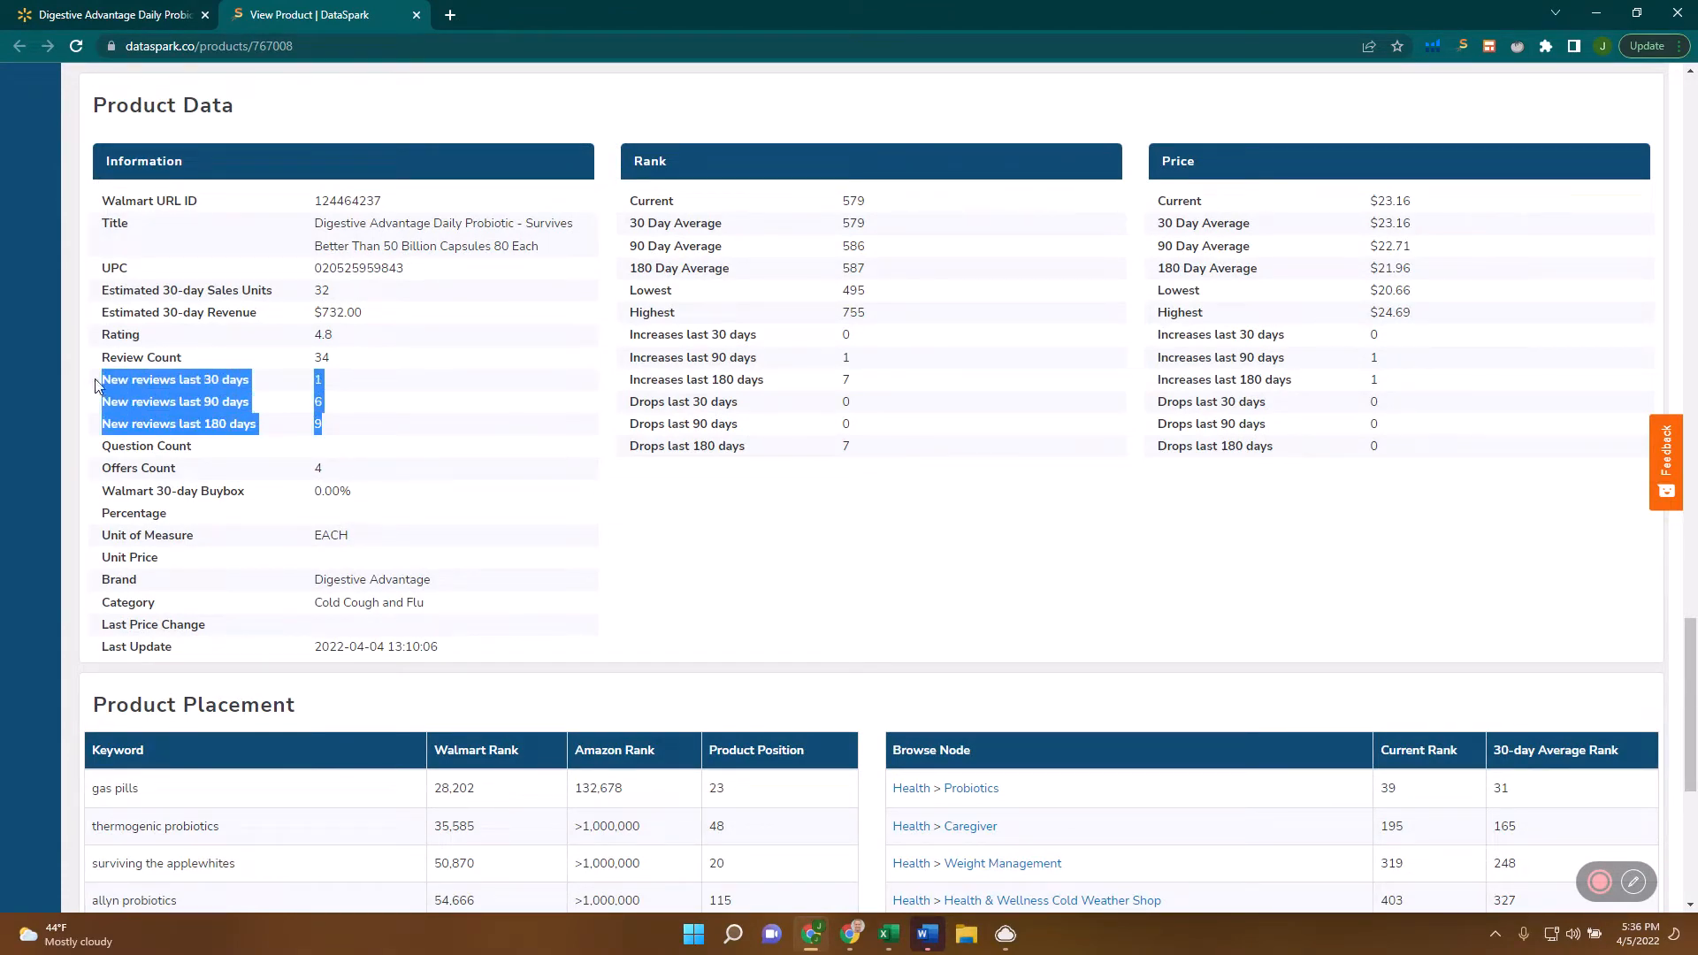
Clear the highlight on the new-review counts of 1, 6 and 9 in the Product Data table.
click(332, 387)
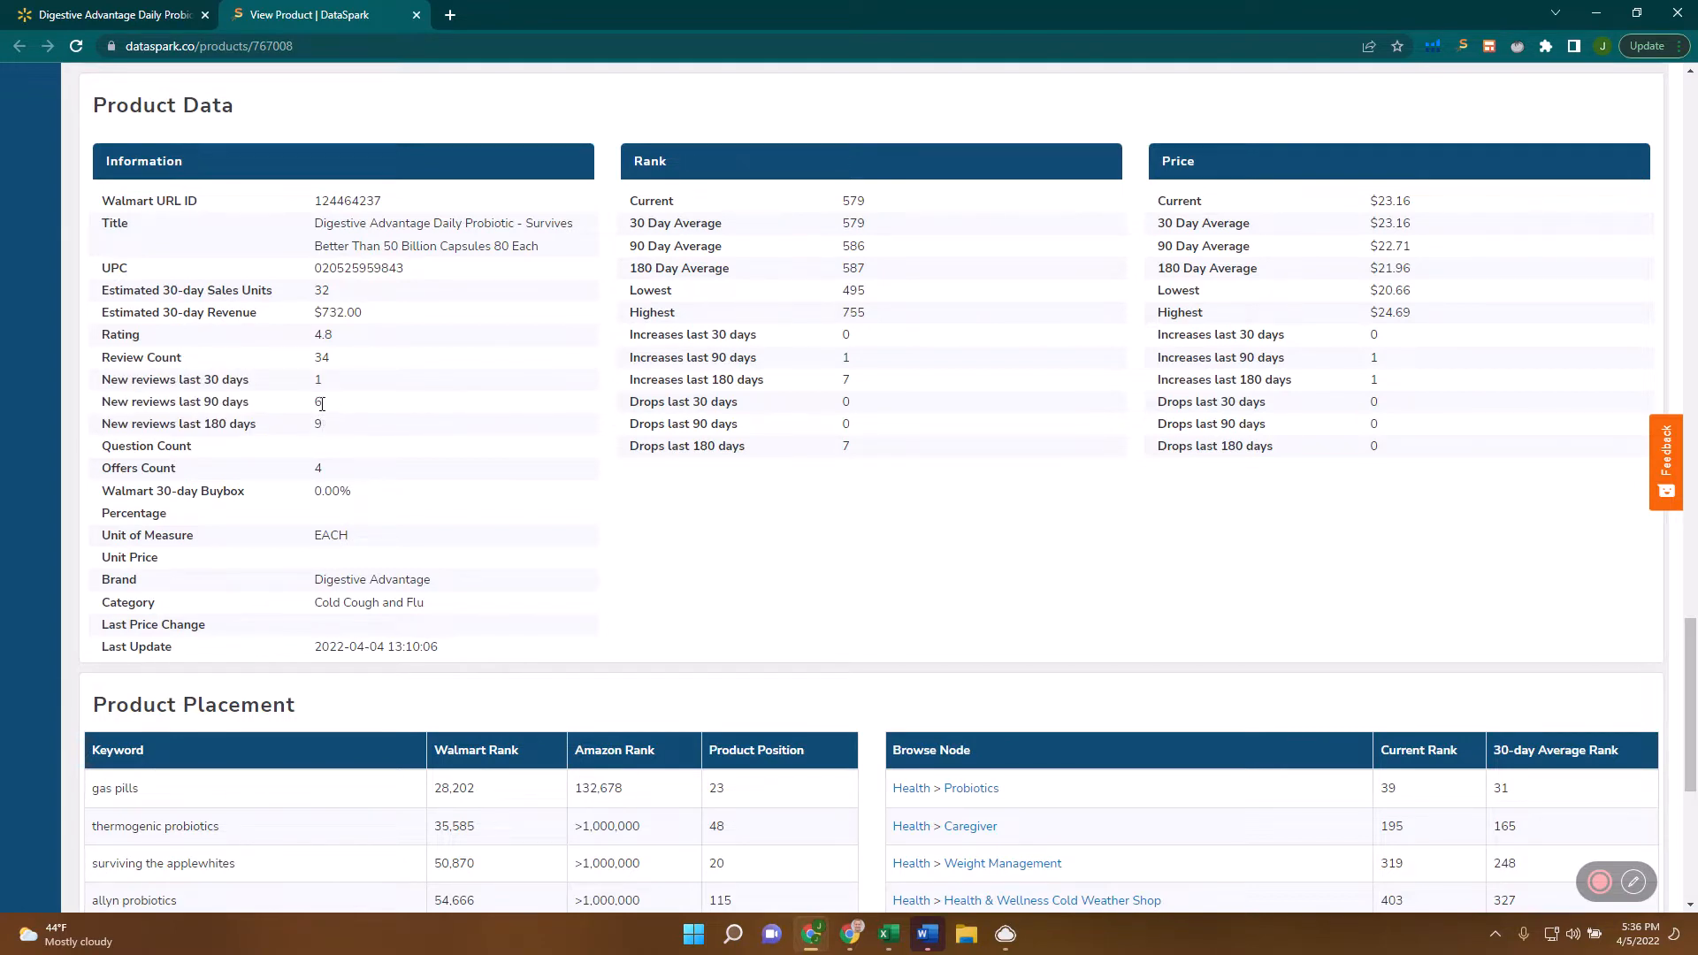
mouse_move(331, 483)
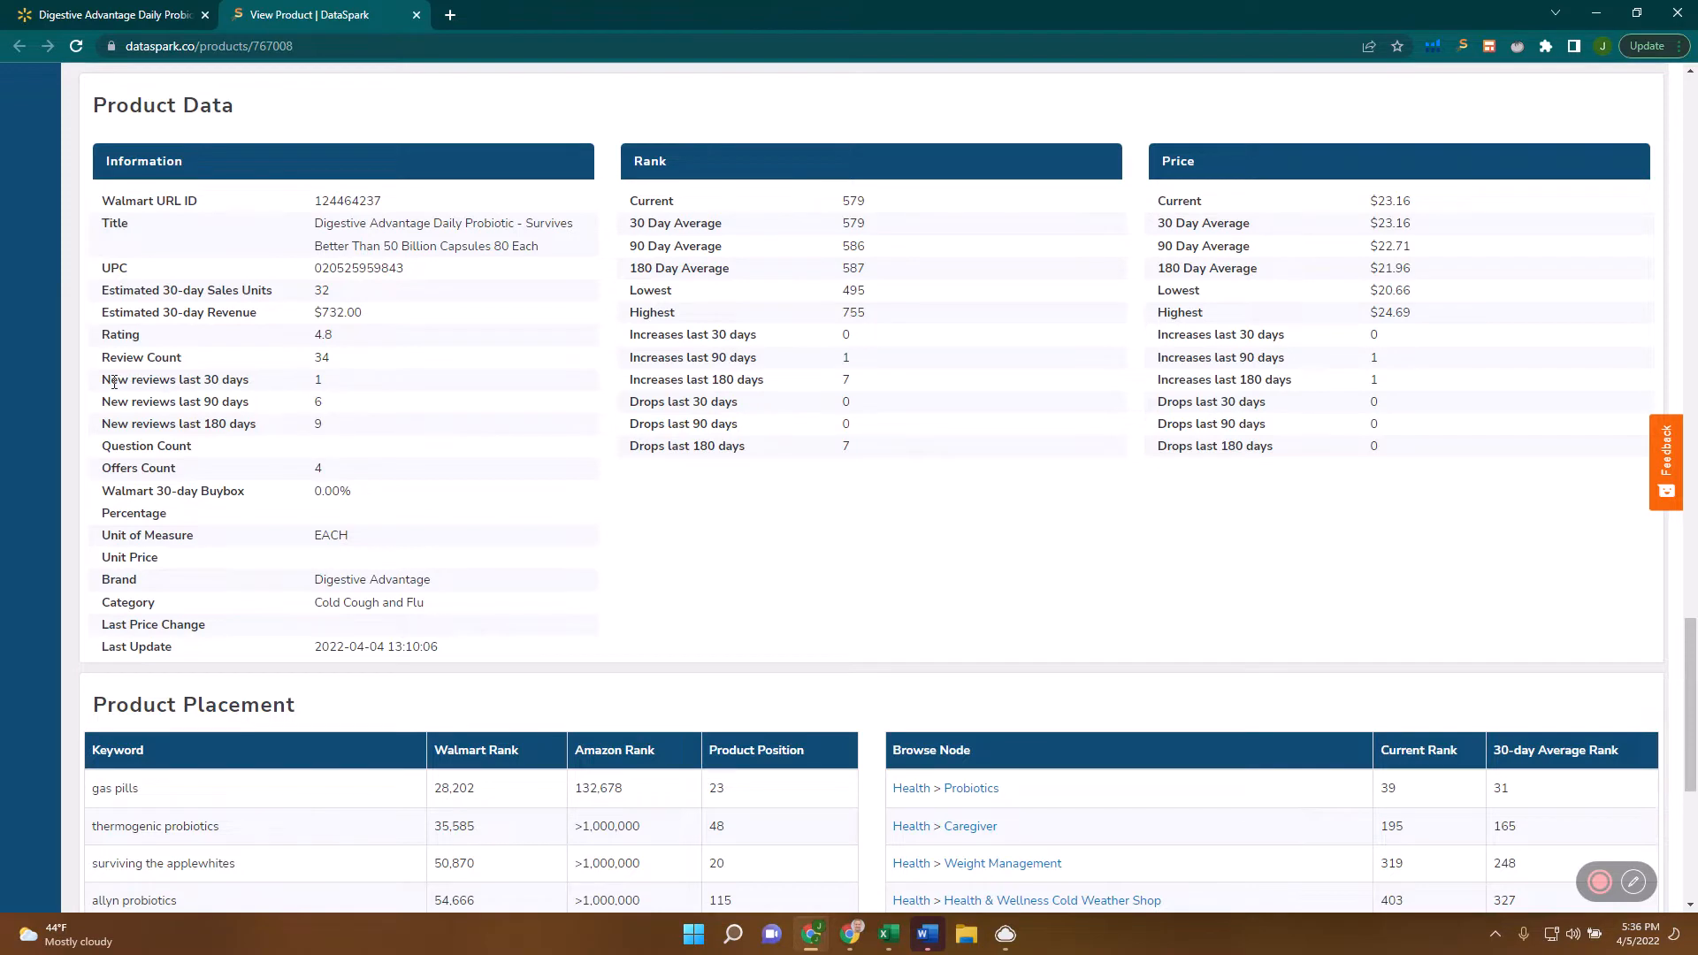
mouse_move(235, 379)
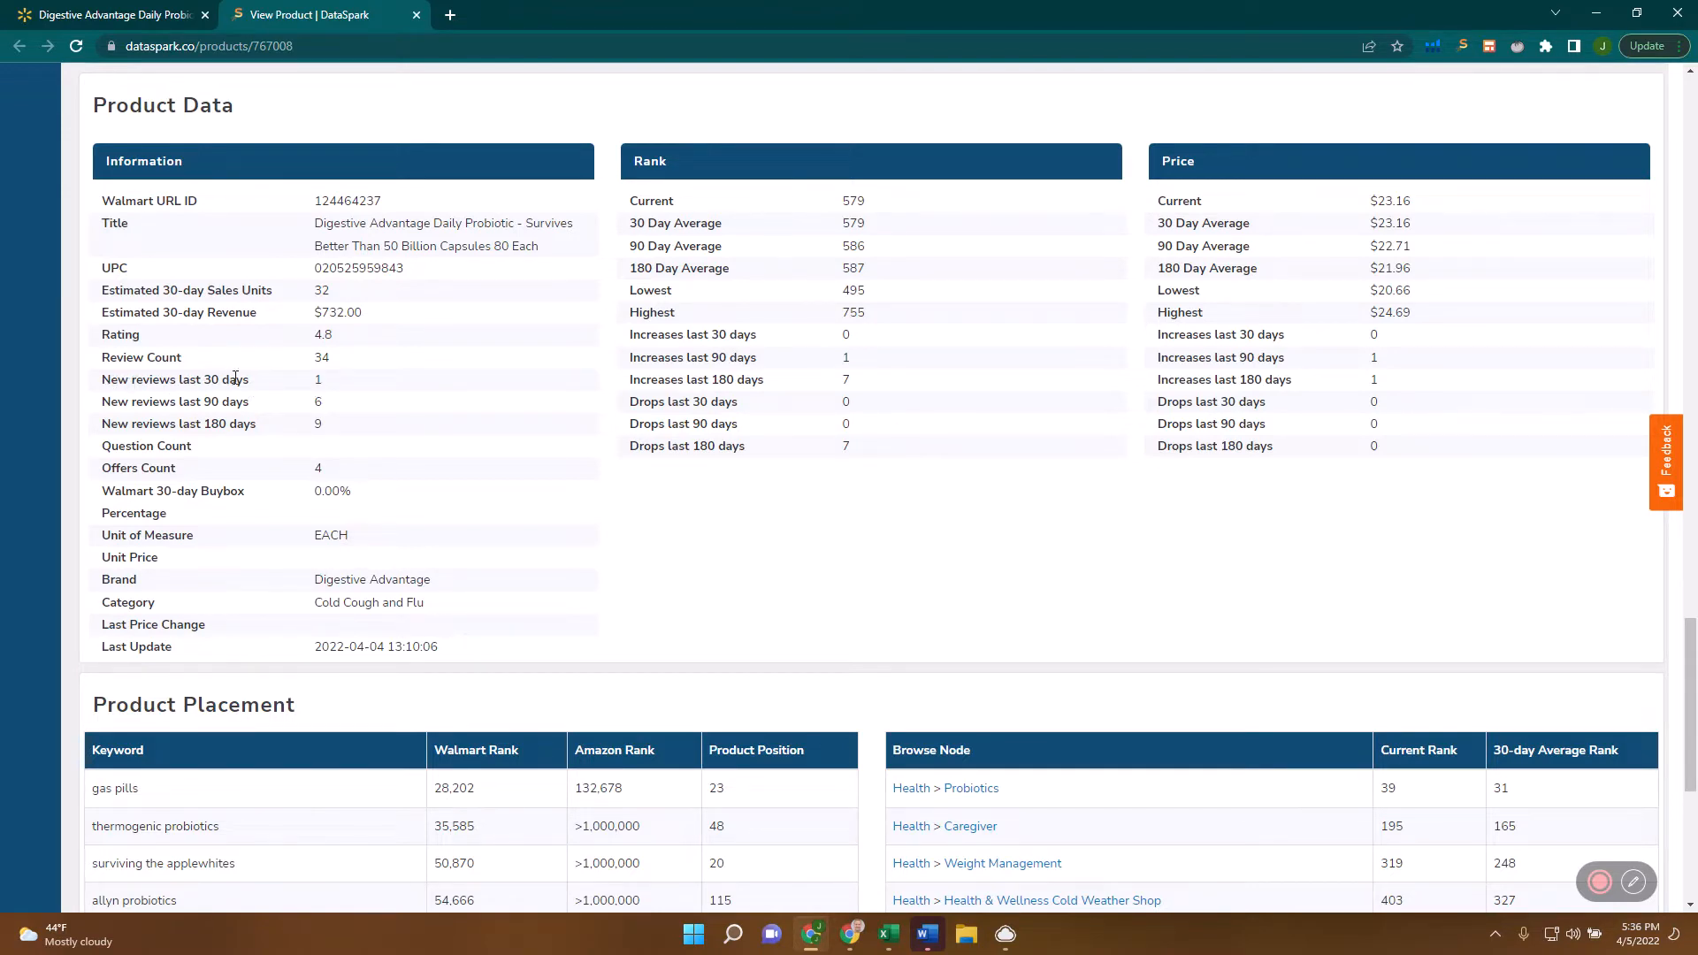
mouse_move(336, 393)
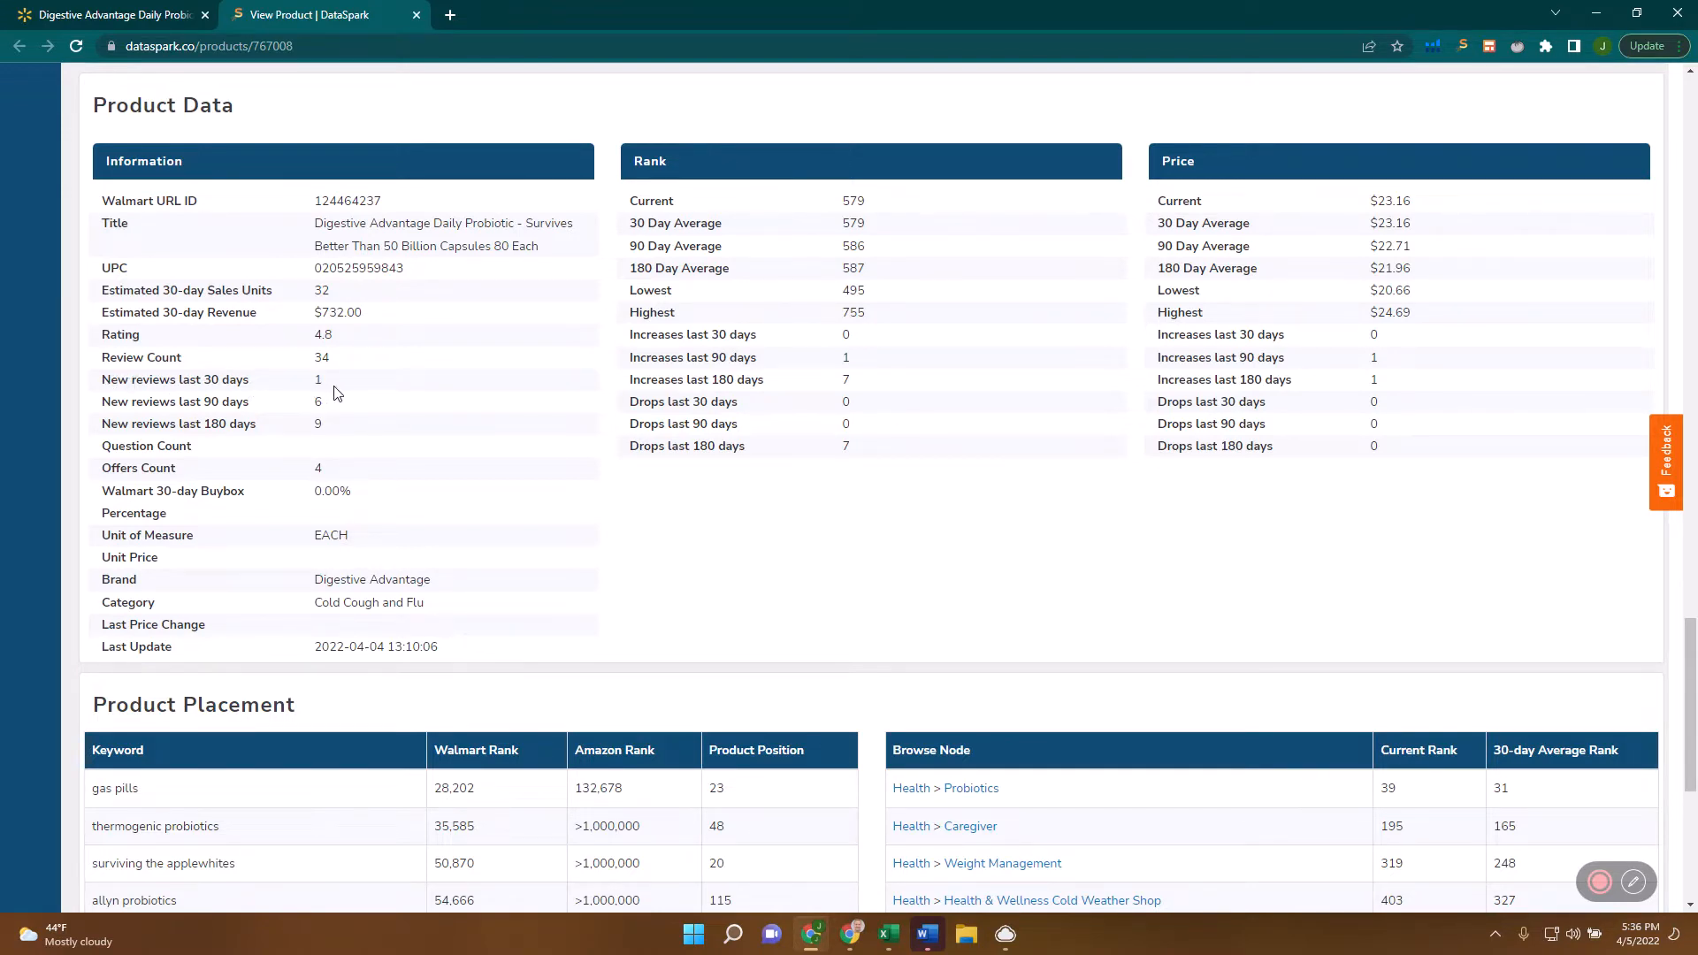
mouse_move(327, 393)
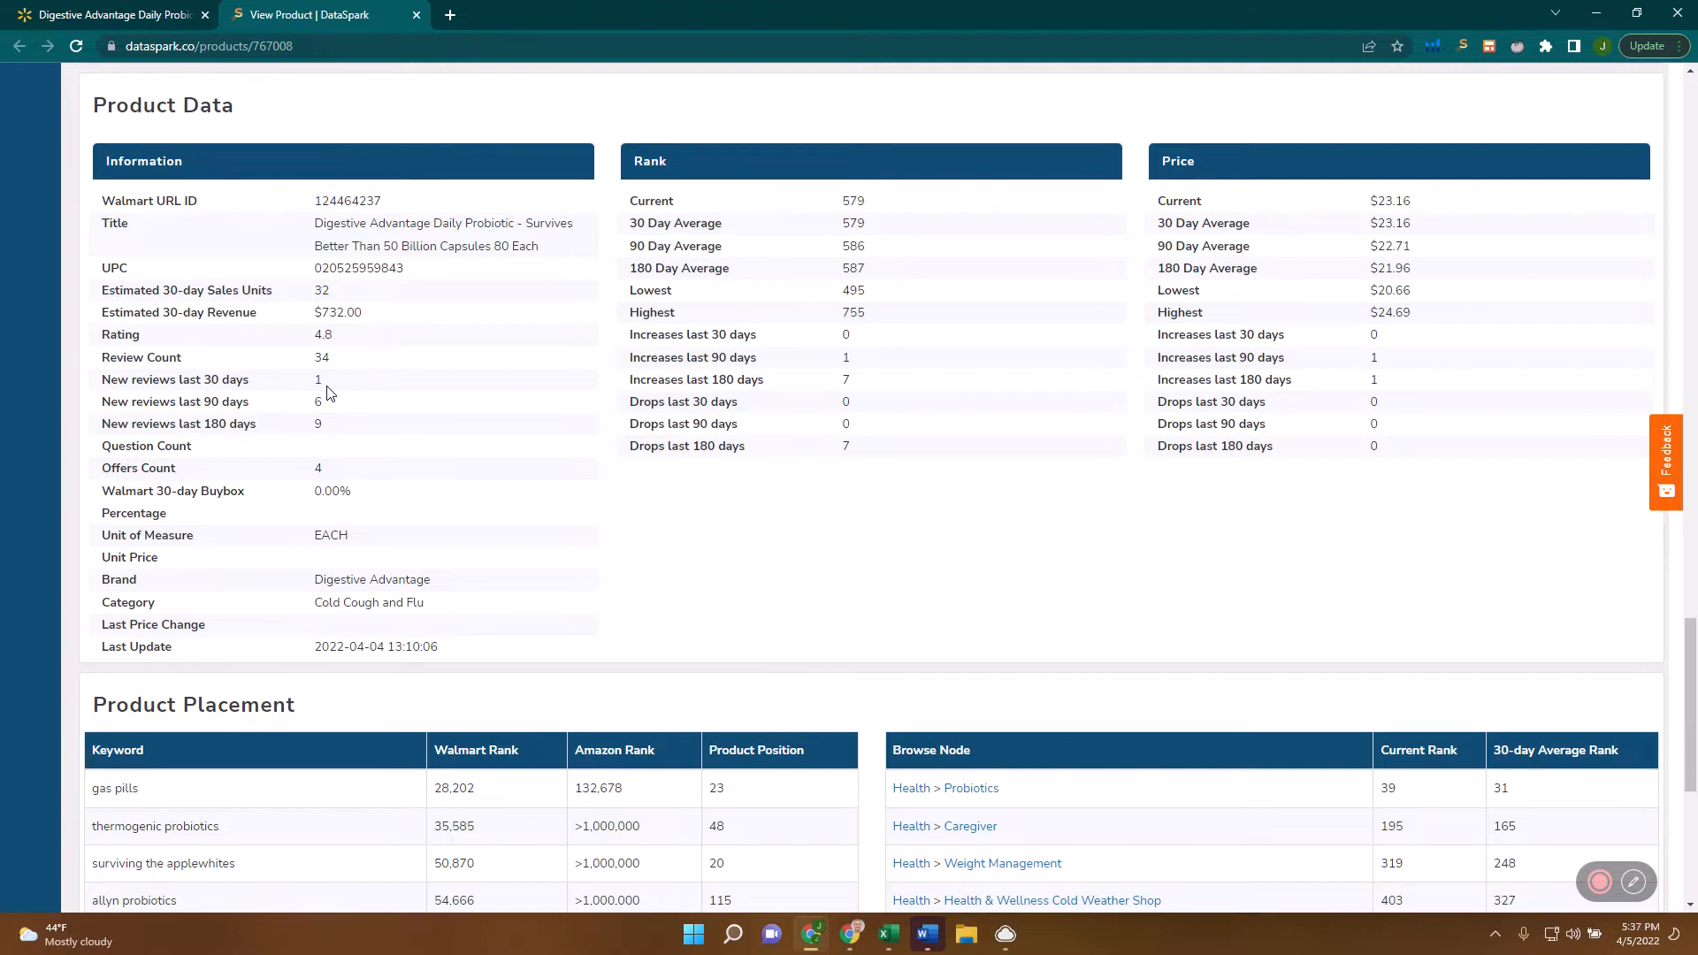
mouse_move(329, 400)
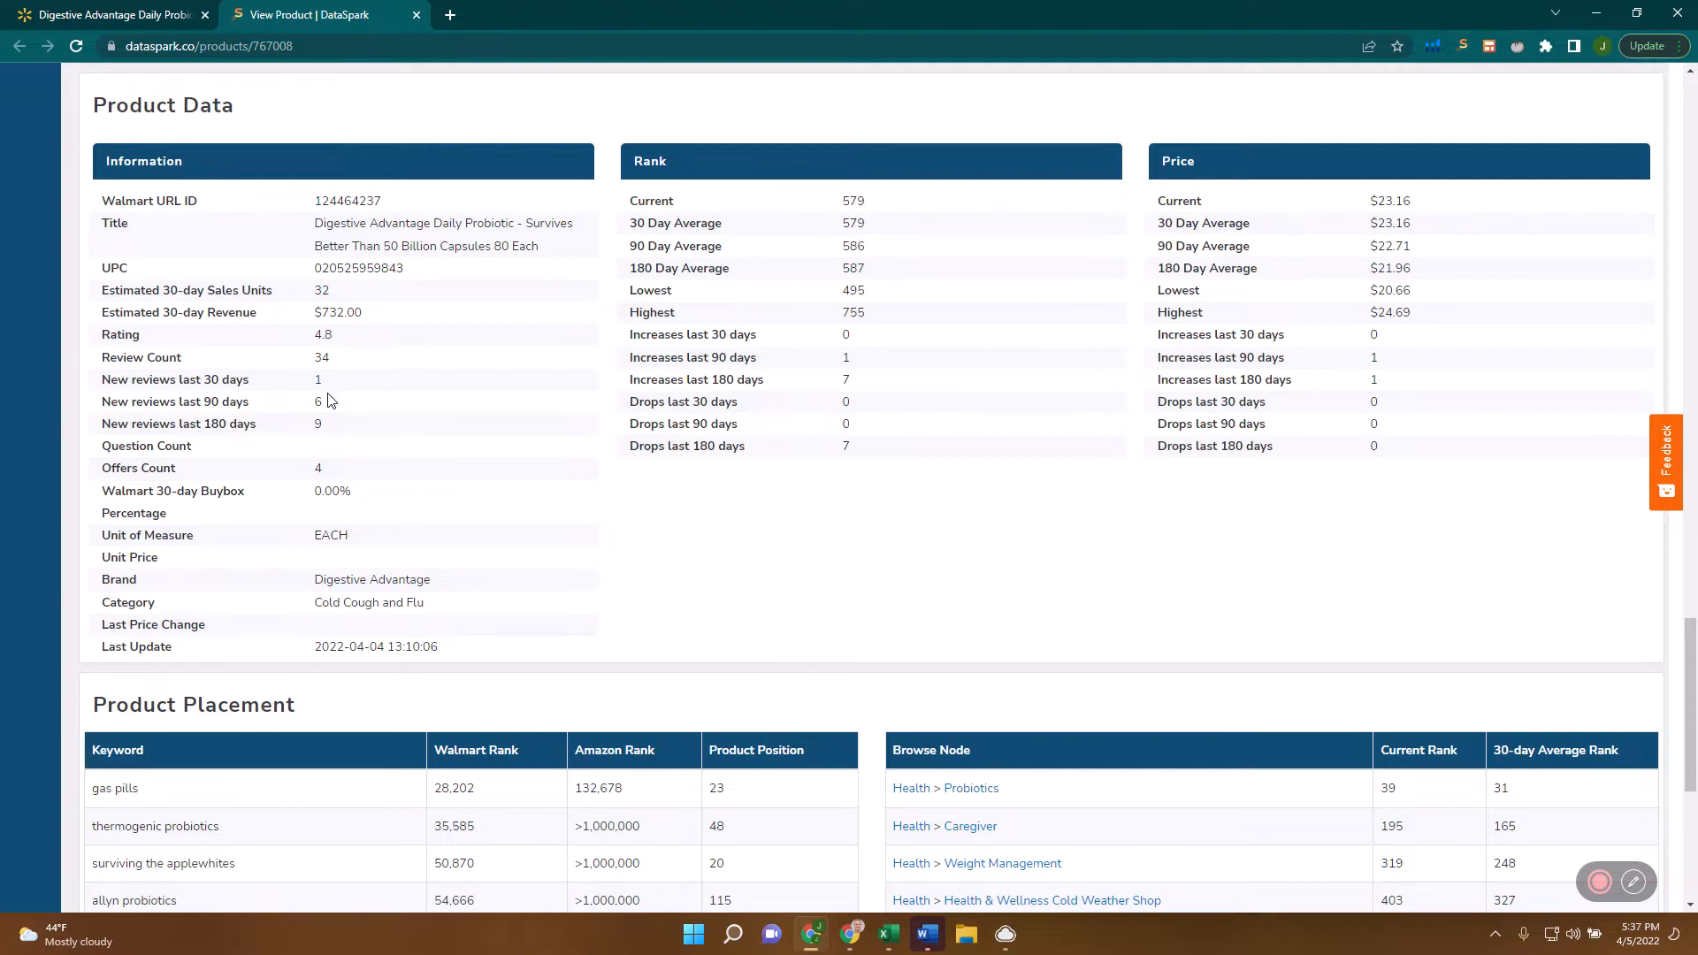
mouse_move(499, 453)
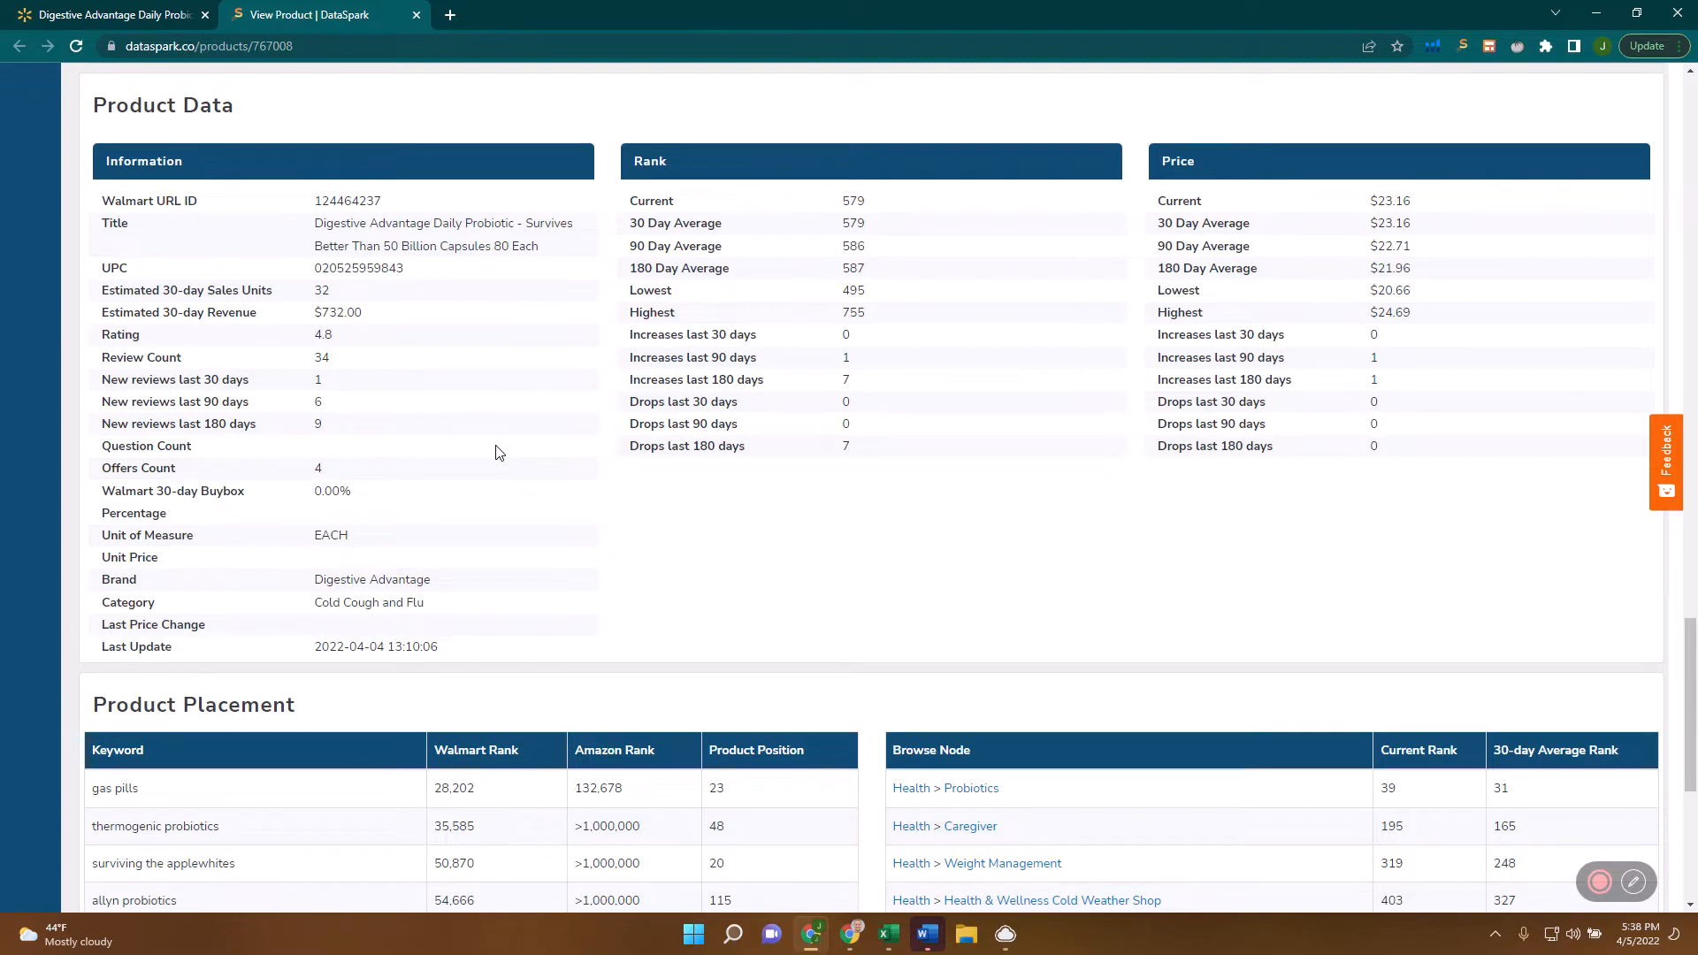
mouse_move(556, 449)
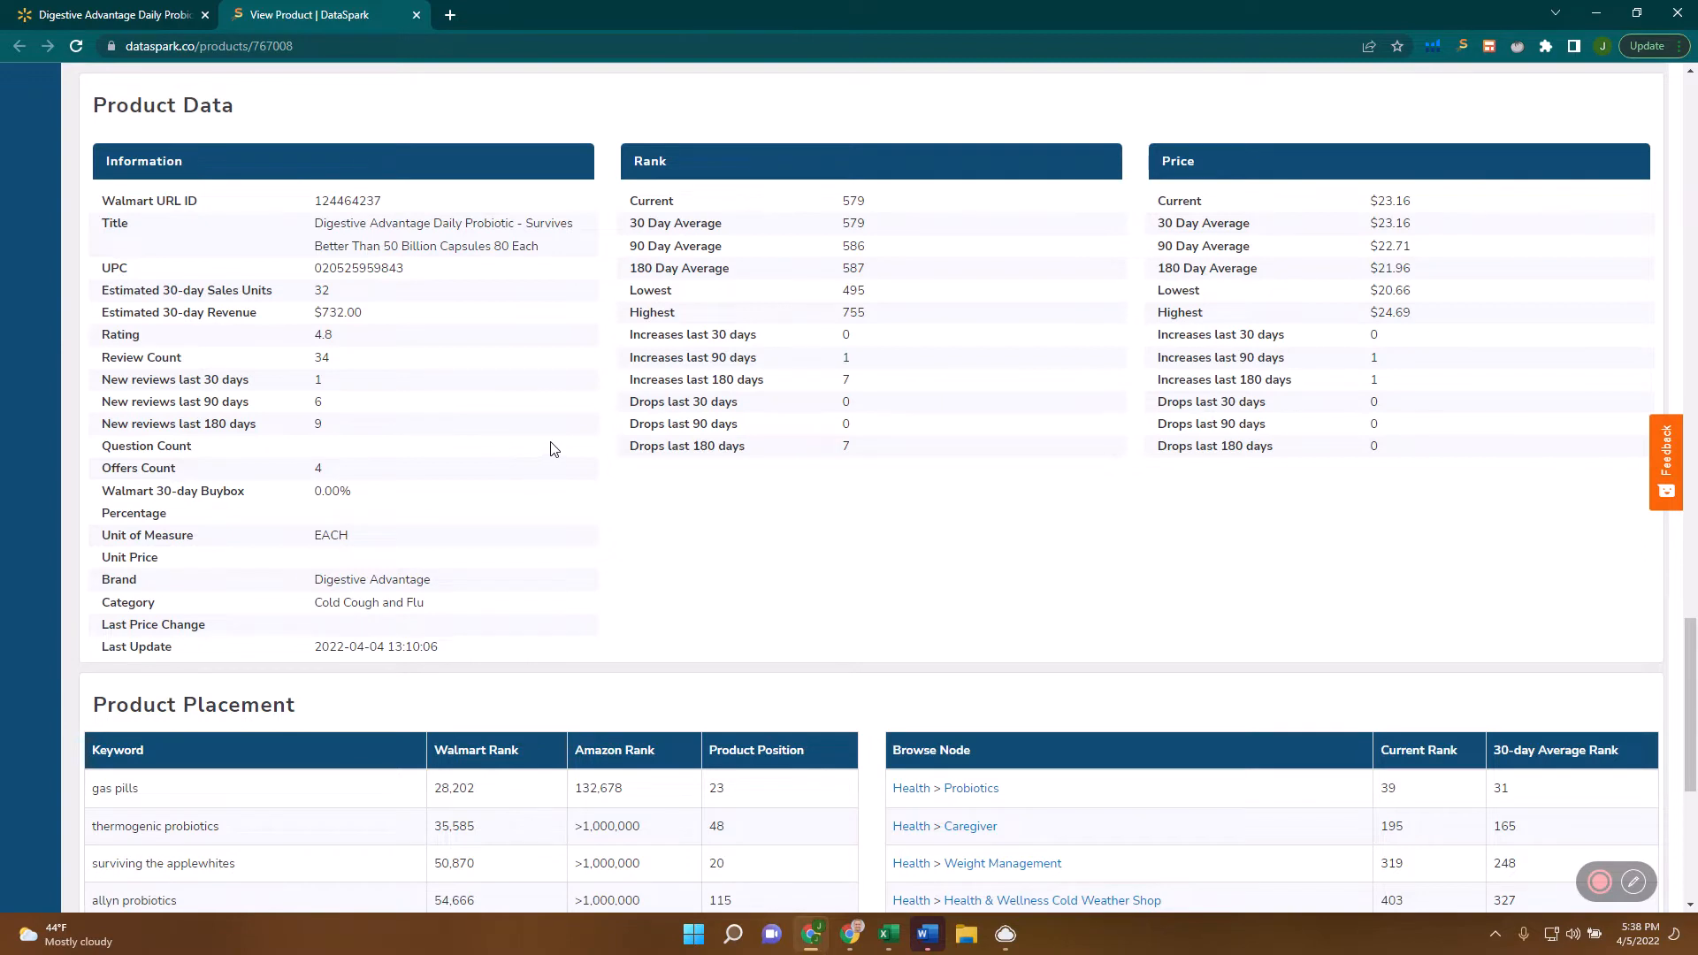
mouse_move(552, 463)
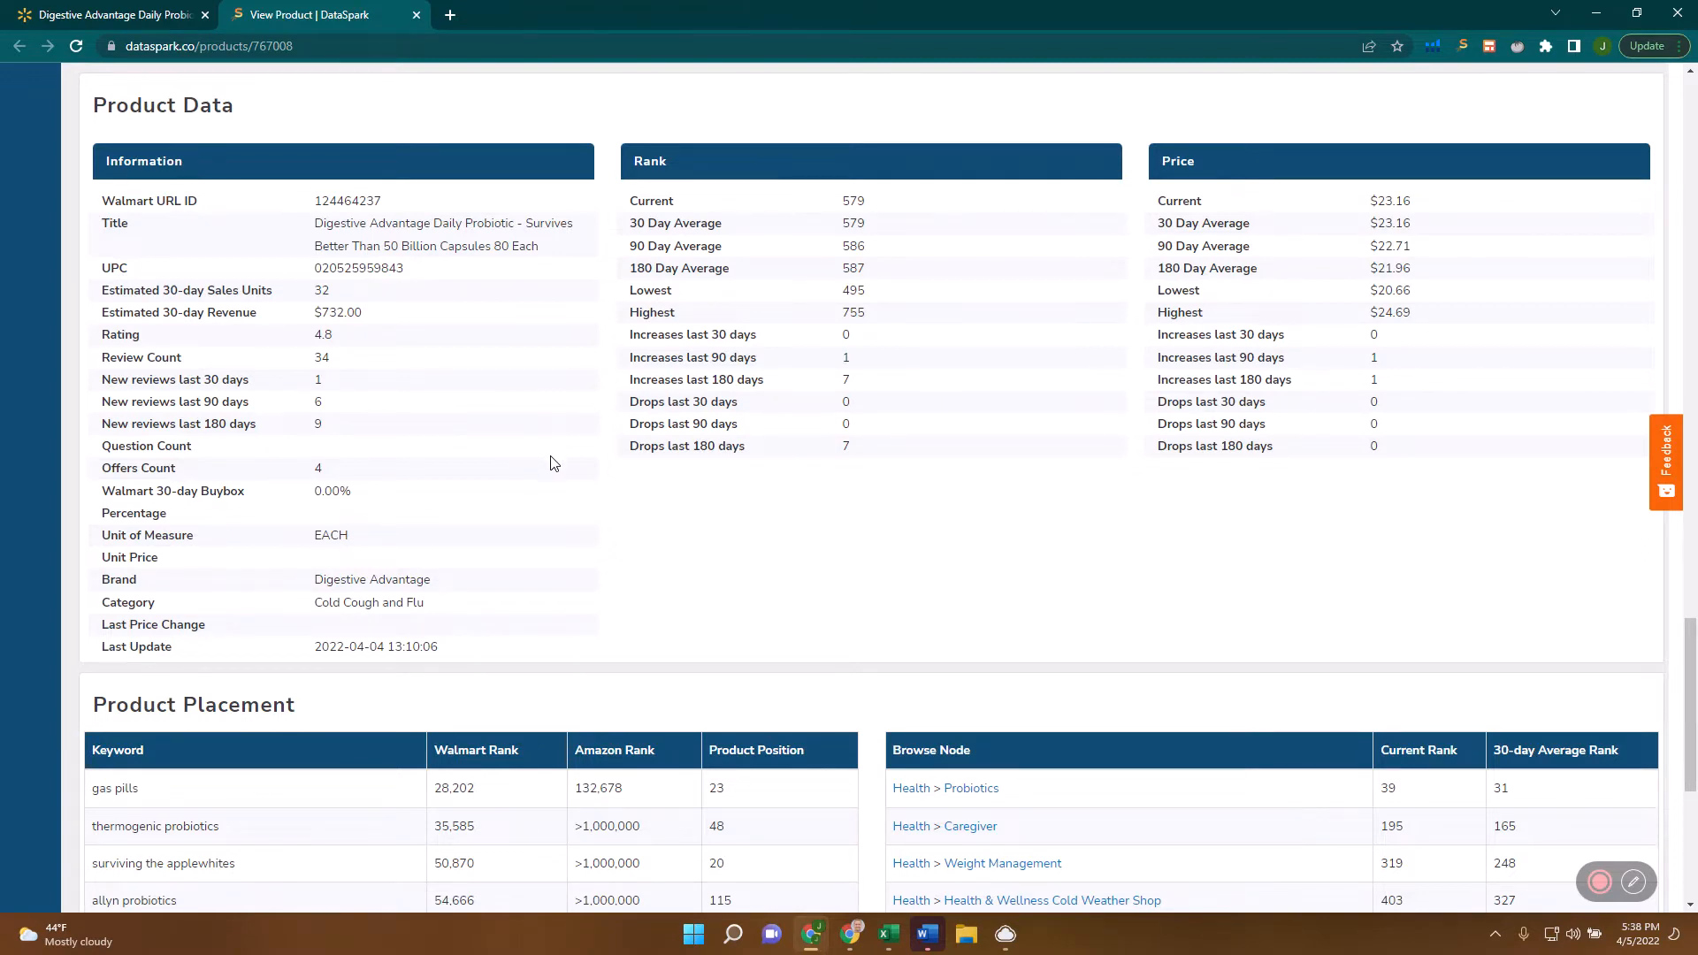
Scroll past the reviews and sellers chart to the Category Ranking (Over Time) chart.
scroll(down, 3)
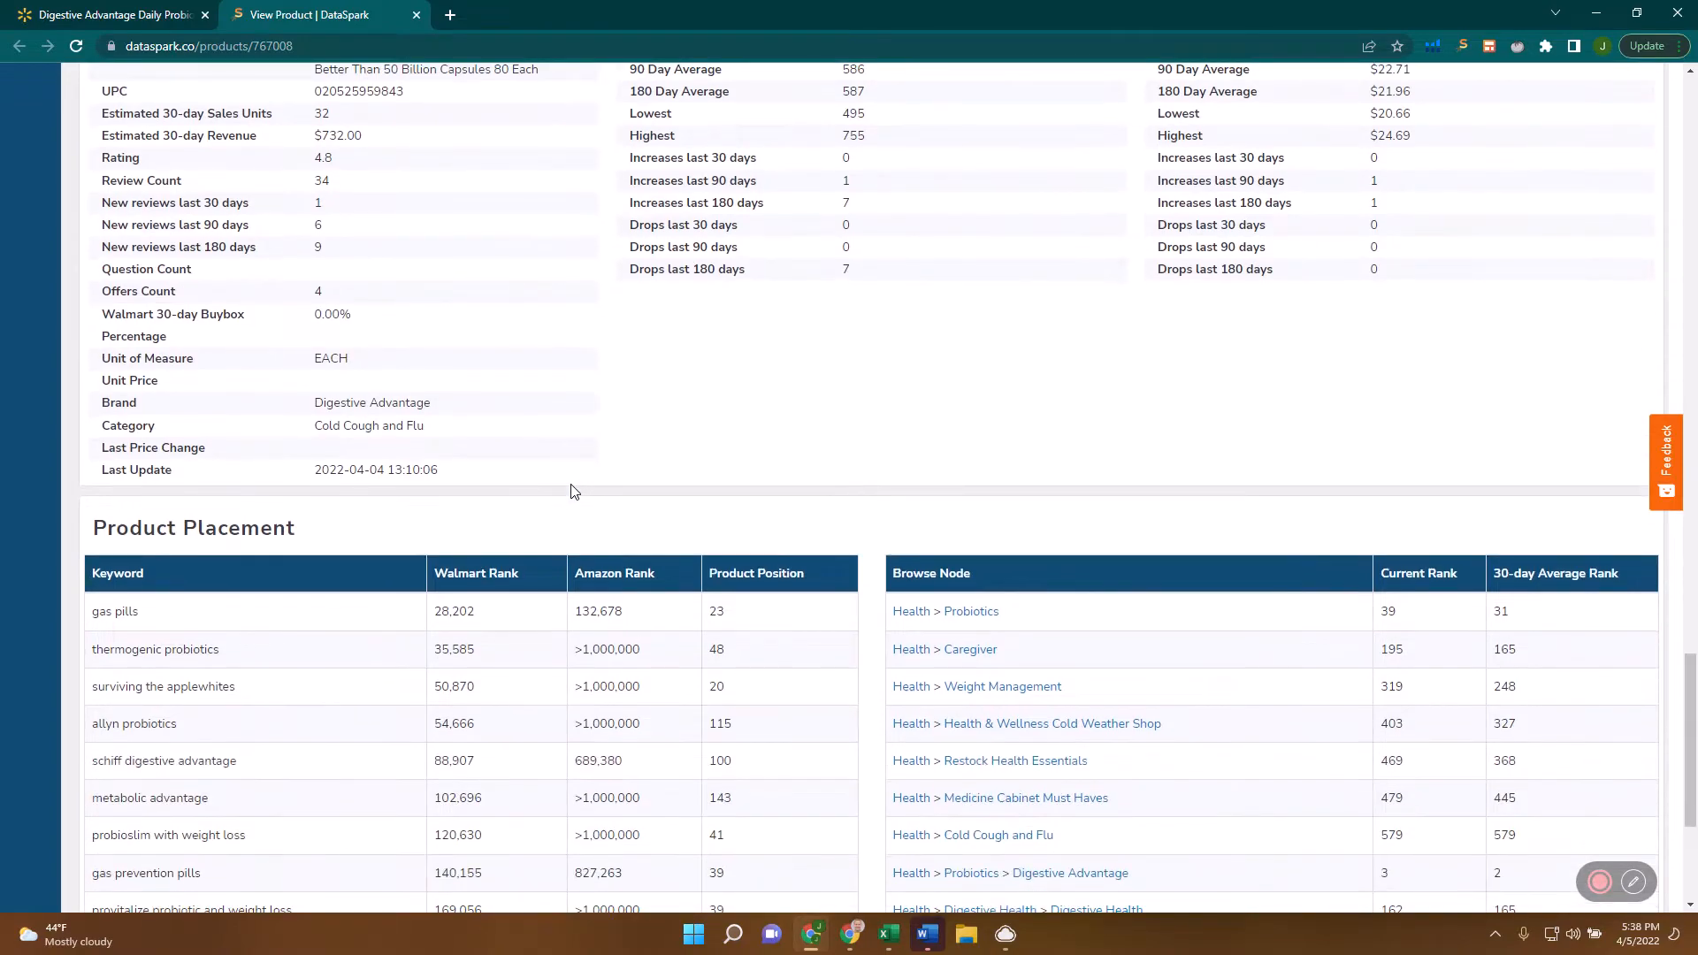
mouse_move(679, 398)
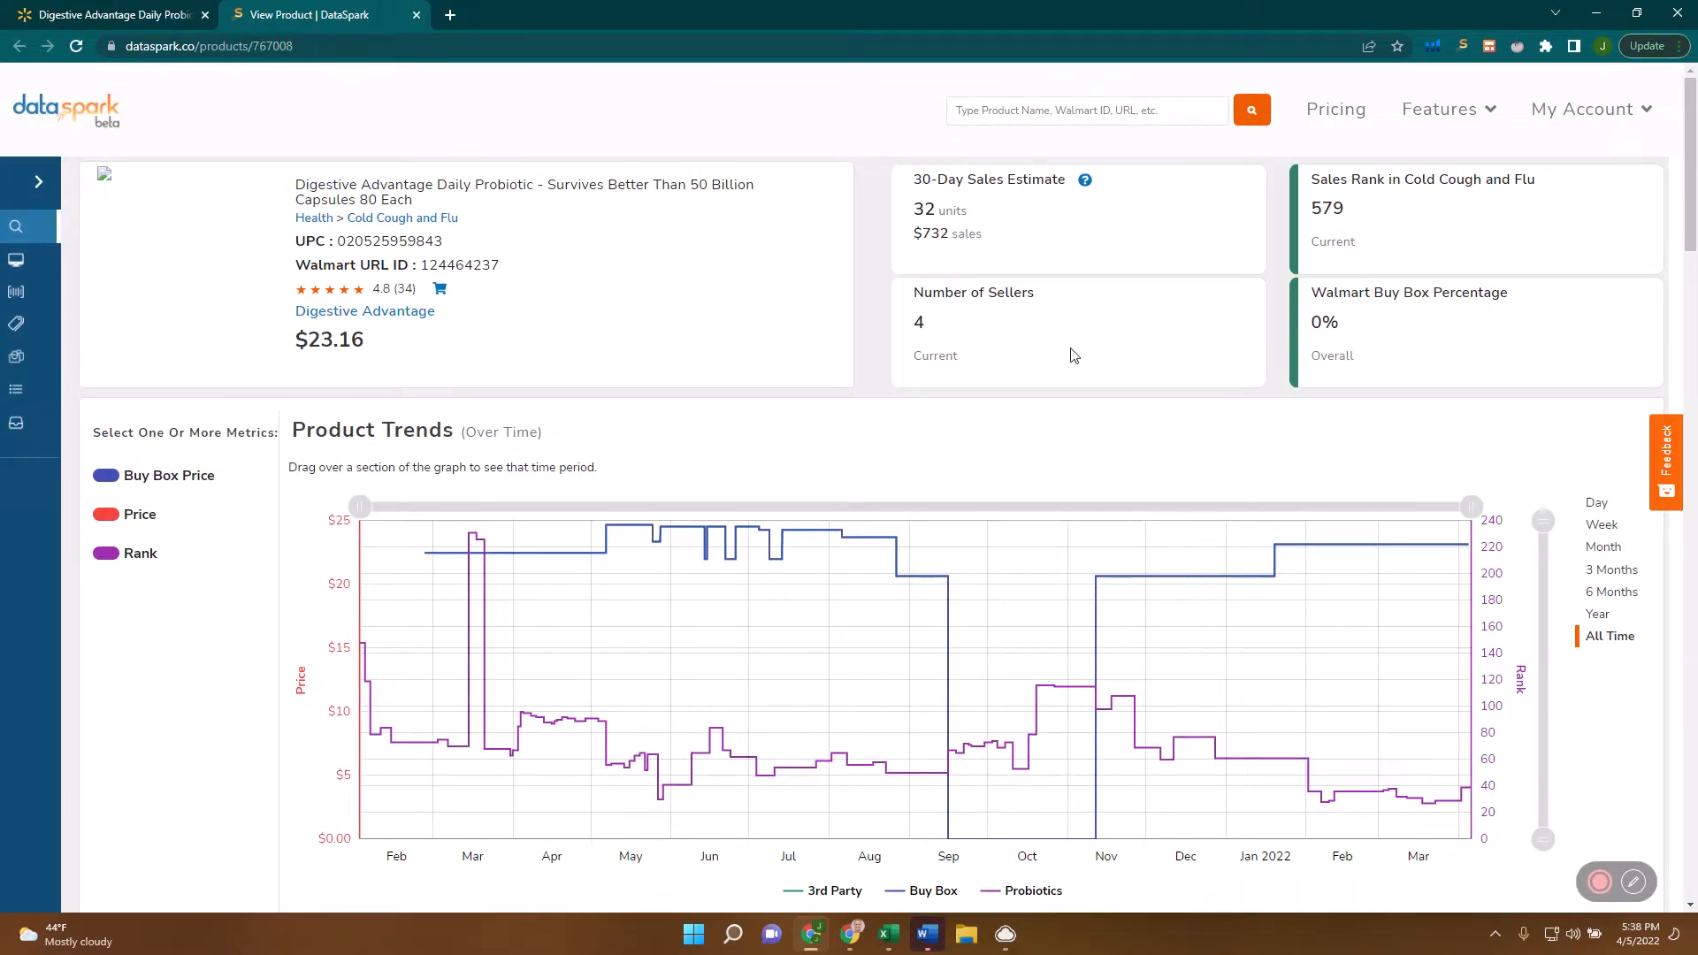
scroll(down, 3)
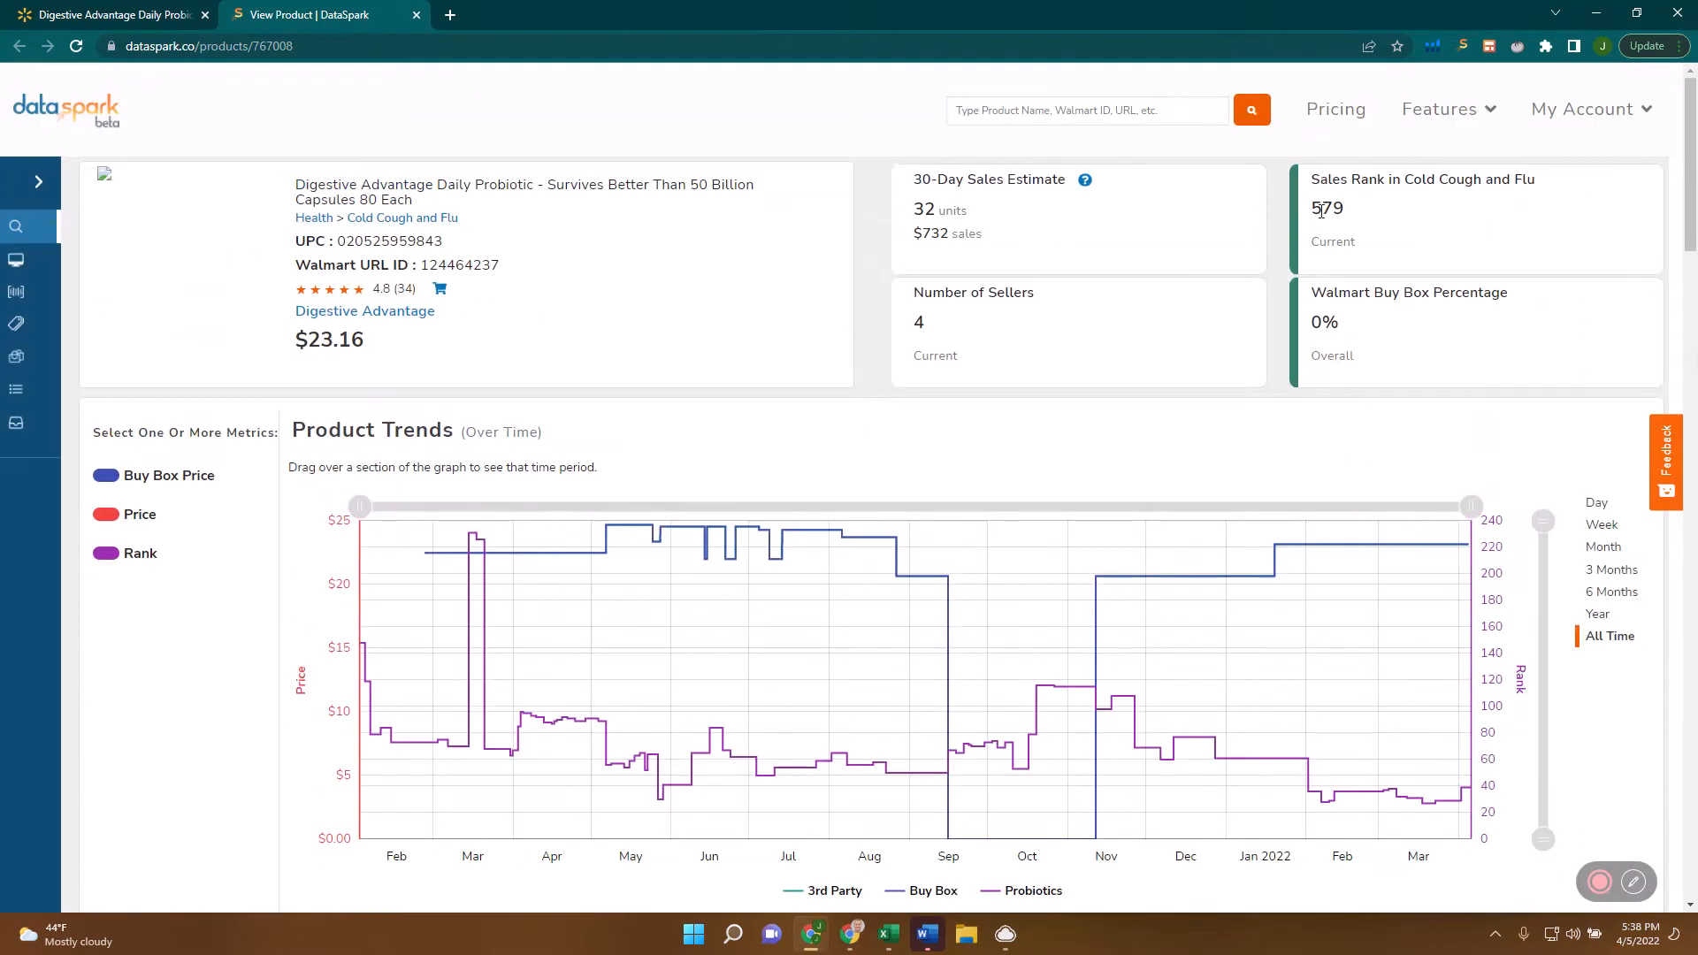
scroll(down, 3)
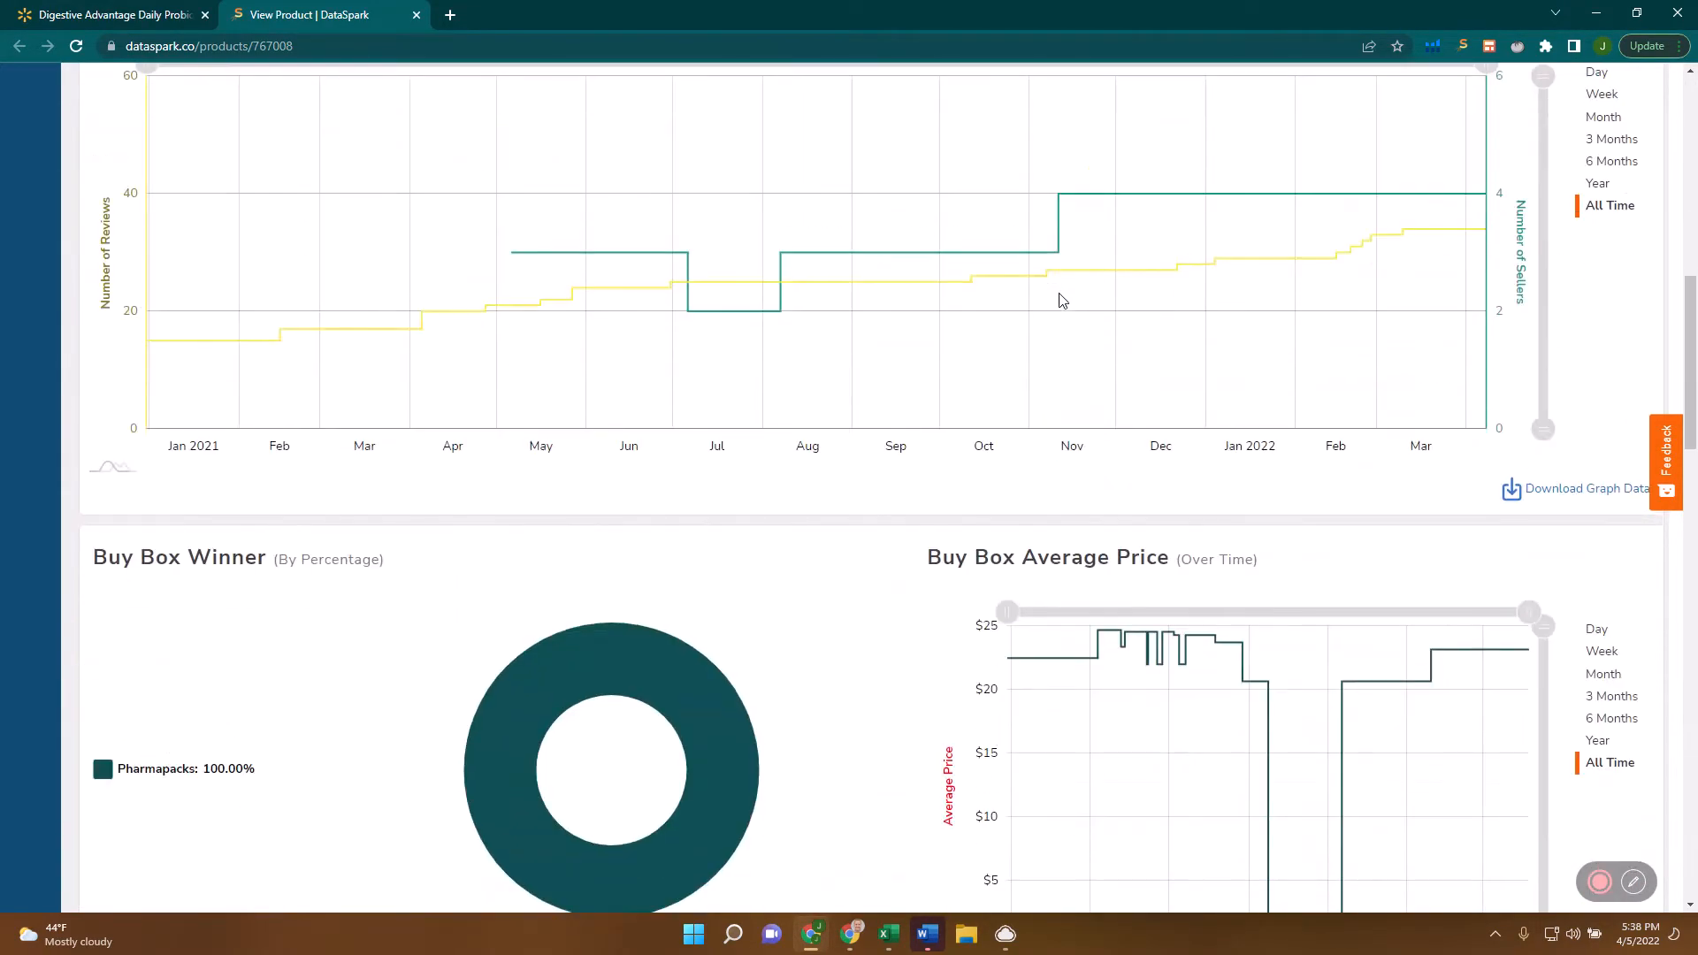
scroll(down, 3)
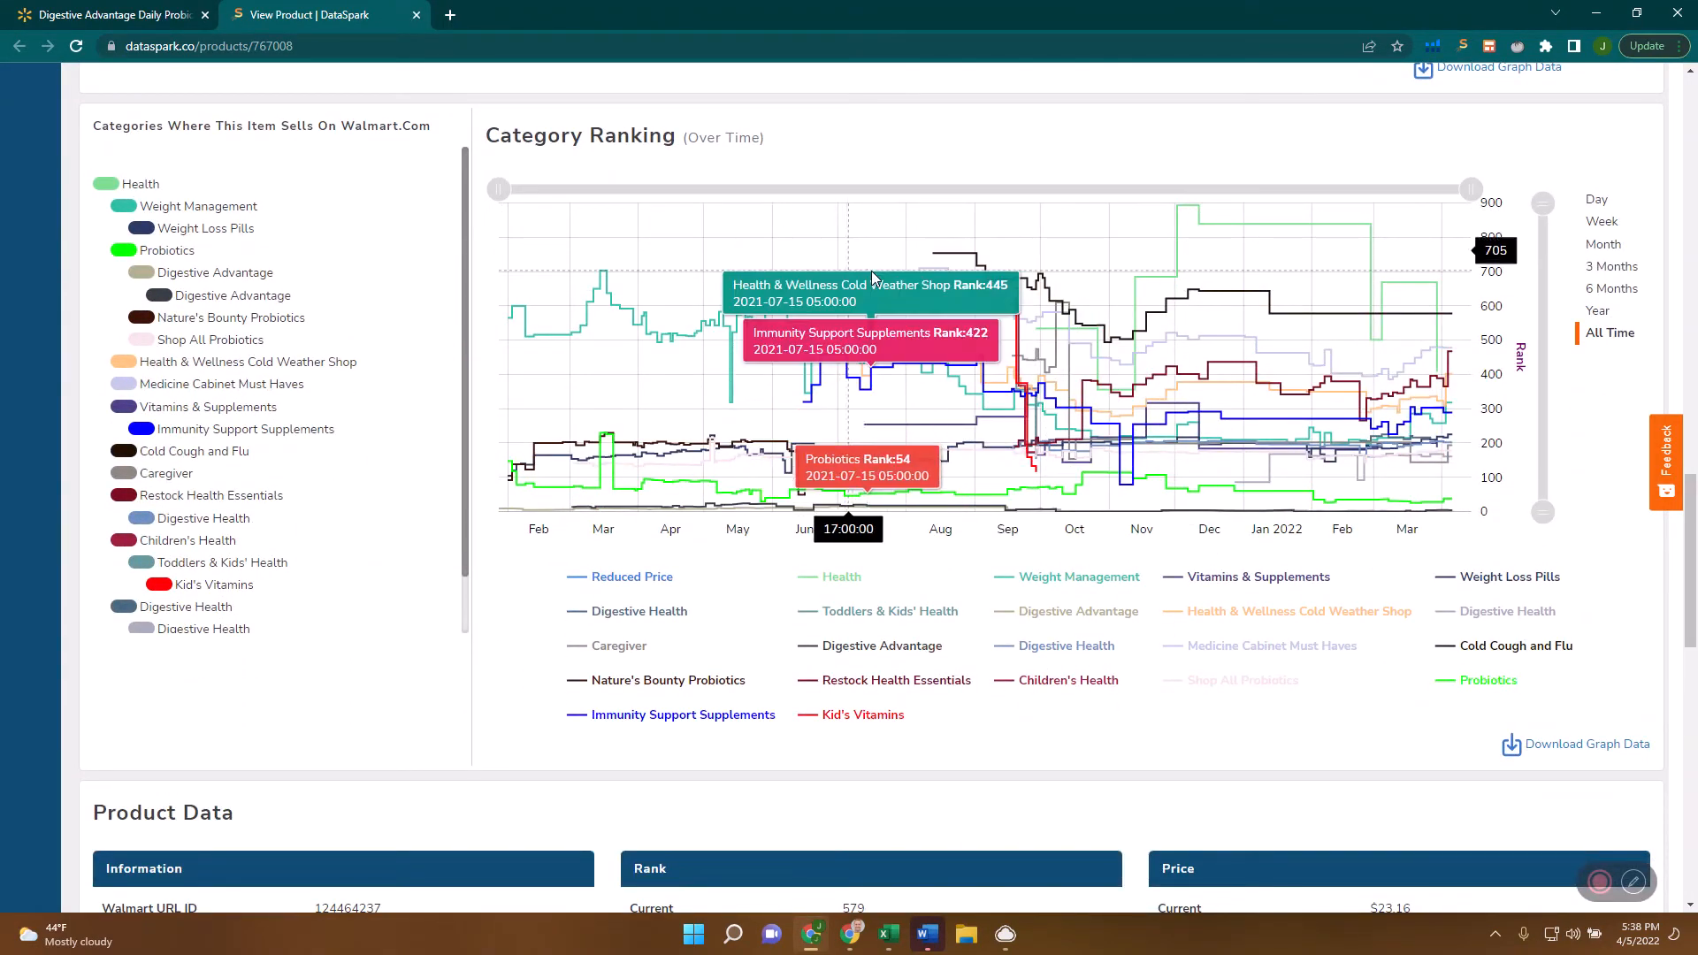
mouse_move(1241, 325)
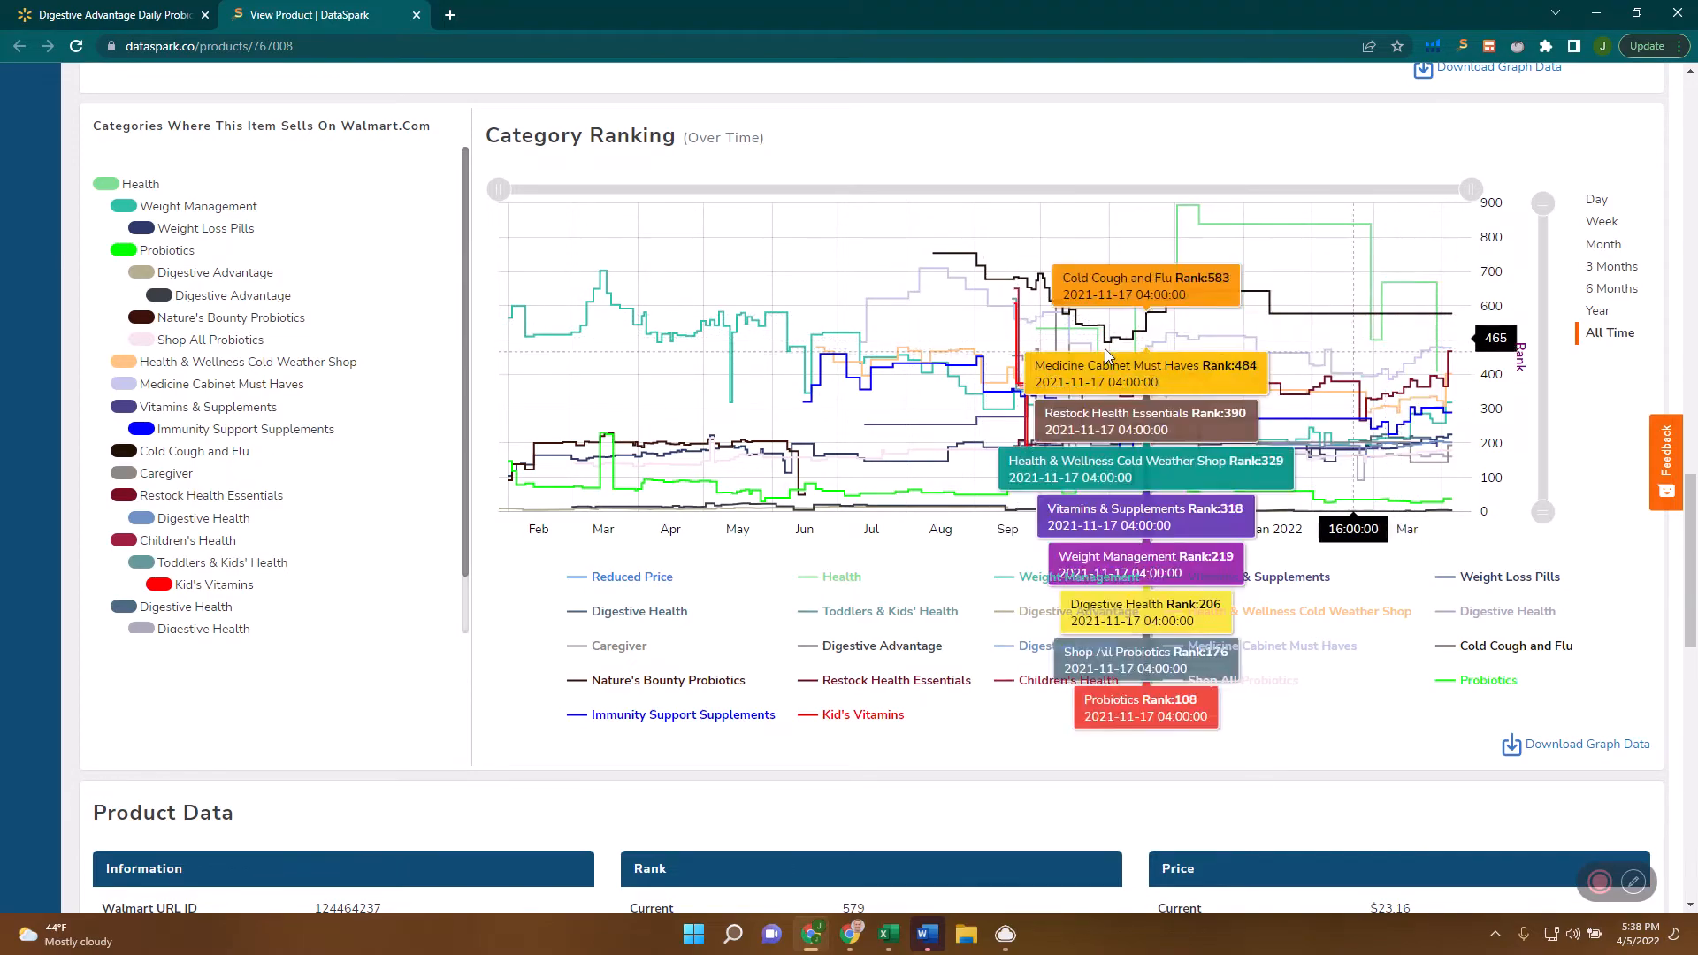
Highlight the browse node rankings and the Probiotics 30-day average rank of 31.
scroll(down, 3)
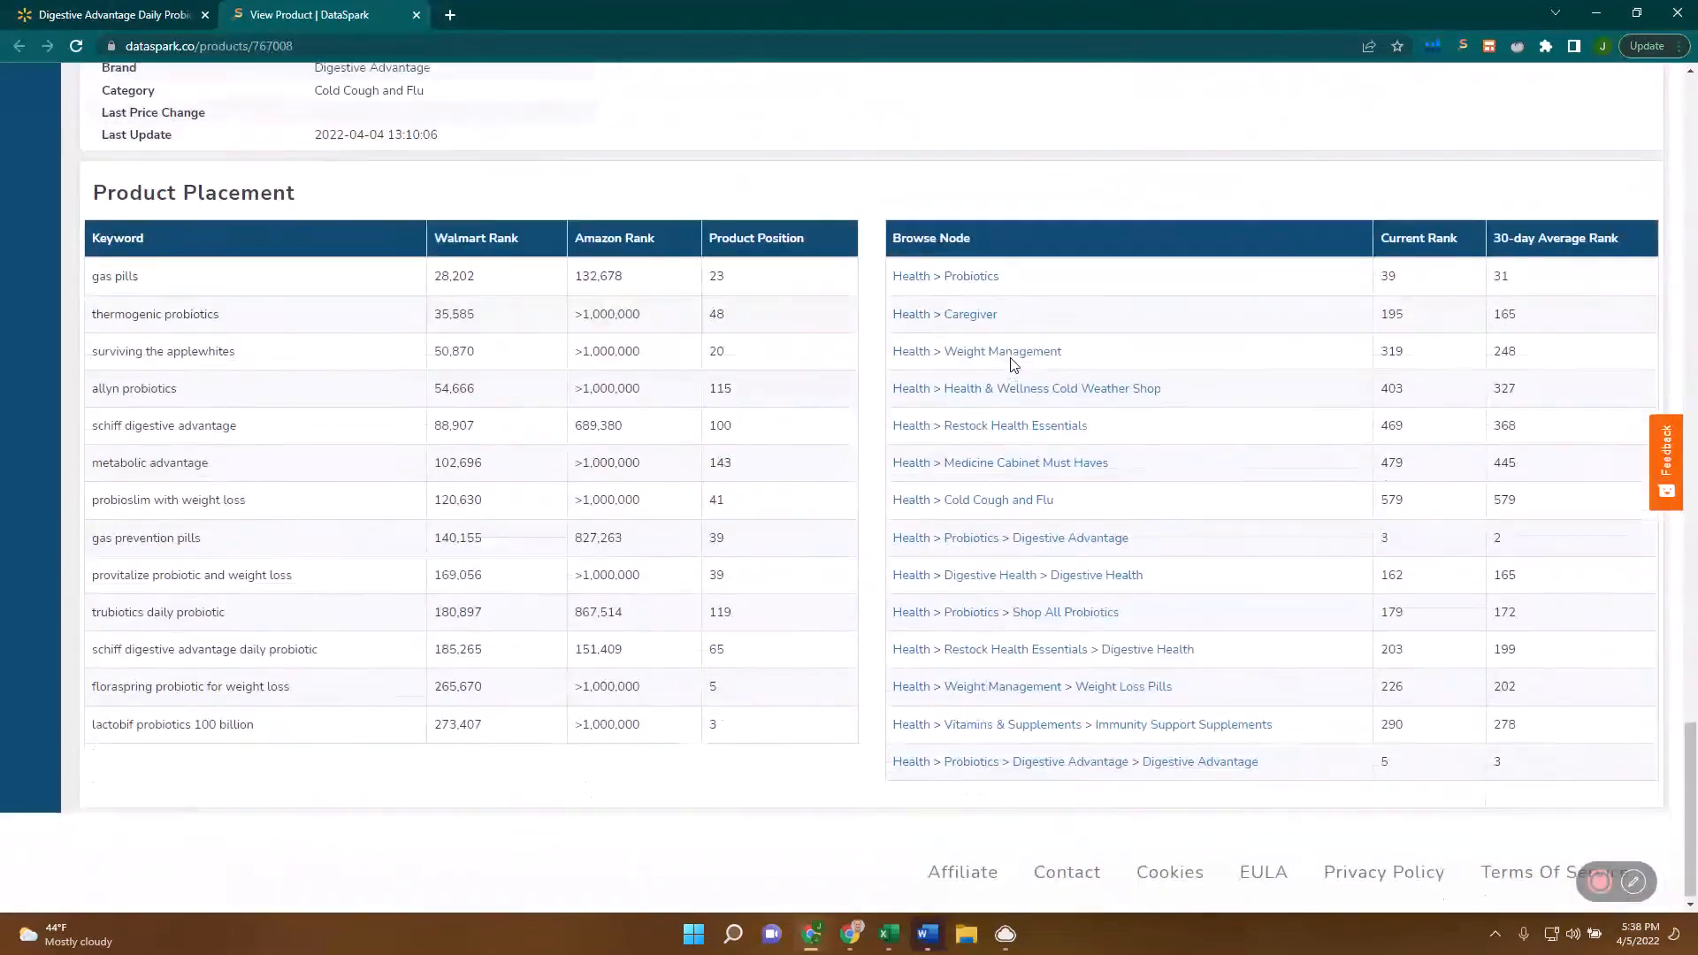
scroll(down, 3)
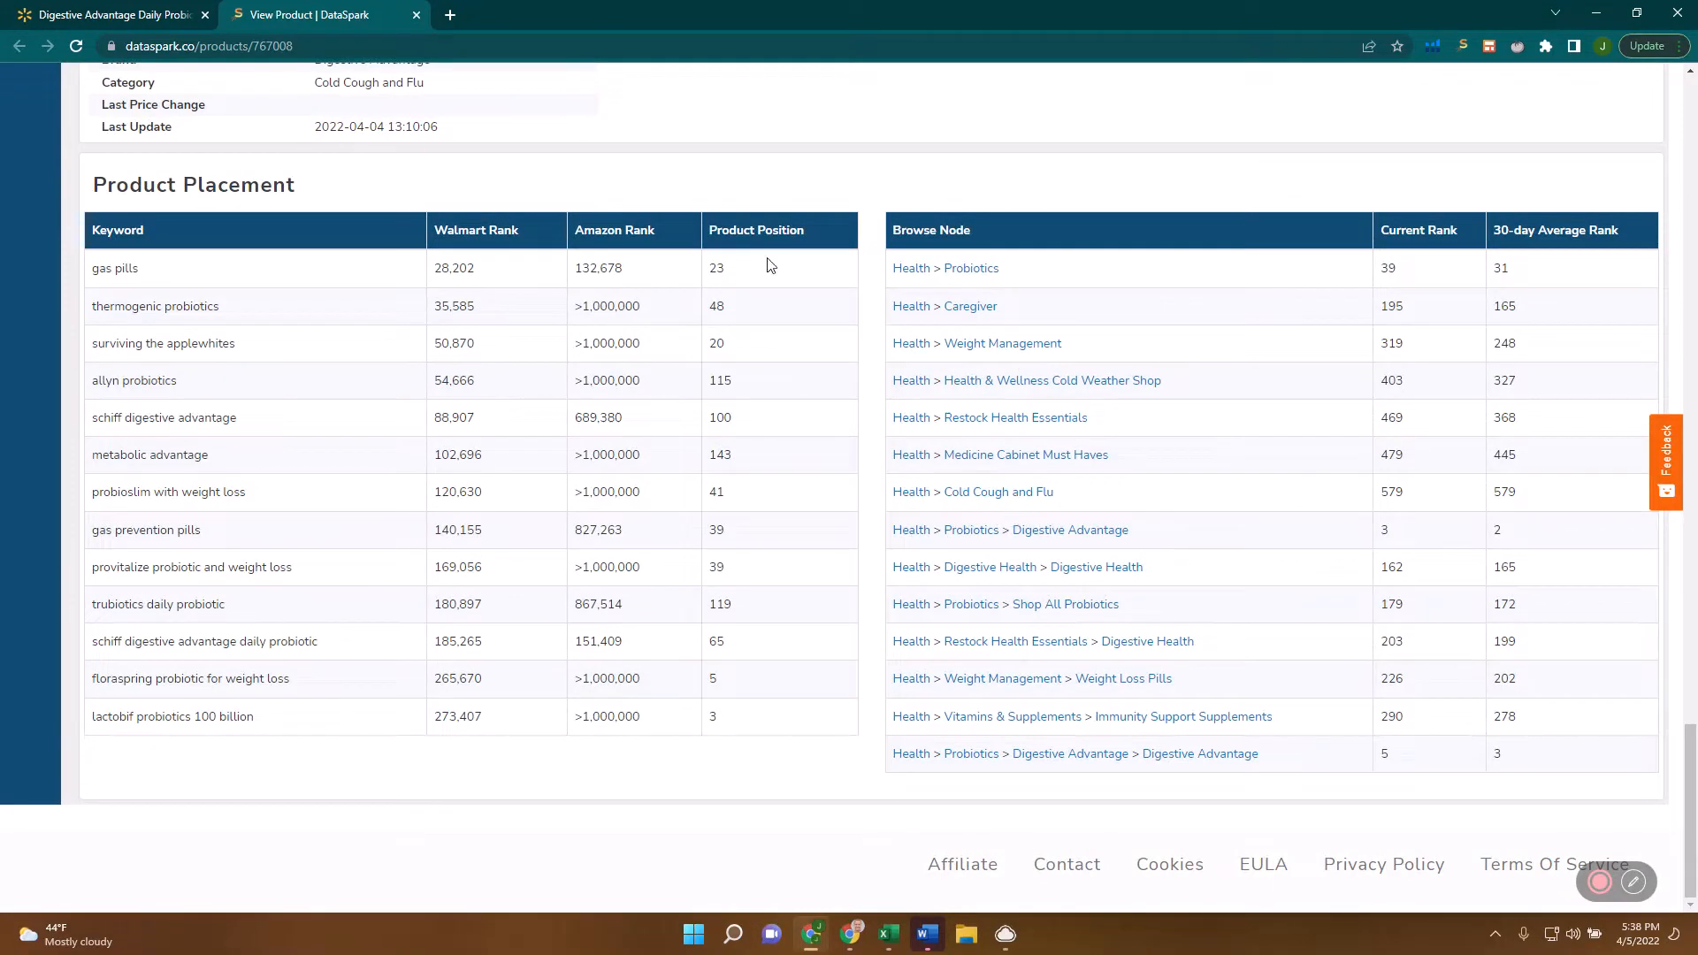
mouse_move(895, 273)
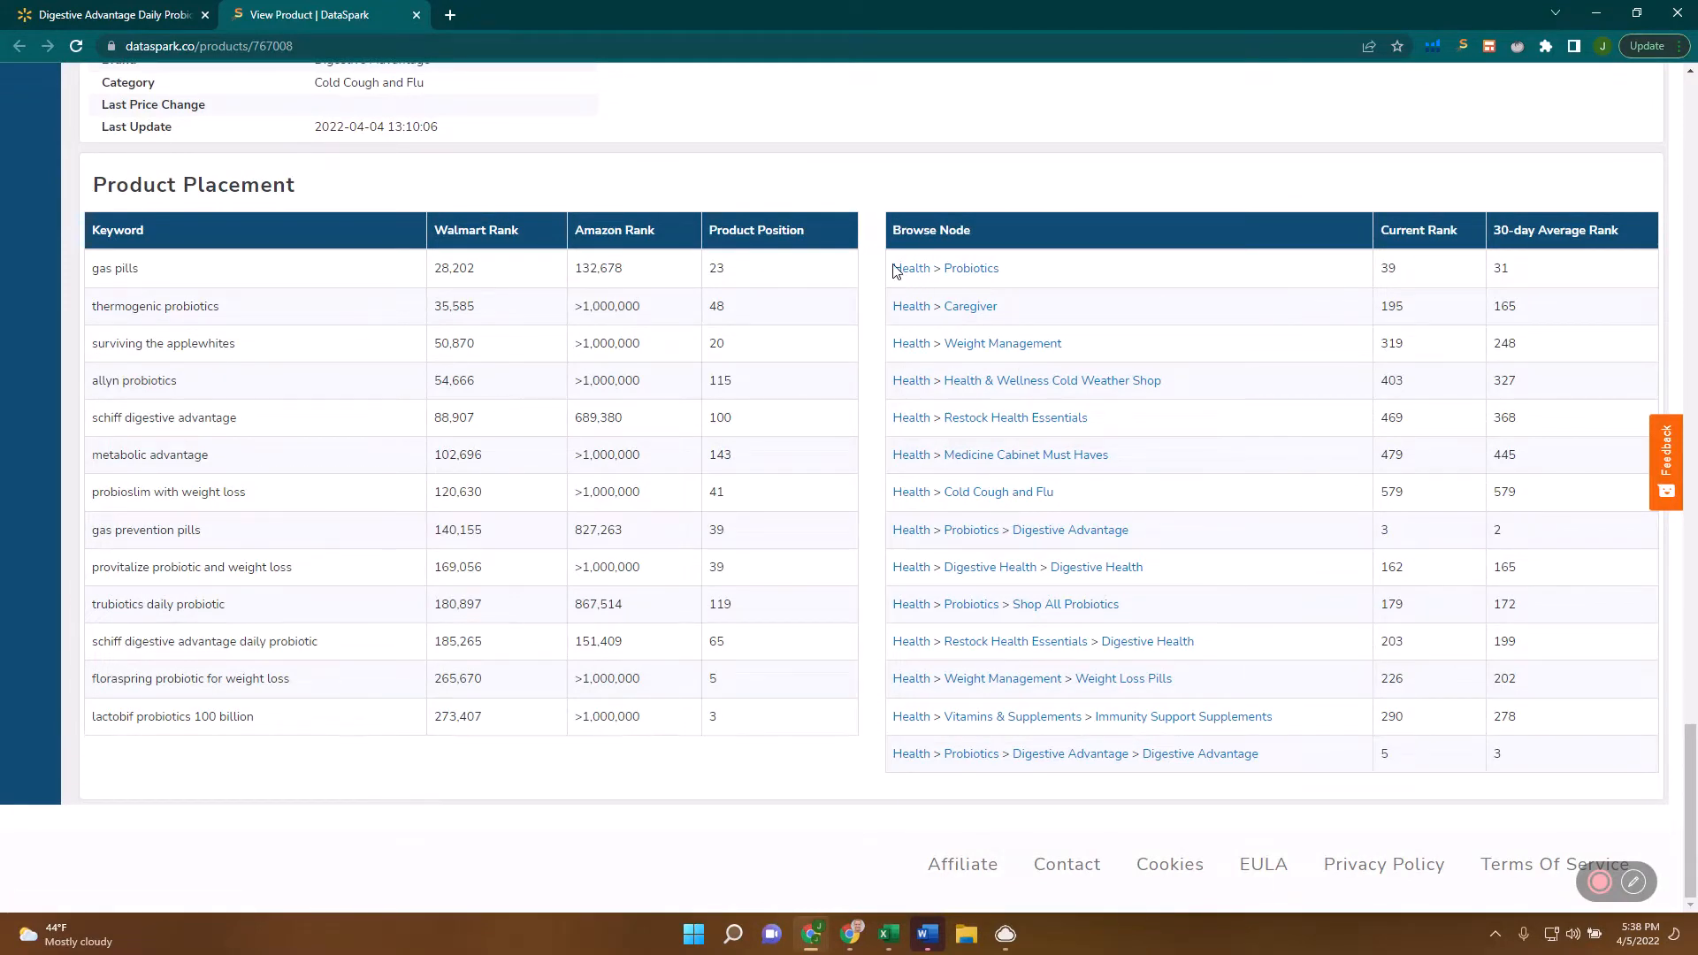
drag(891, 267, 1550, 759)
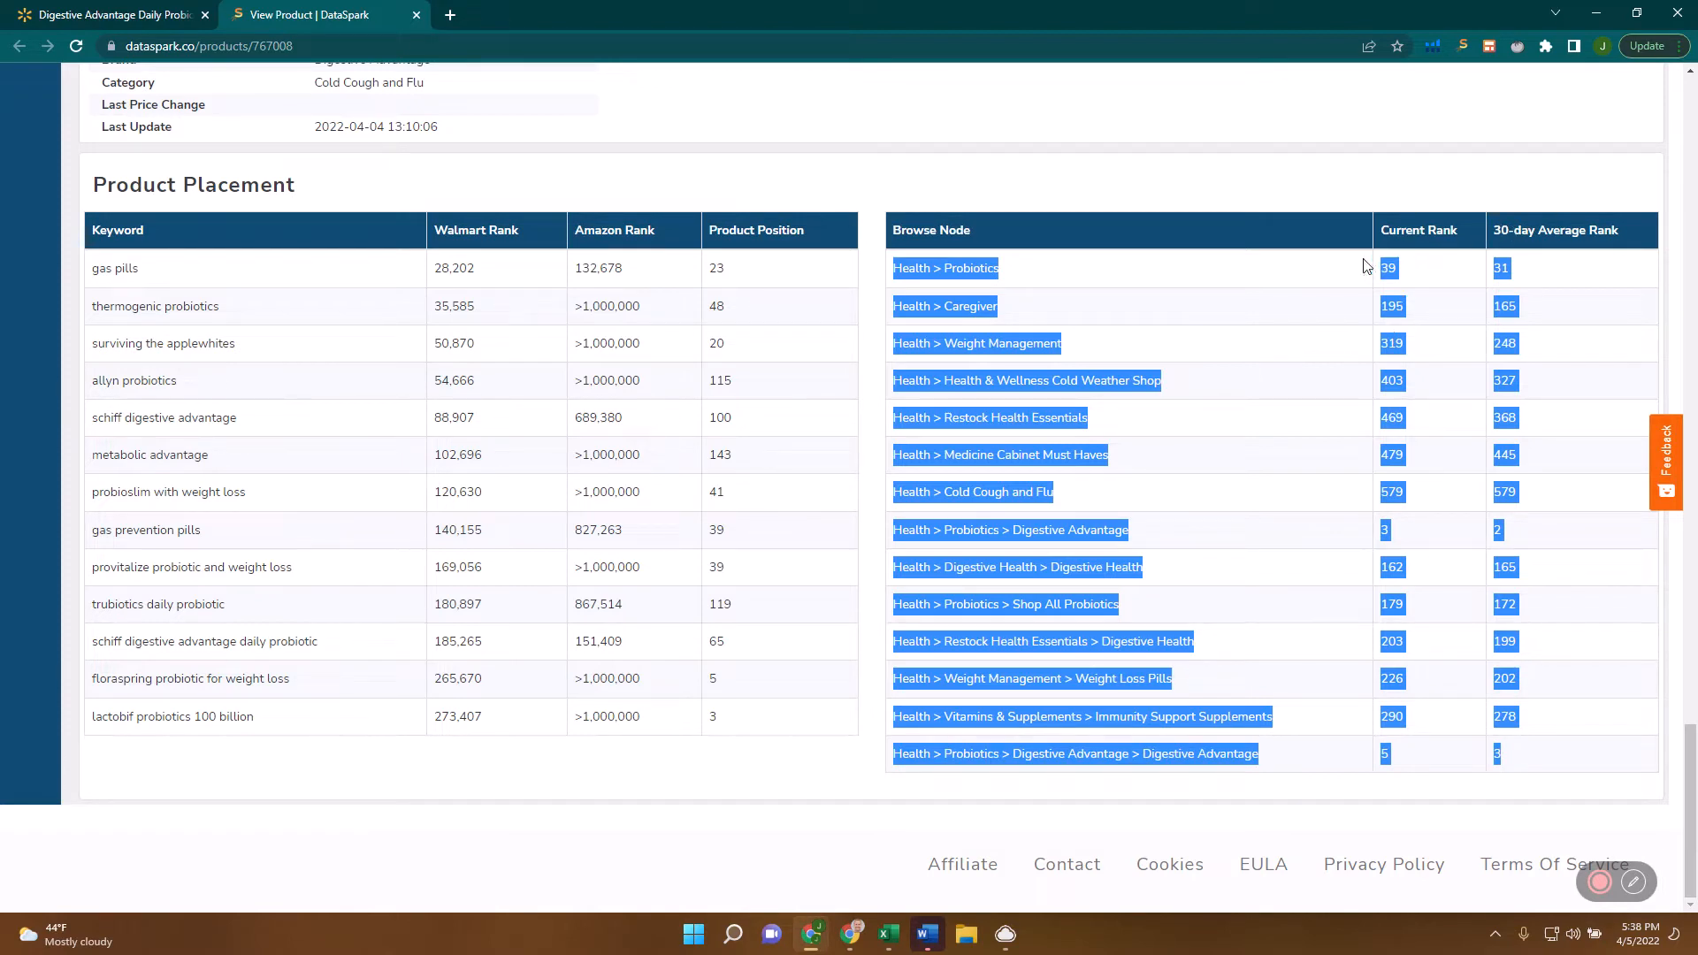
click(1456, 325)
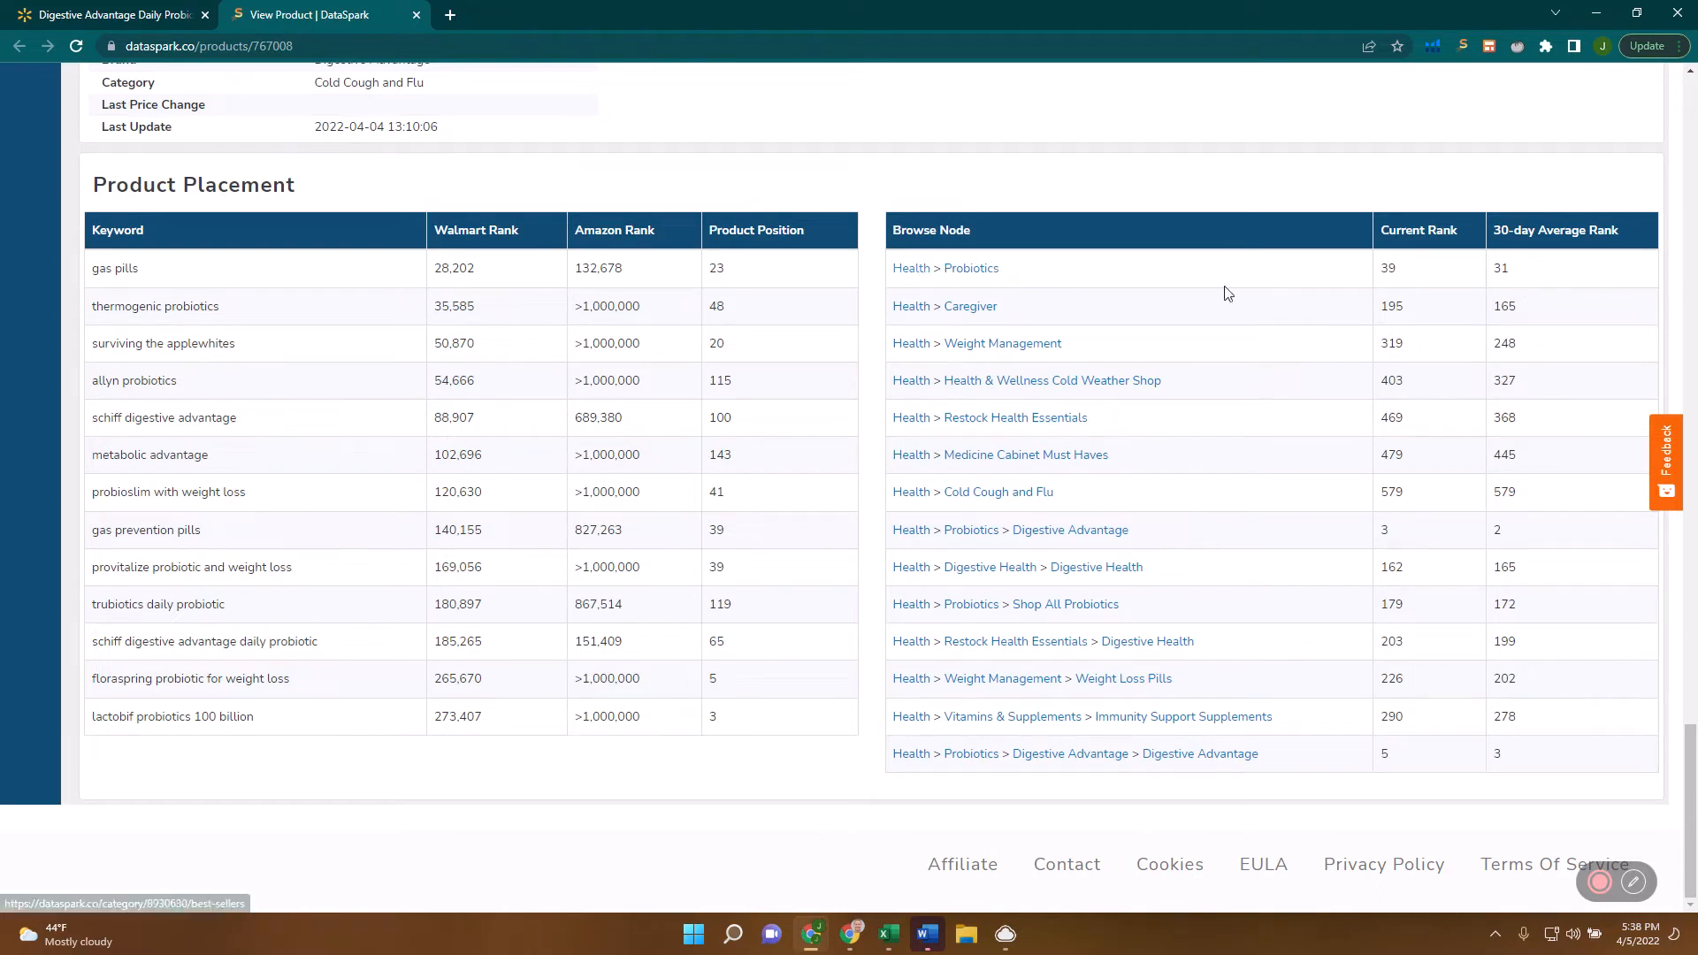
mouse_move(1518, 278)
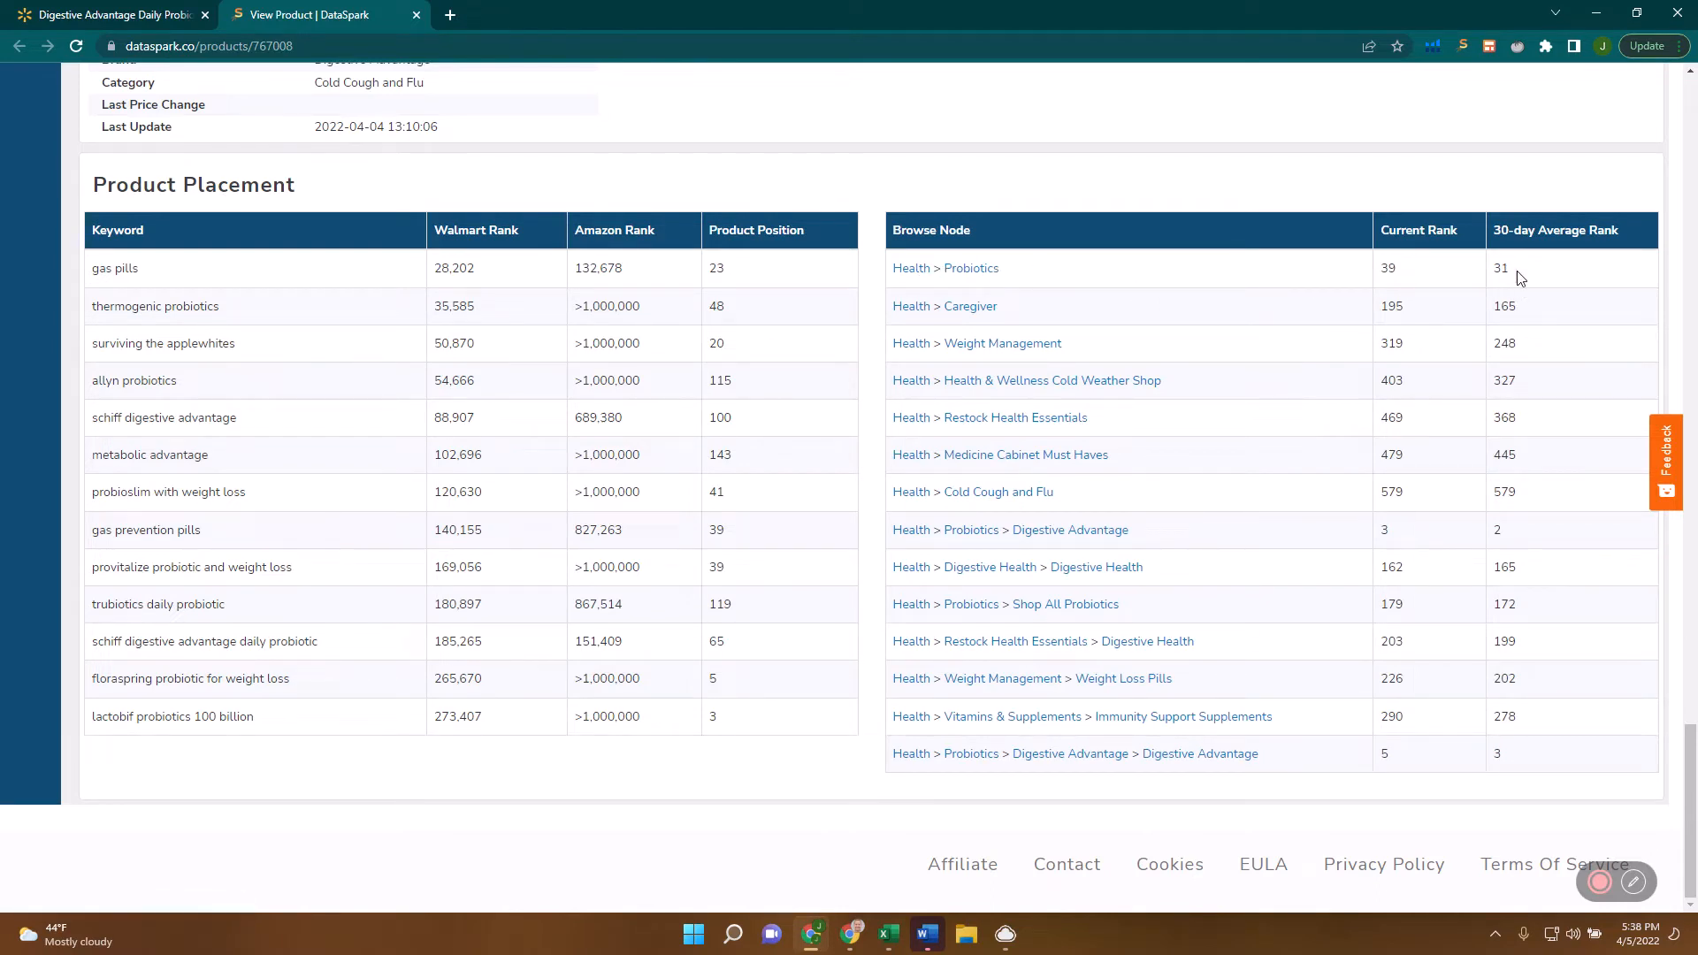
double_click(1500, 269)
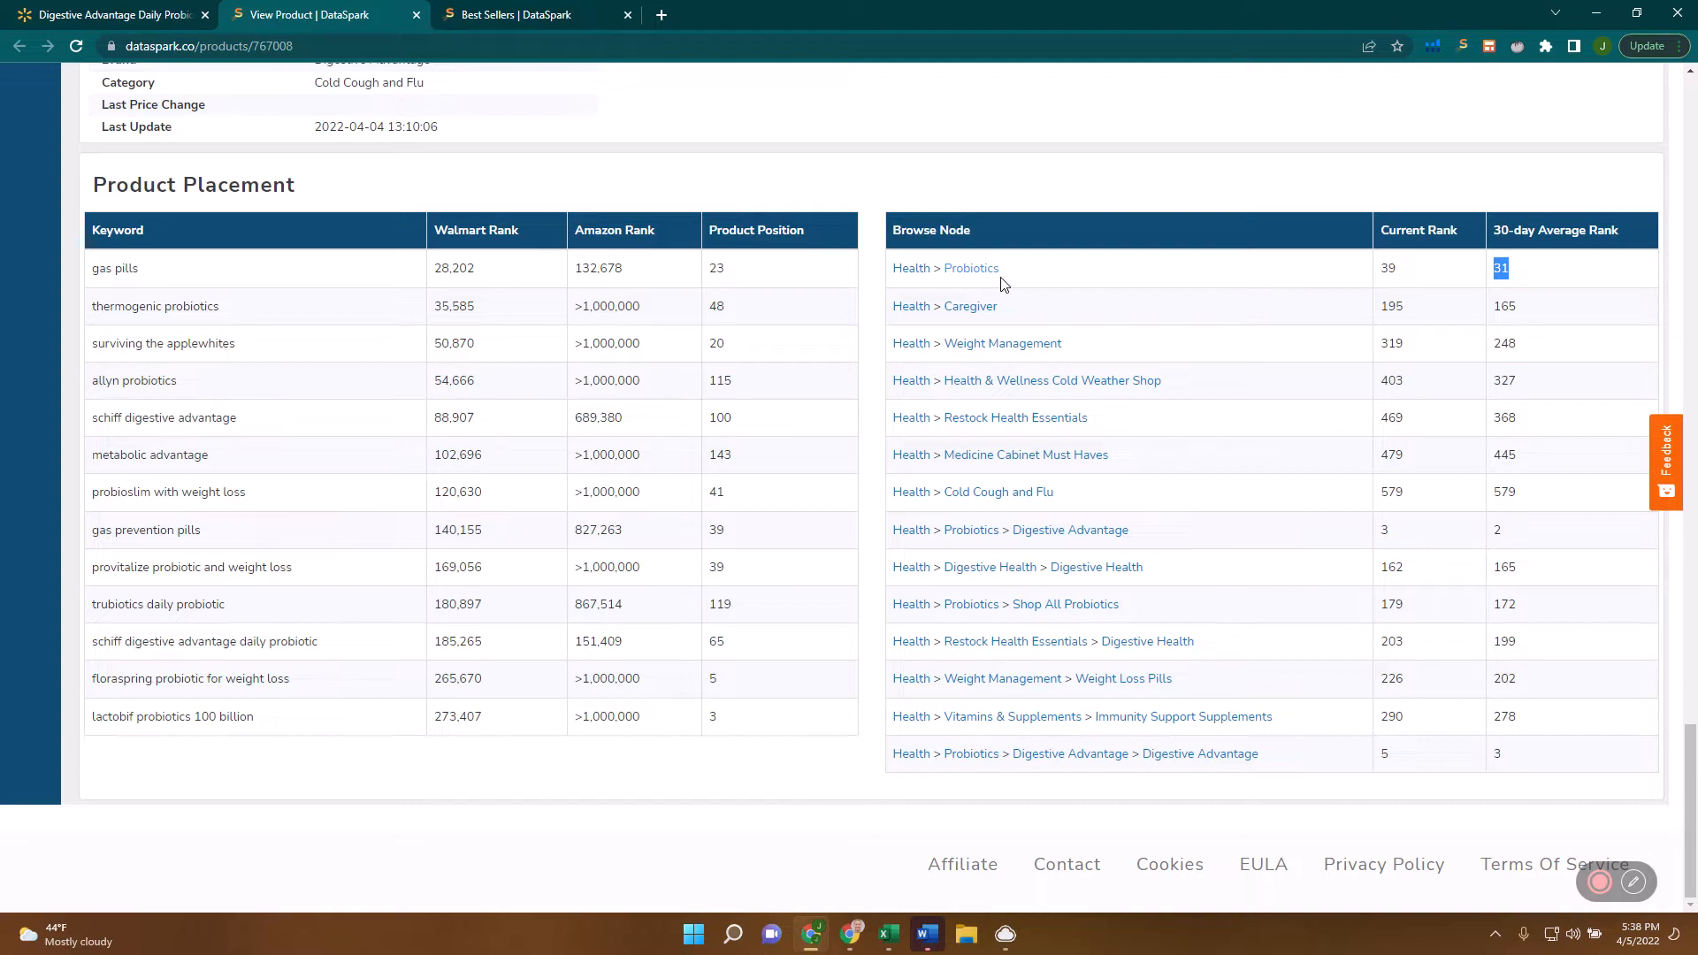
mouse_move(1046, 297)
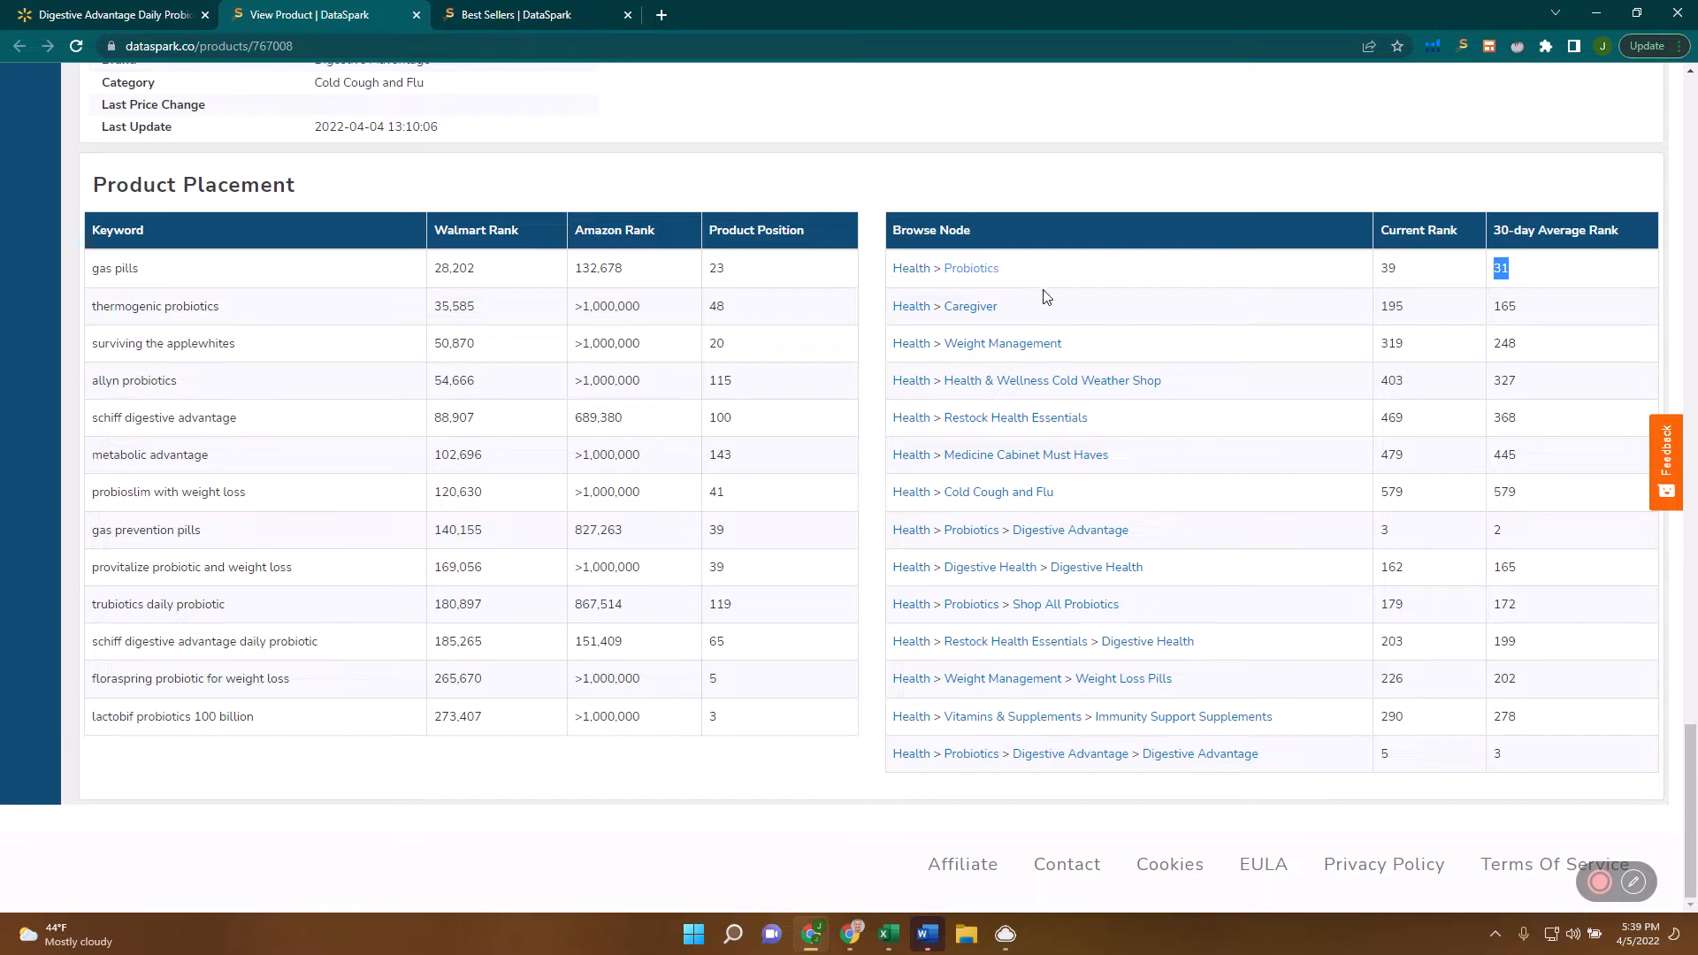
mouse_move(1253, 329)
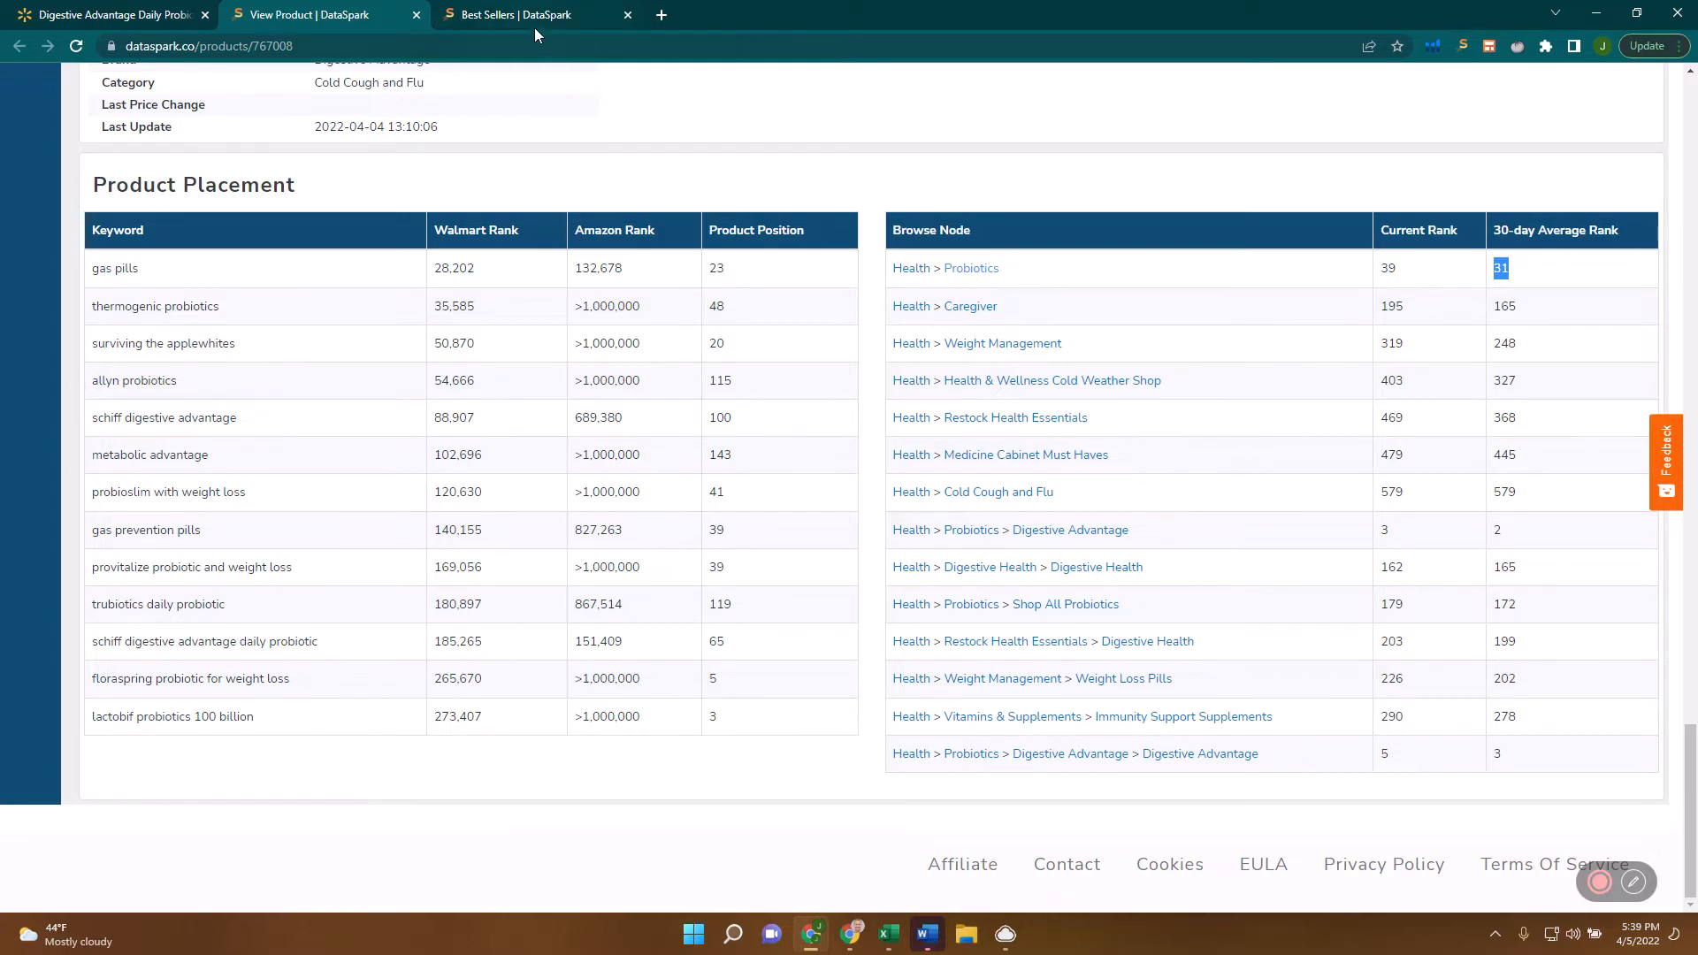
Locate the Digestive Advantage probiotic at 30-day average rank 31 in the Probiotics best sellers list.
click(527, 14)
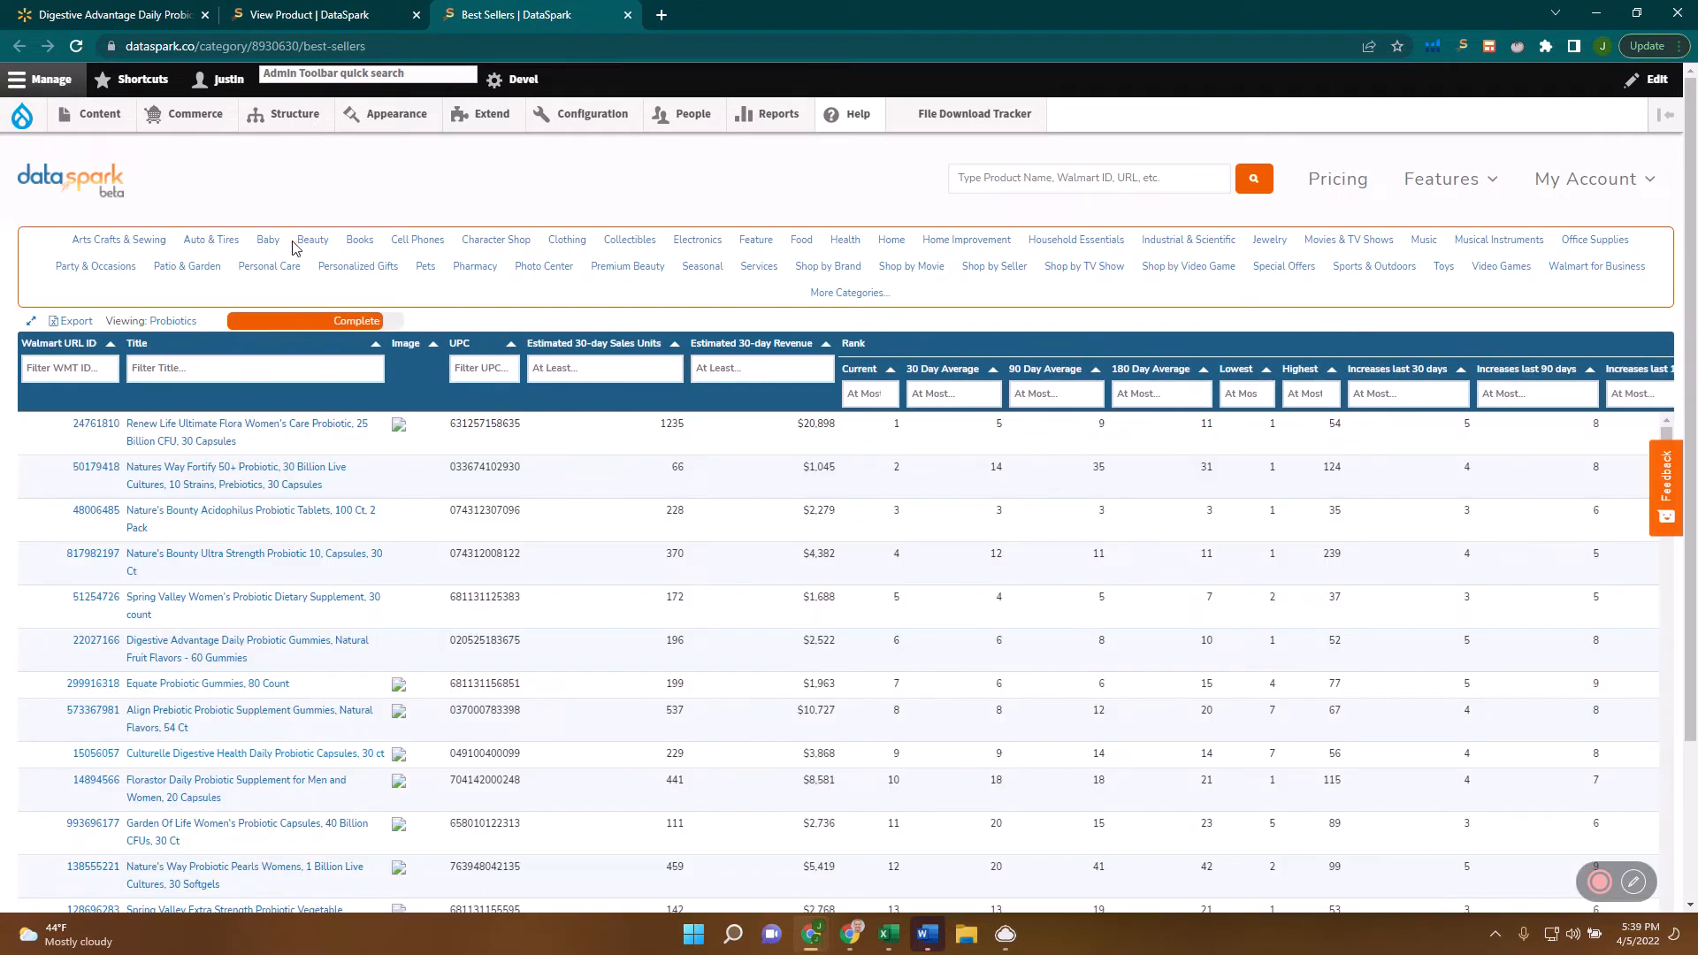
mouse_move(174, 320)
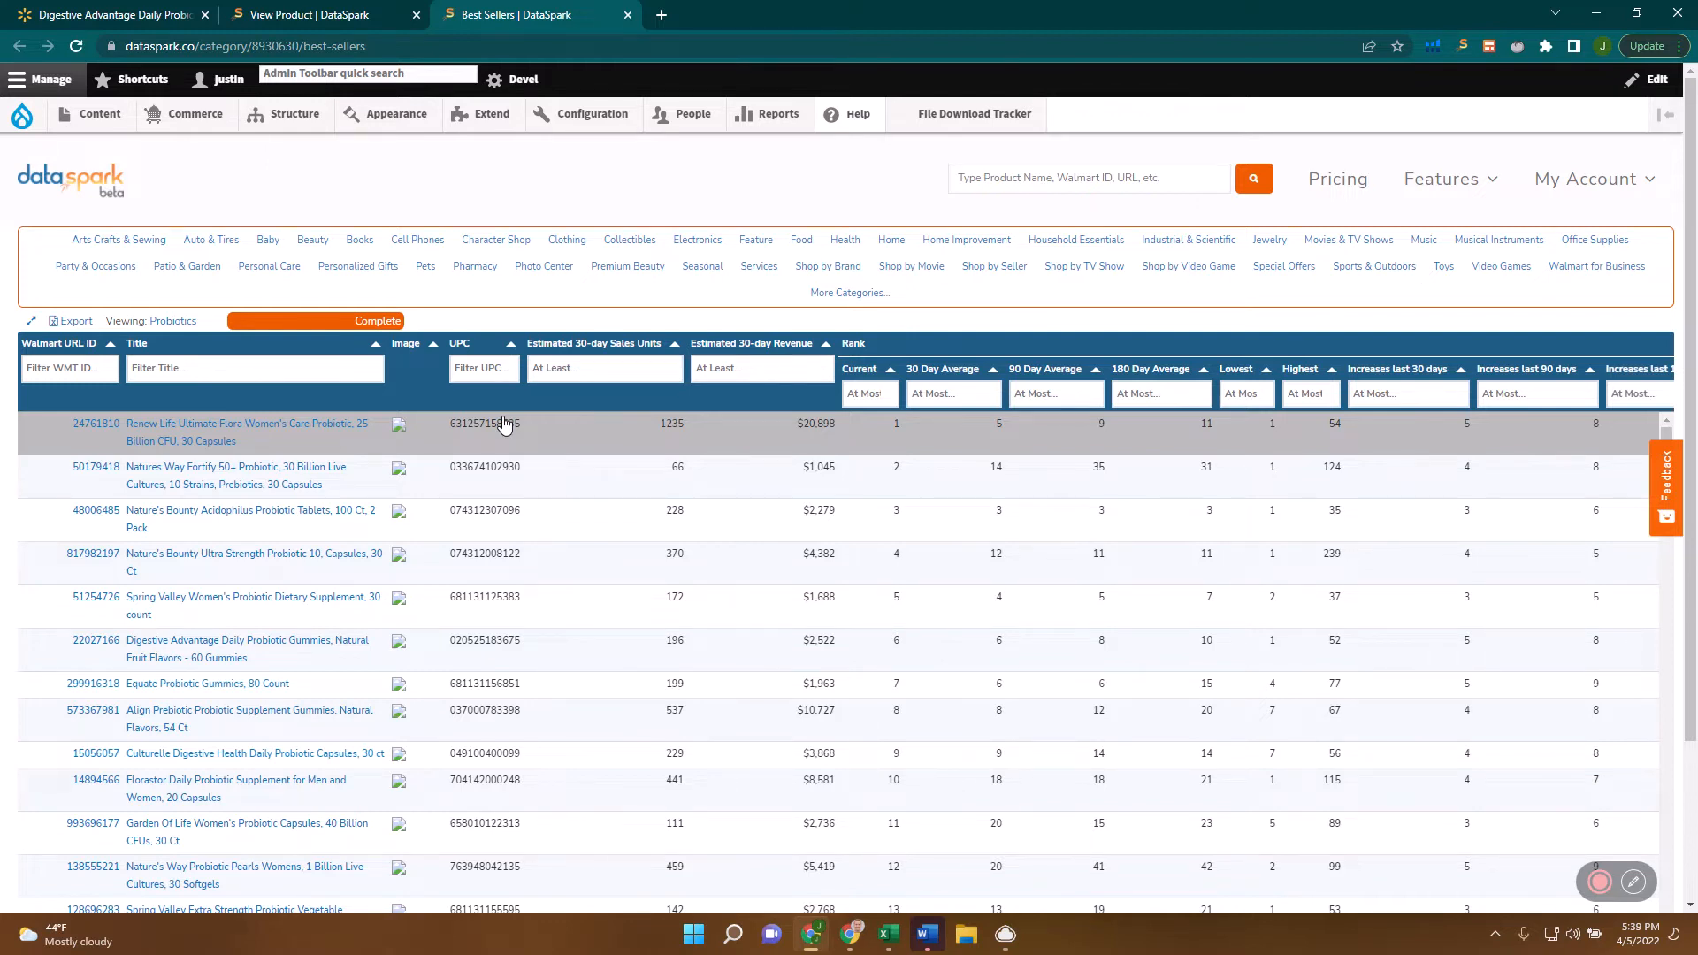
mouse_move(511, 425)
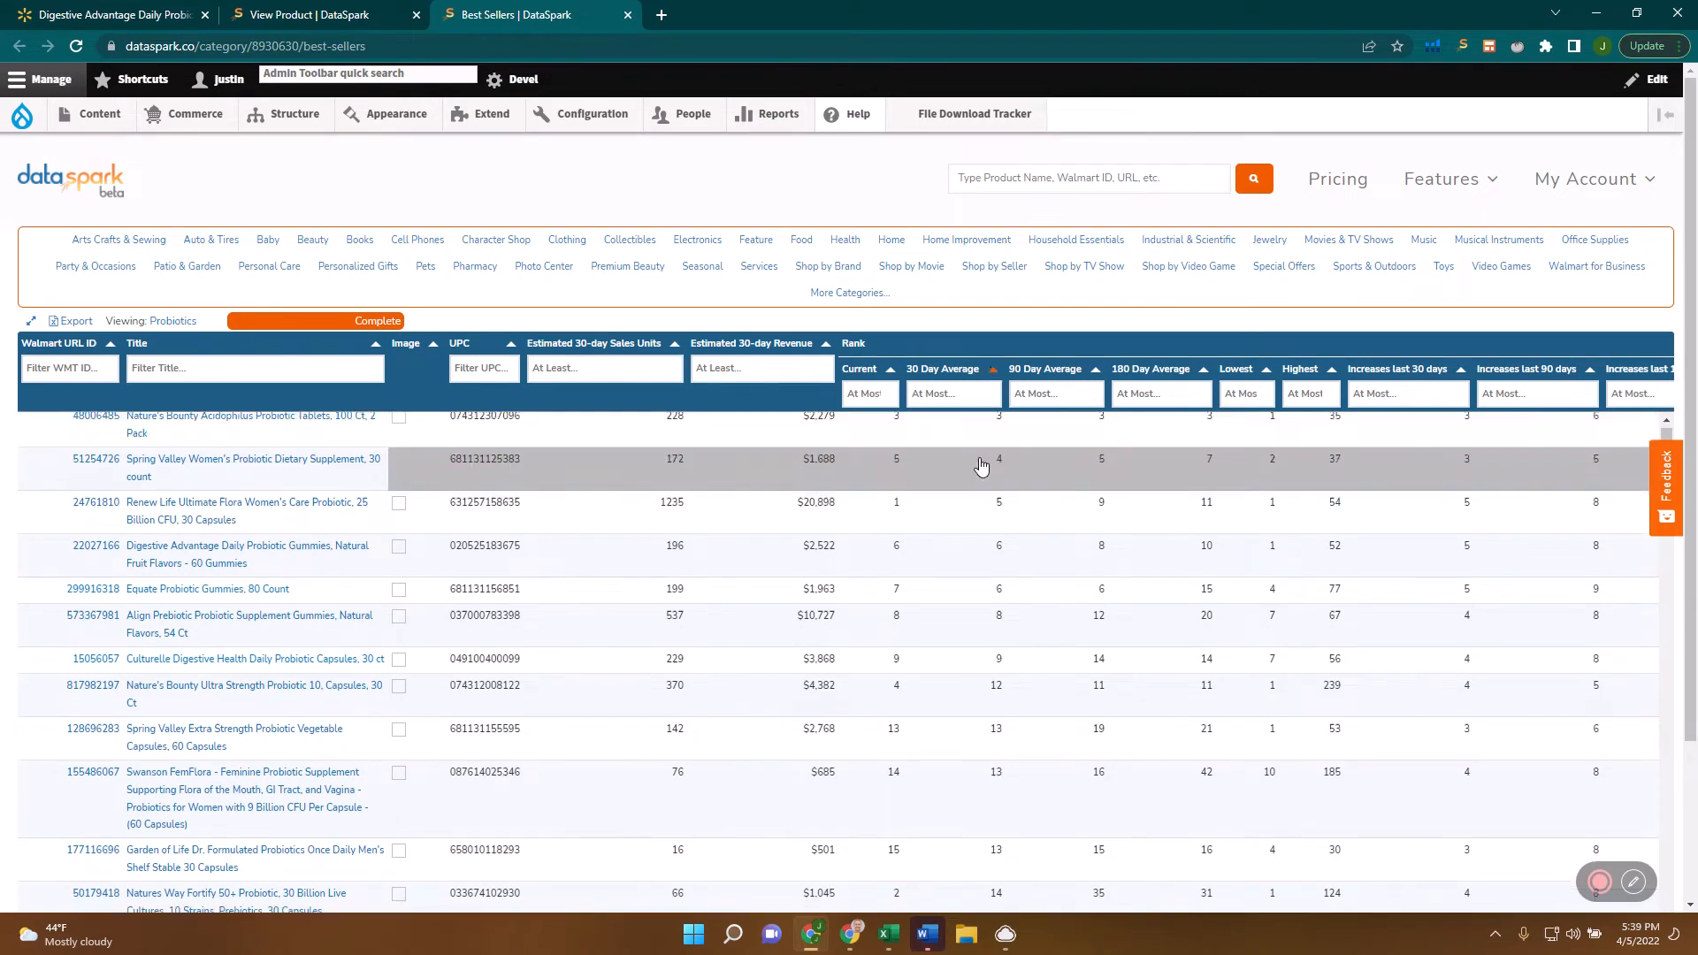
scroll(down, 3)
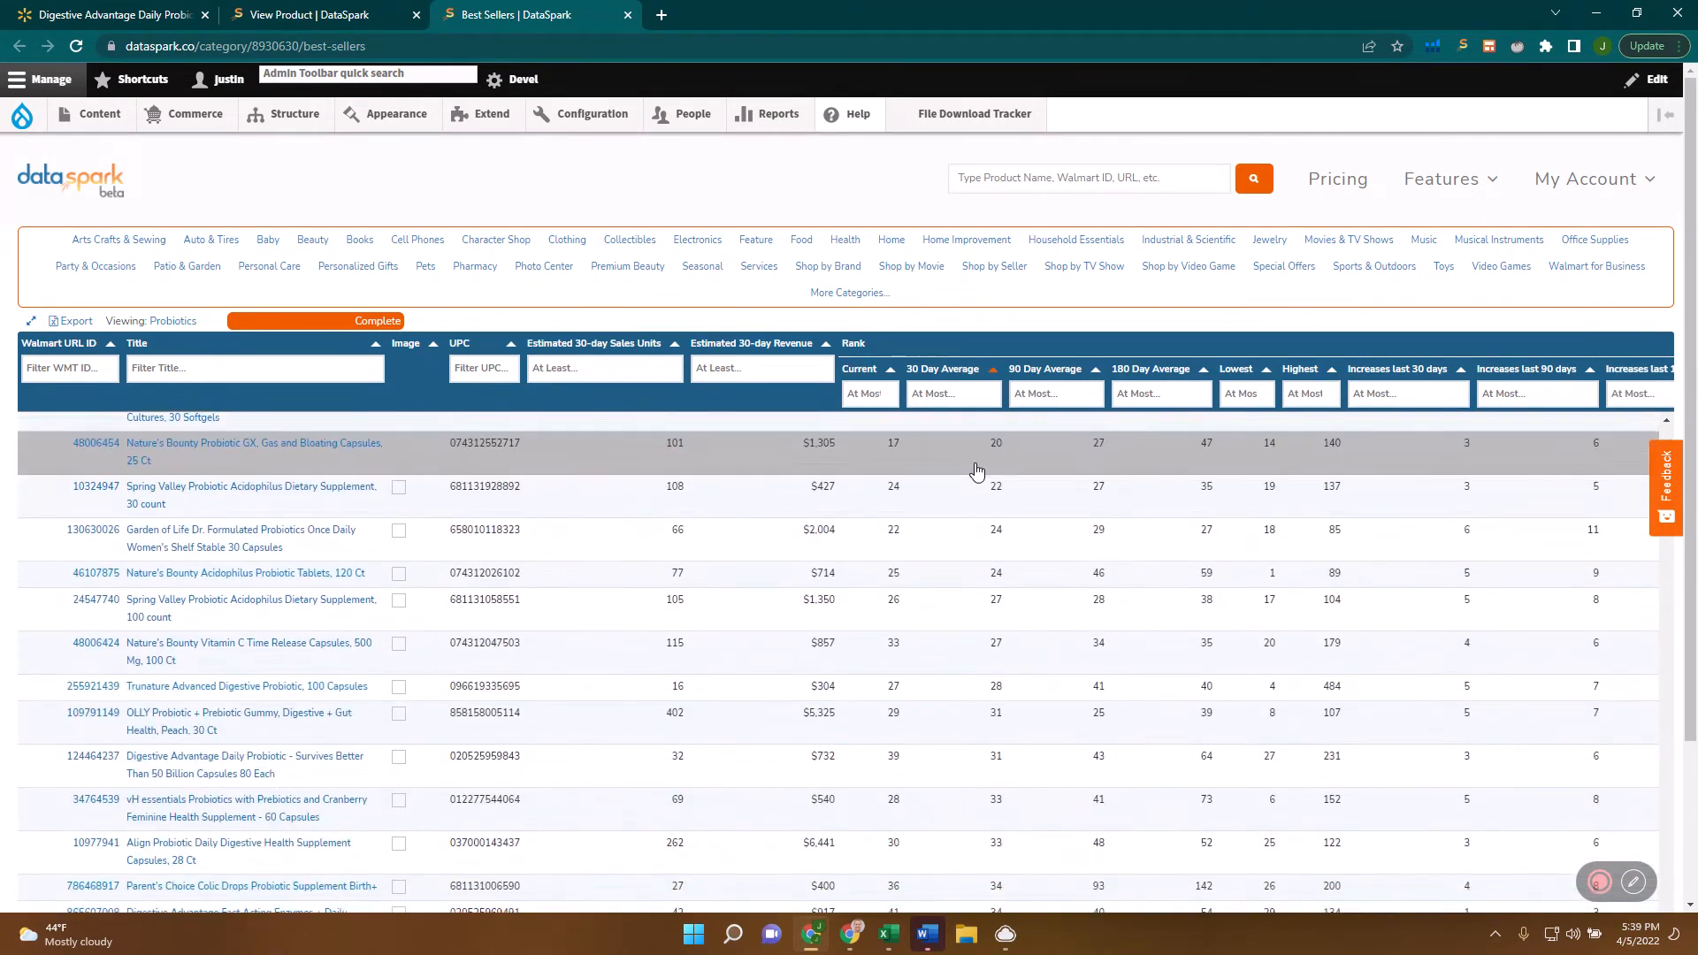
scroll(down, 3)
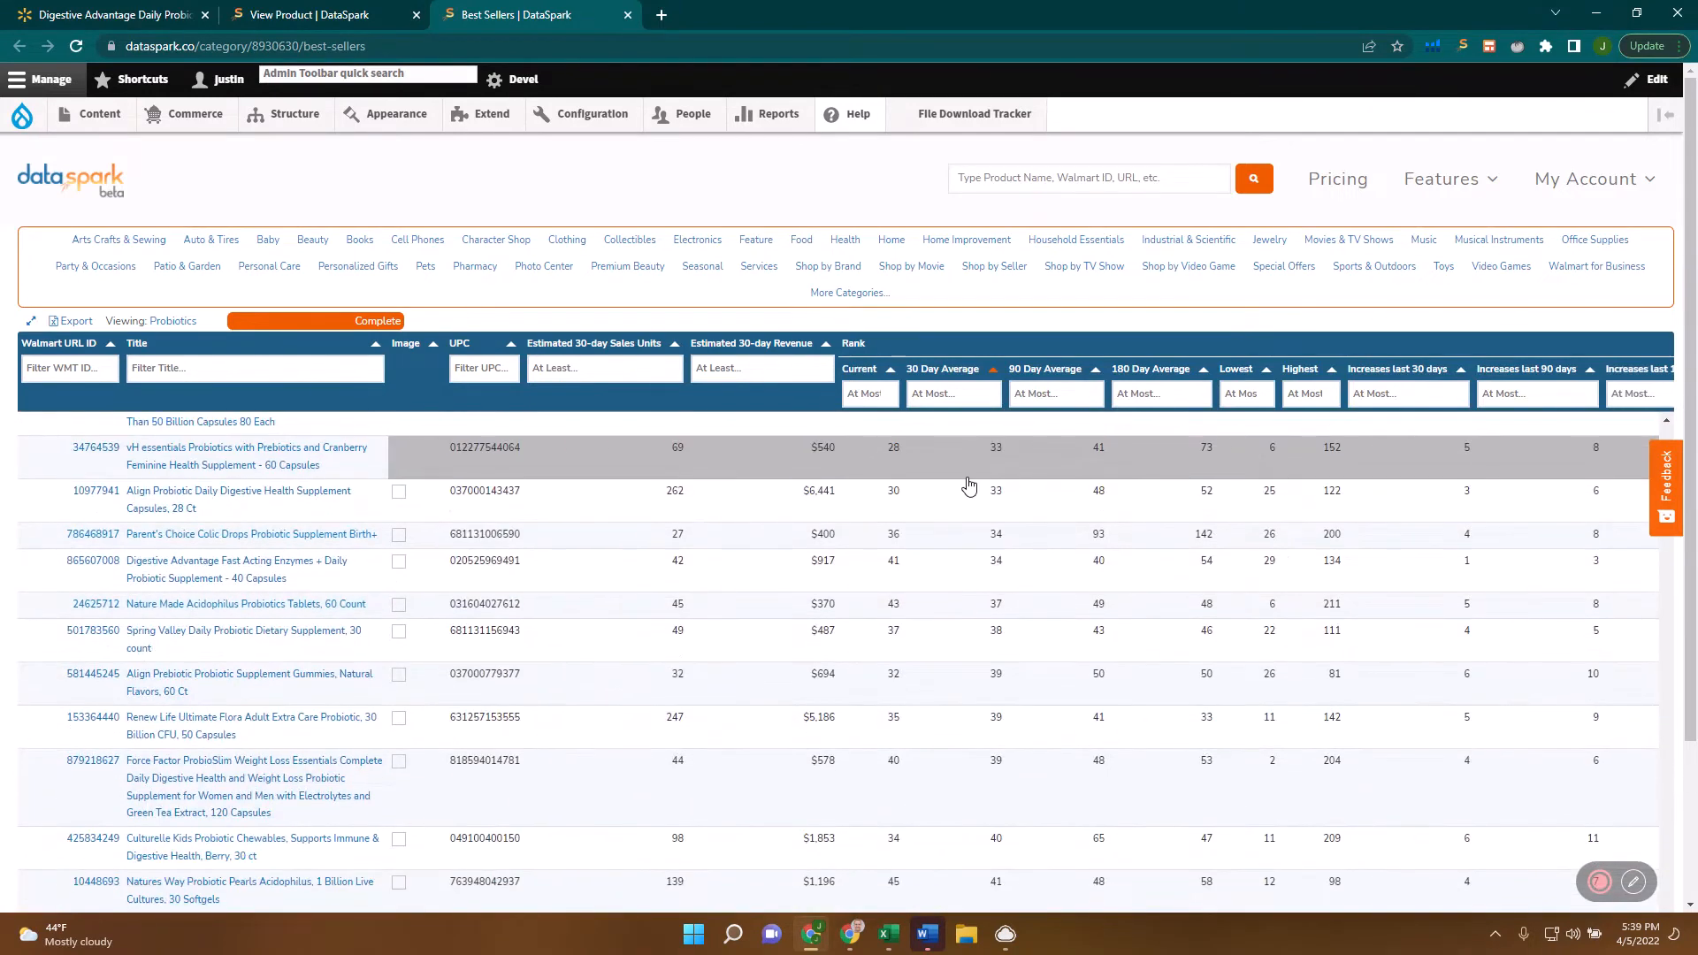
mouse_move(1016, 544)
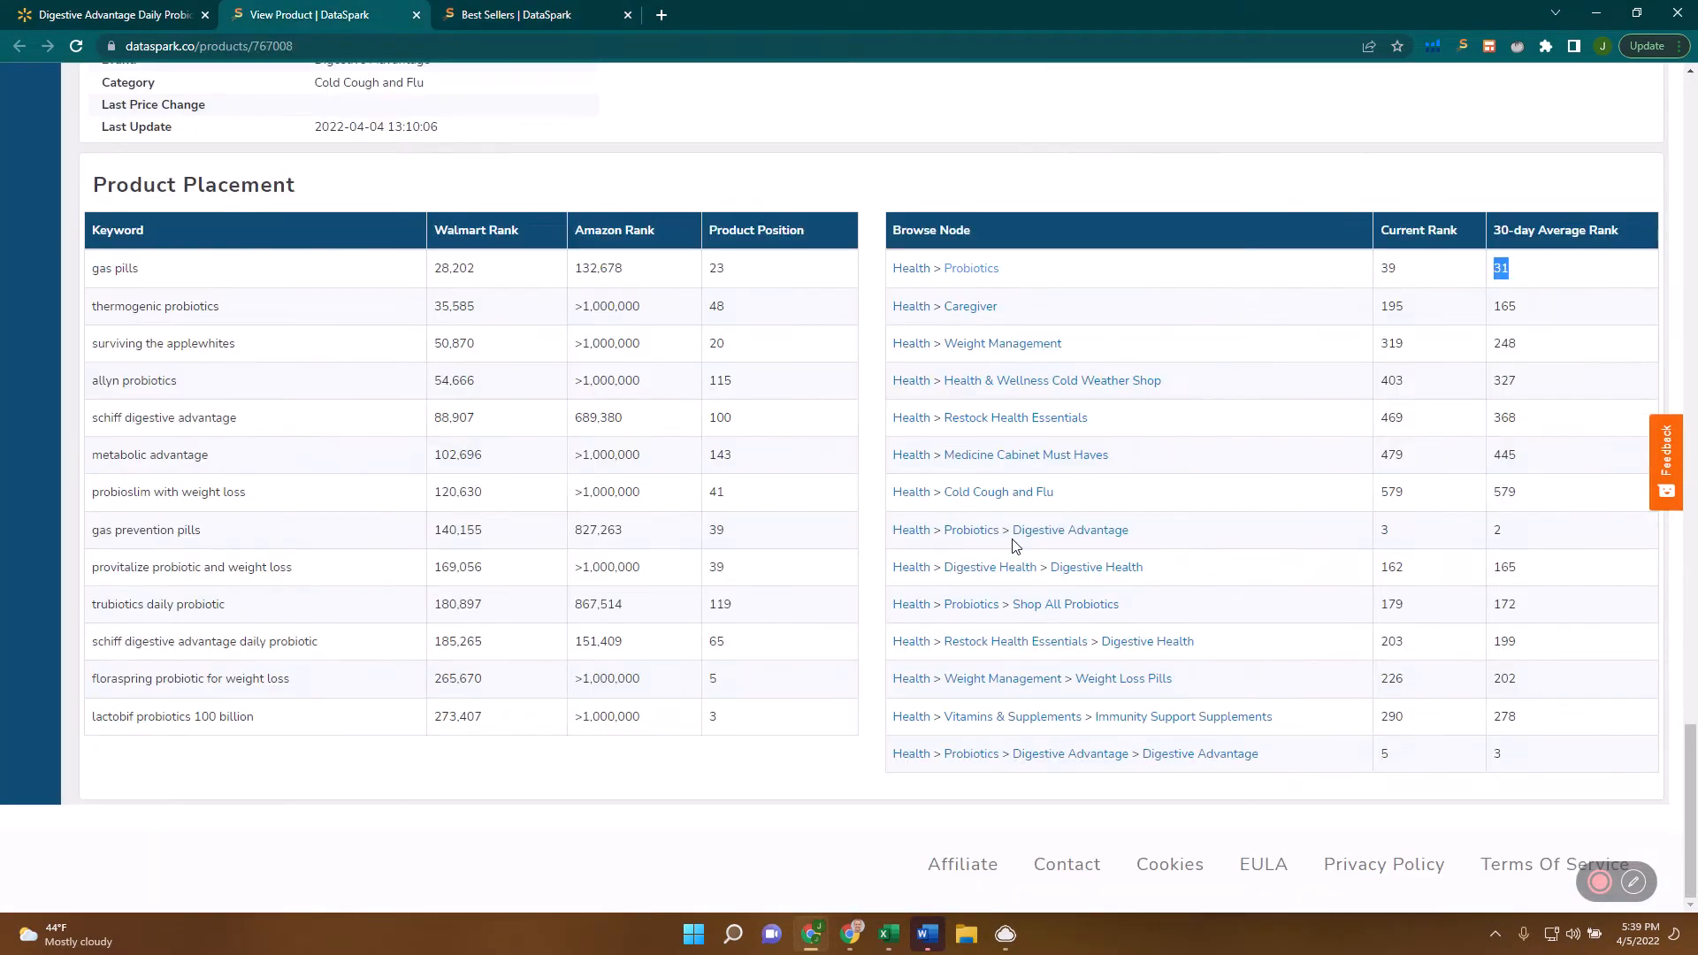
click(531, 14)
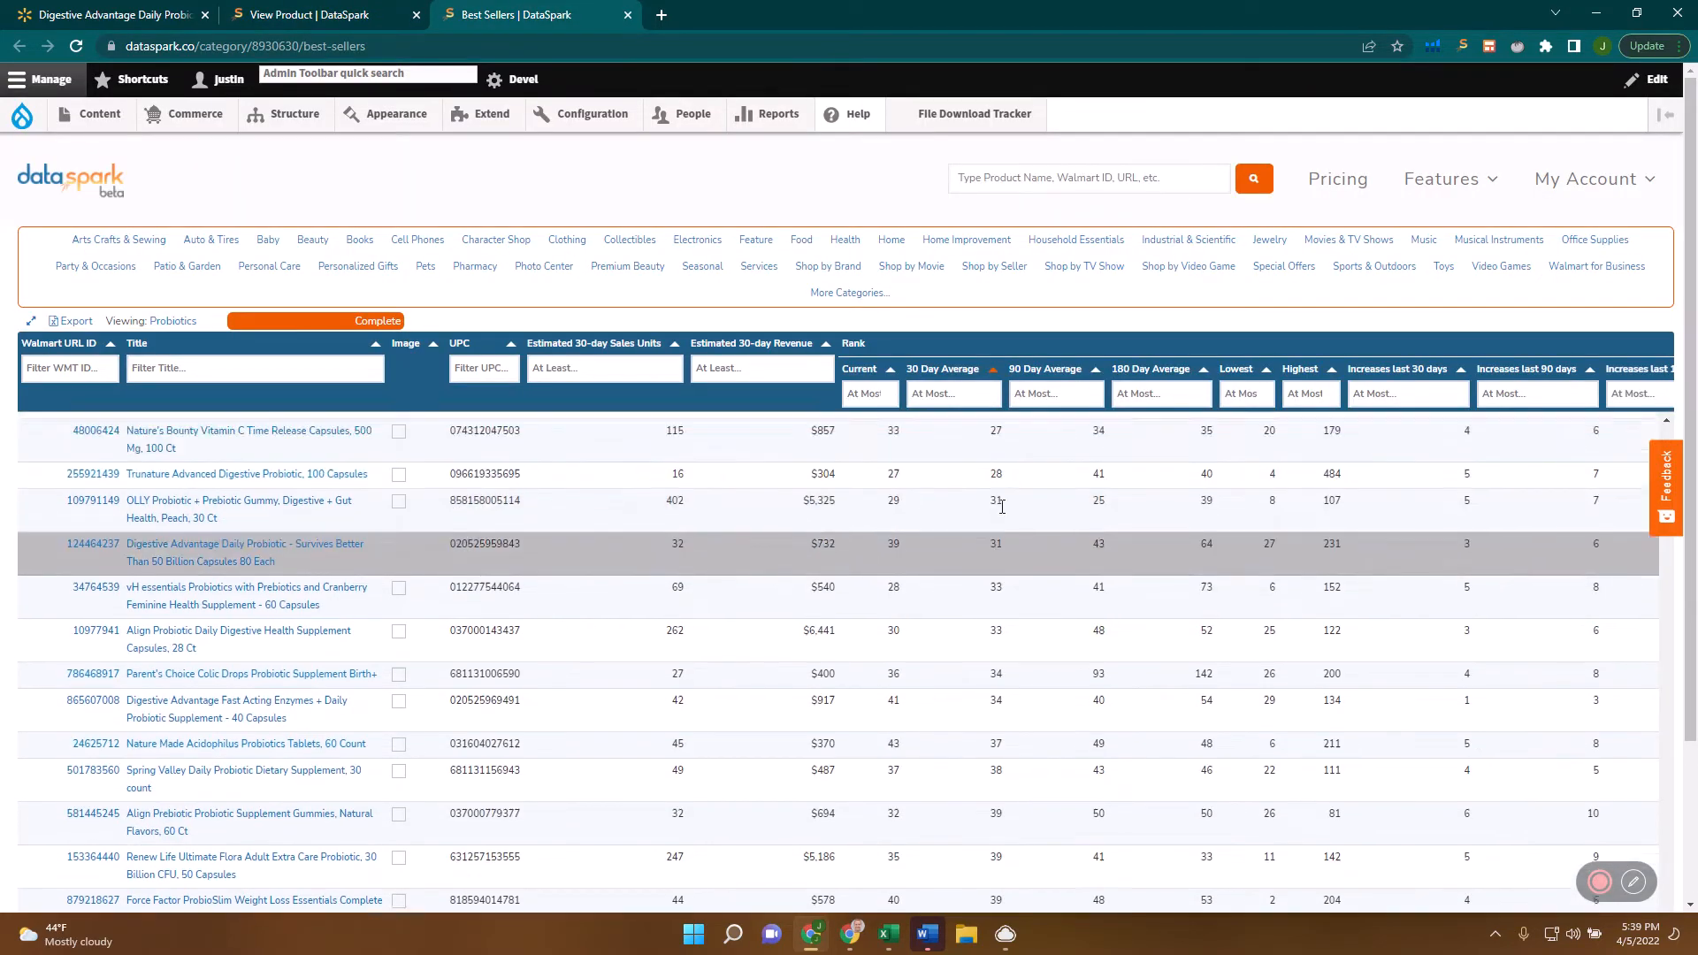
scroll(up, 3)
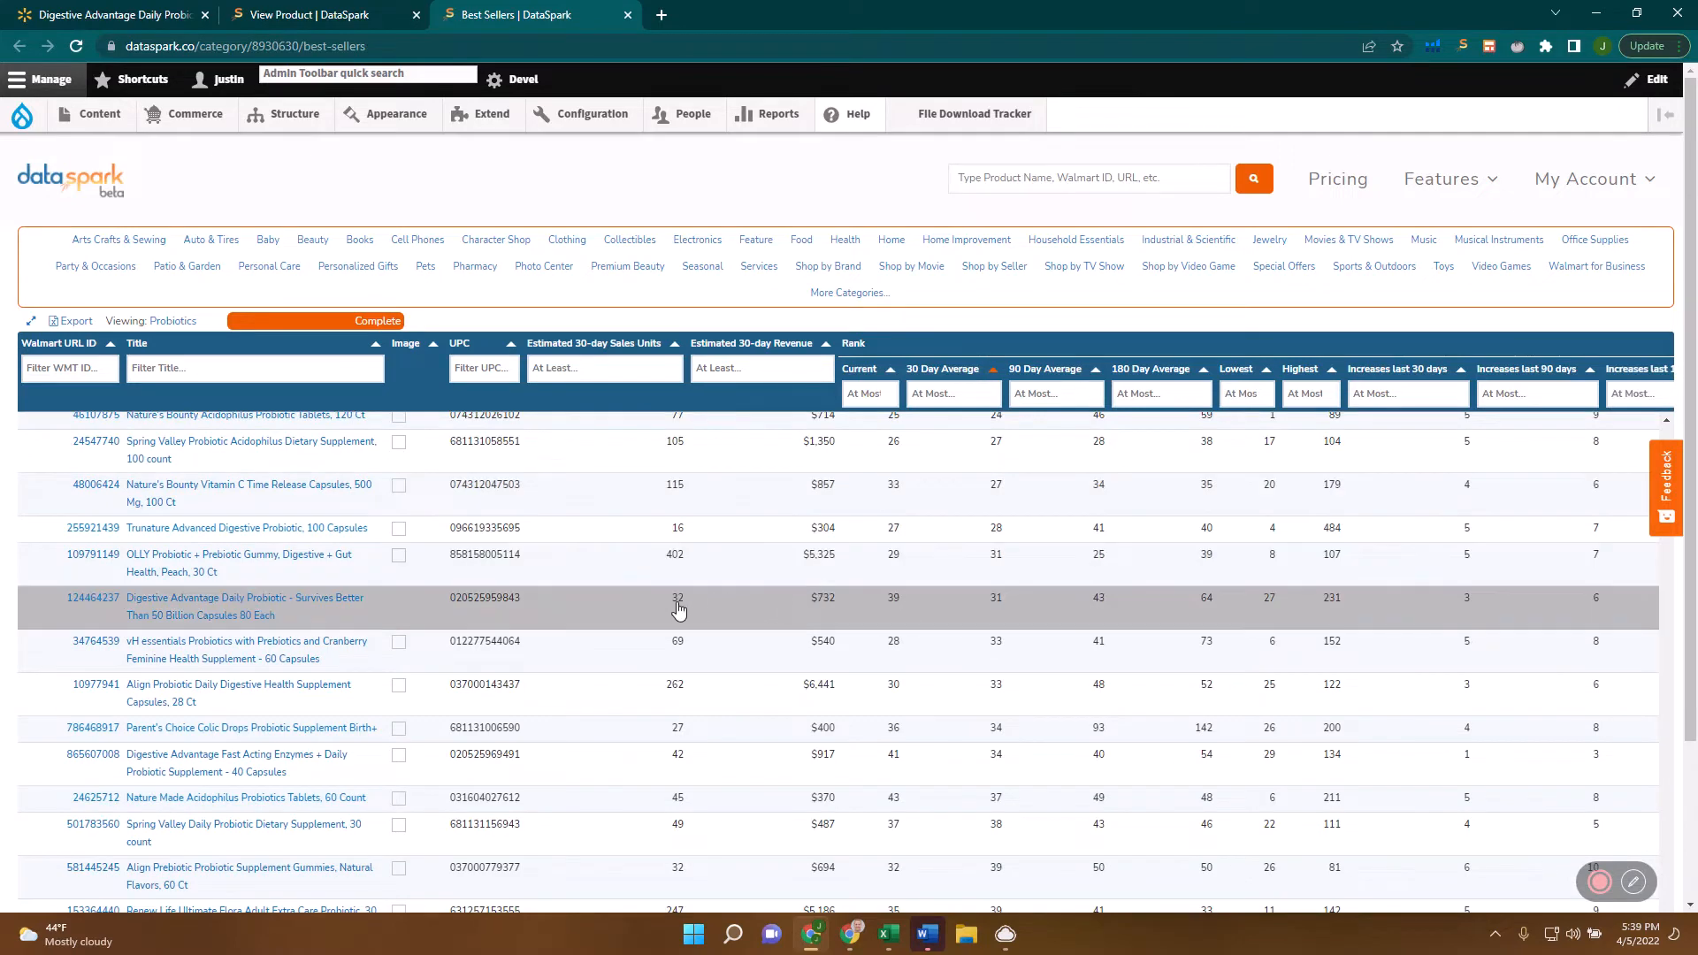
mouse_move(676, 535)
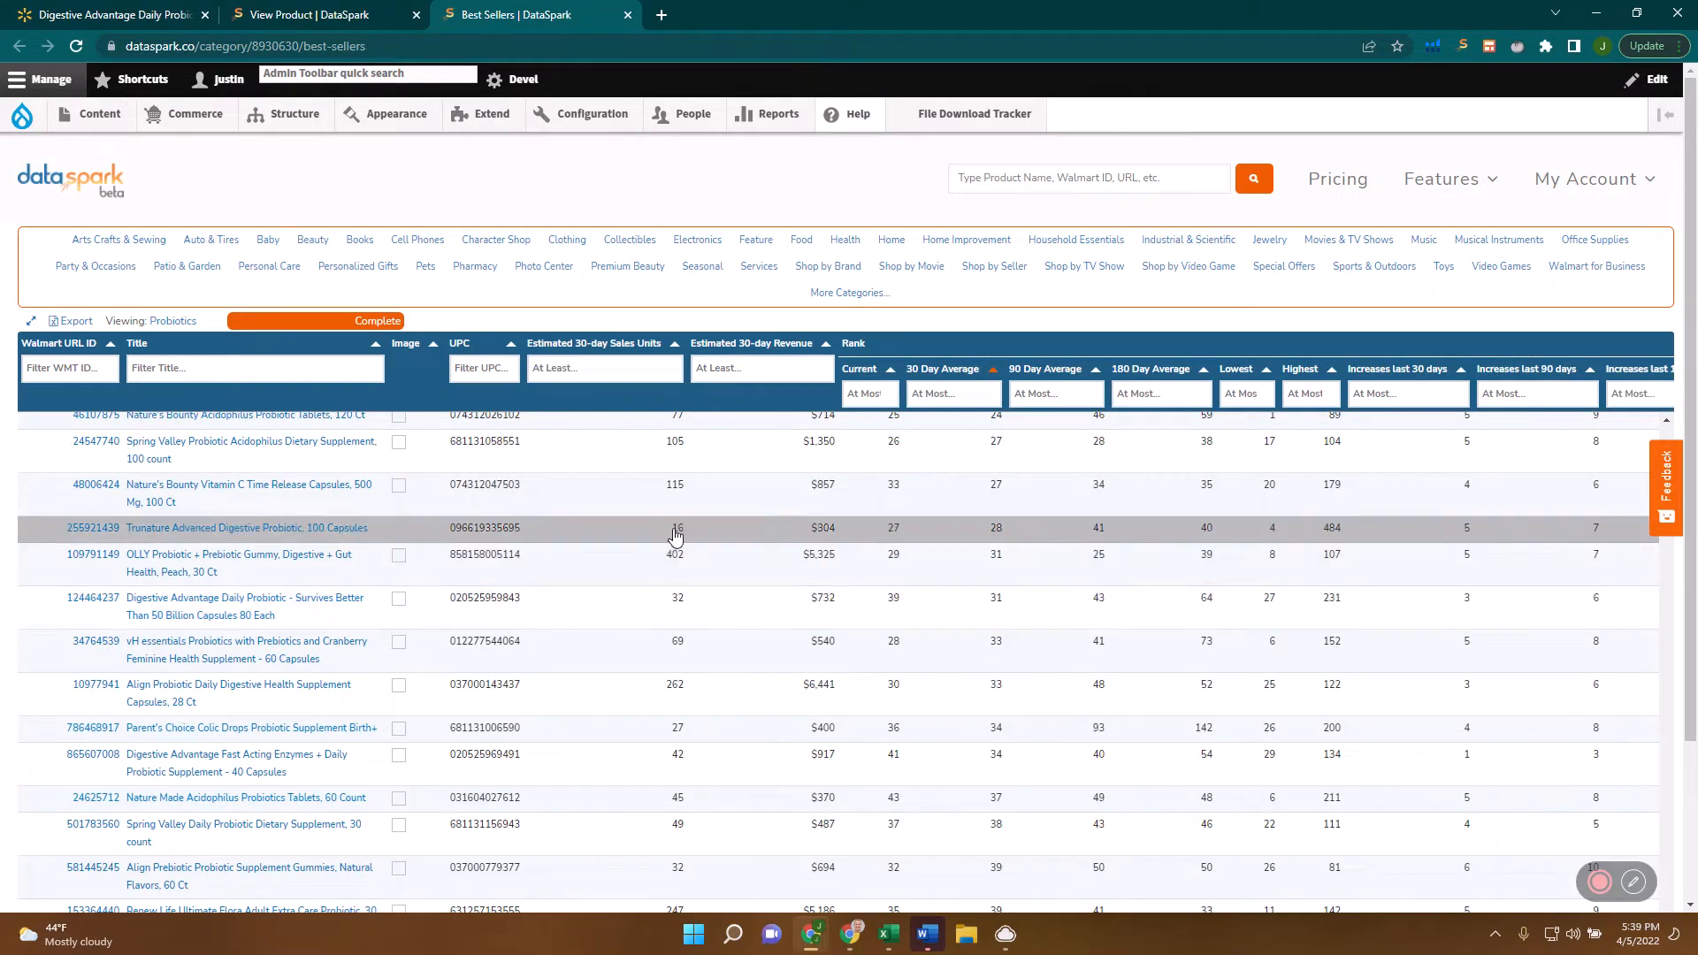
mouse_move(680, 726)
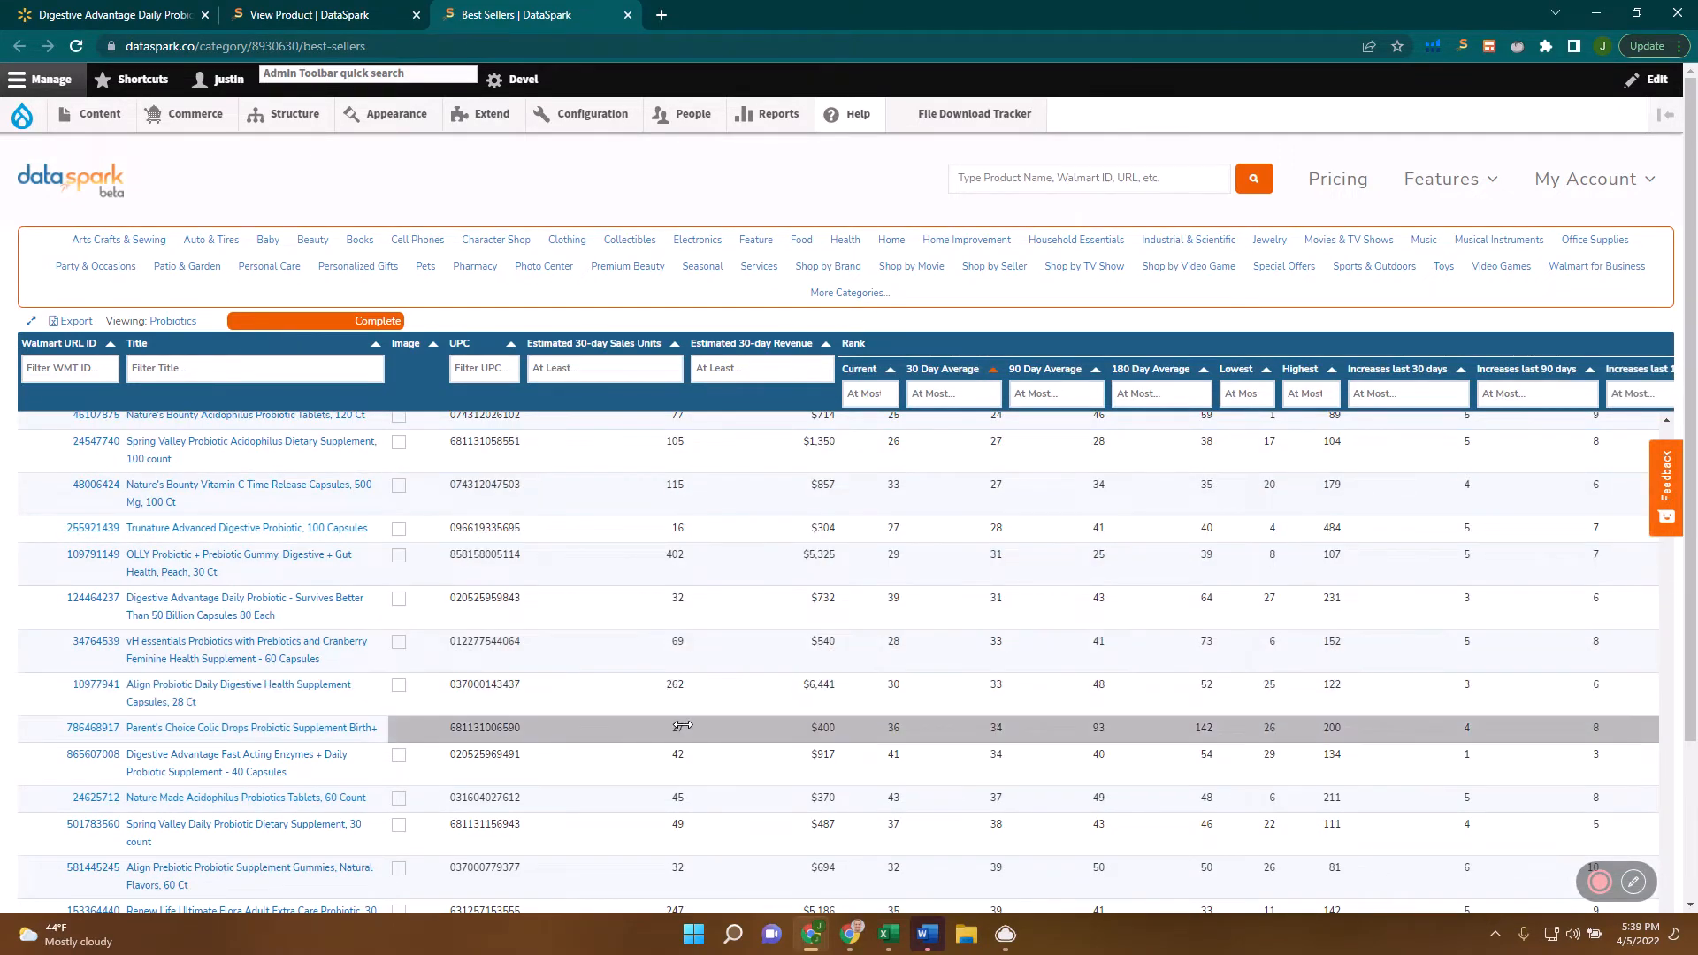
mouse_move(679, 602)
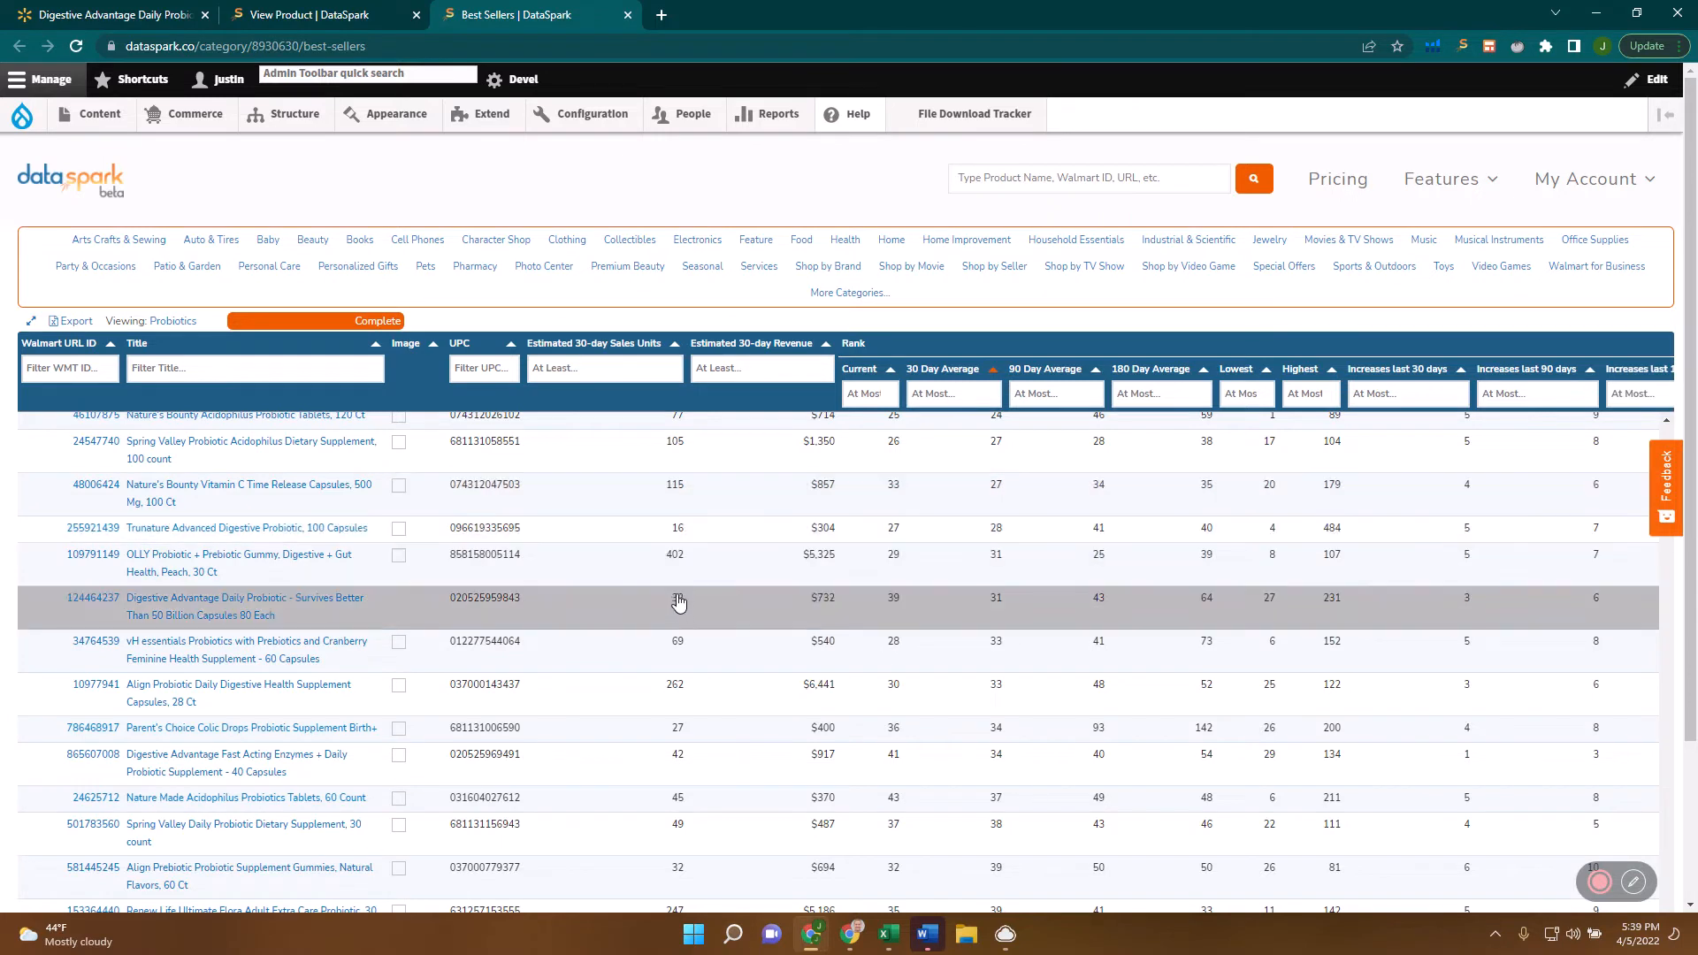
mouse_move(680, 488)
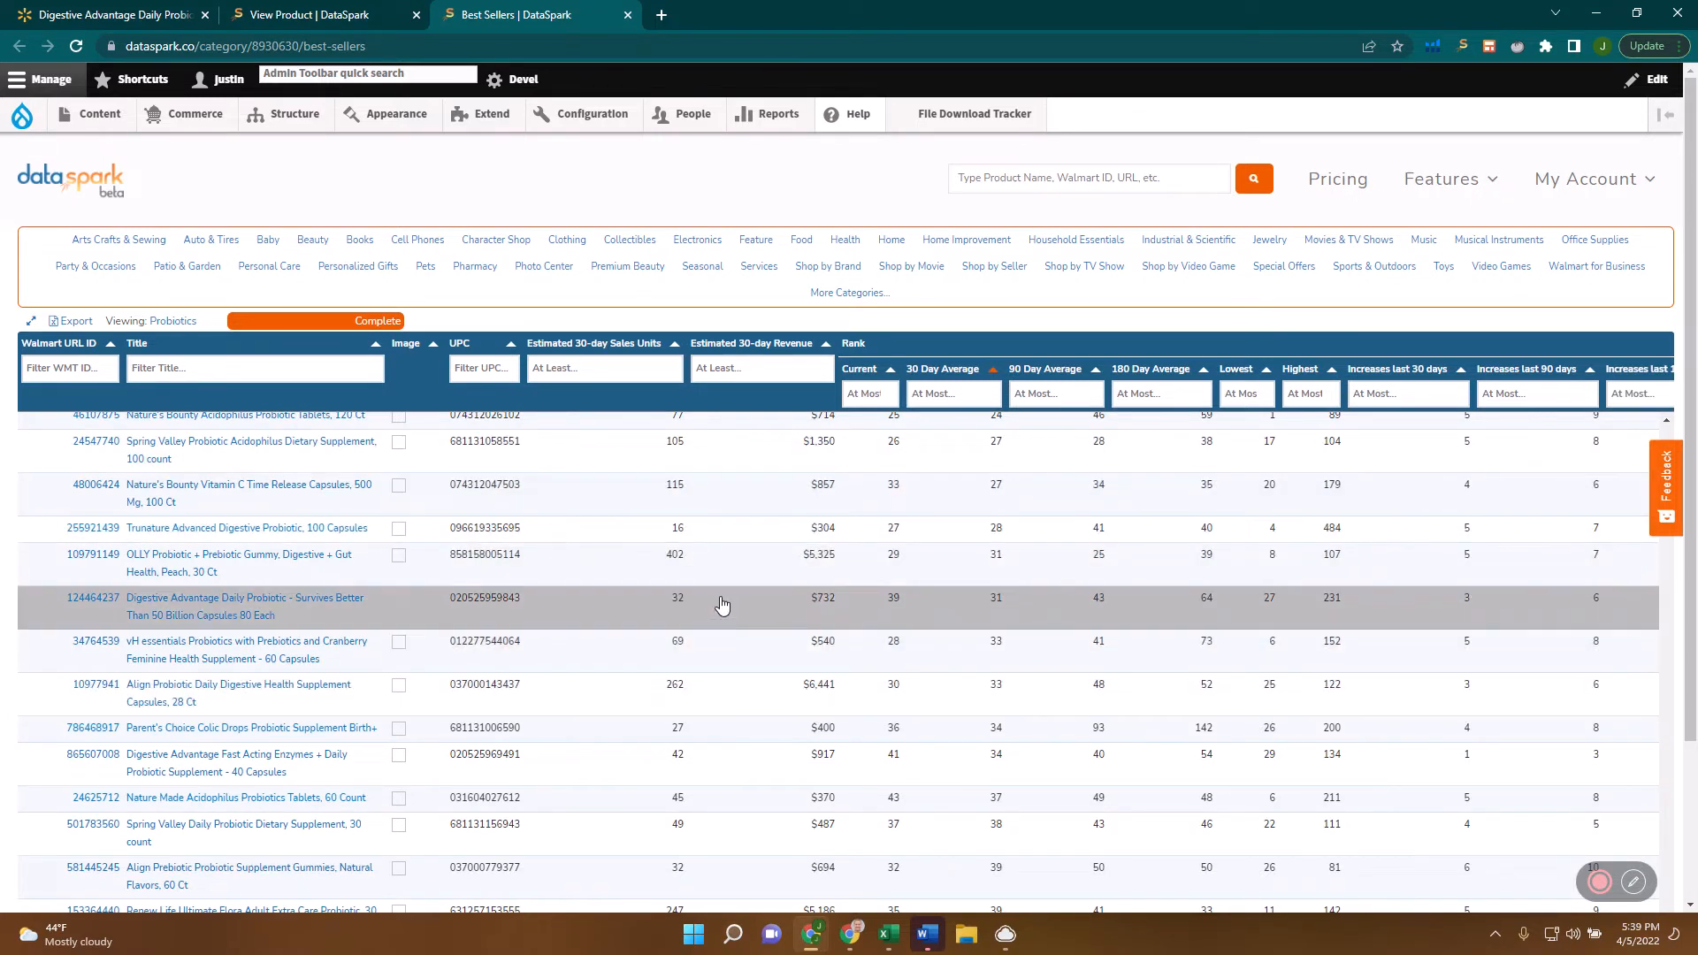
scroll(right, 3)
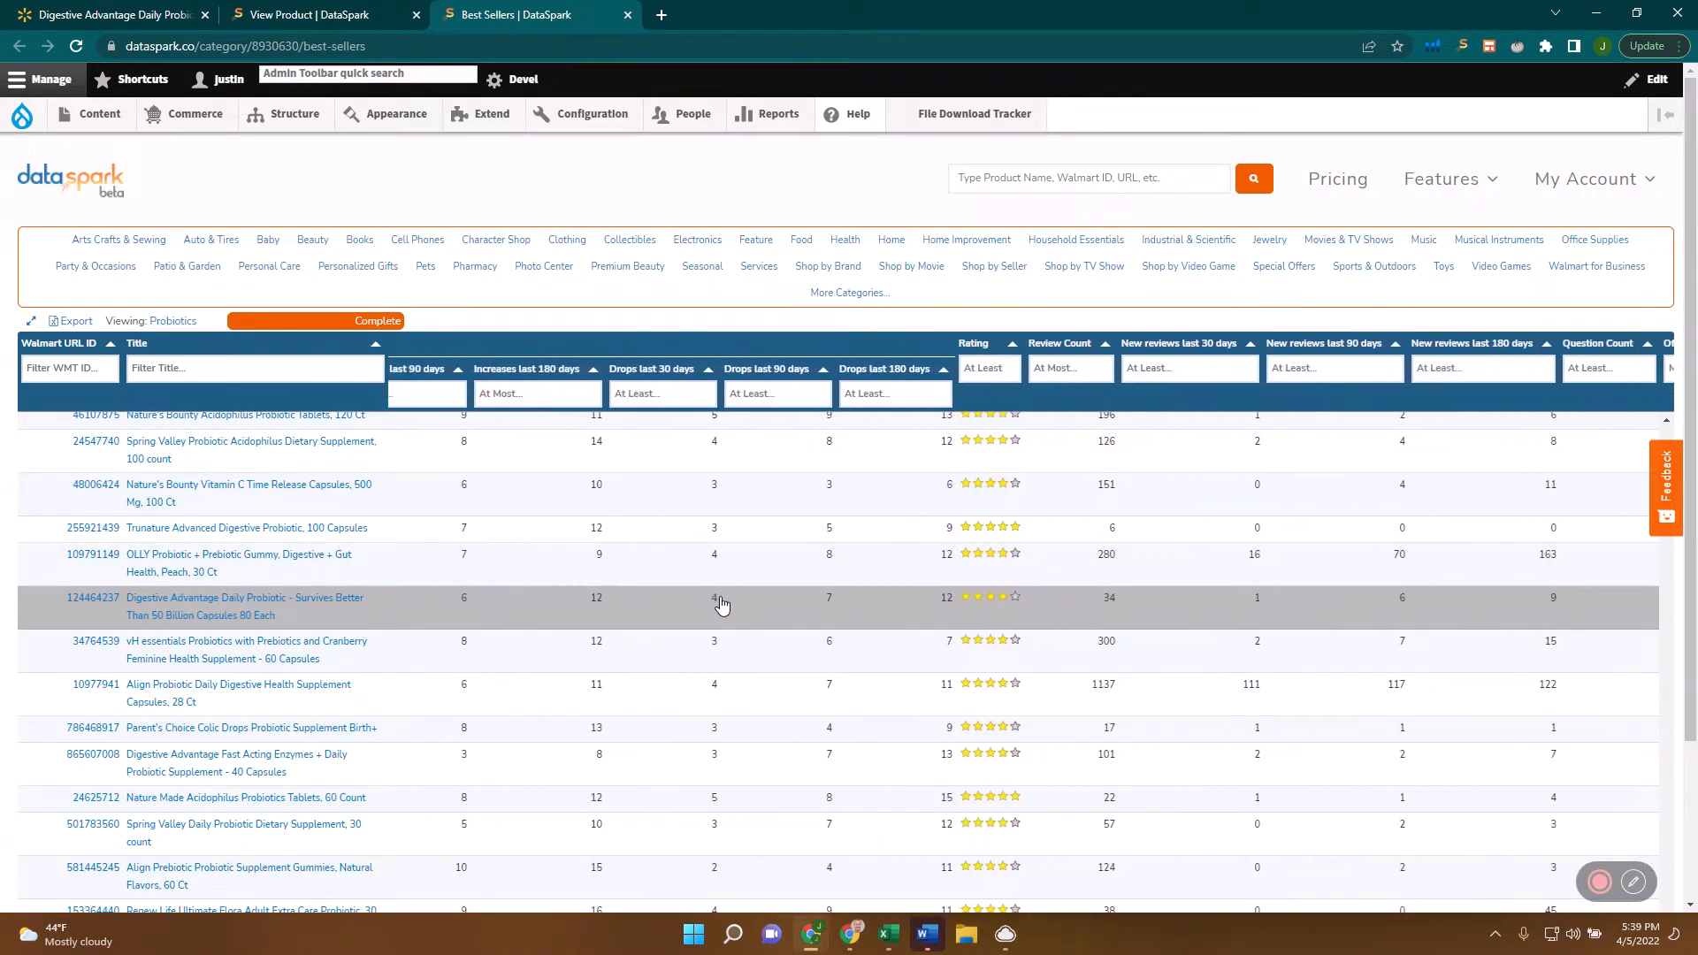
scroll(right, 3)
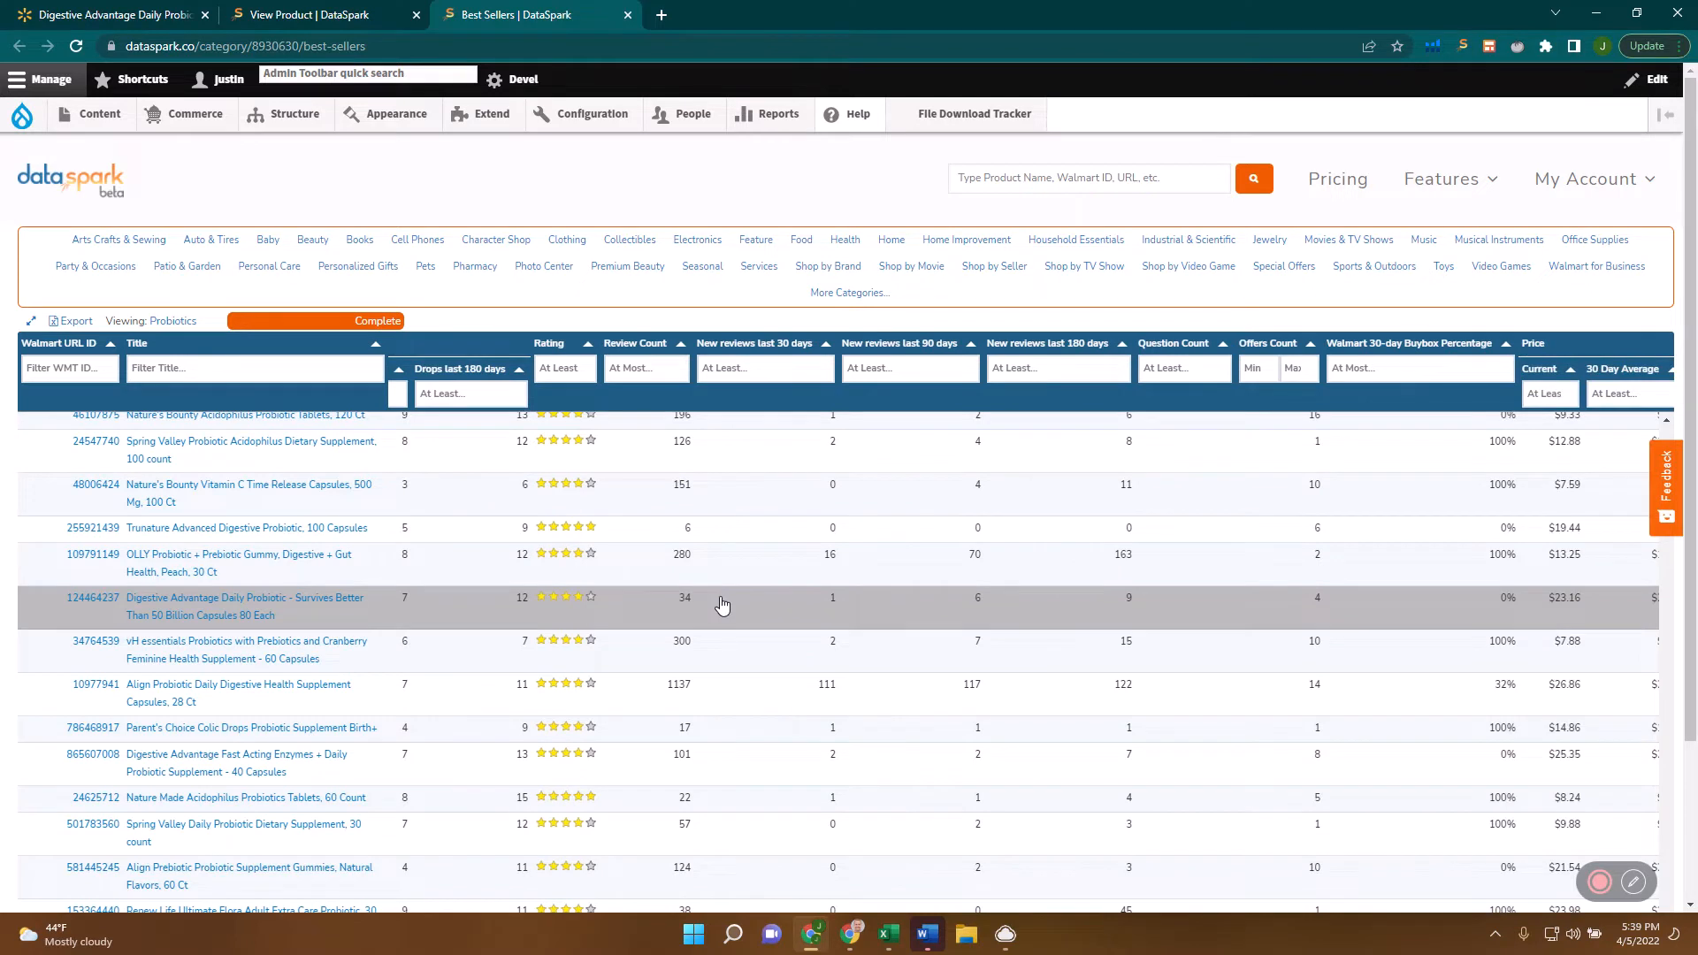
mouse_move(892, 576)
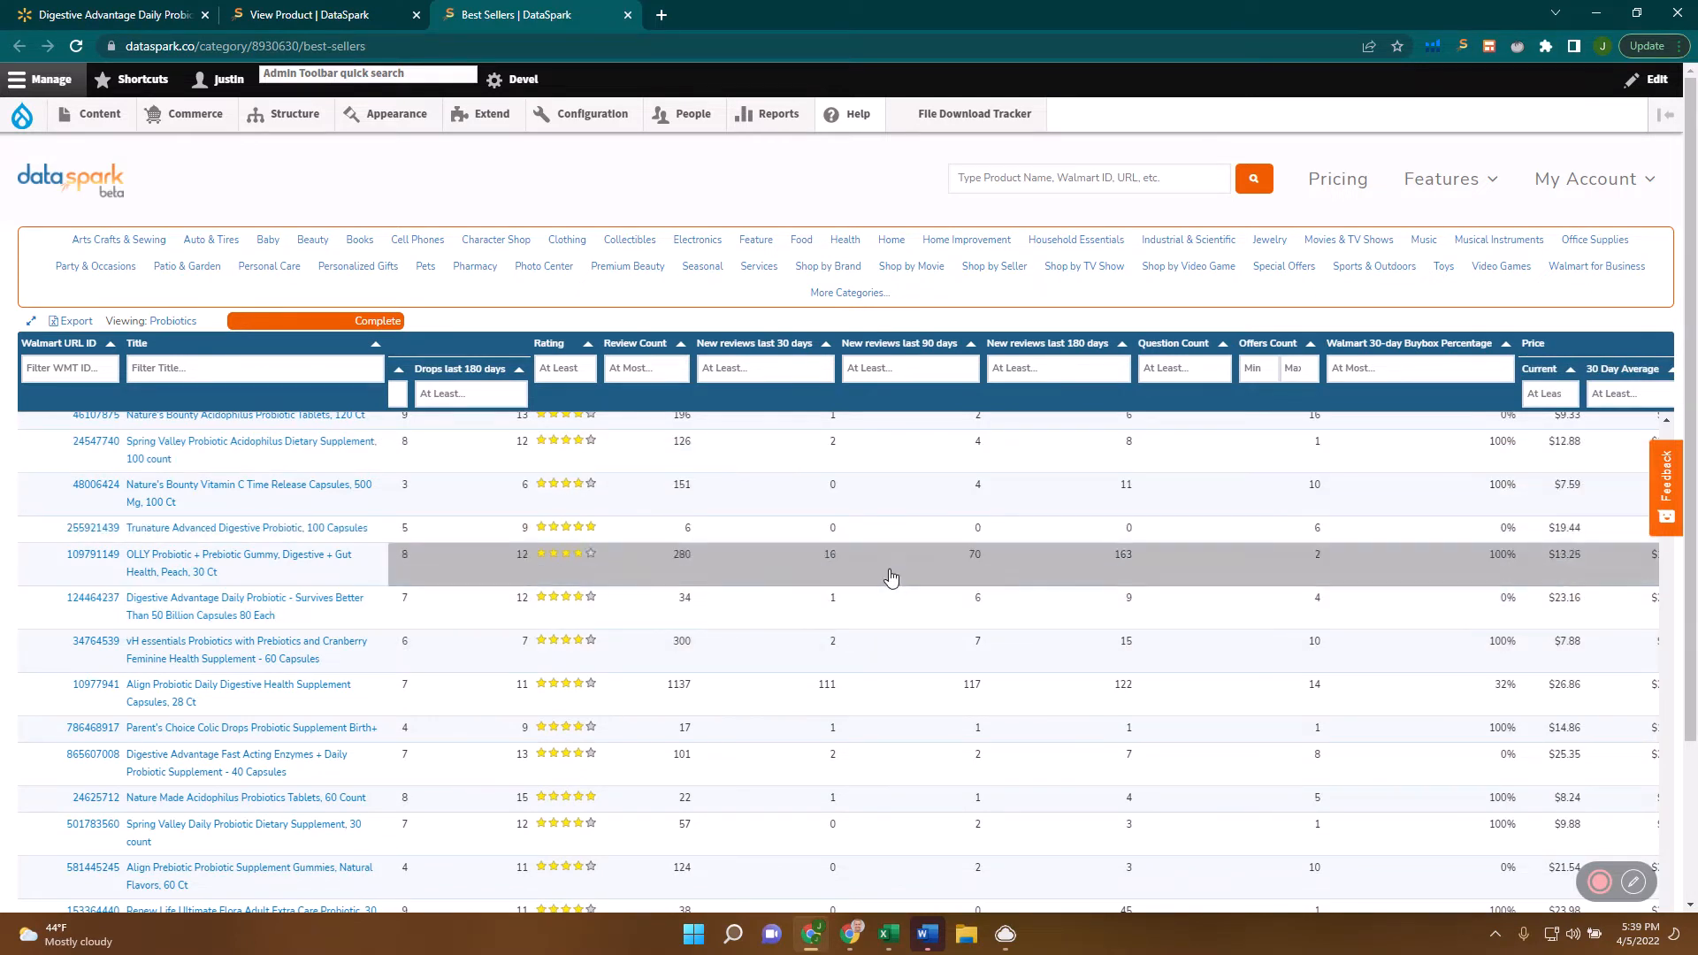
mouse_move(825, 490)
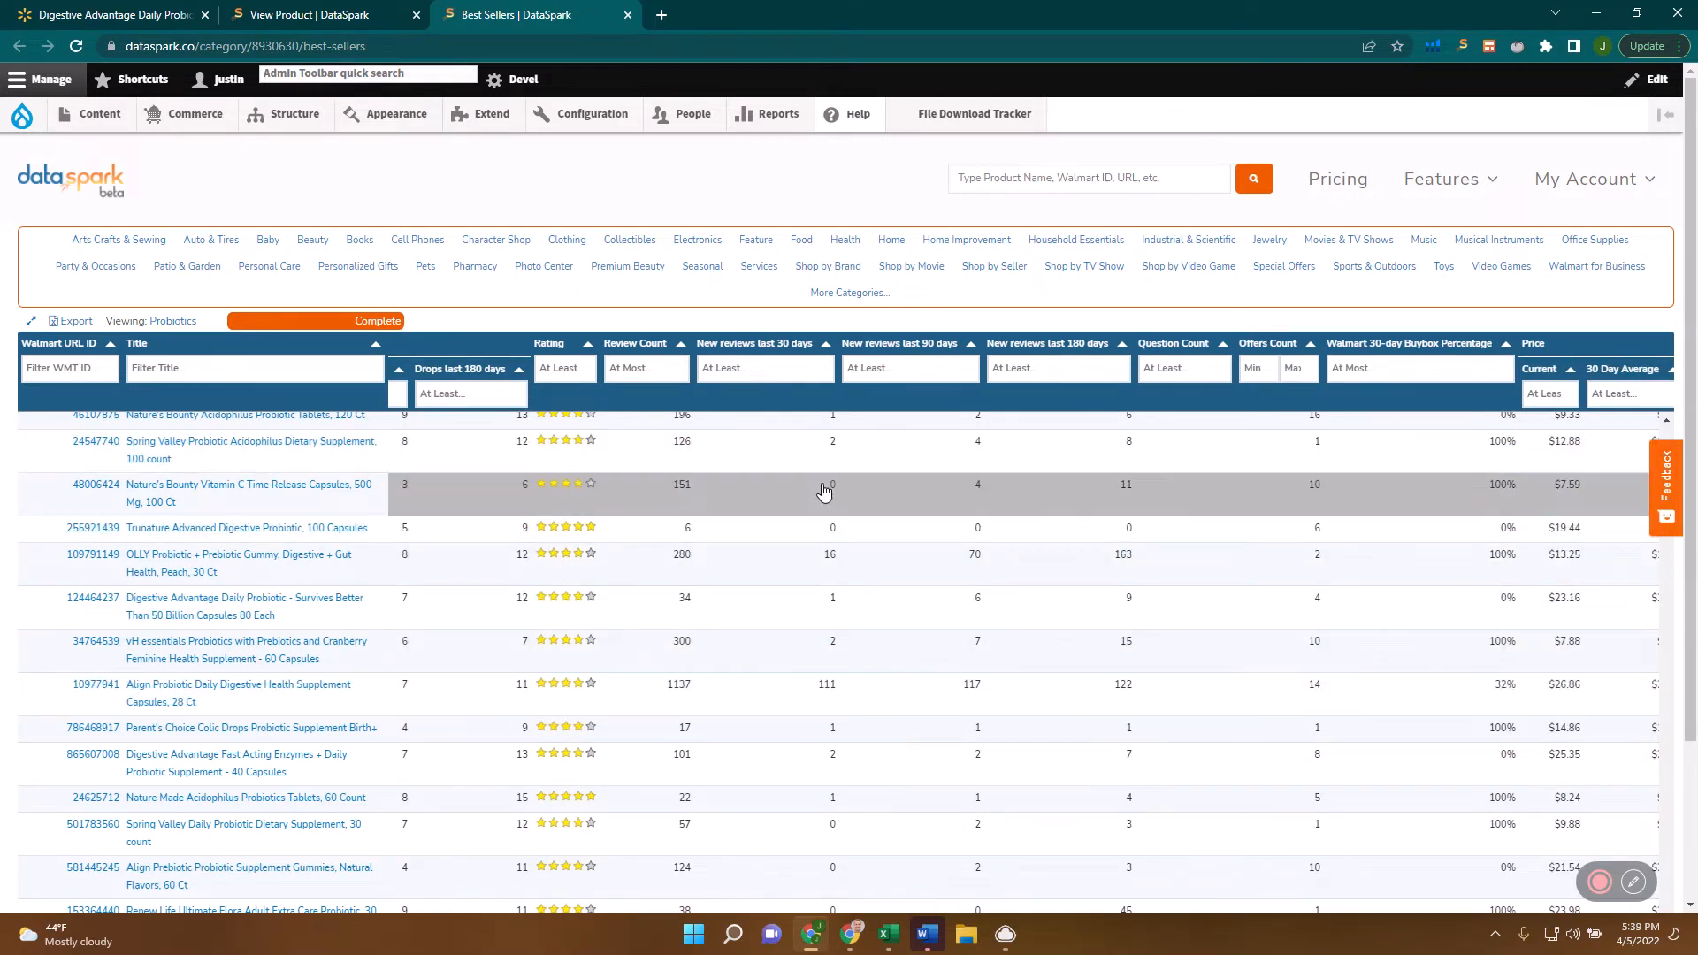
mouse_move(849, 653)
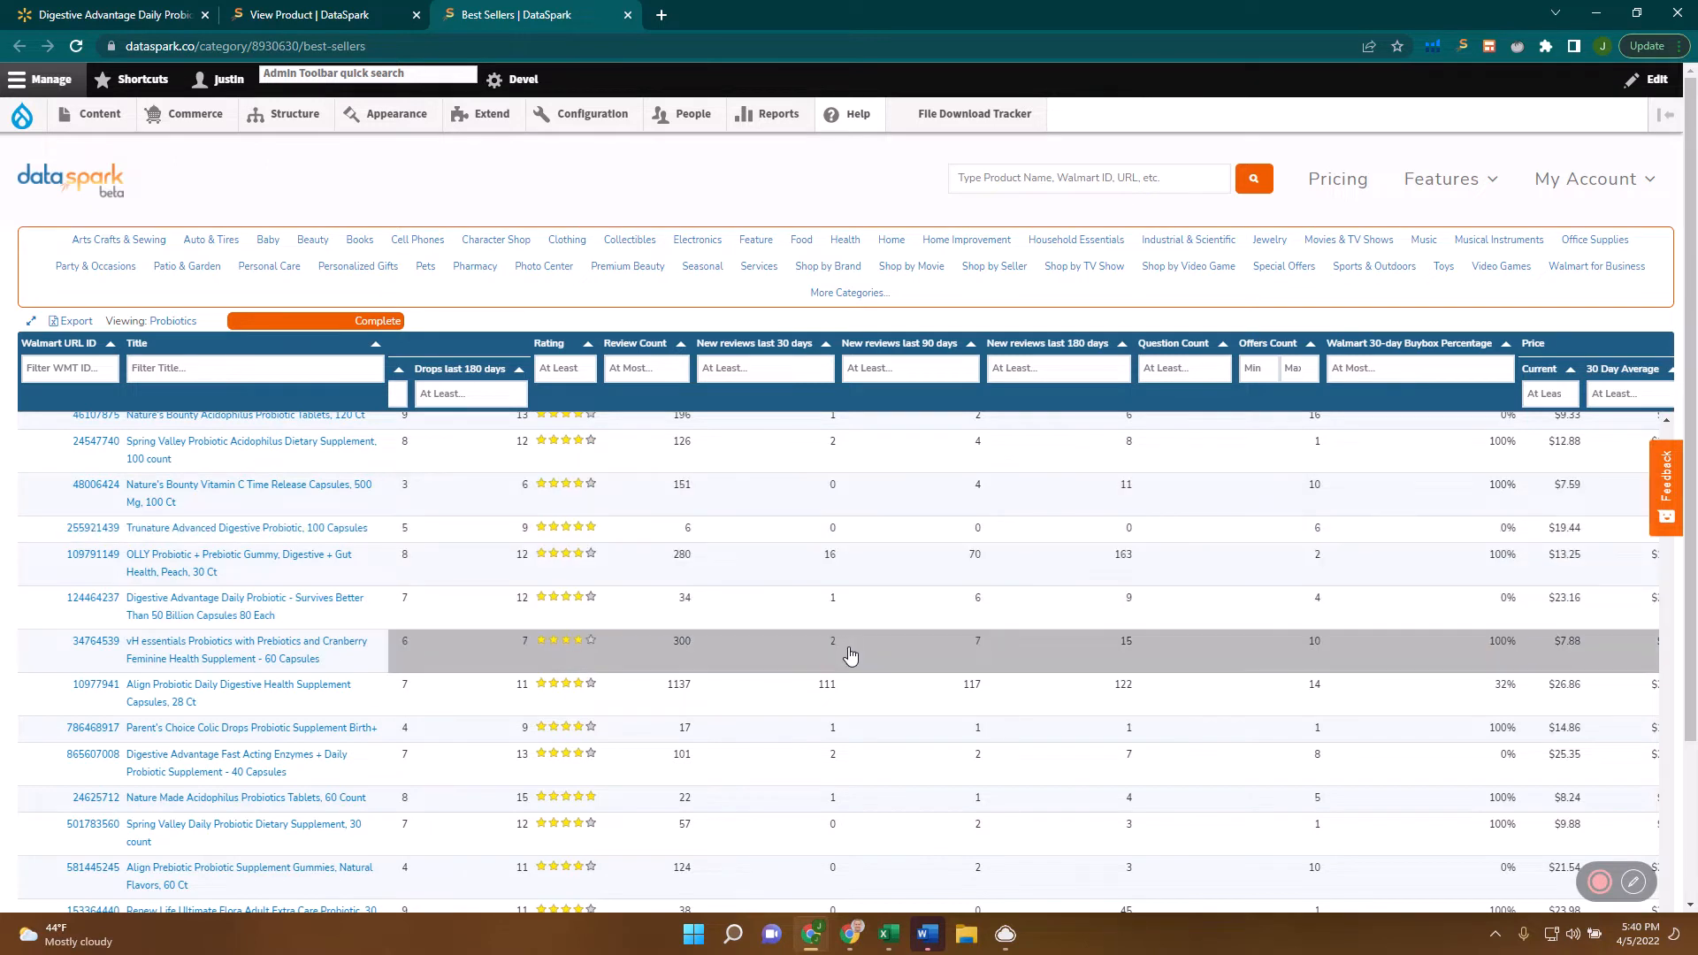
mouse_move(821, 499)
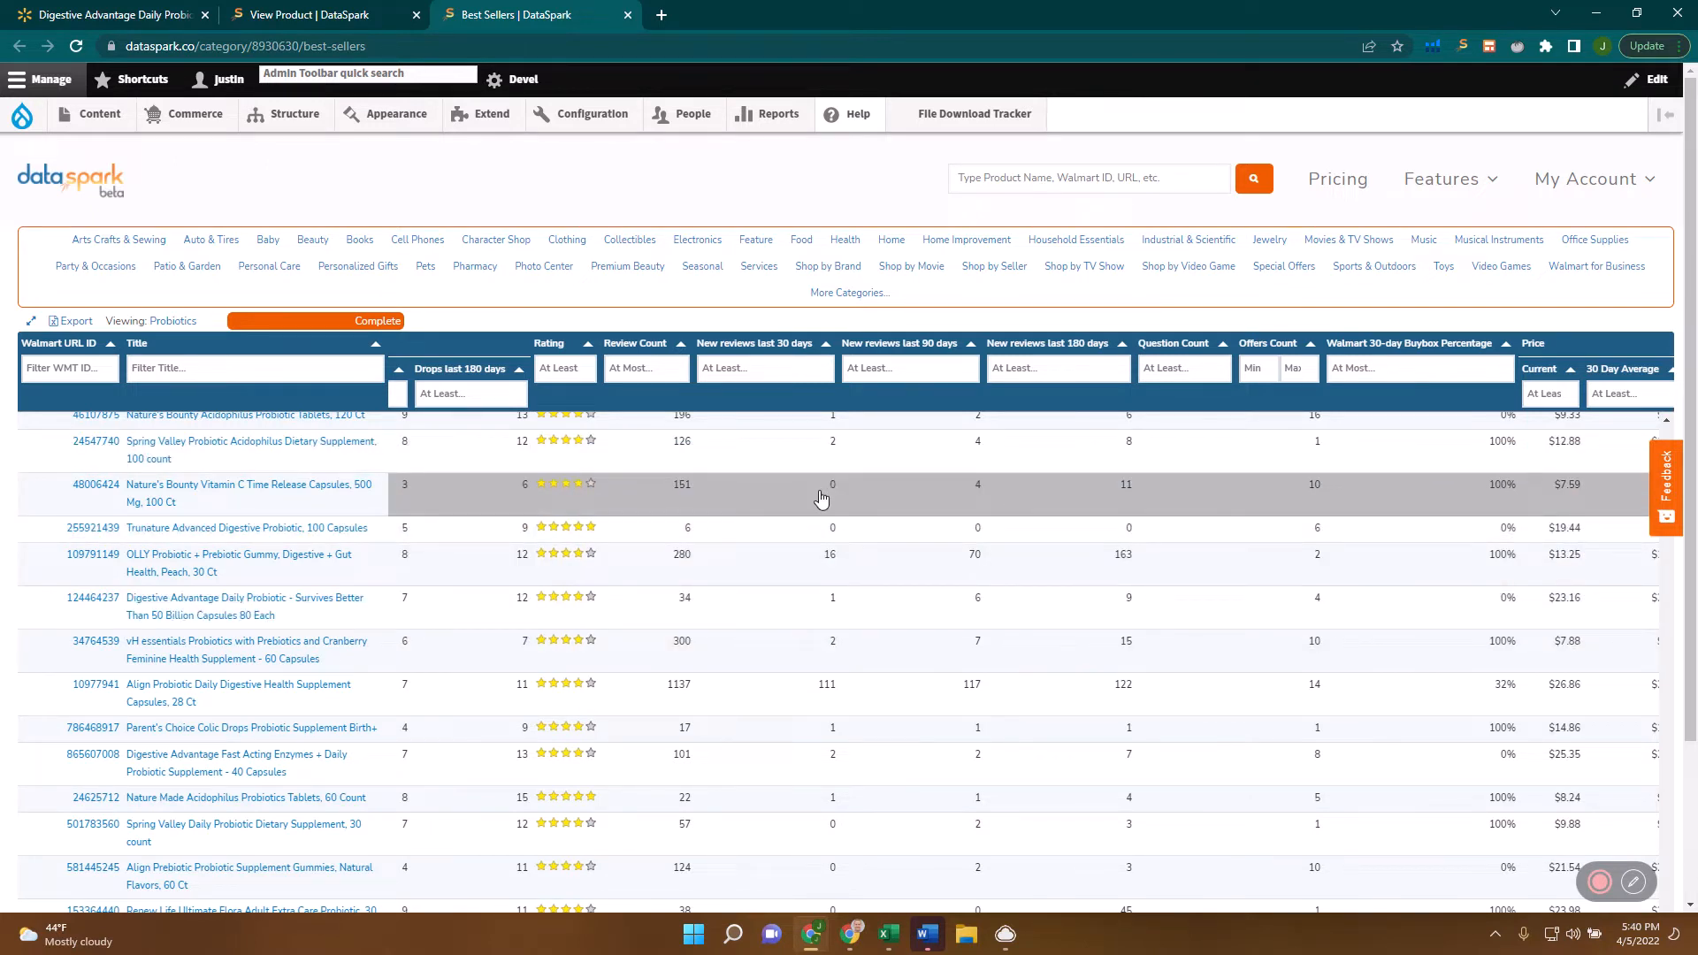
mouse_move(851, 488)
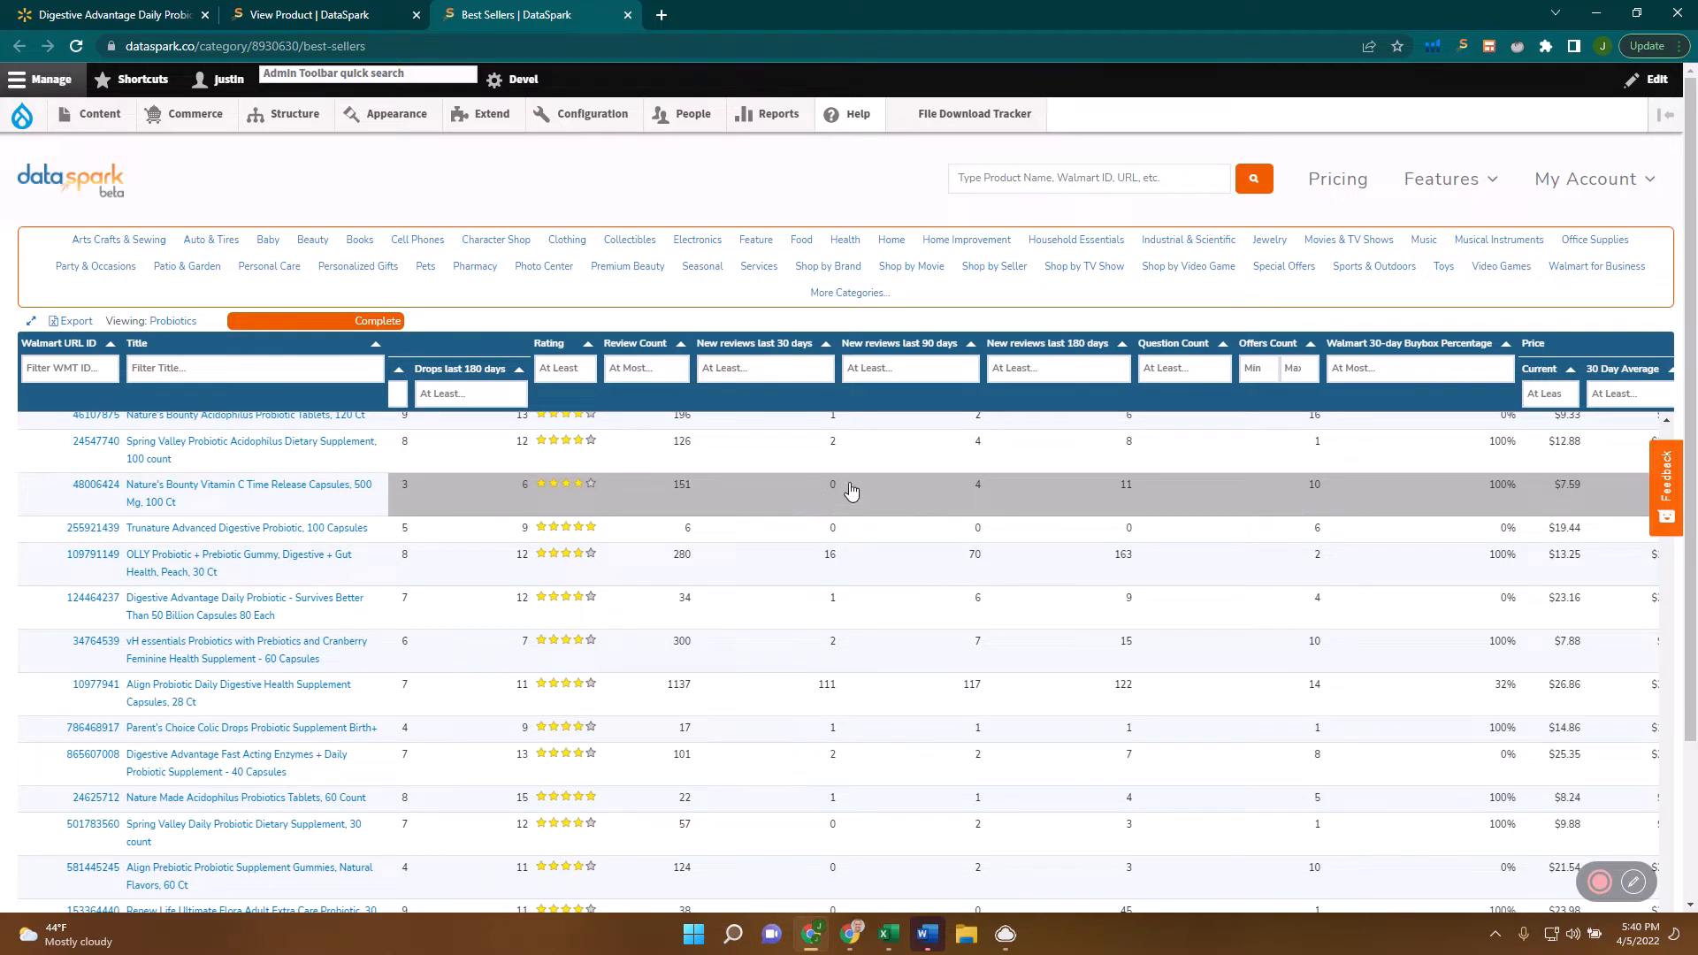
mouse_move(975, 517)
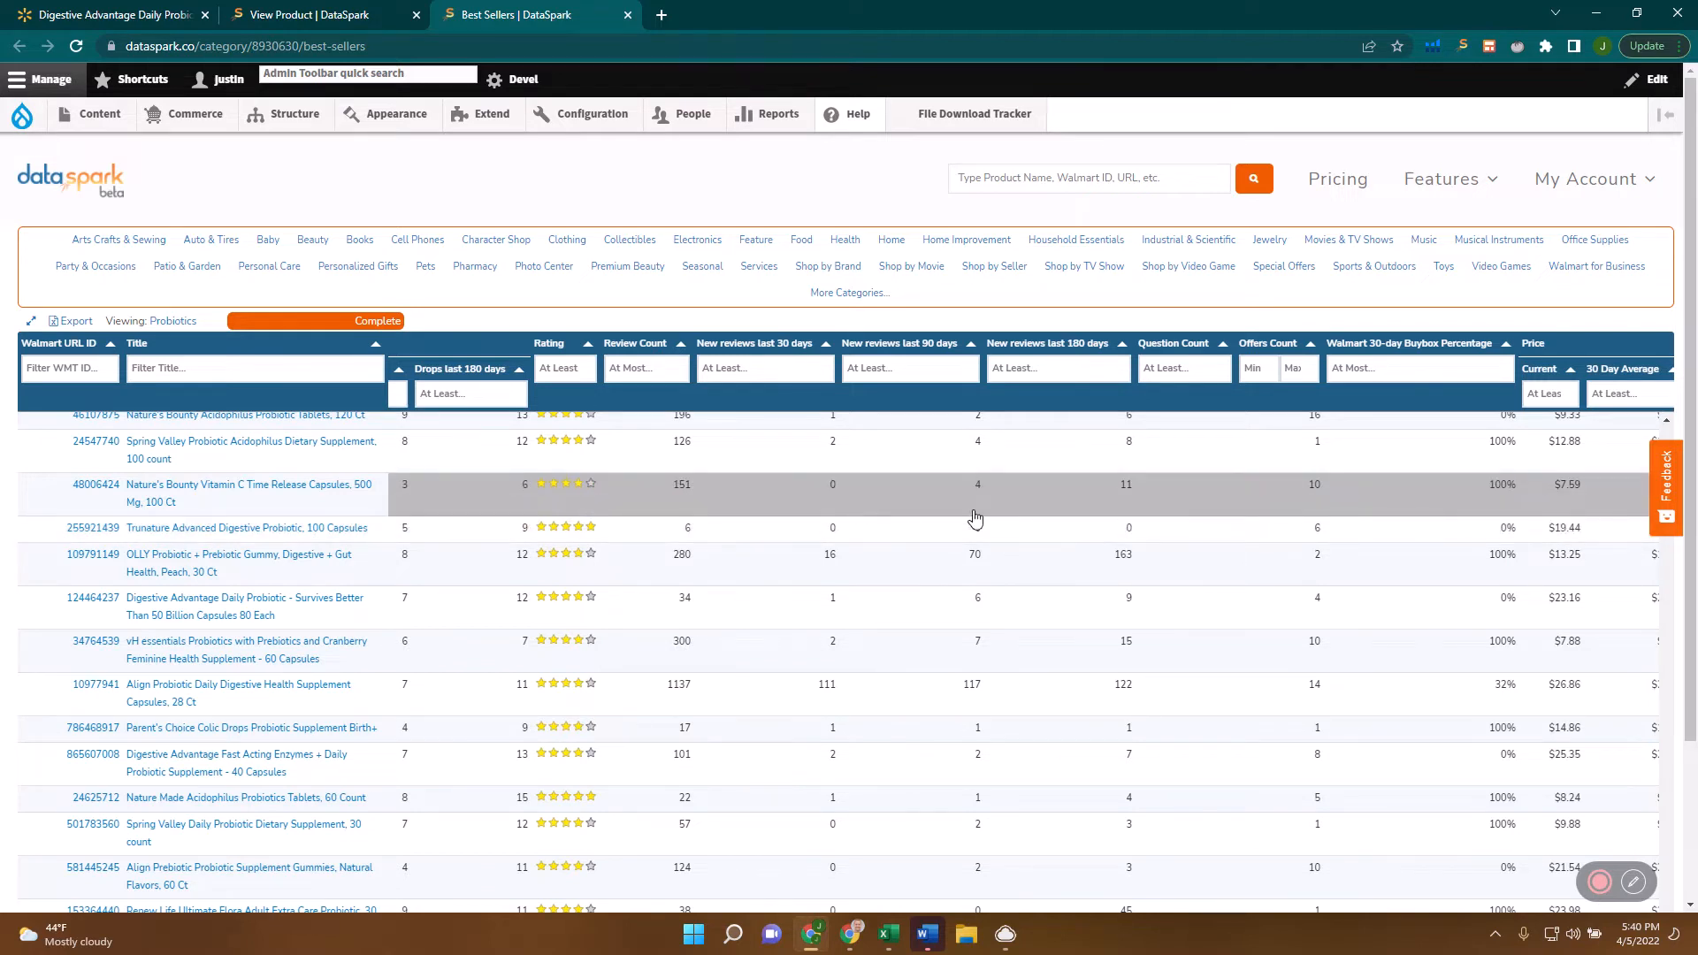
mouse_move(1060, 492)
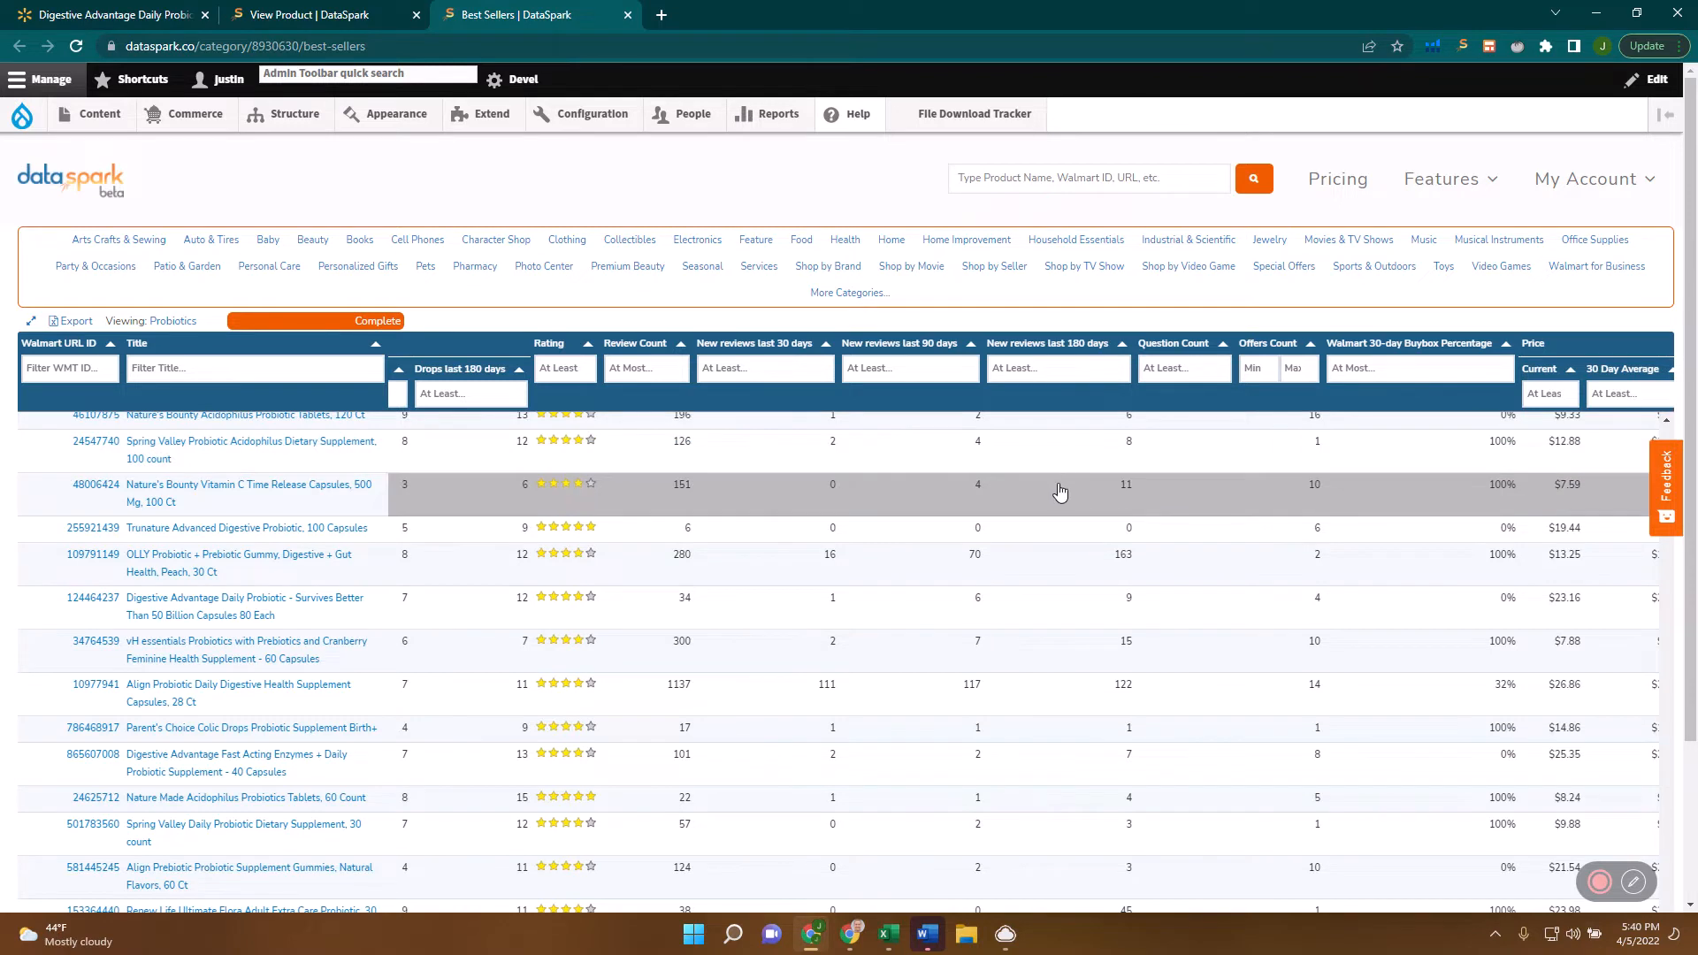
mouse_move(1061, 557)
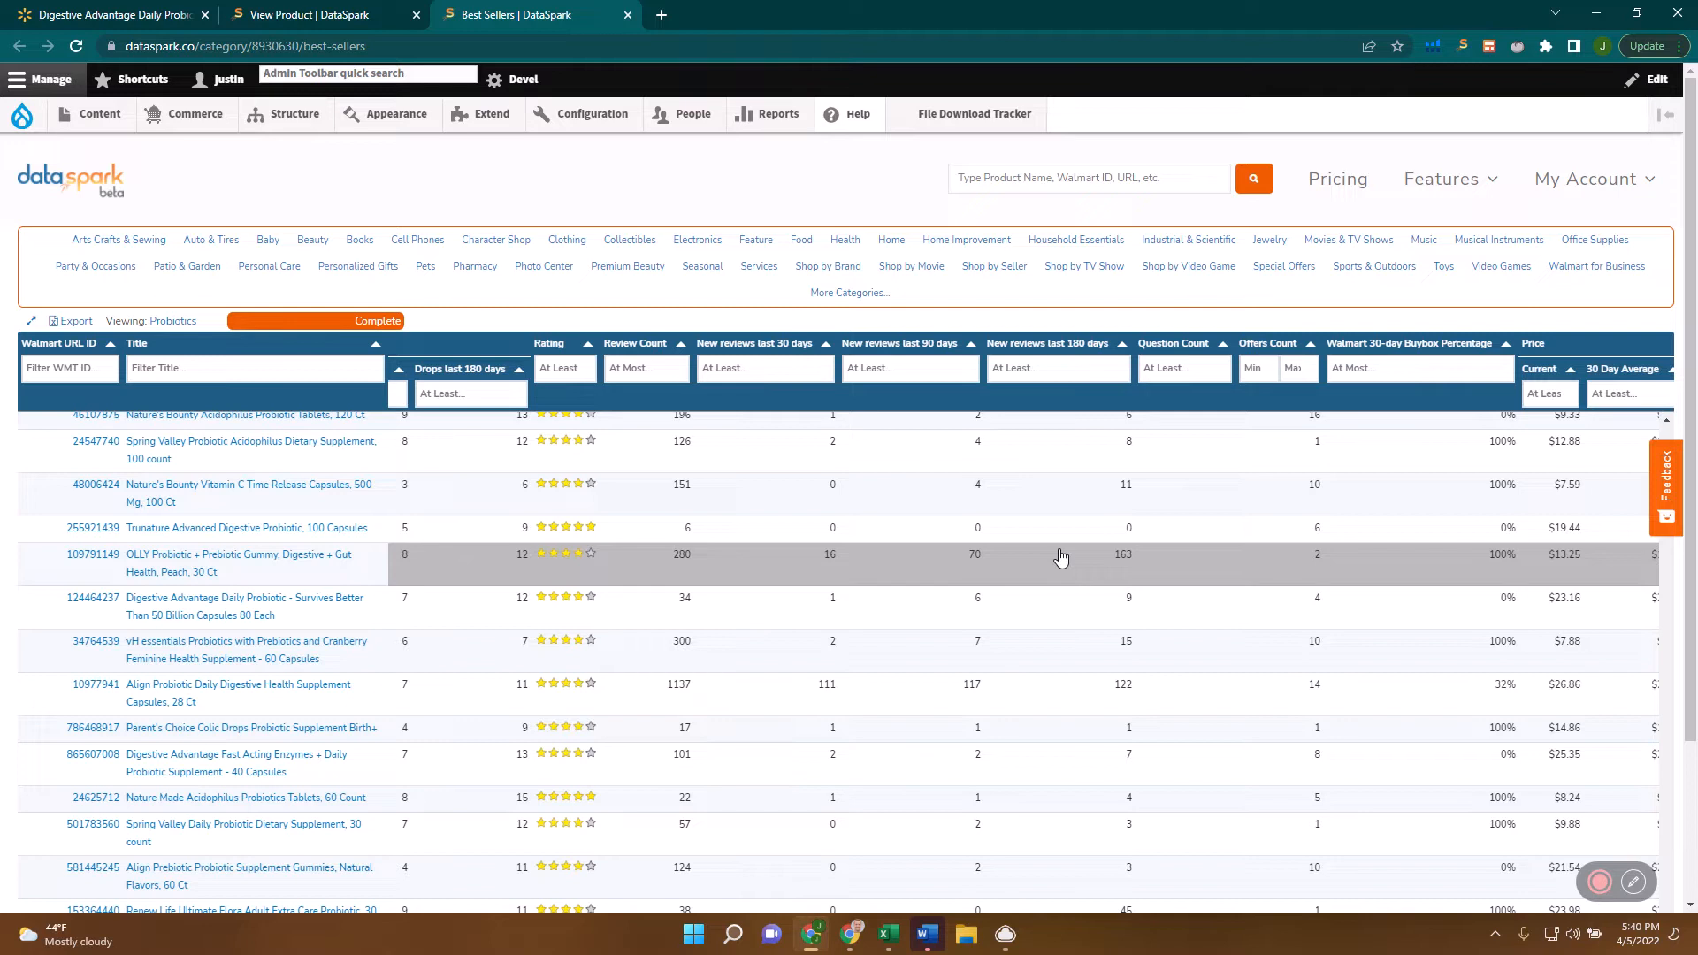
mouse_move(1022, 566)
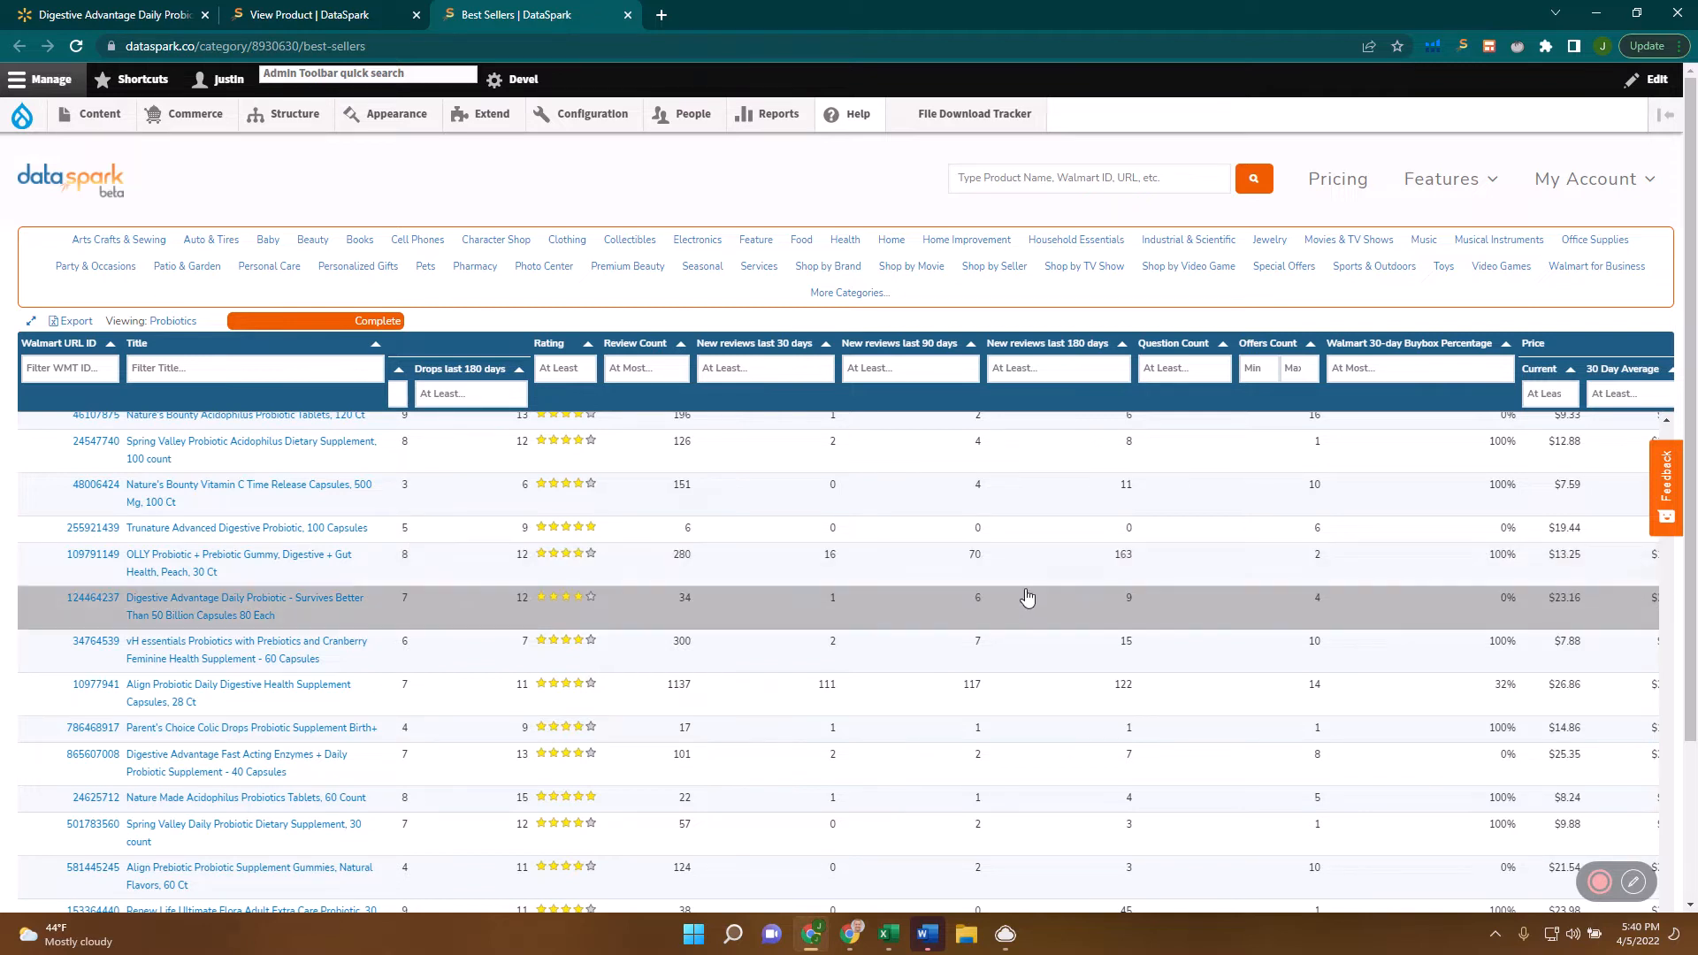
mouse_move(1029, 586)
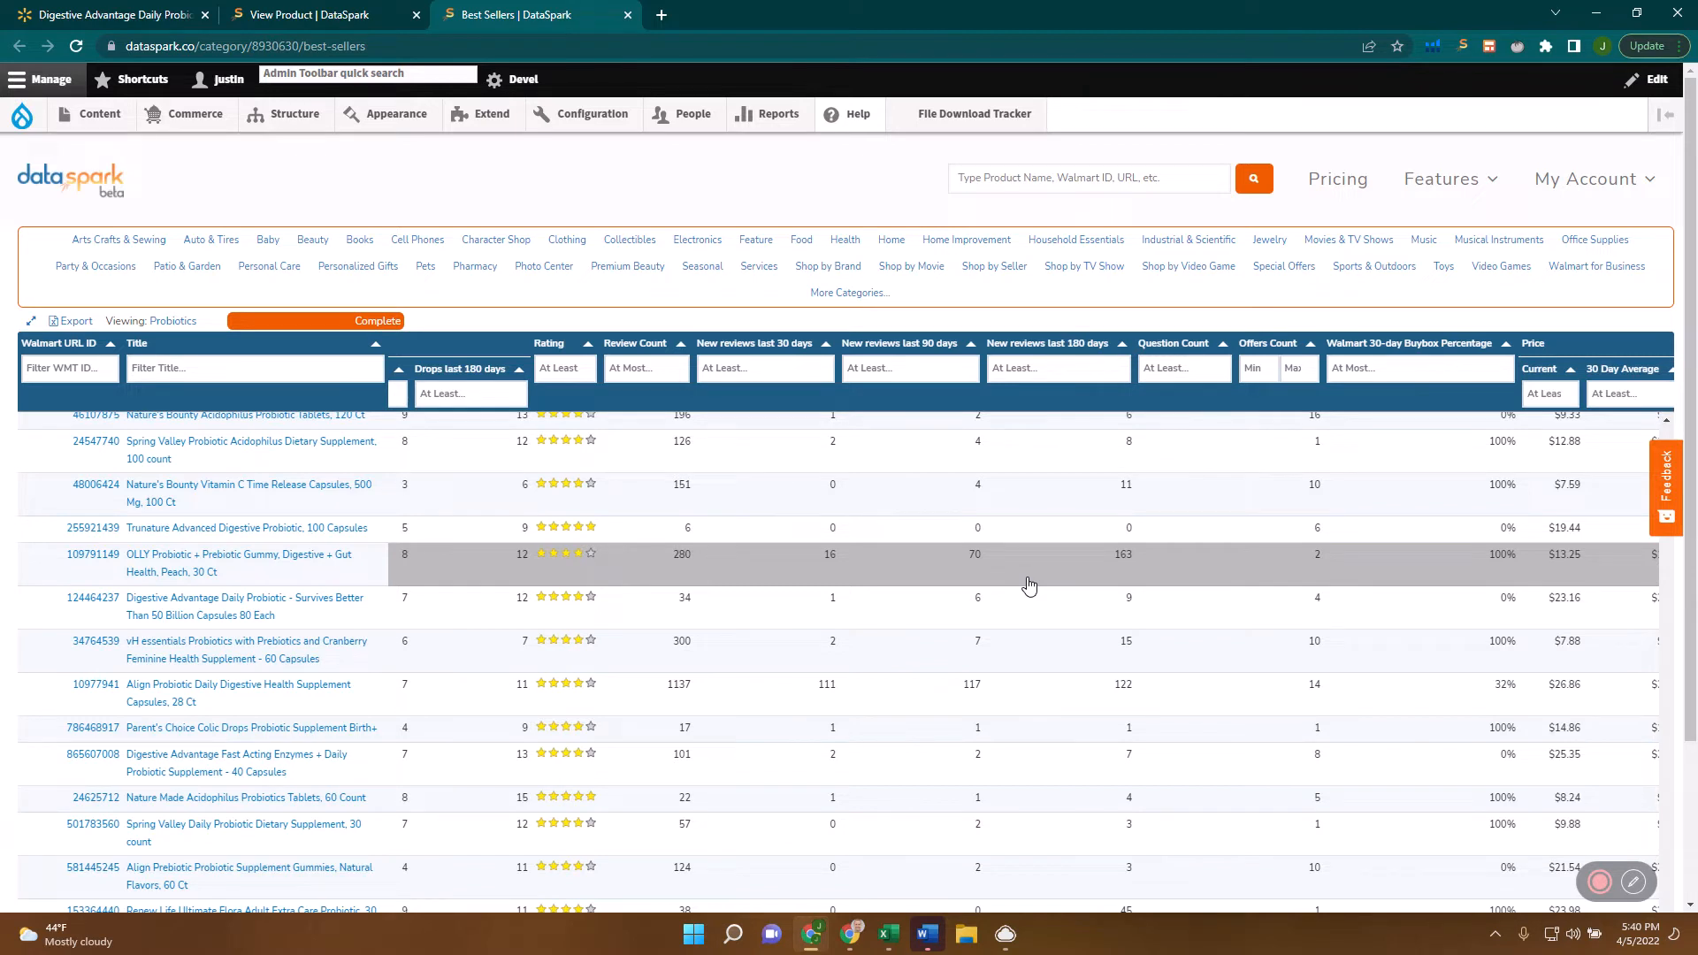
mouse_move(842, 548)
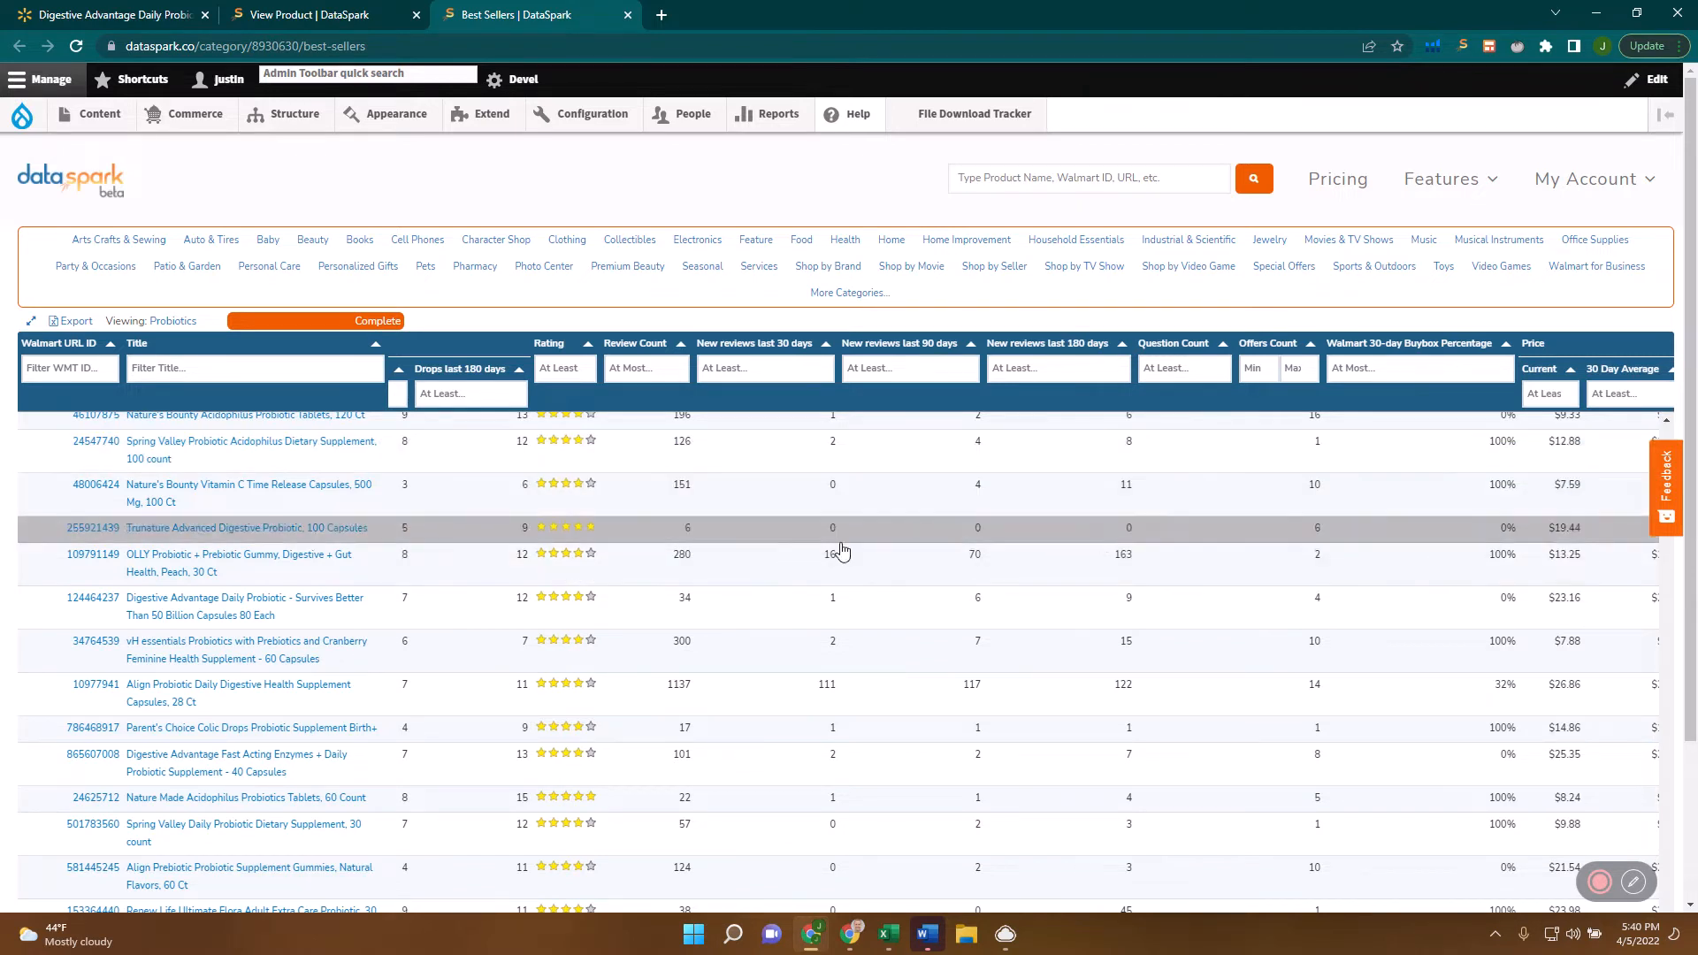
mouse_move(1158, 584)
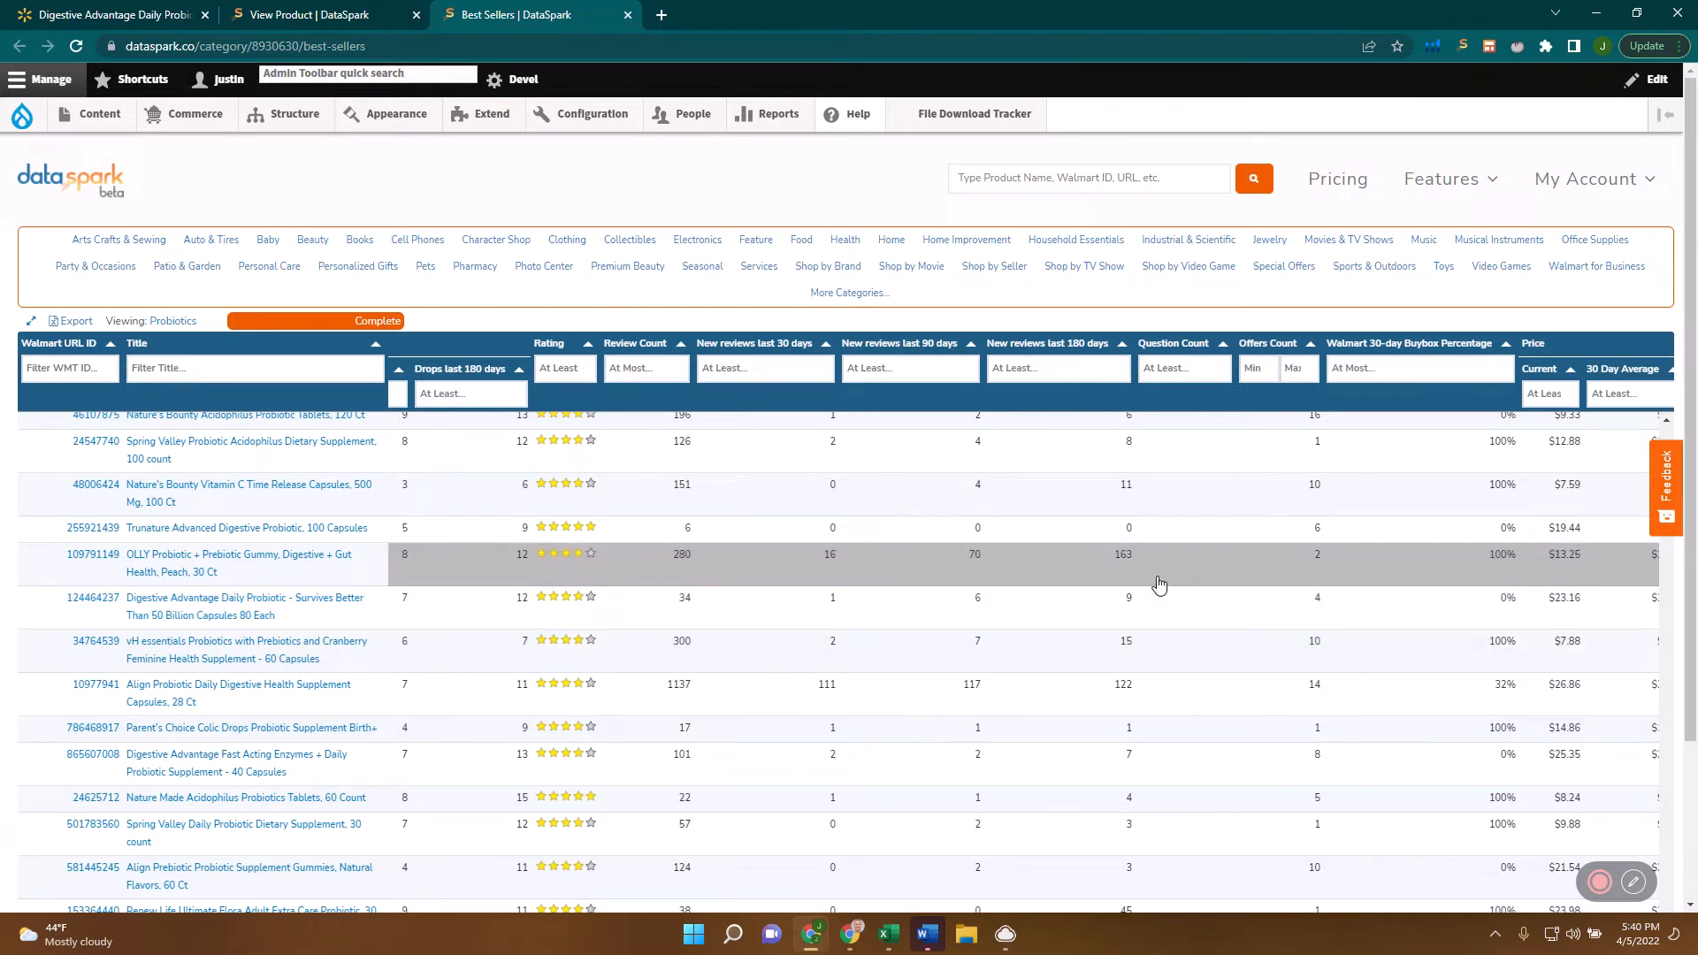
mouse_move(1102, 491)
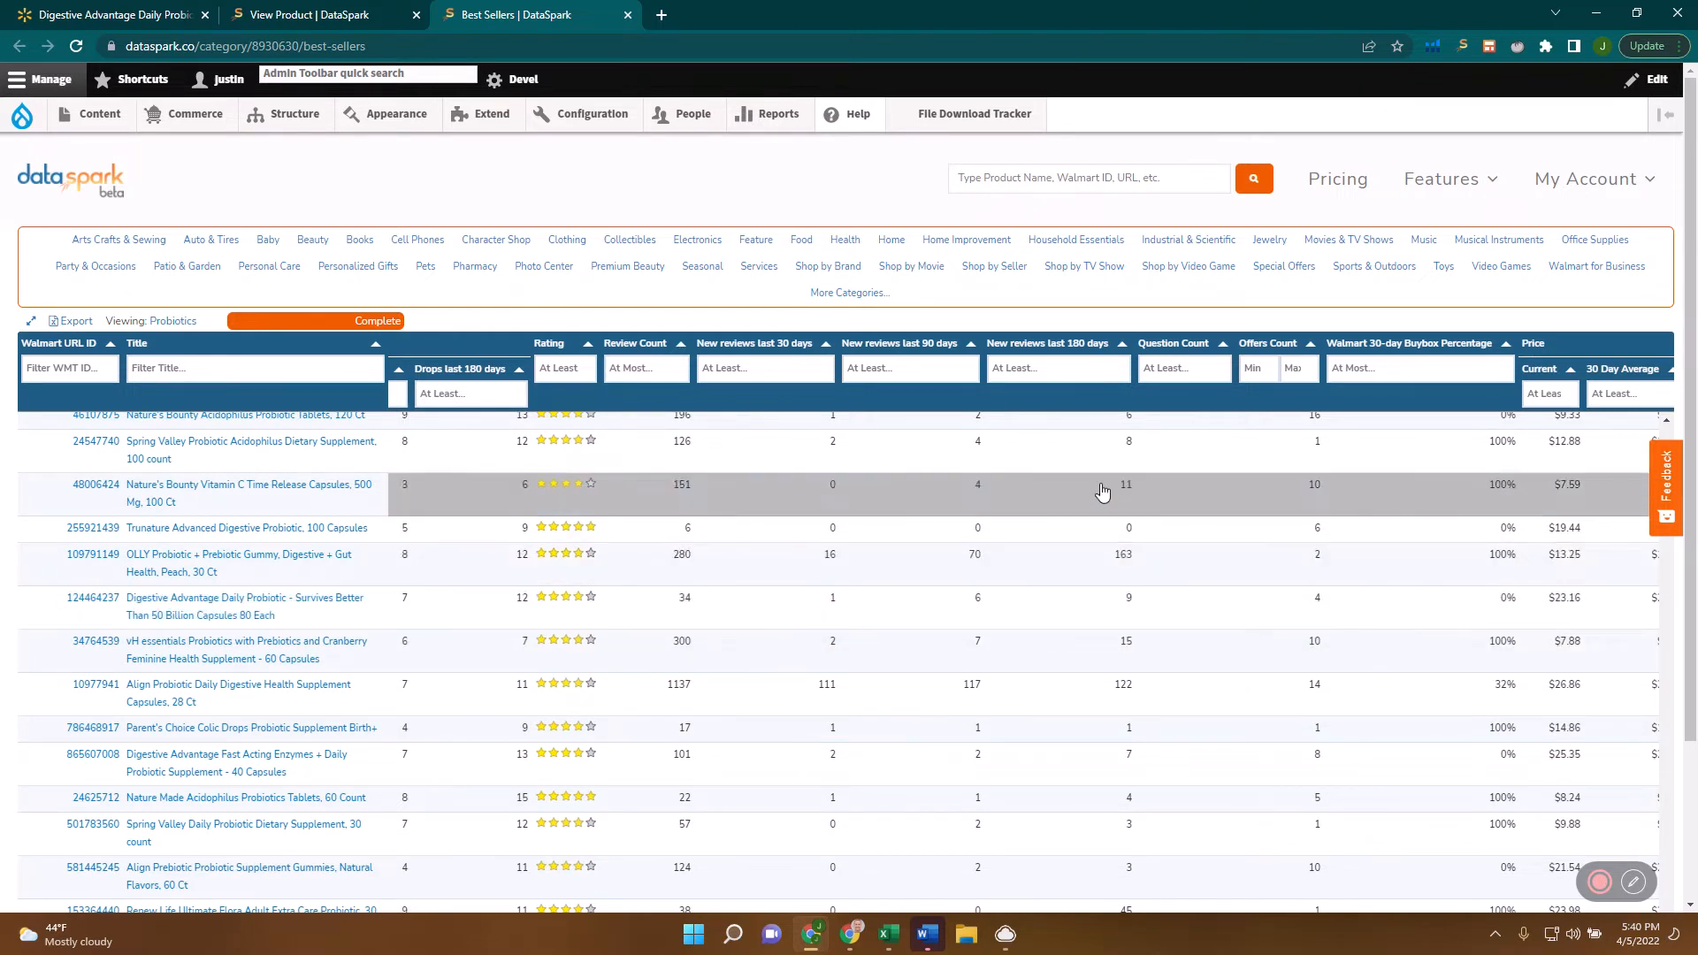
mouse_move(1203, 541)
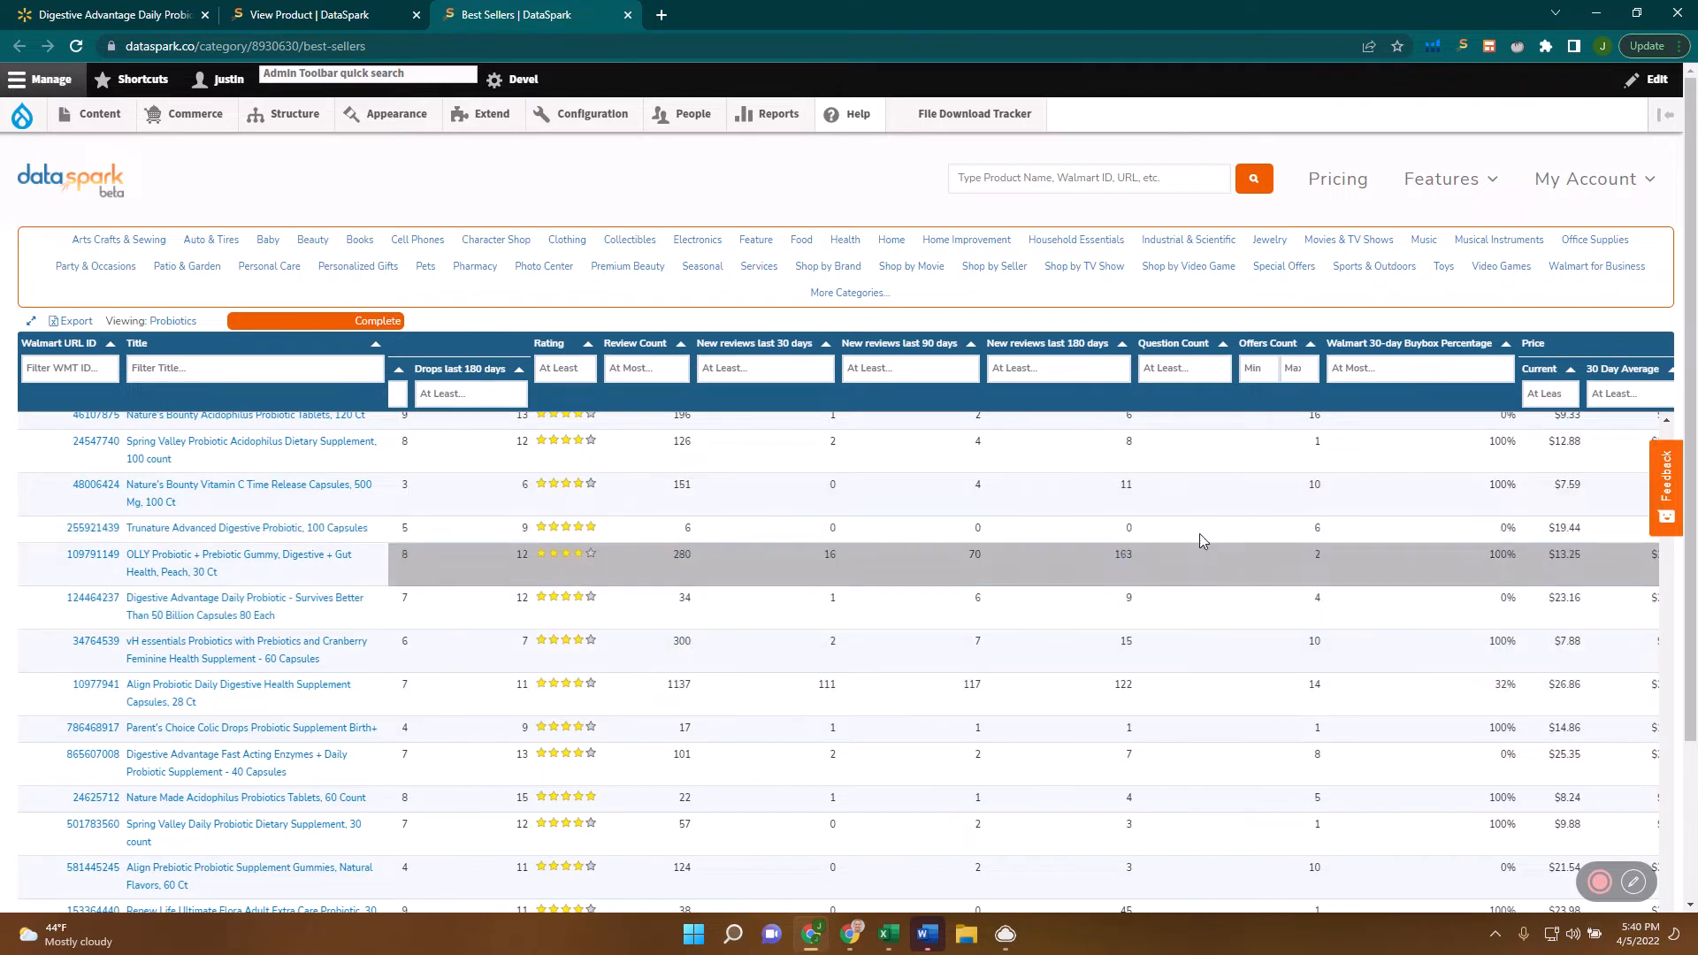
mouse_move(1044, 665)
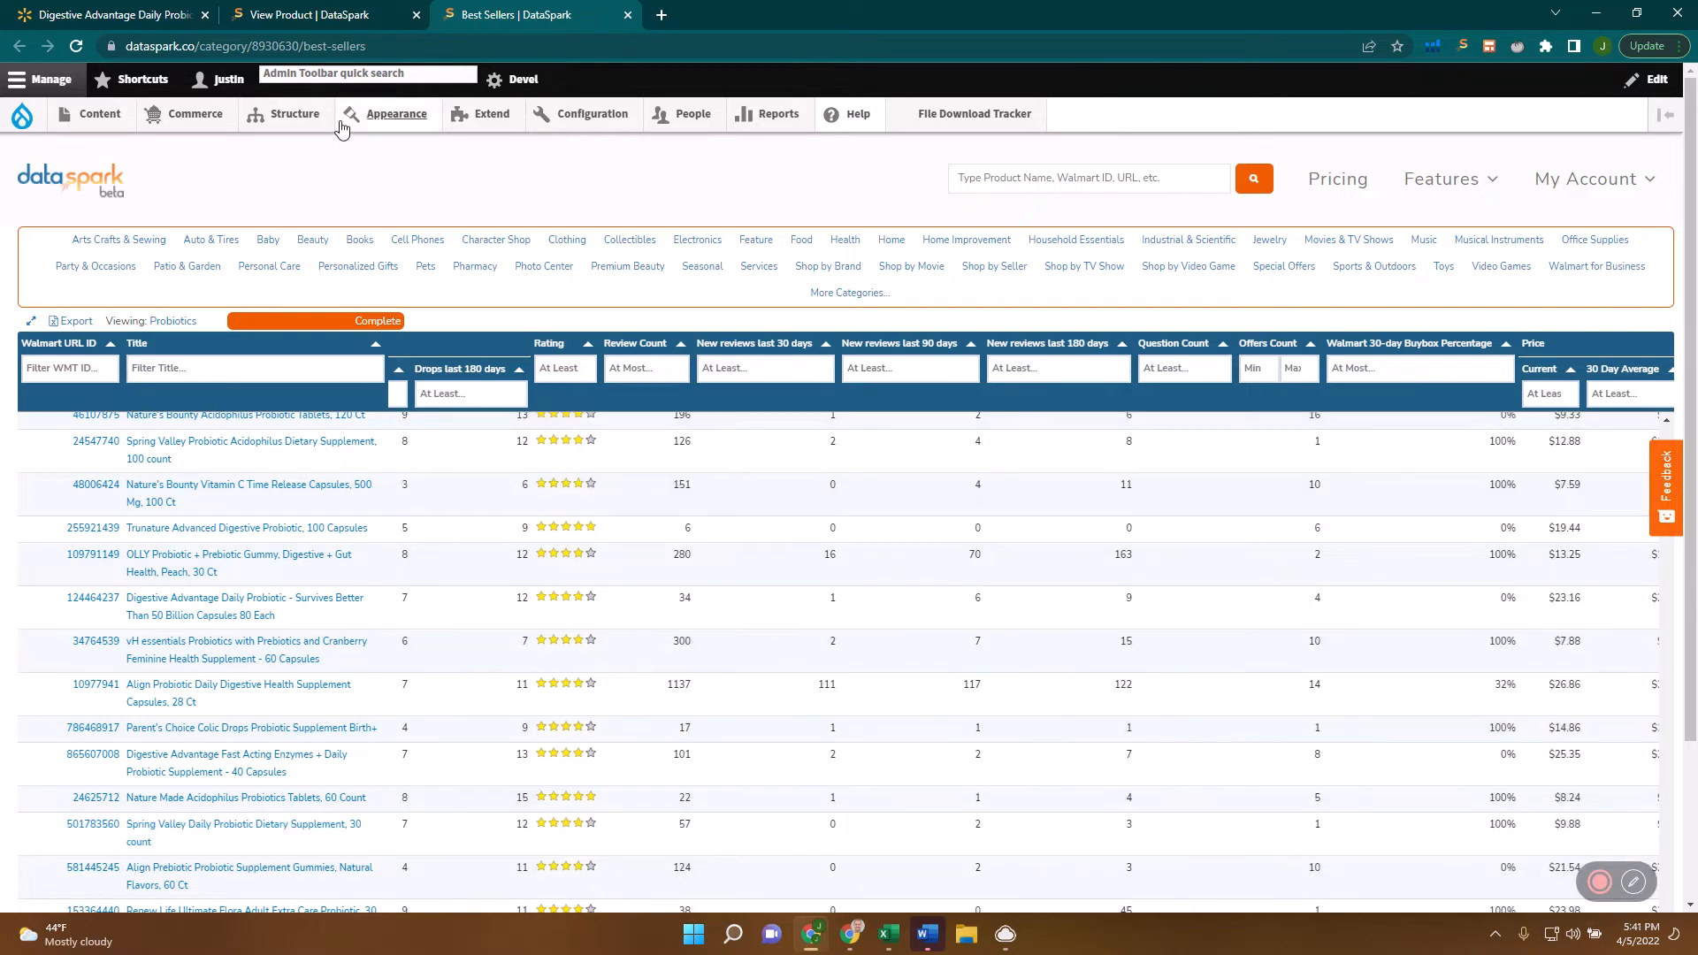
Select the gas pills keyword, its Walmart rank and product position in the Product Placement table.
click(311, 15)
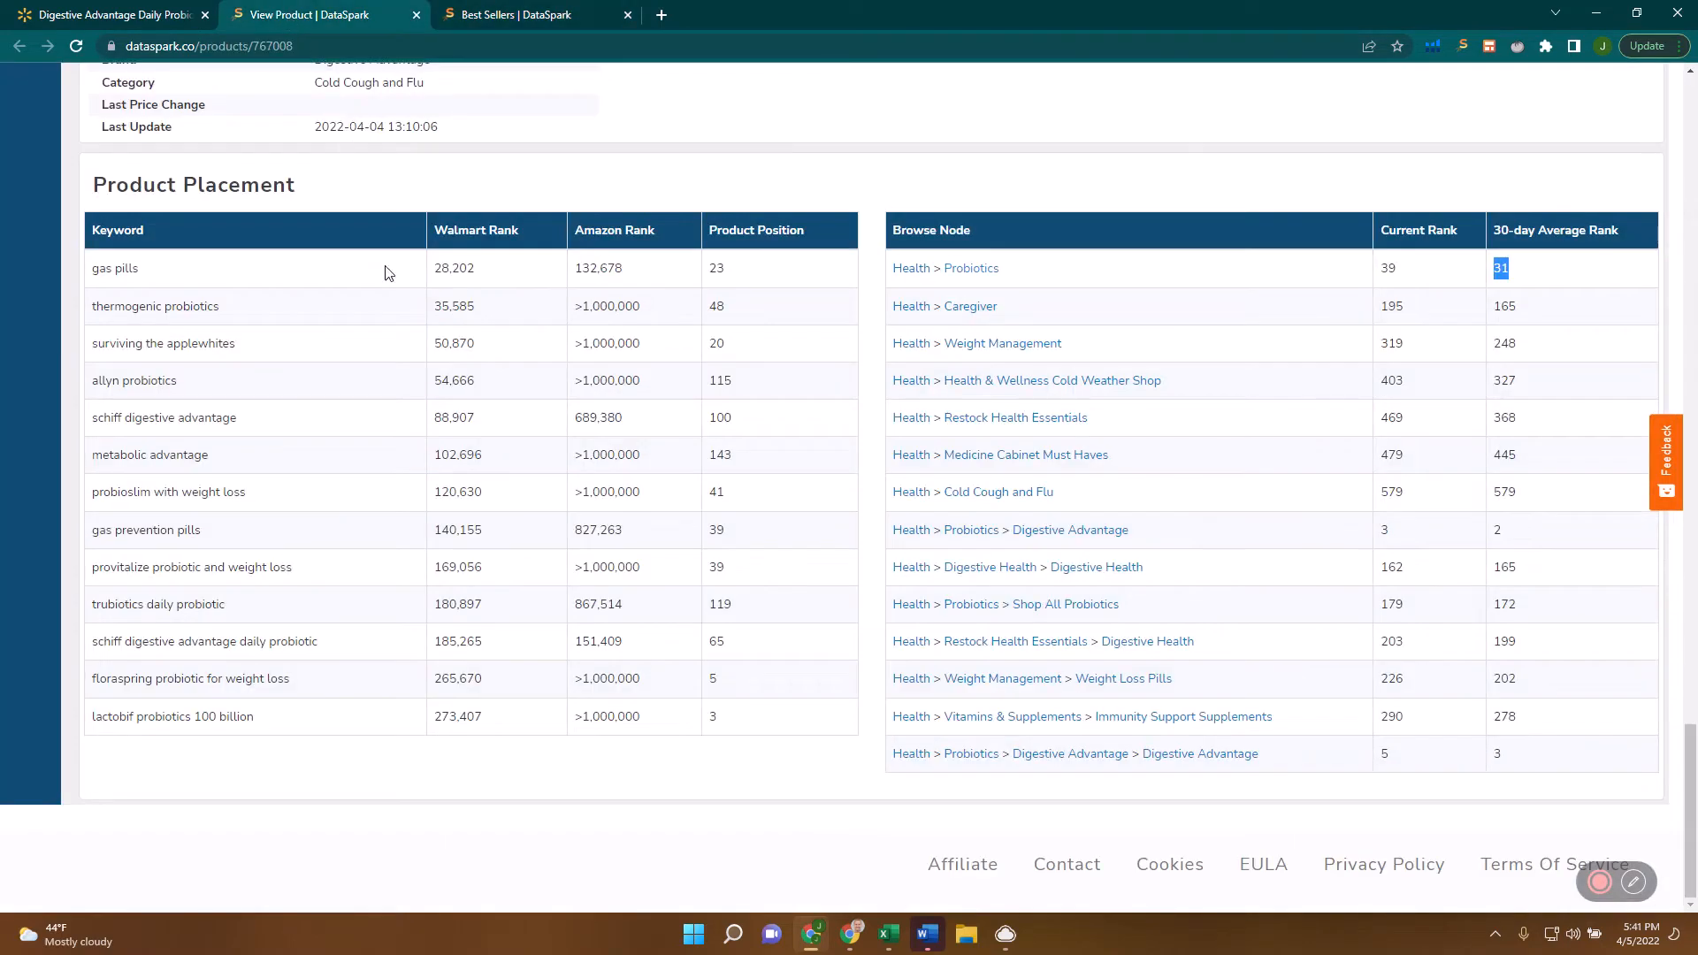
mouse_move(602, 341)
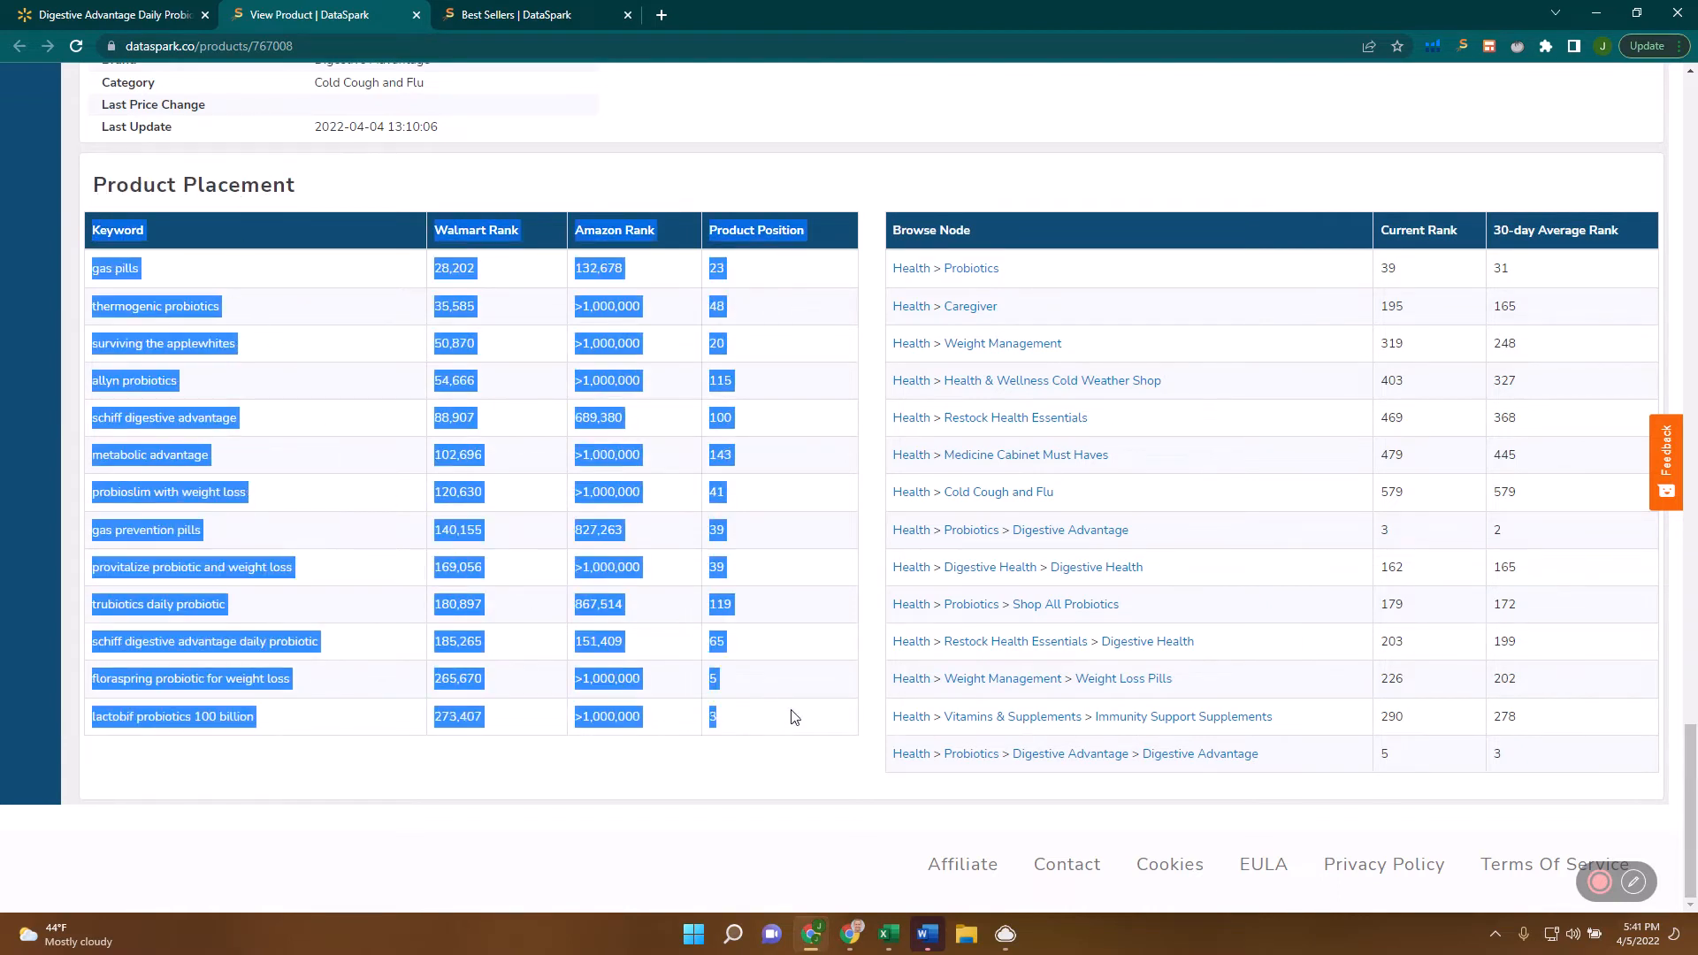
mouse_move(778, 544)
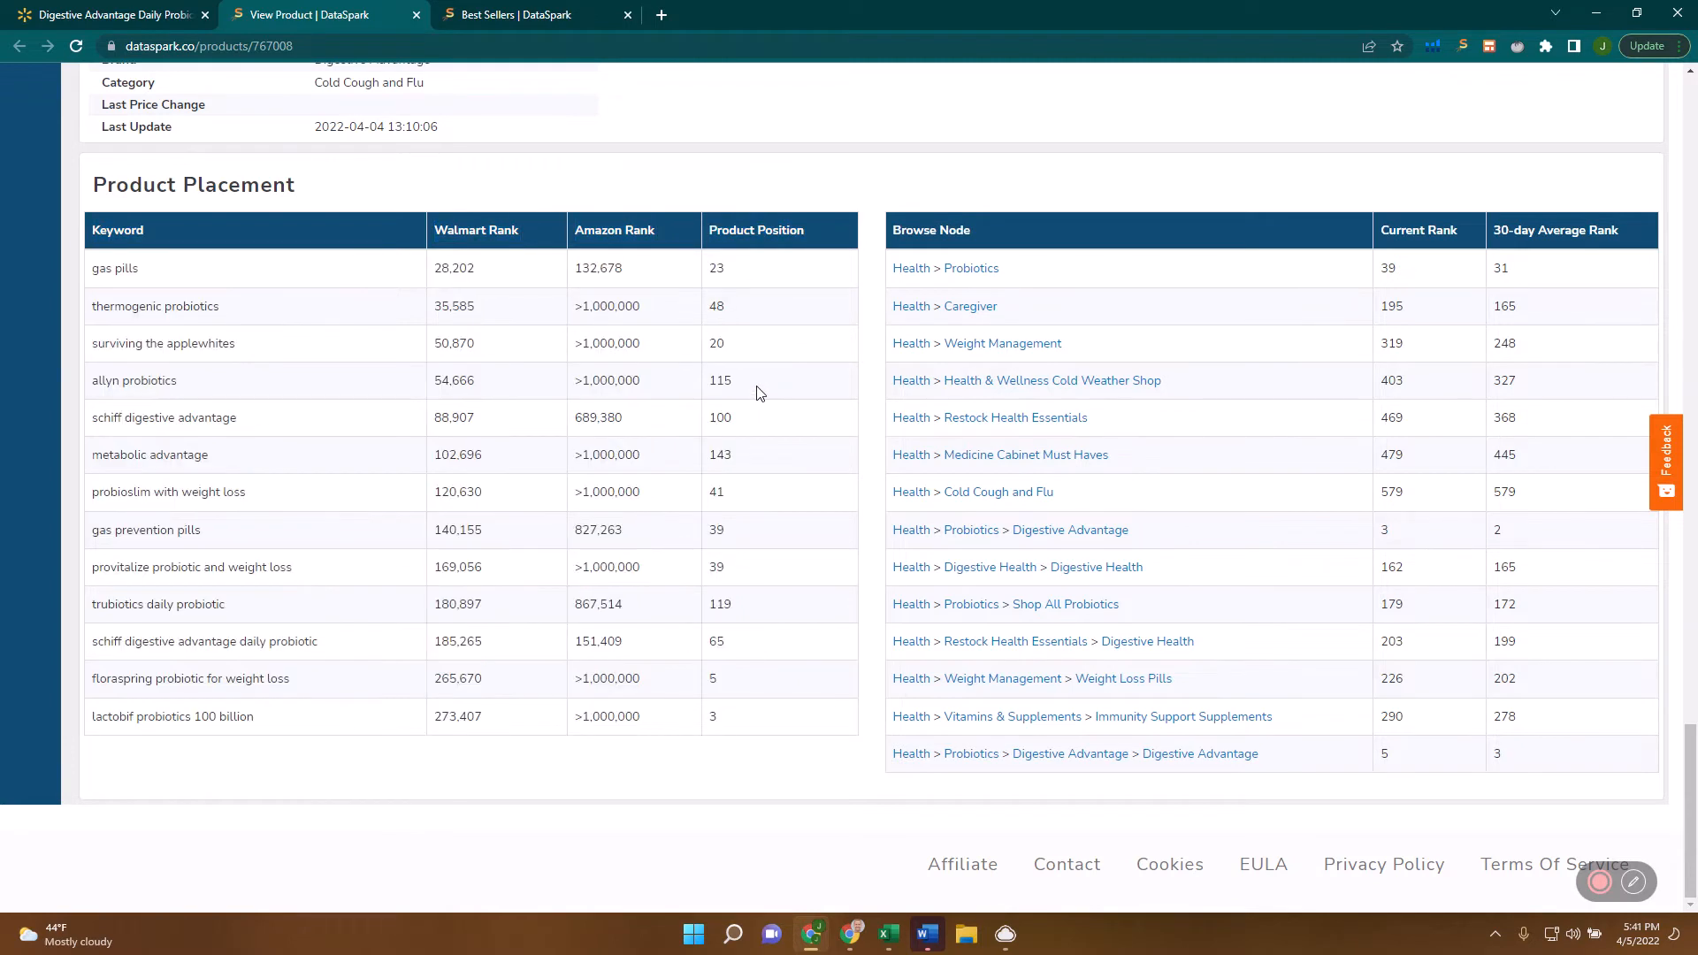
mouse_move(768, 276)
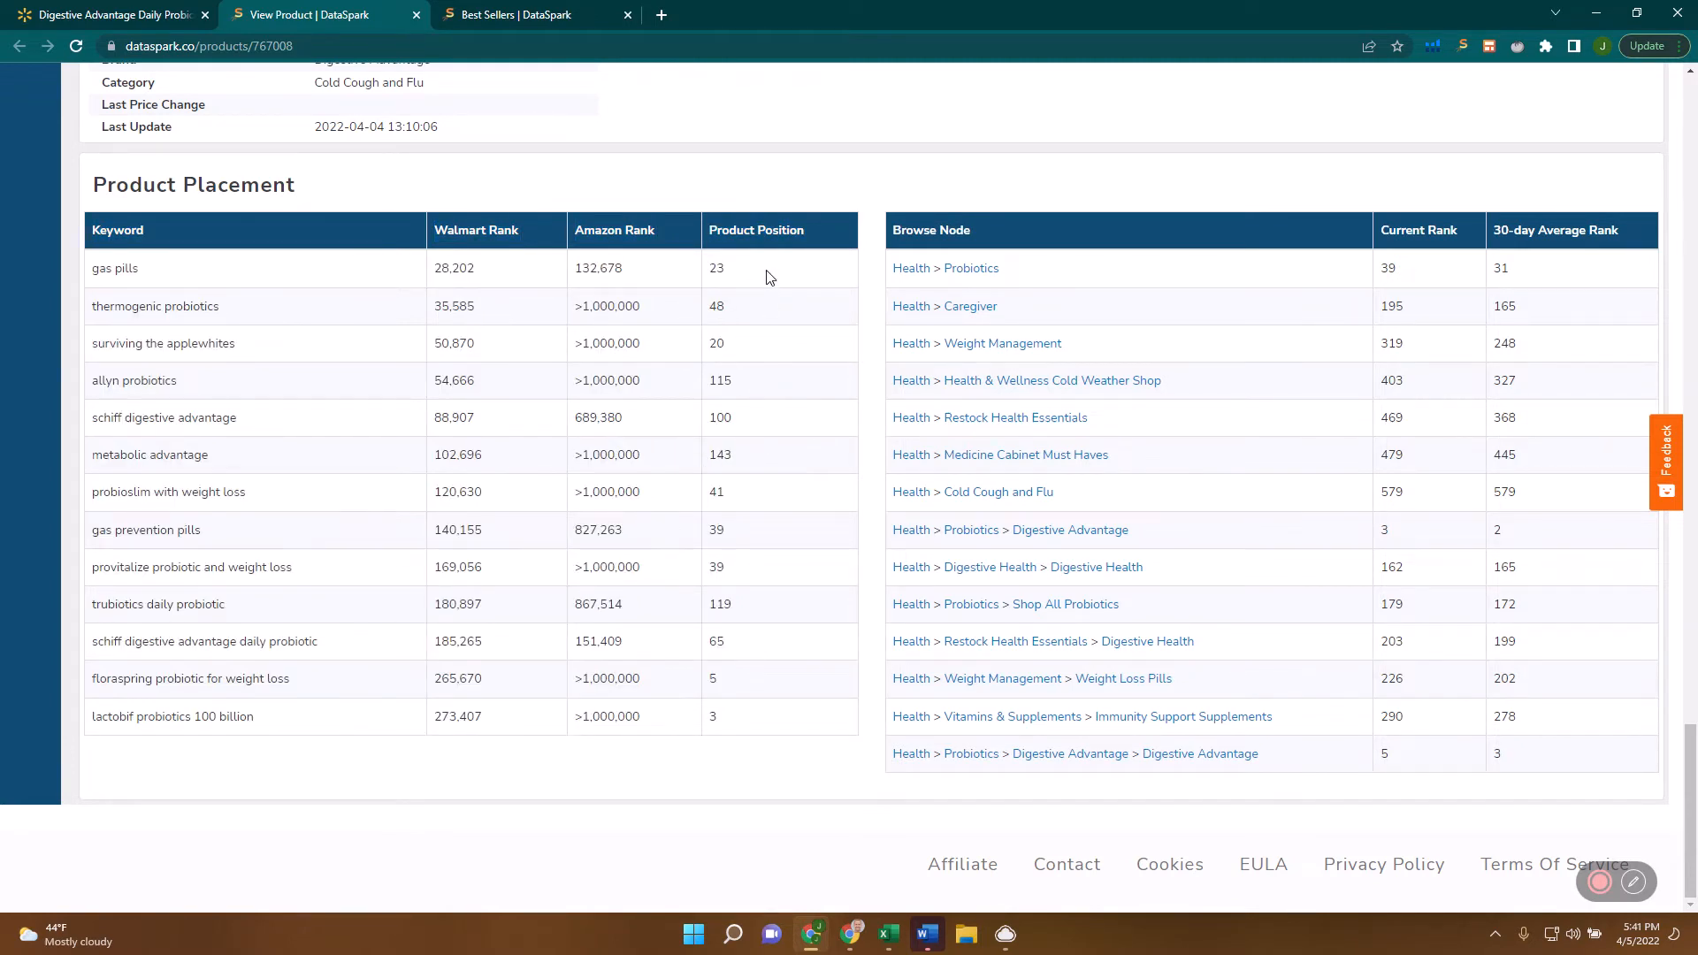
mouse_move(713, 697)
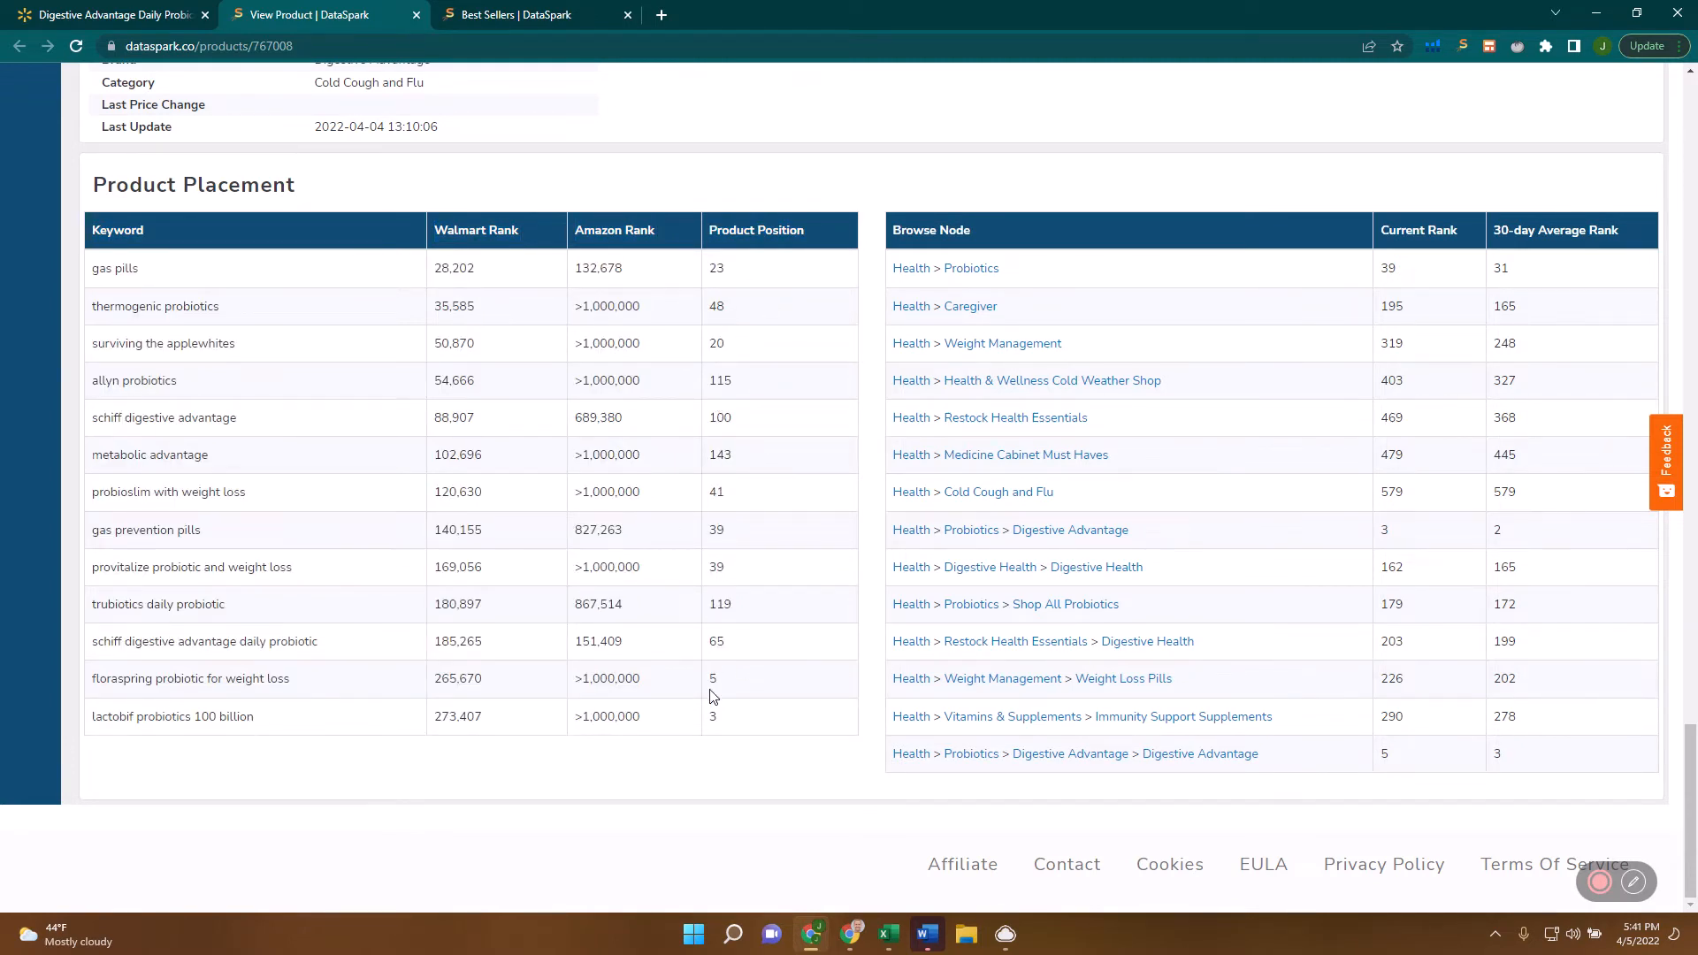
mouse_move(256, 704)
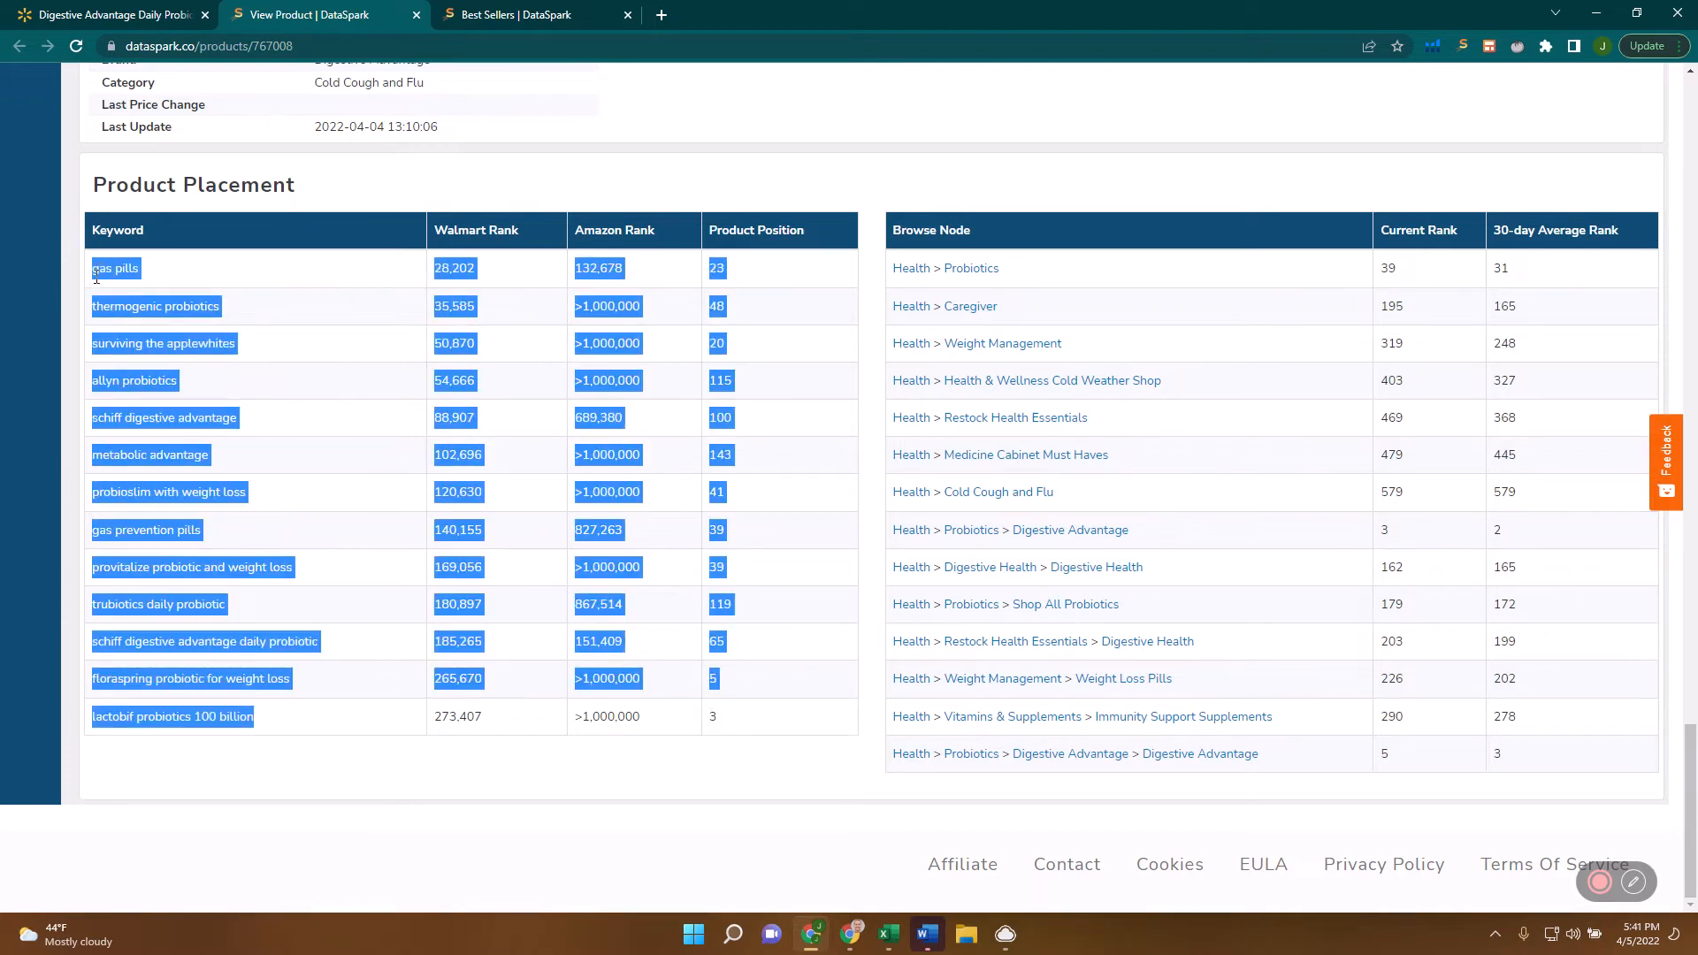
click(283, 283)
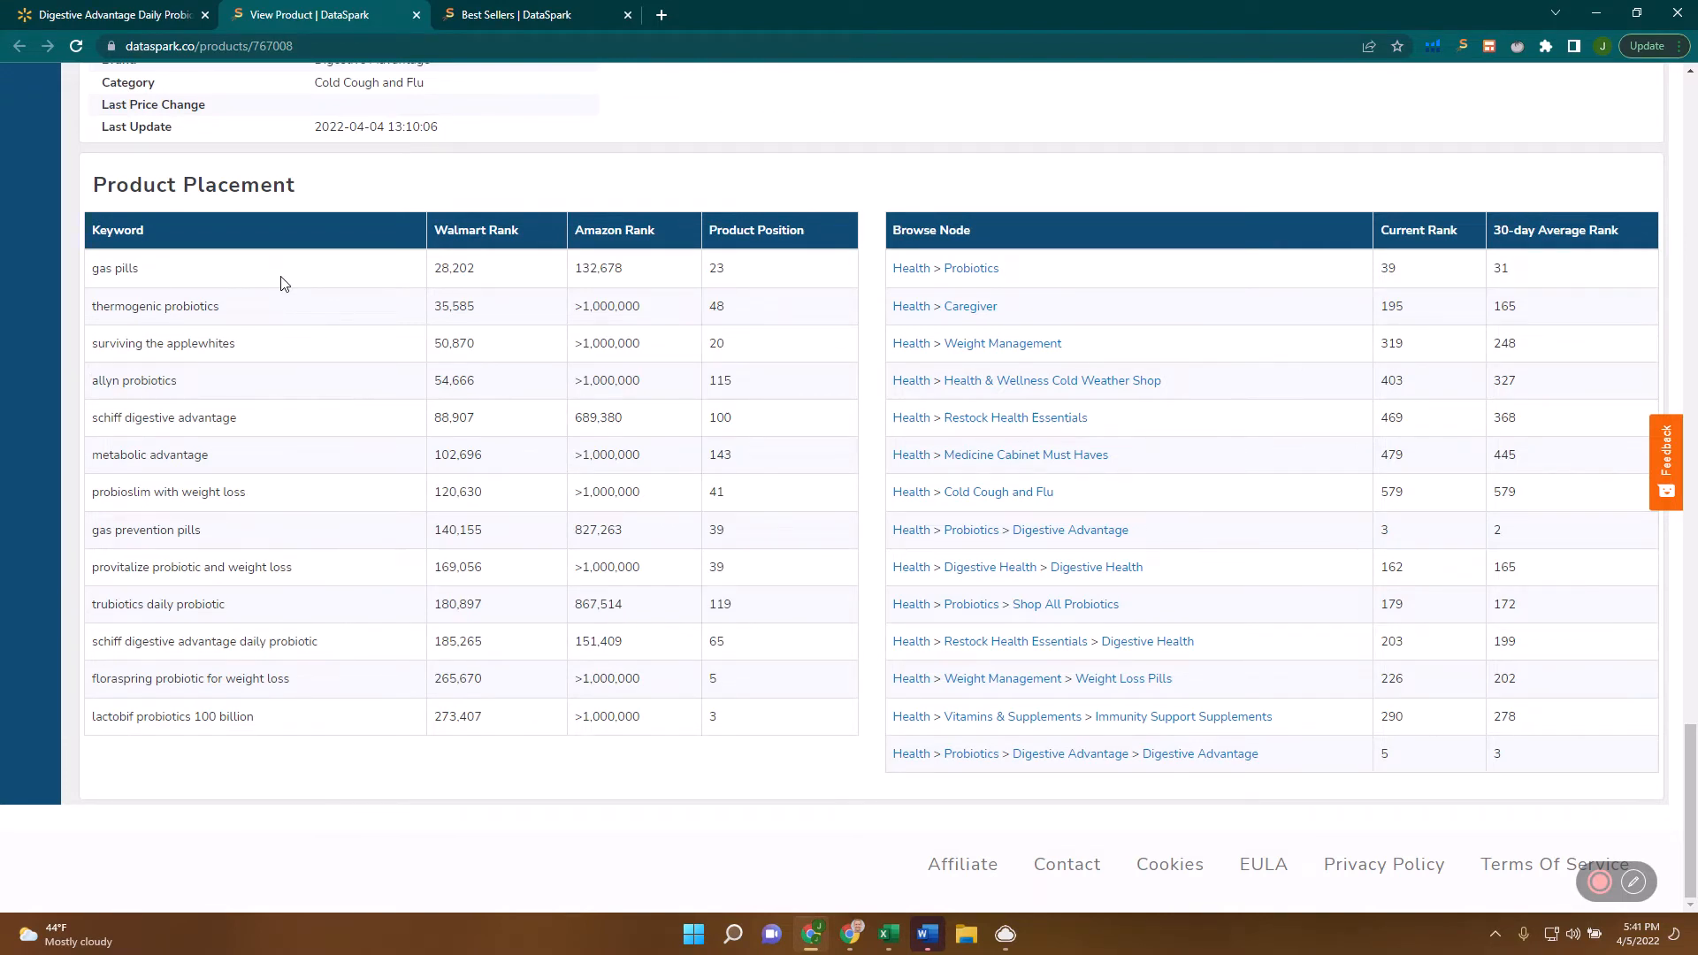
mouse_move(163, 276)
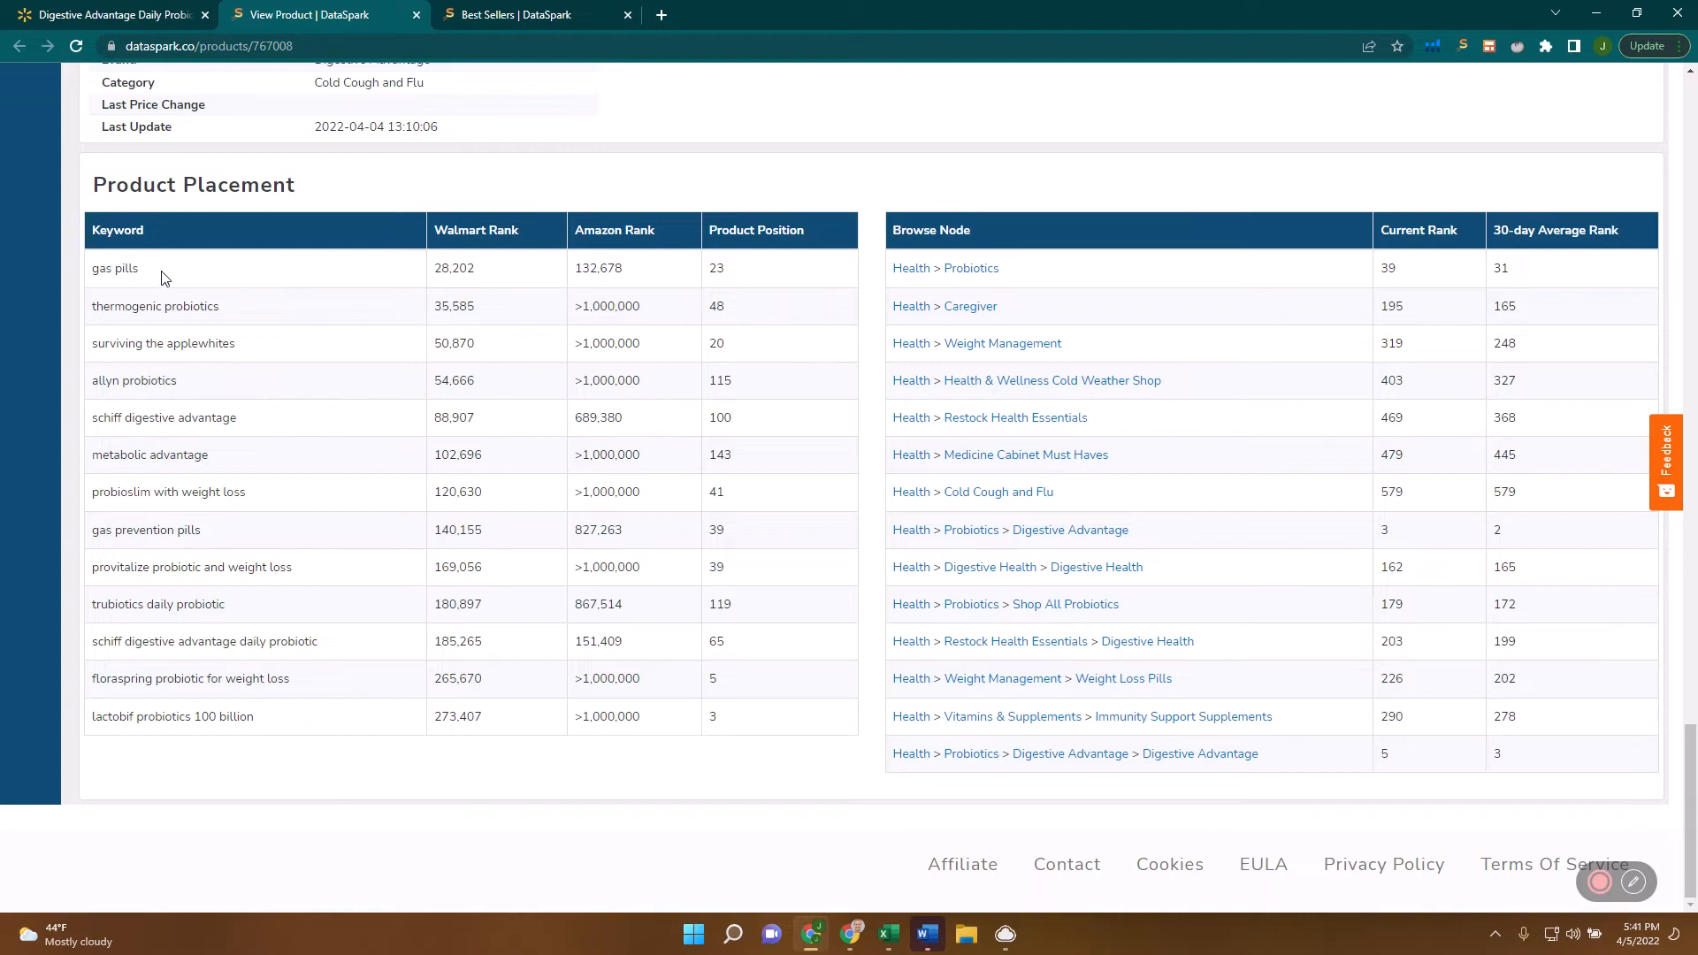
mouse_move(204, 272)
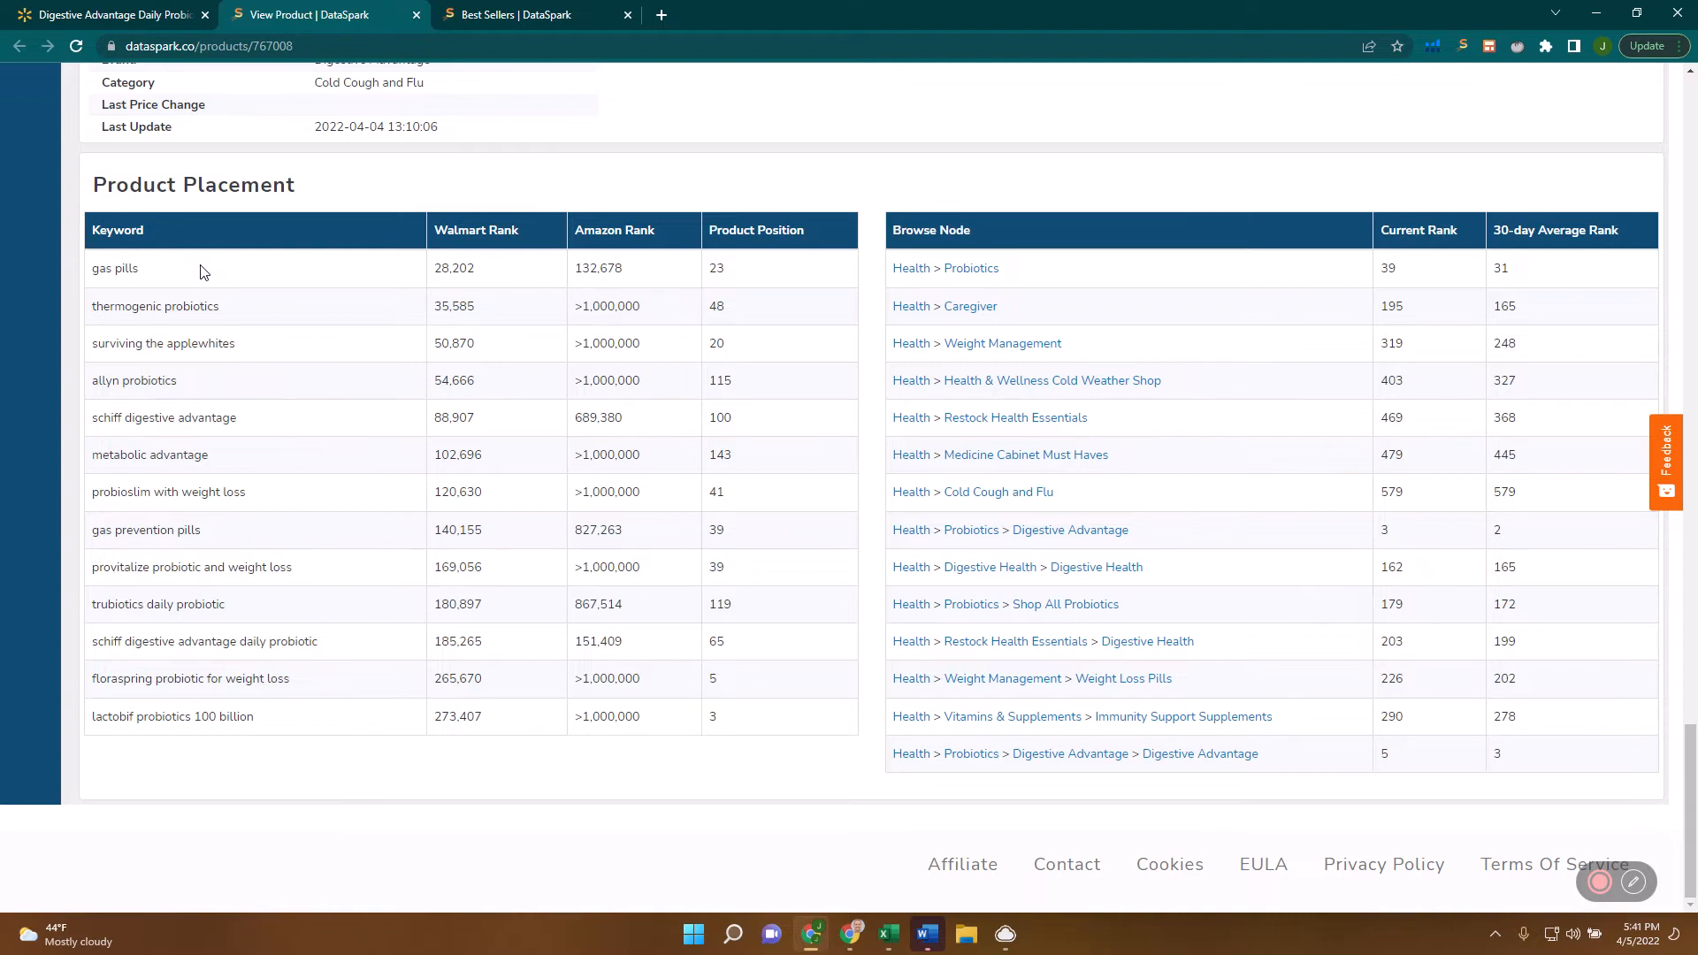
mouse_move(158, 276)
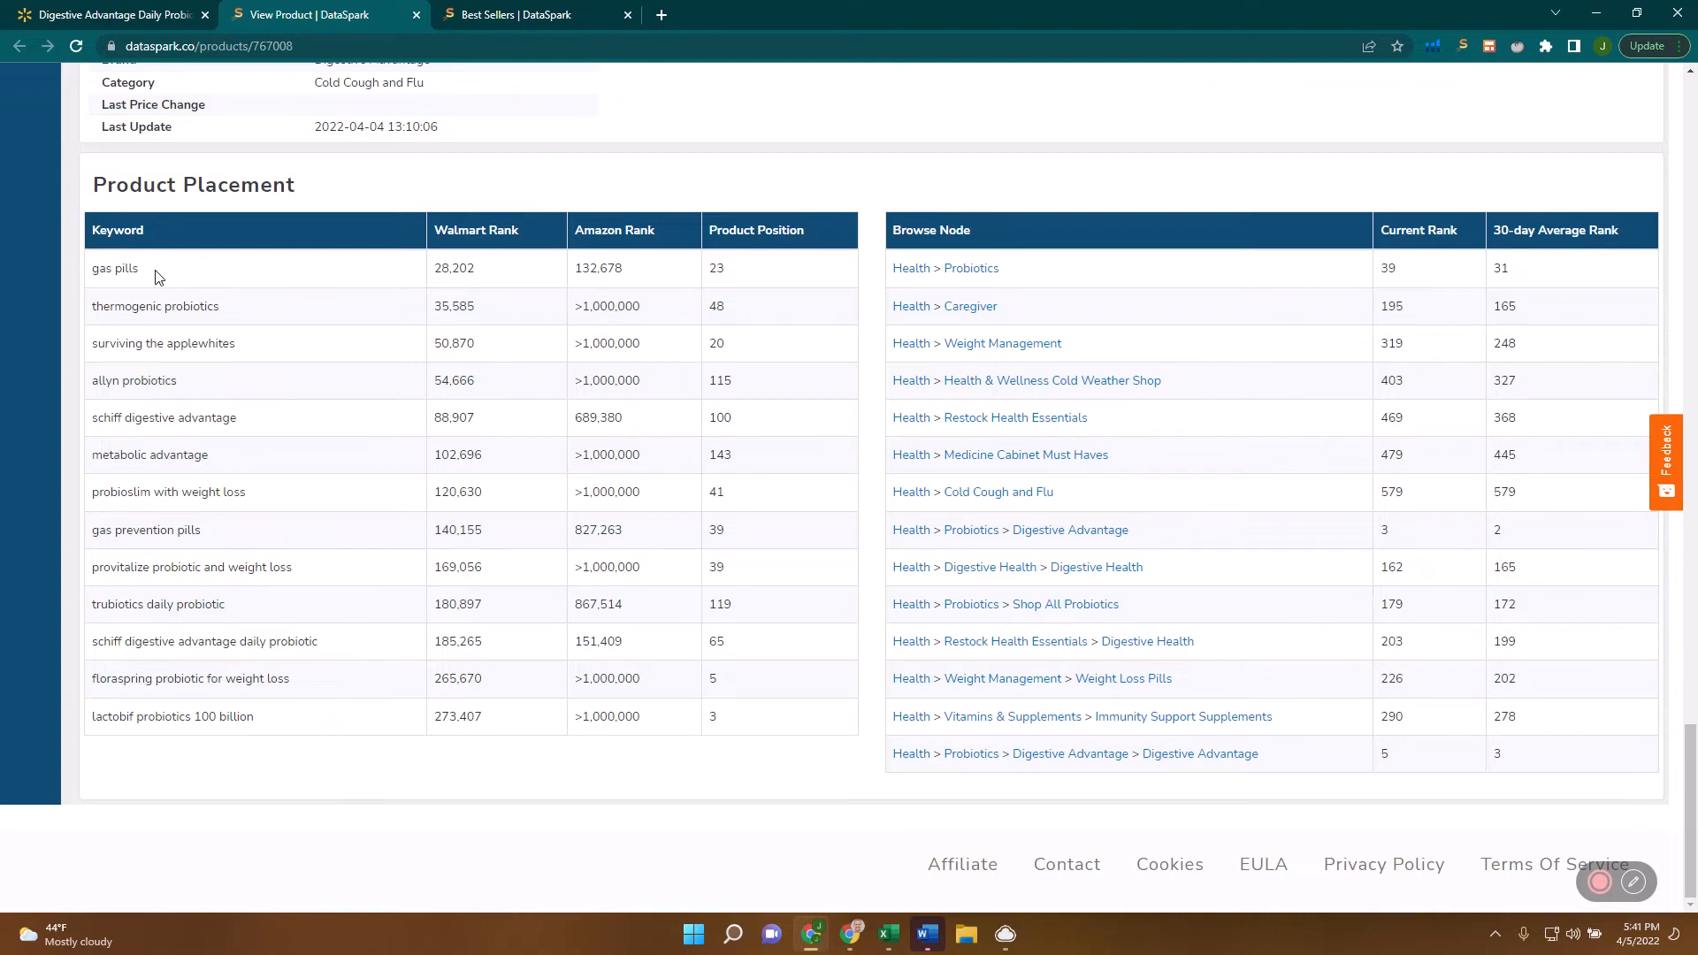
double_click(113, 268)
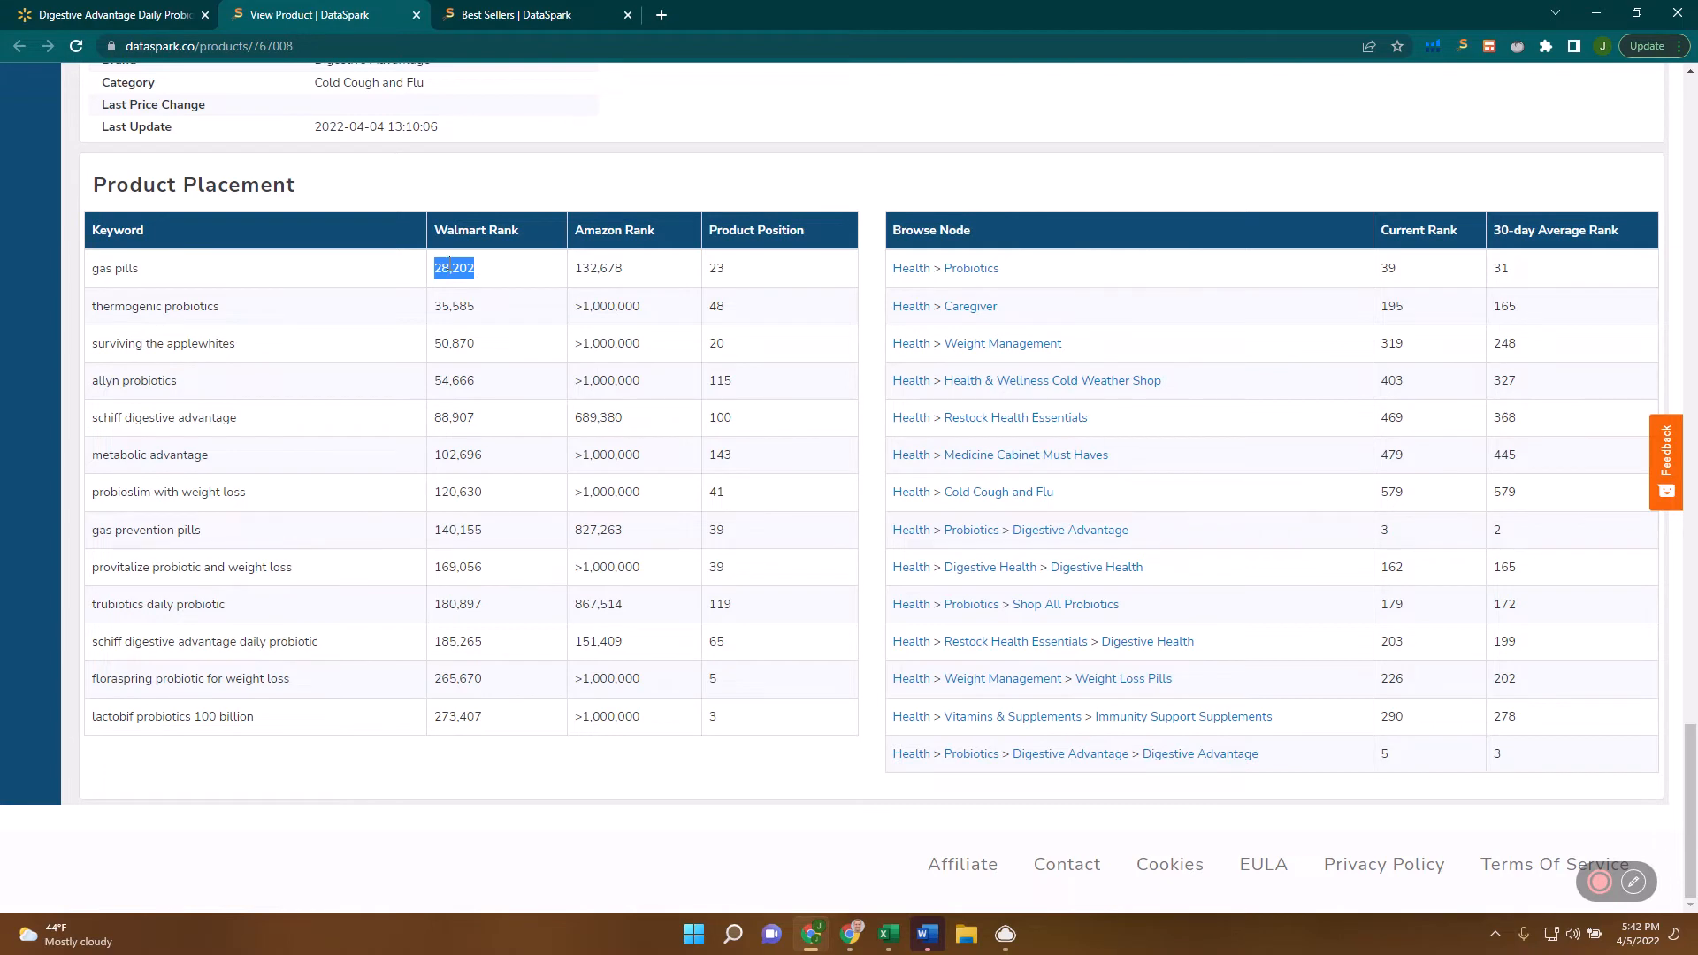
double_click(610, 269)
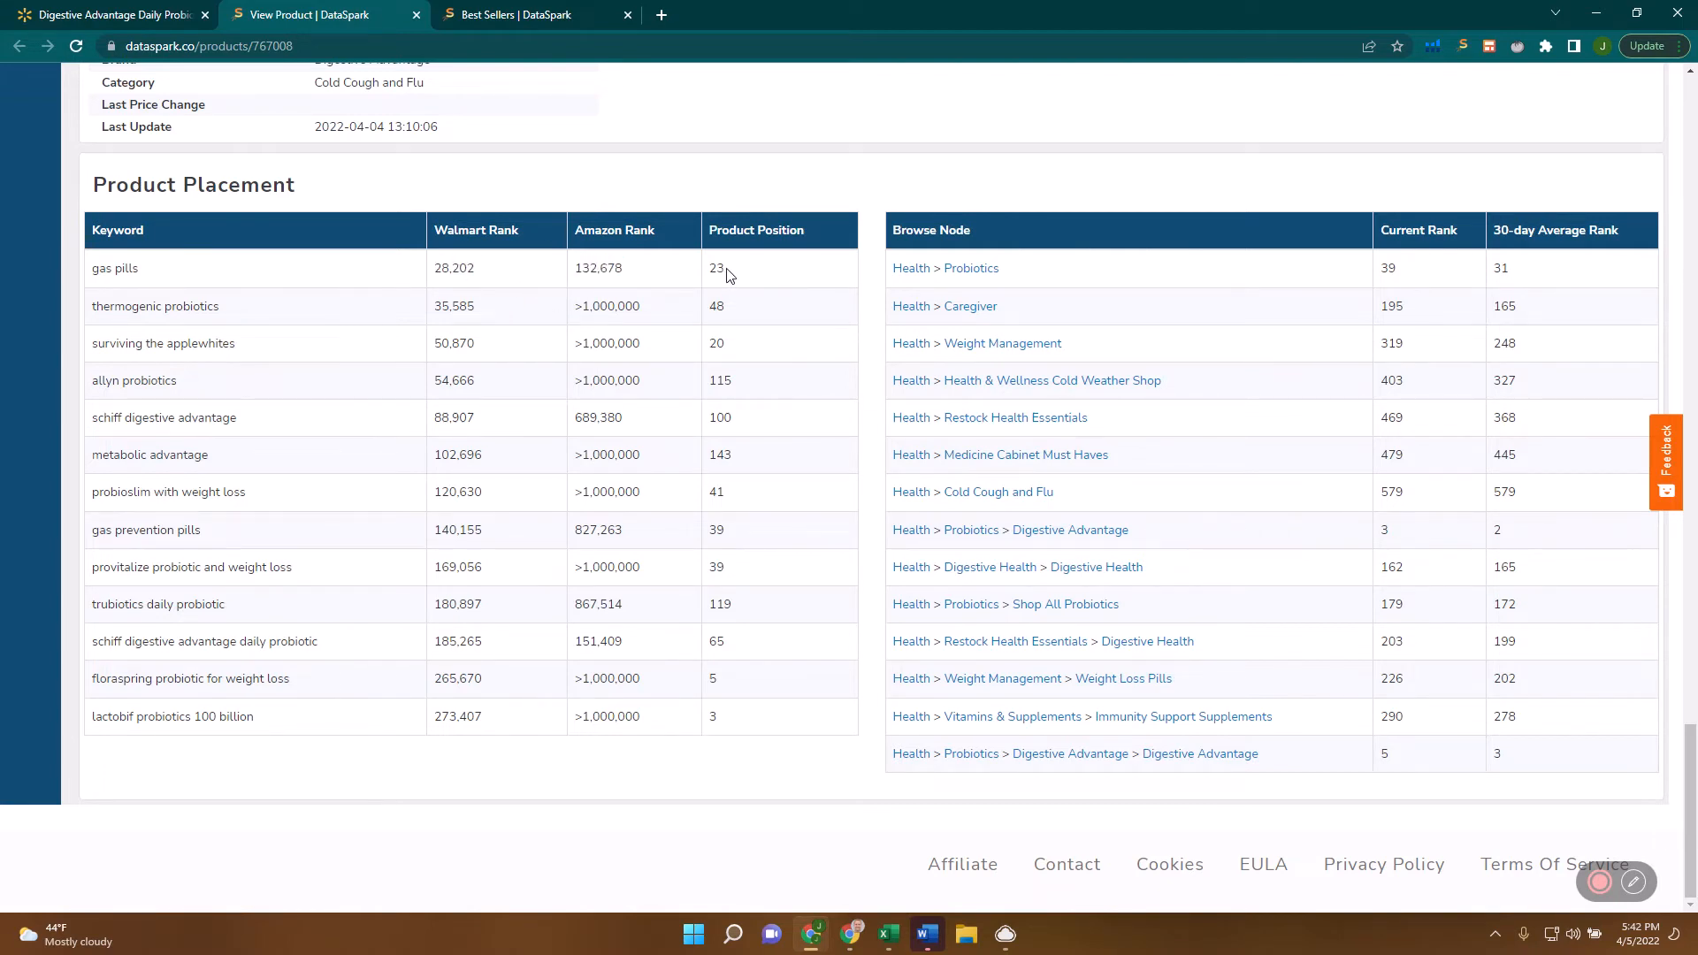
double_click(714, 269)
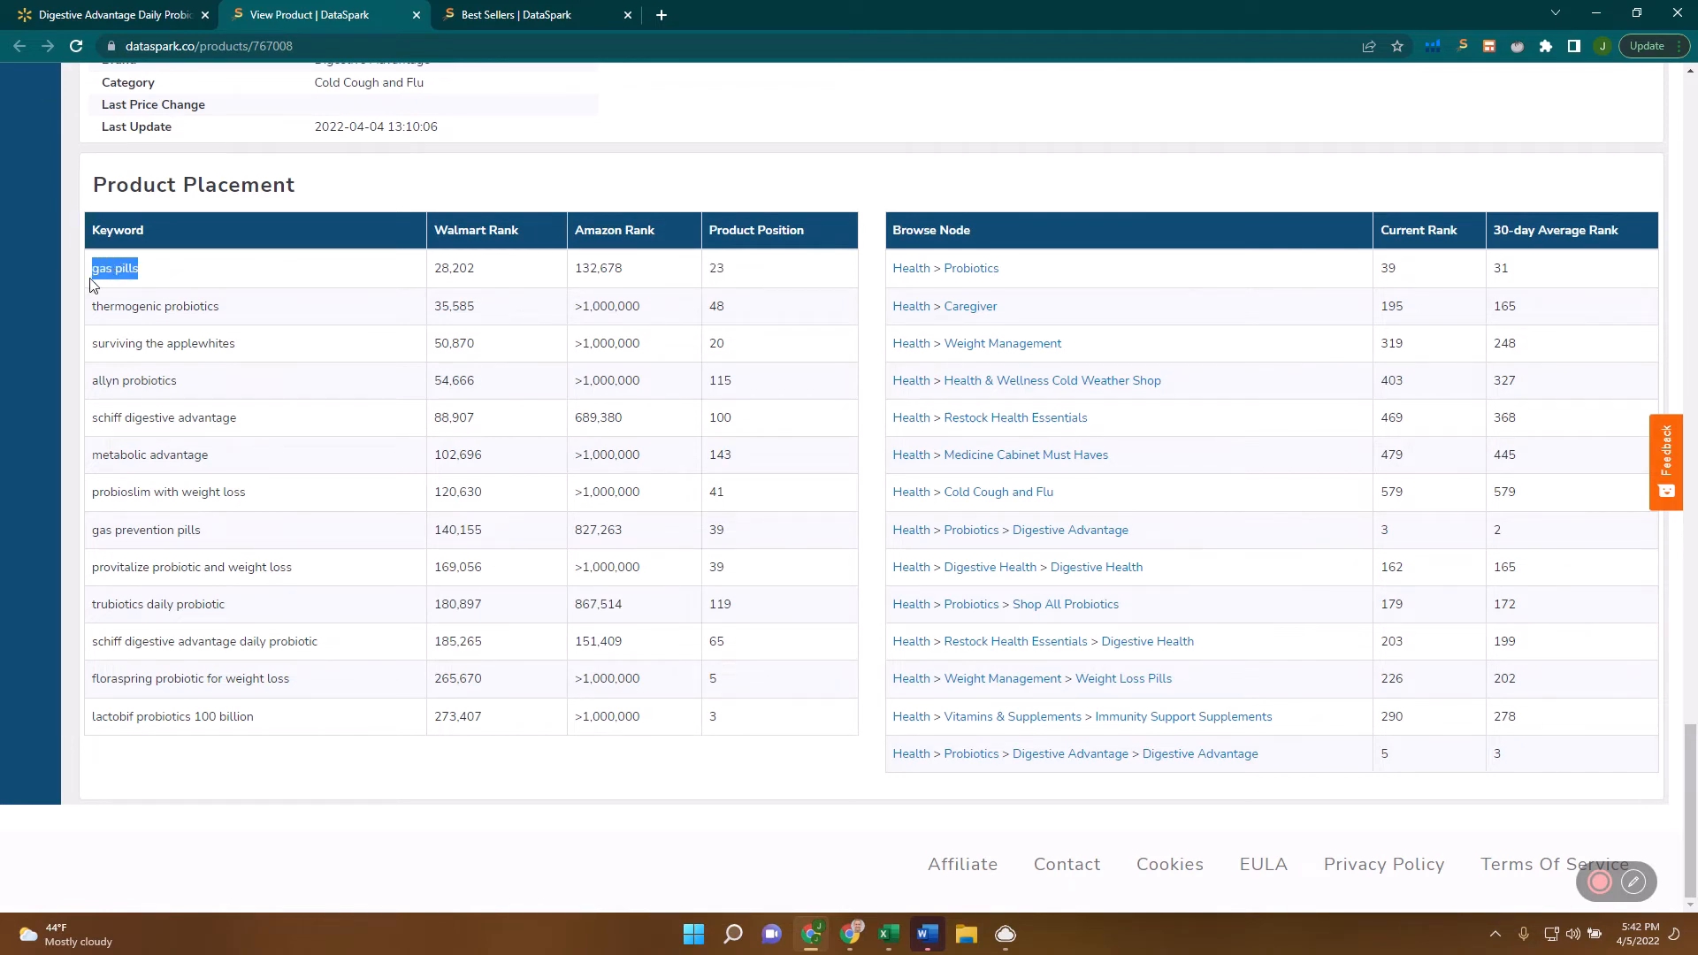
click(661, 14)
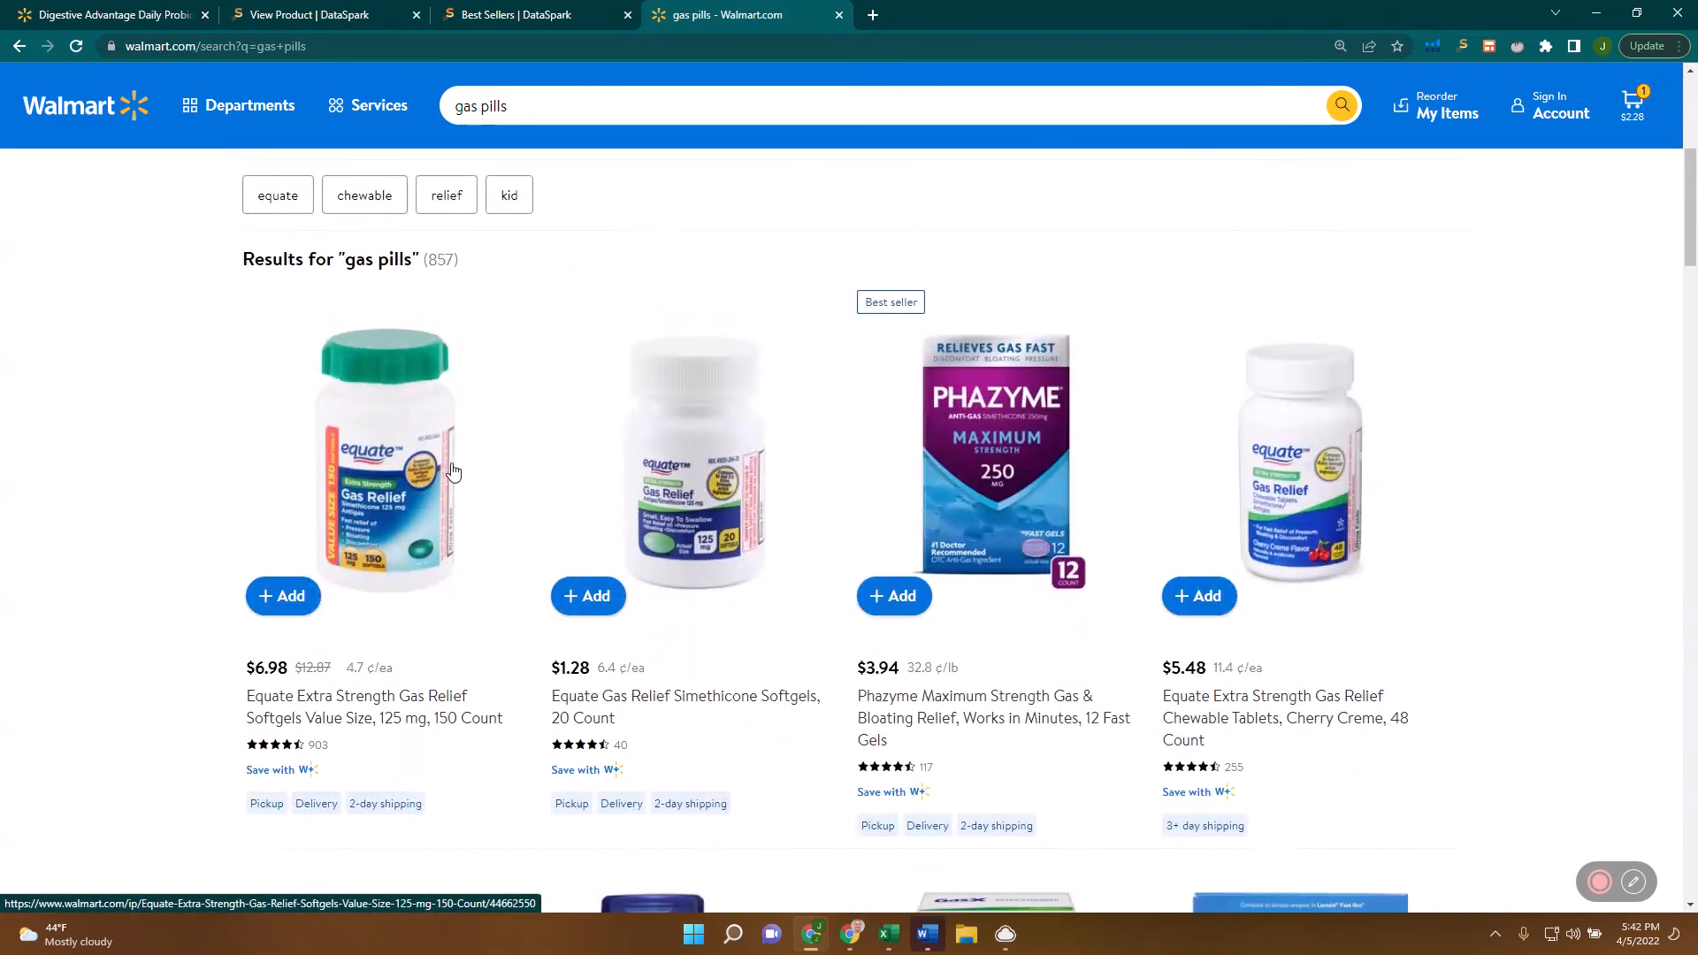
scroll(down, 3)
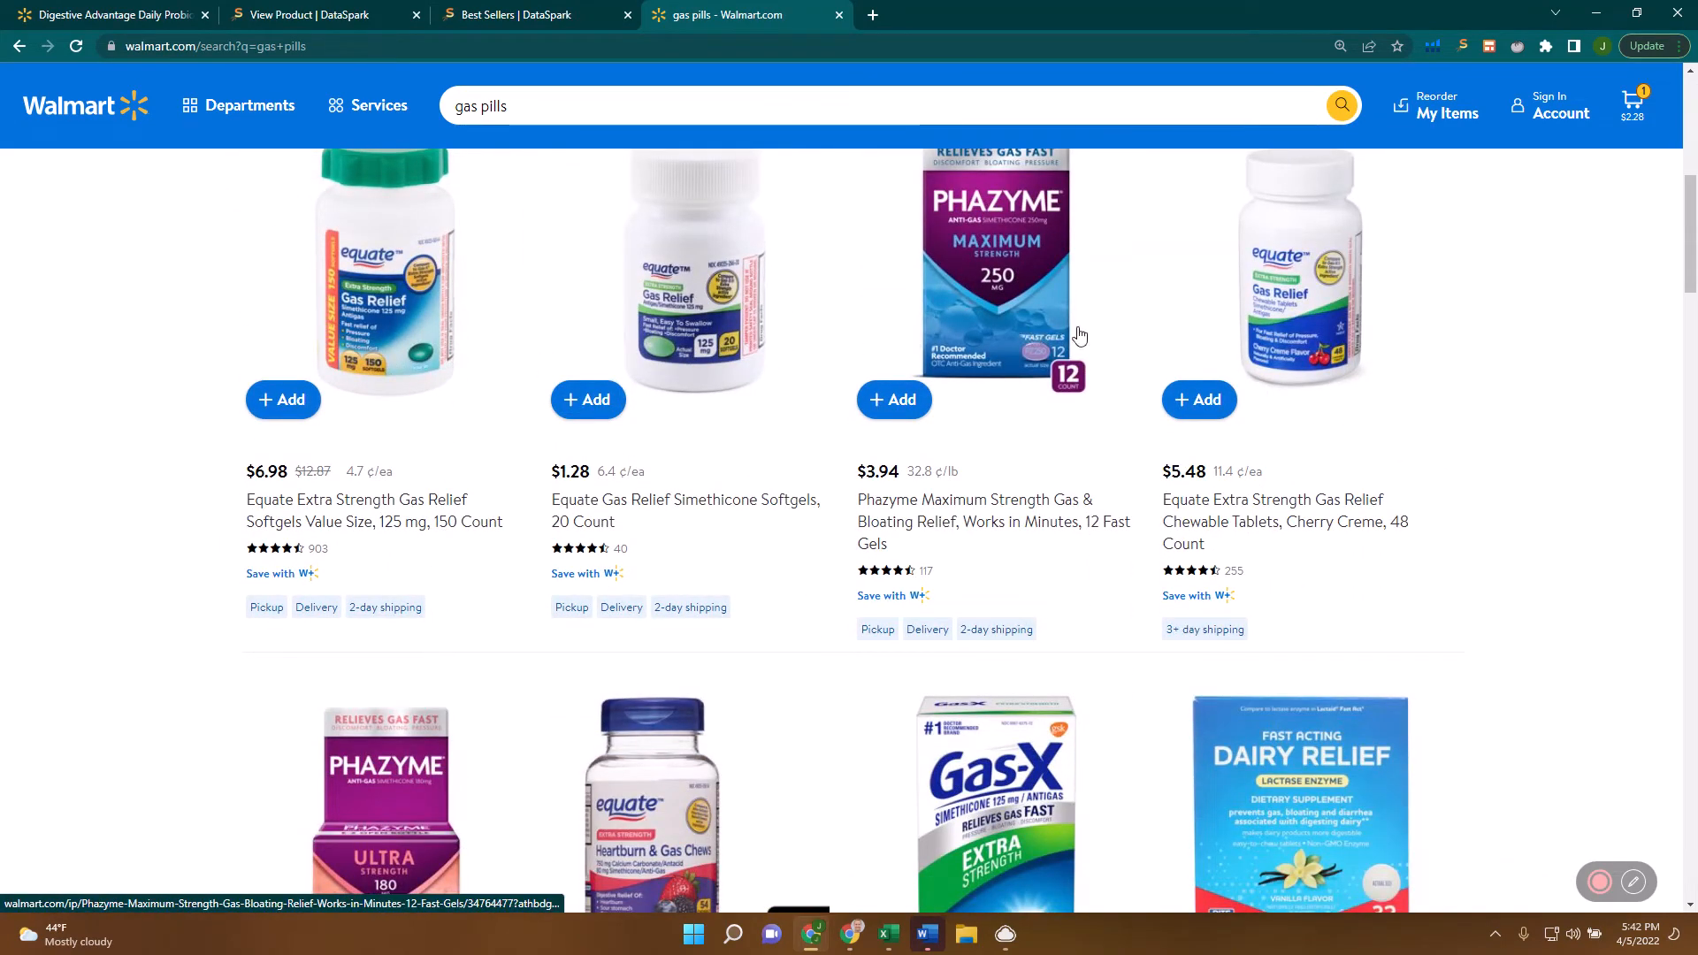
mouse_move(458, 315)
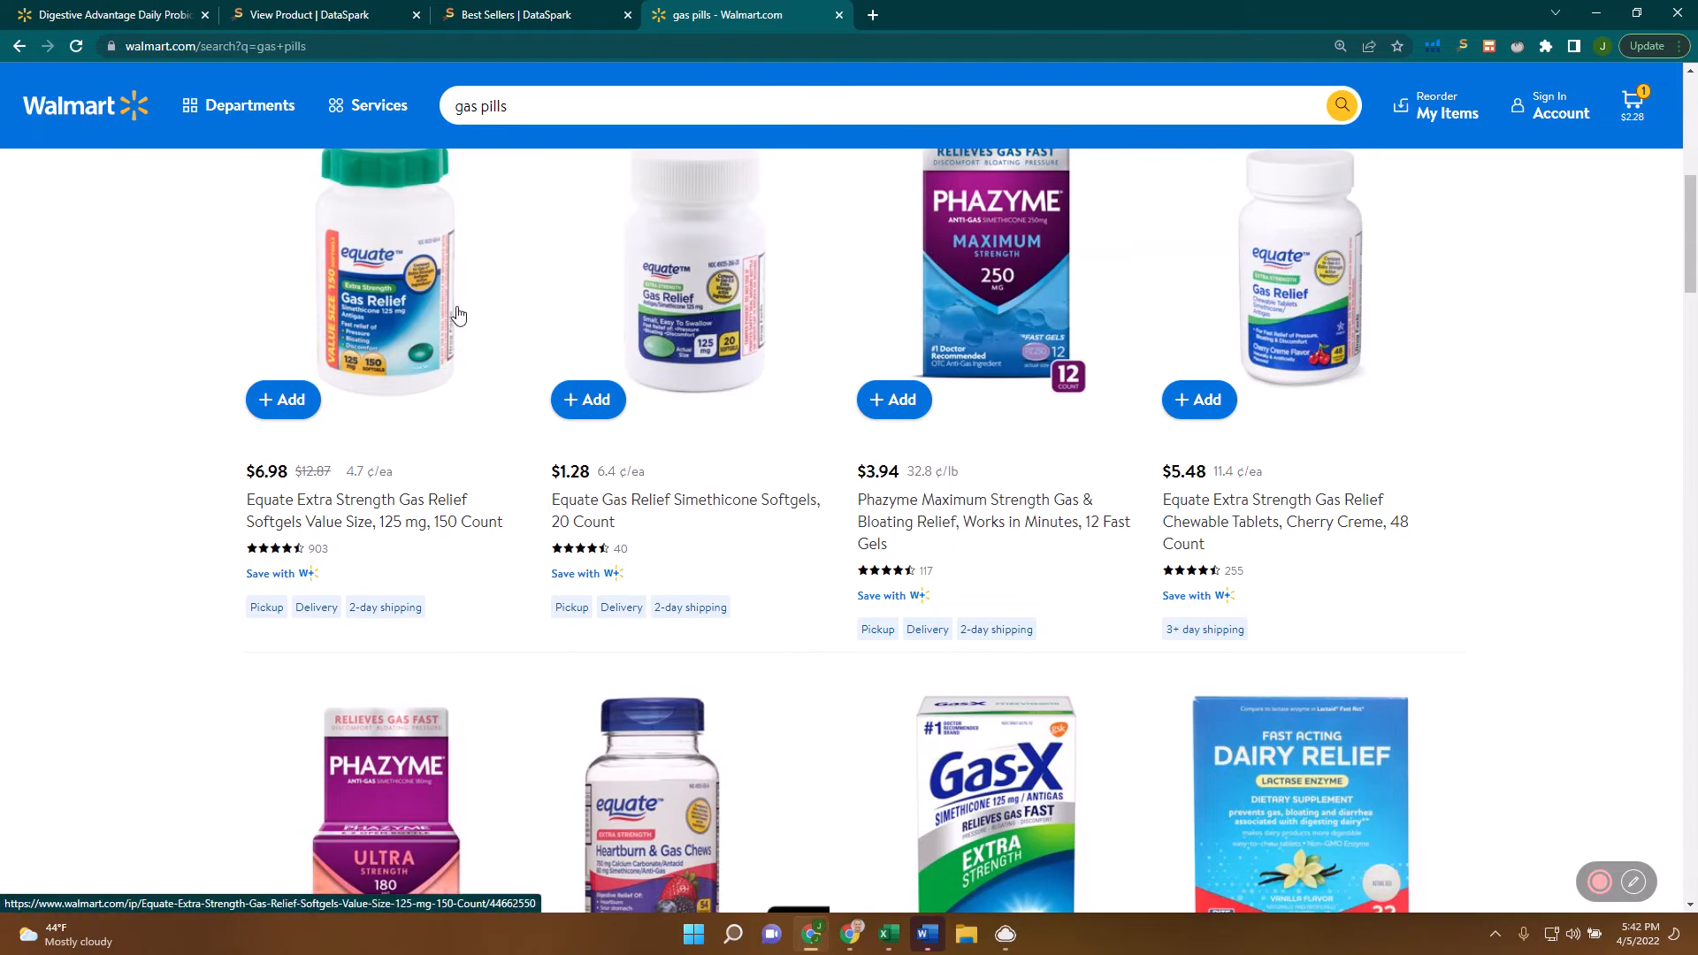
mouse_move(777, 278)
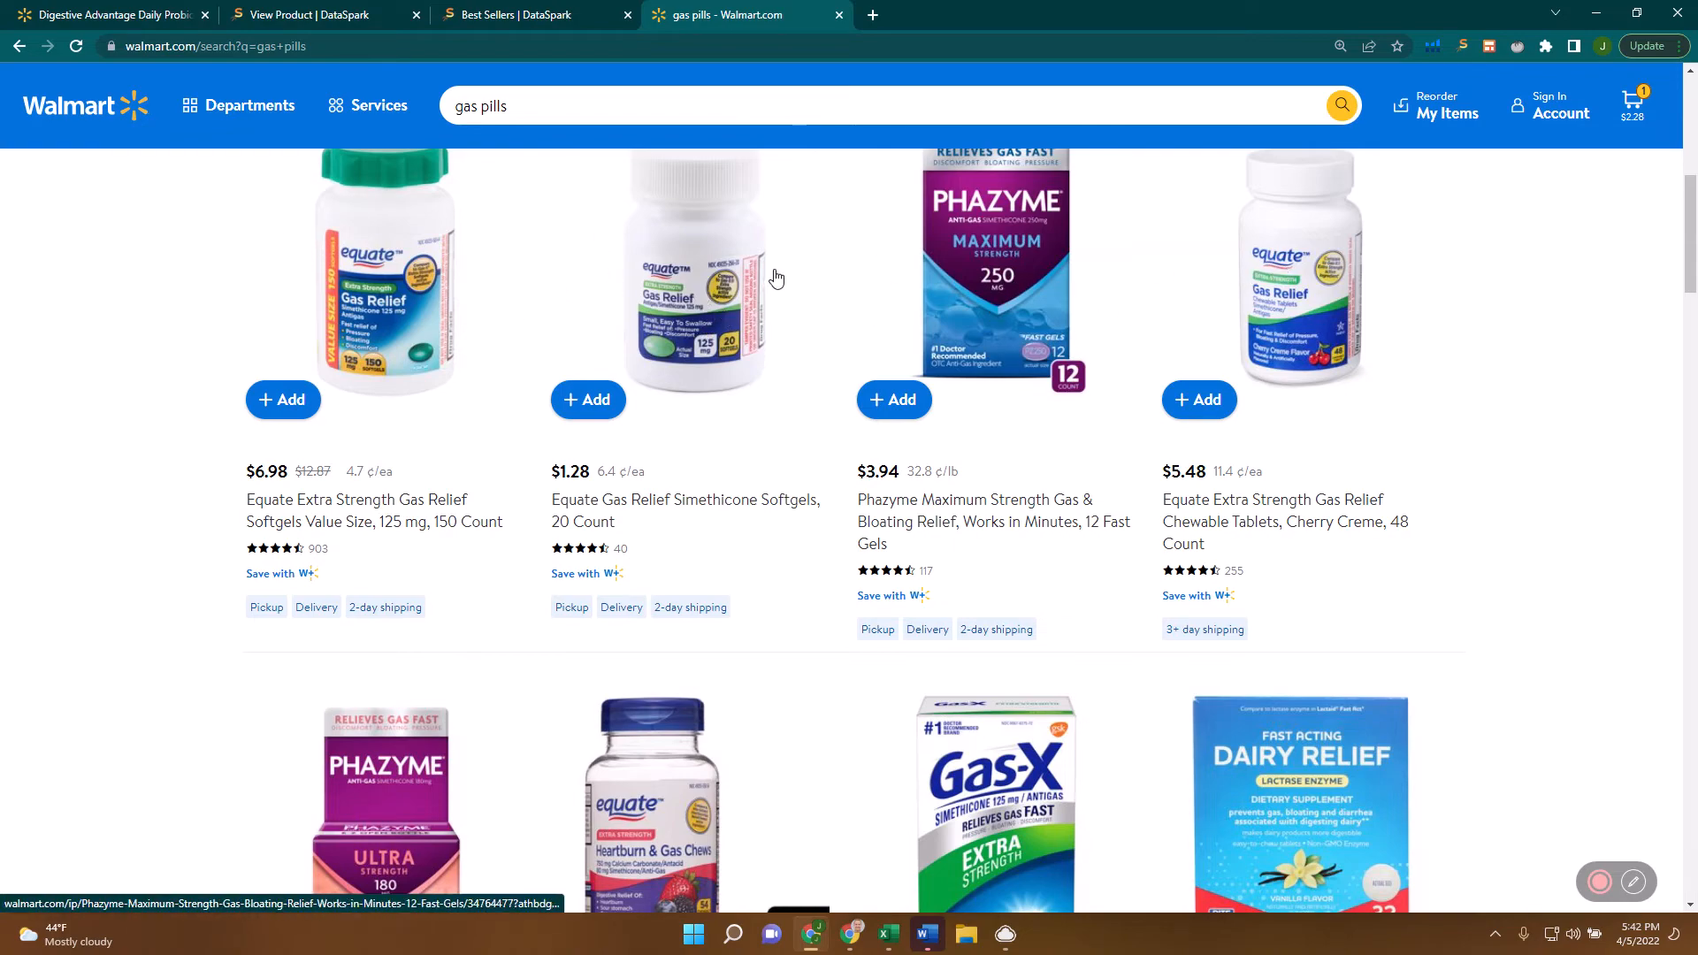
scroll(down, 3)
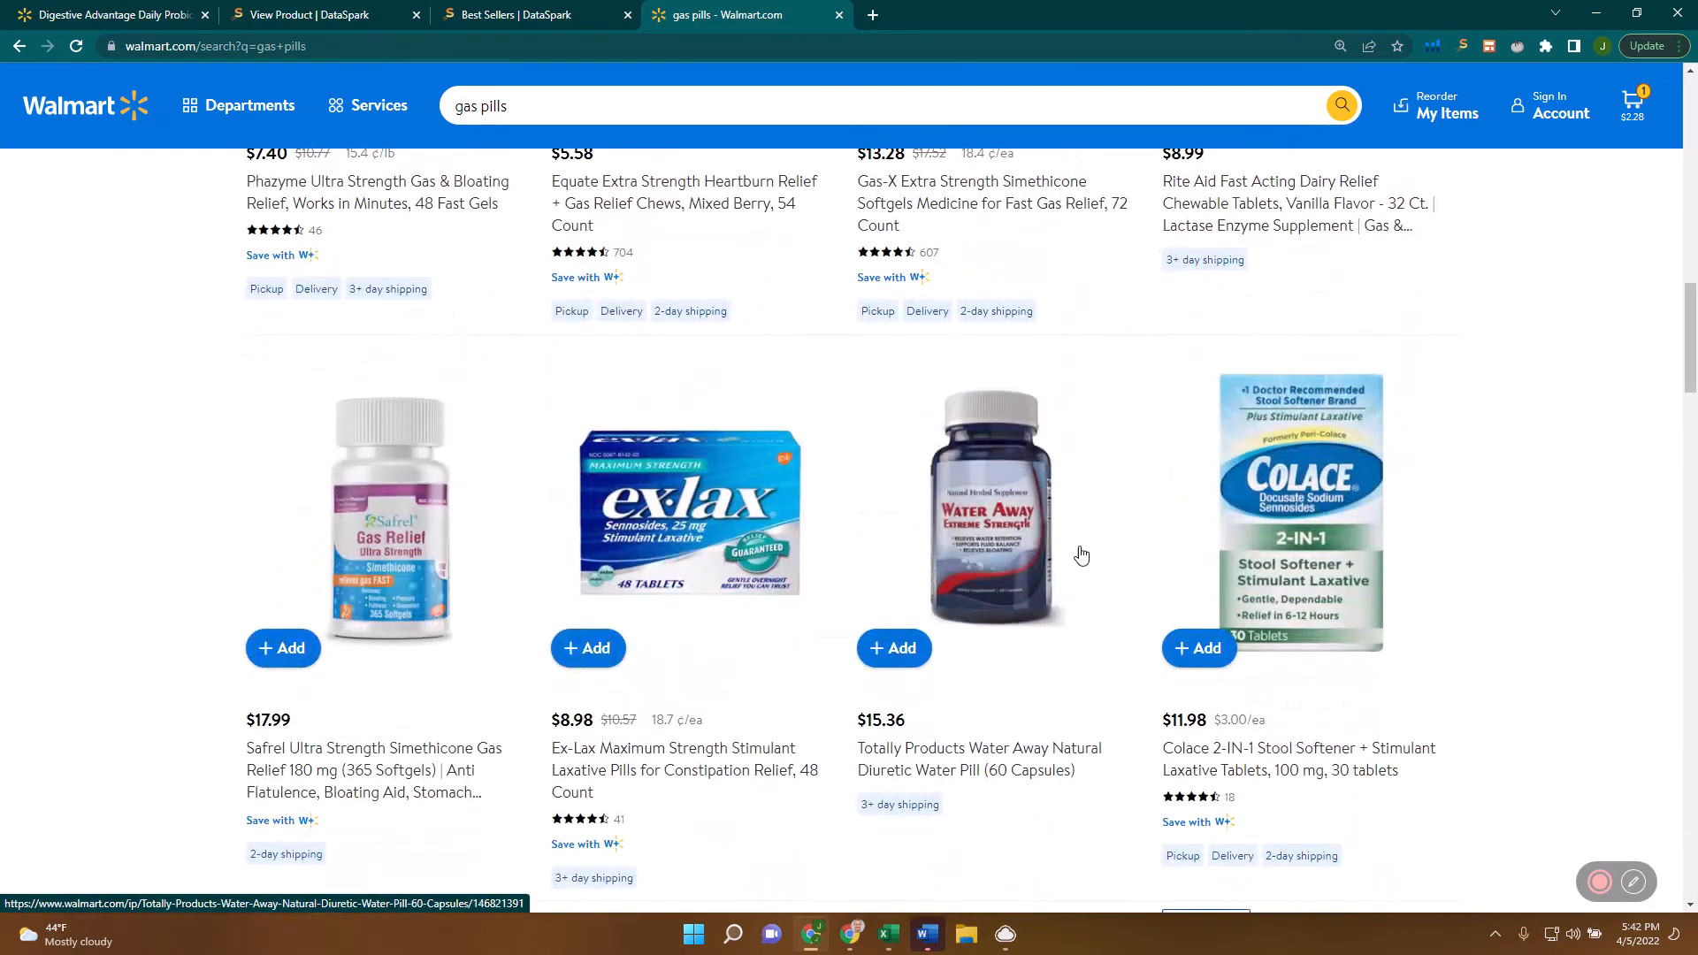
scroll(down, 3)
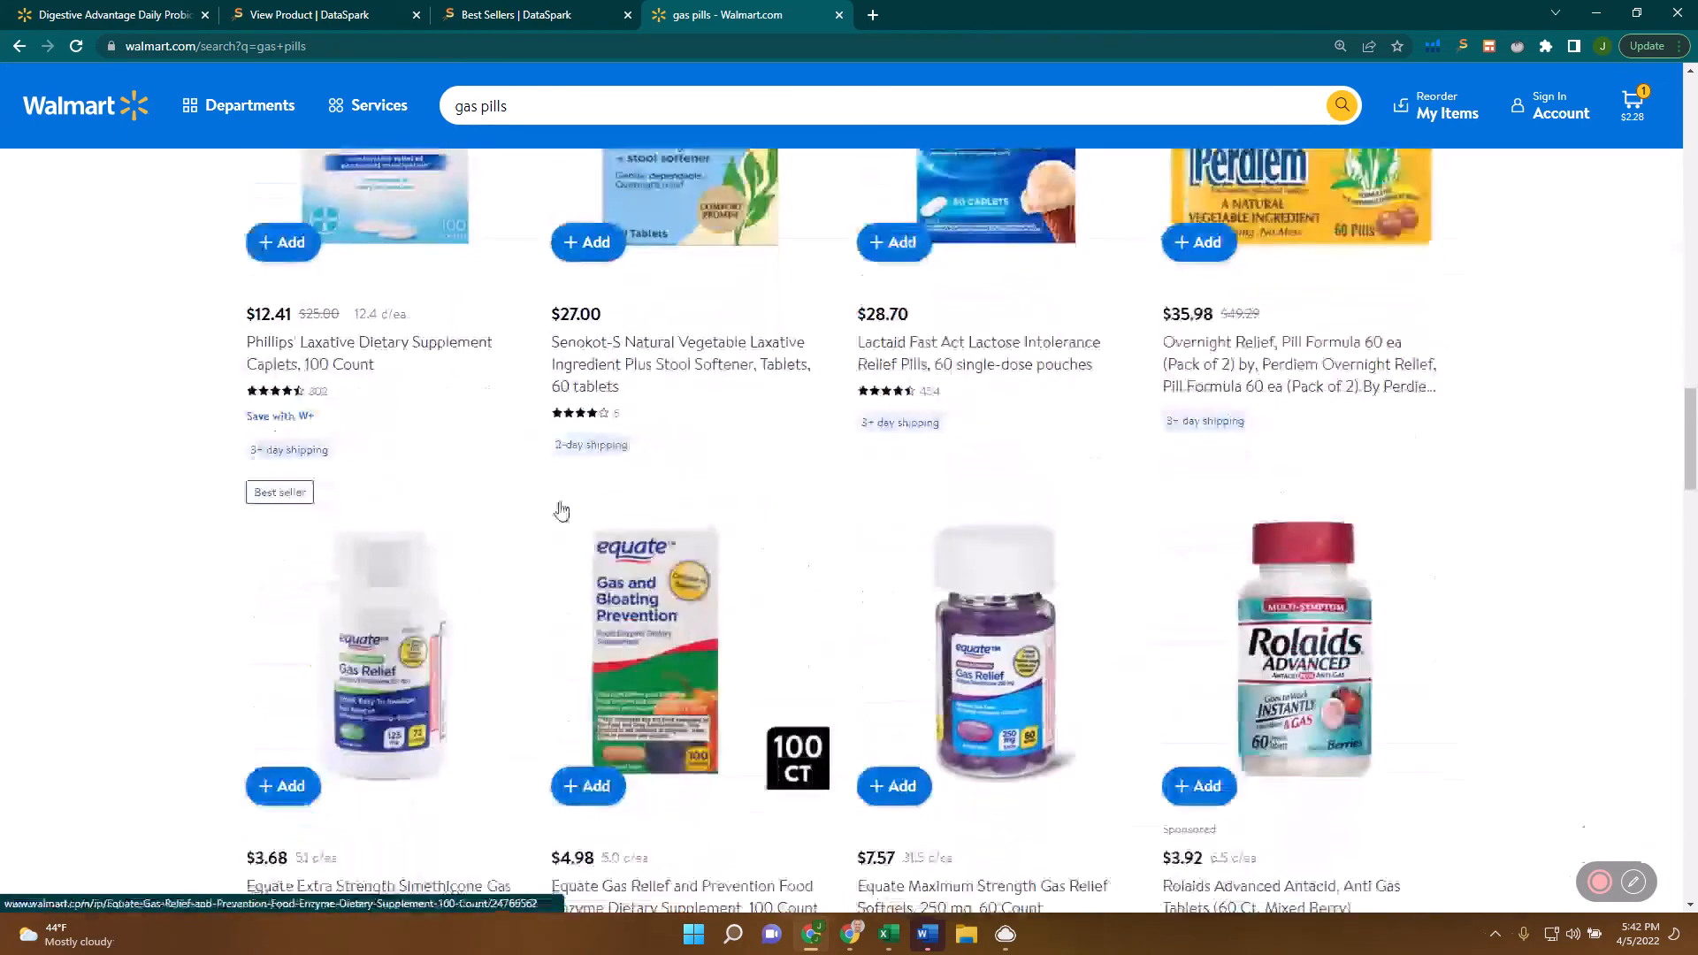
scroll(down, 3)
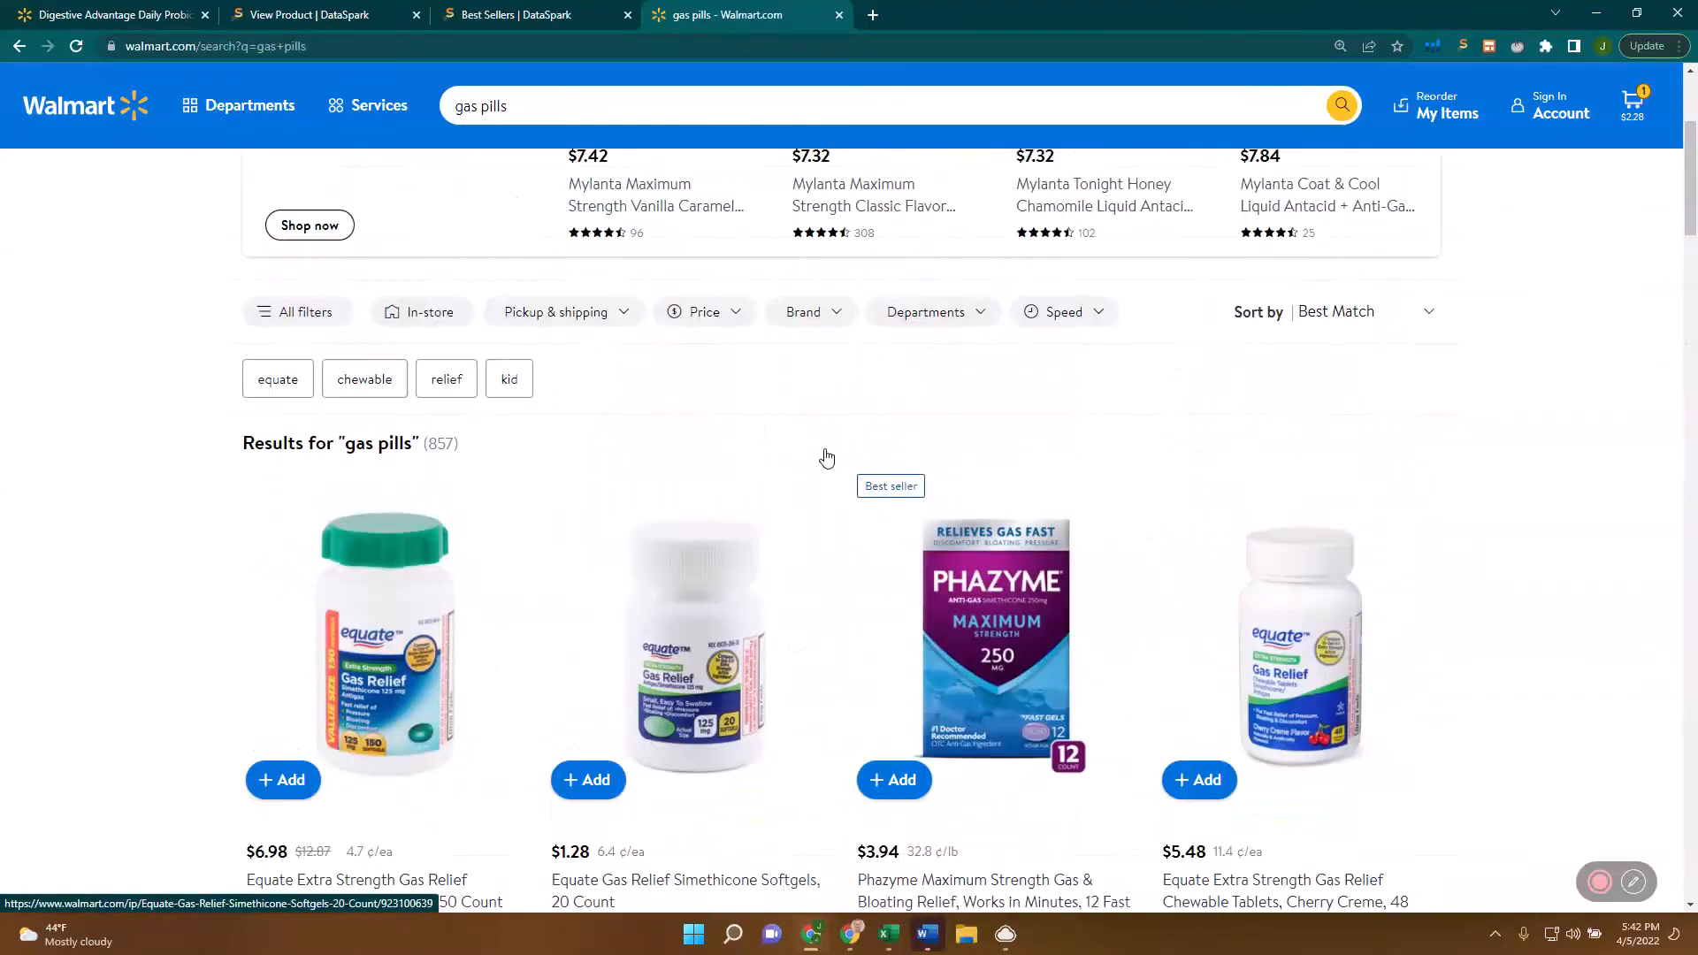
scroll(down, 3)
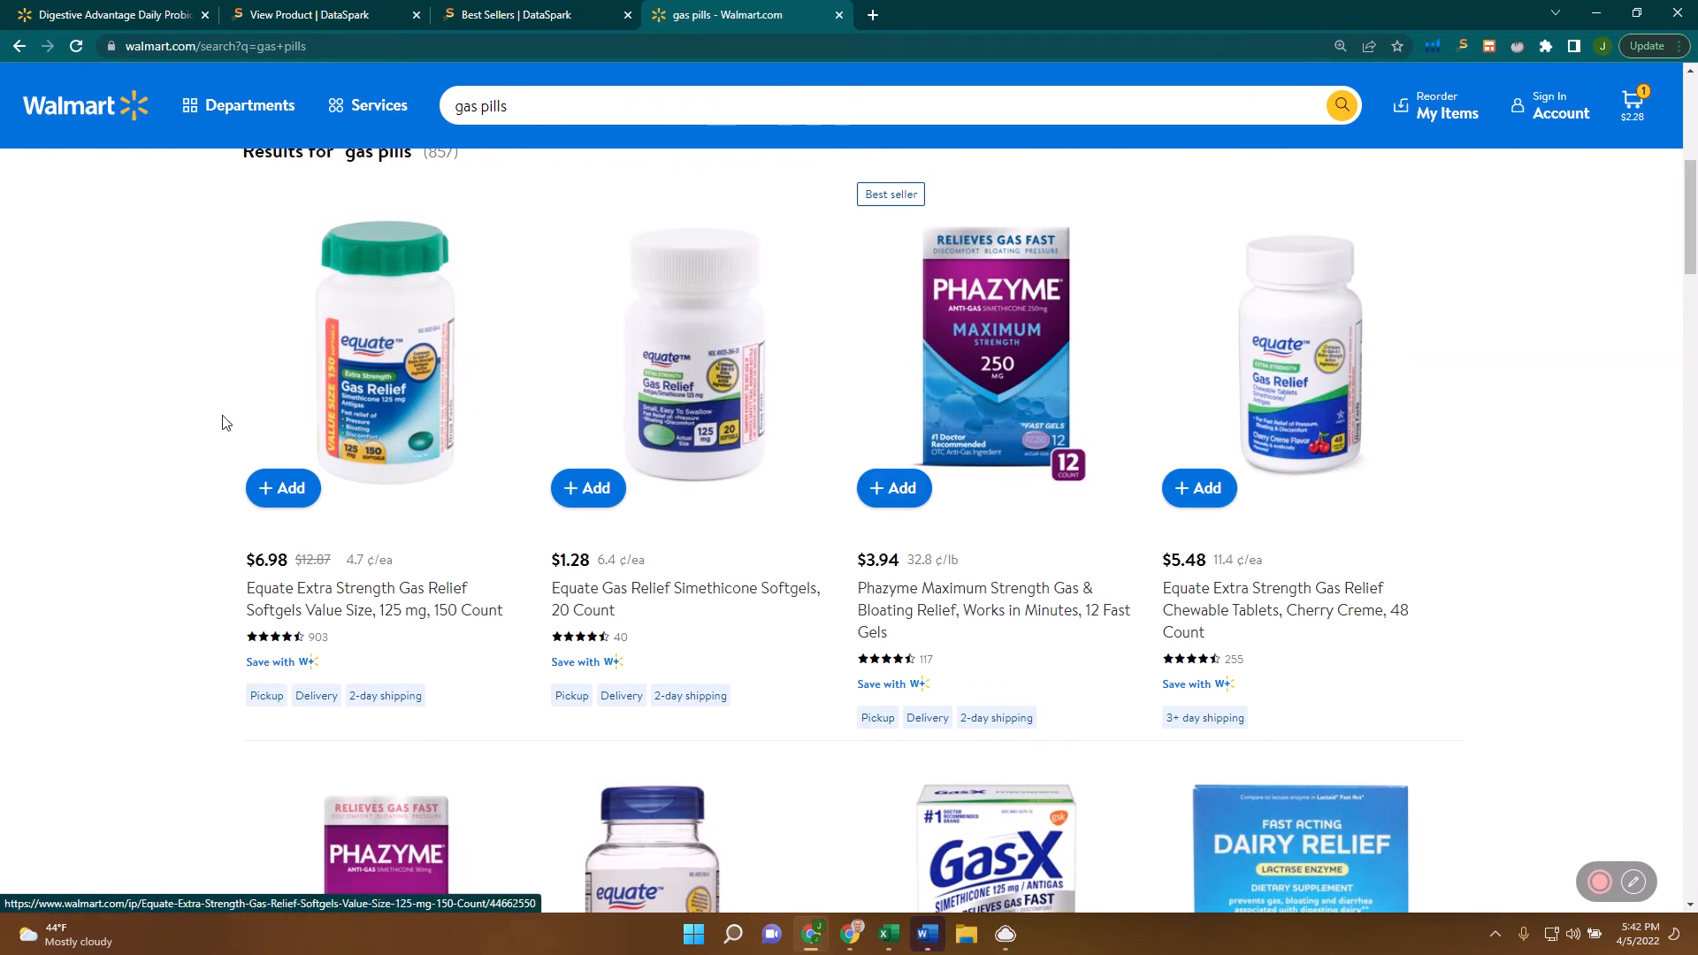
scroll(down, 3)
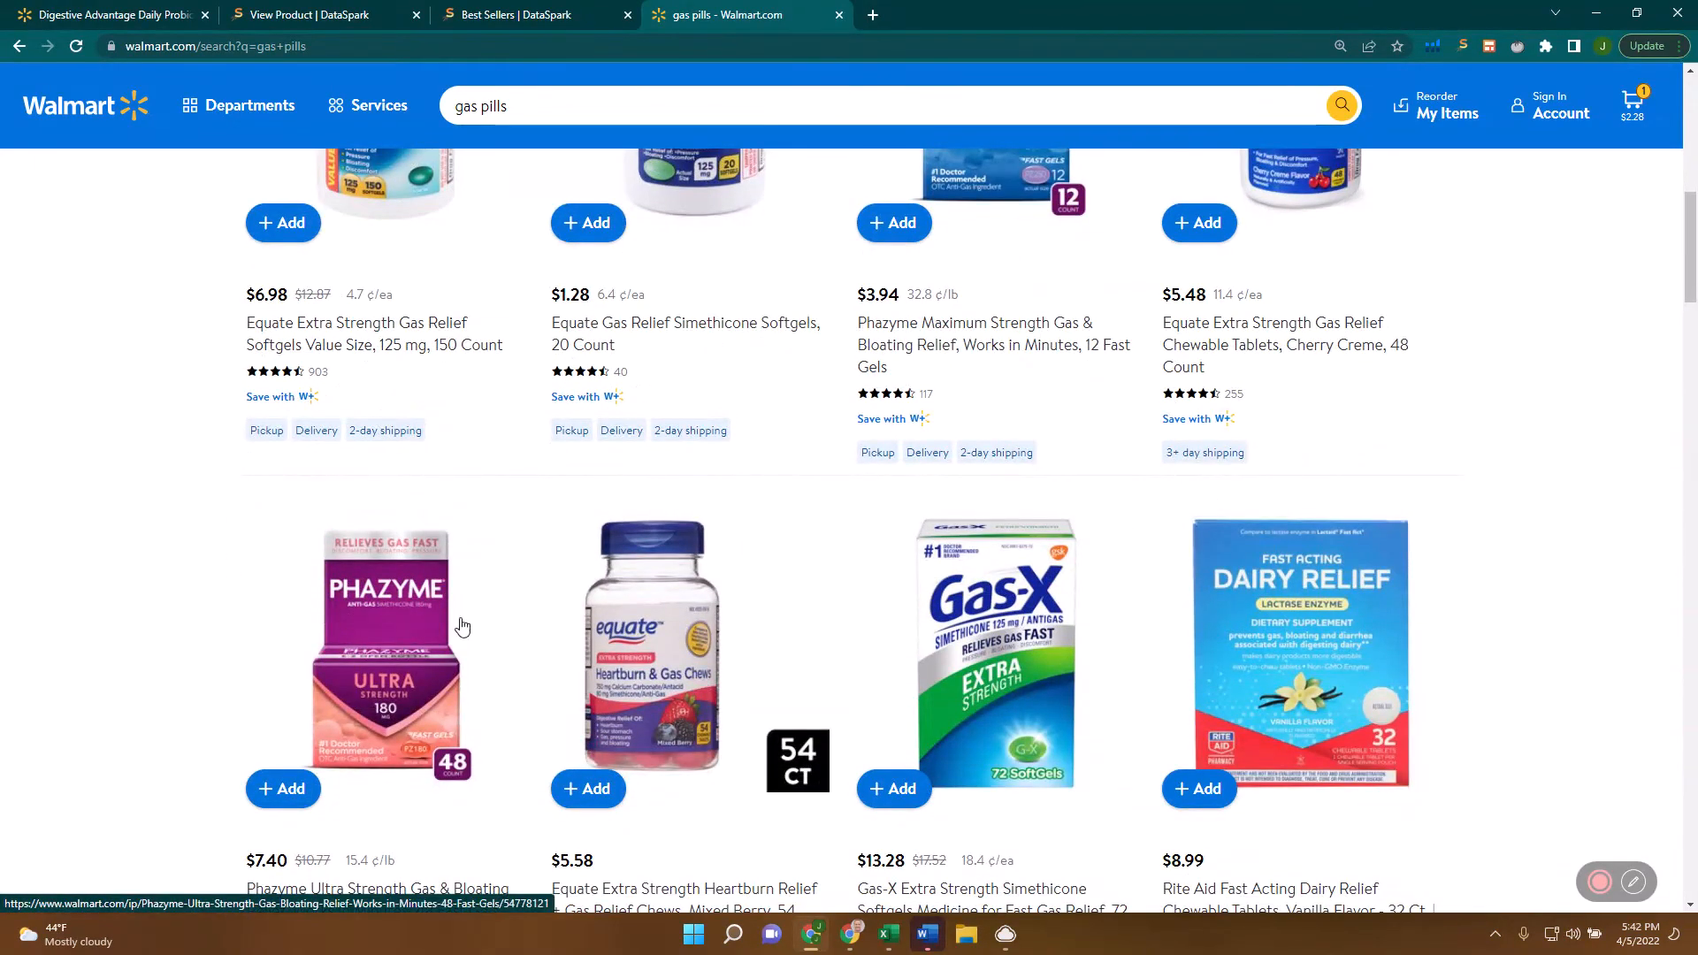
scroll(down, 3)
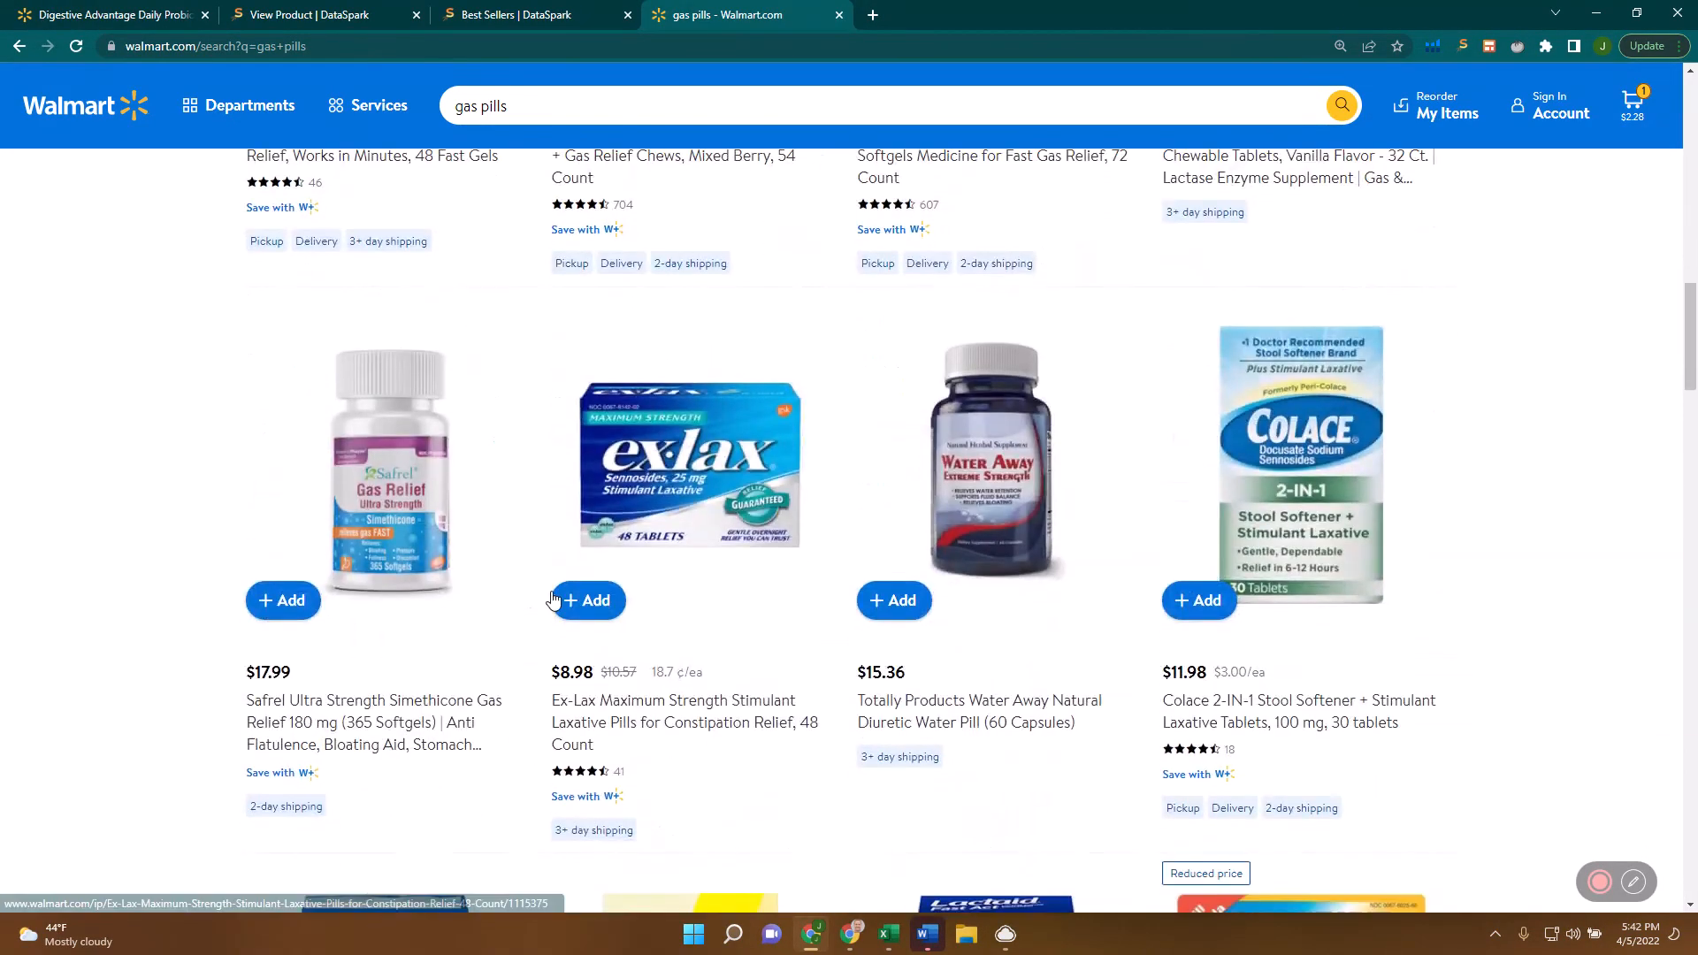
Return to the DataSpark product page and clear the gas pills highlight.
click(309, 14)
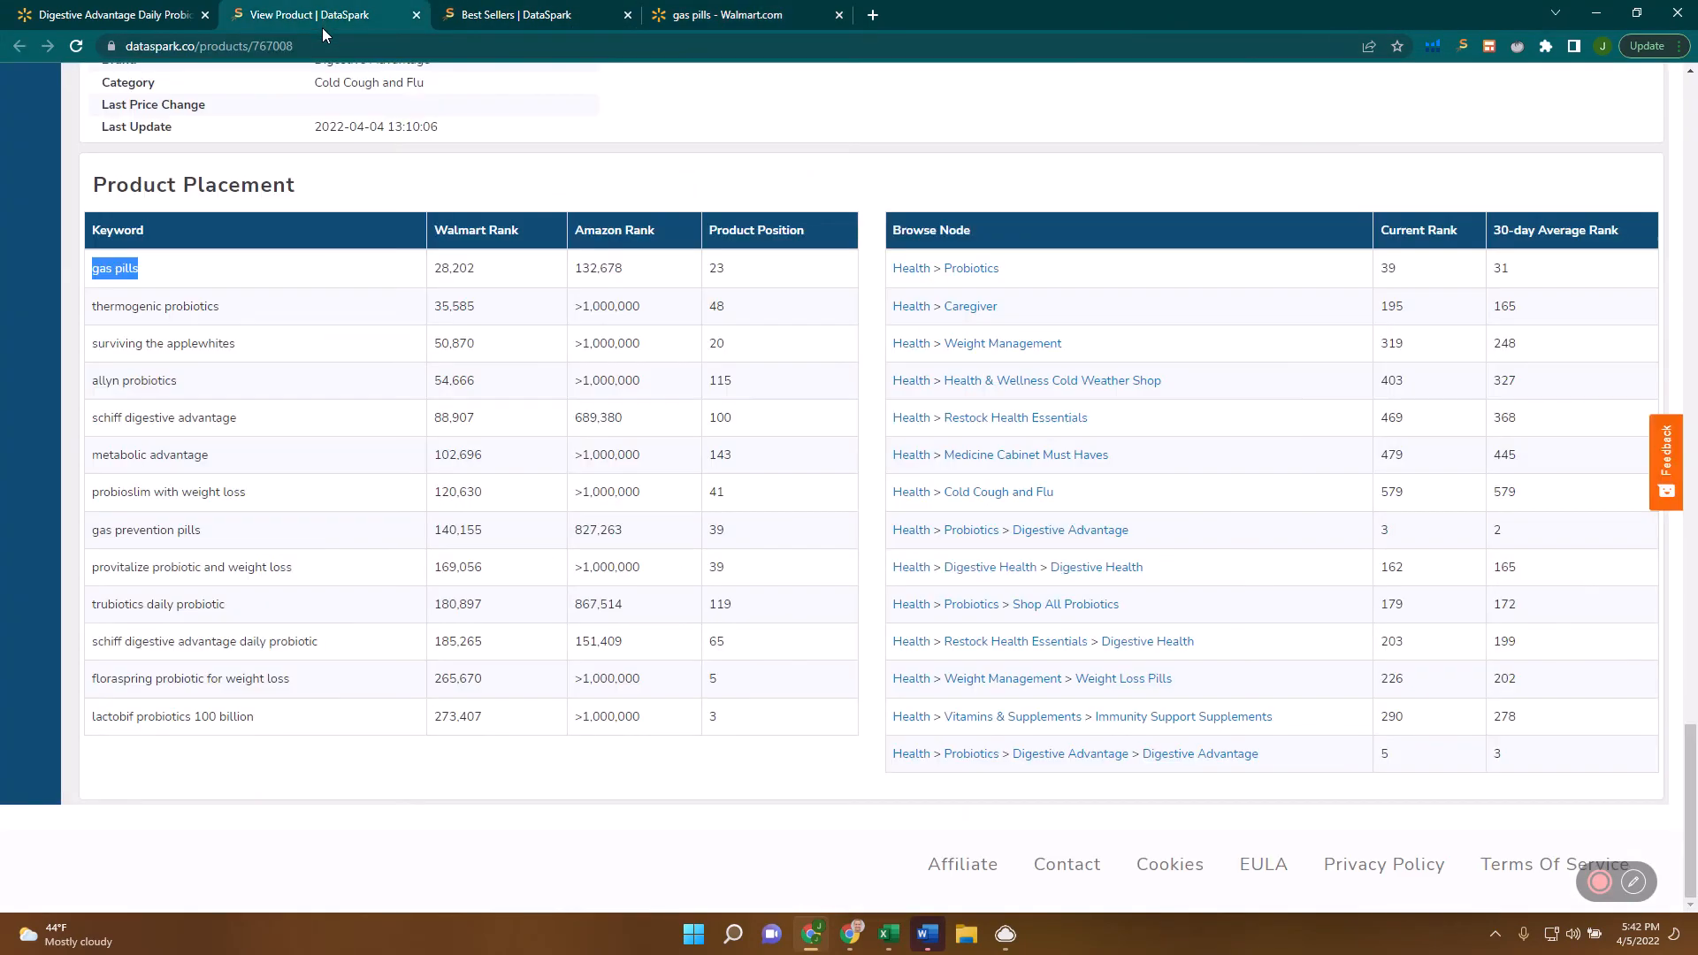
mouse_move(226, 280)
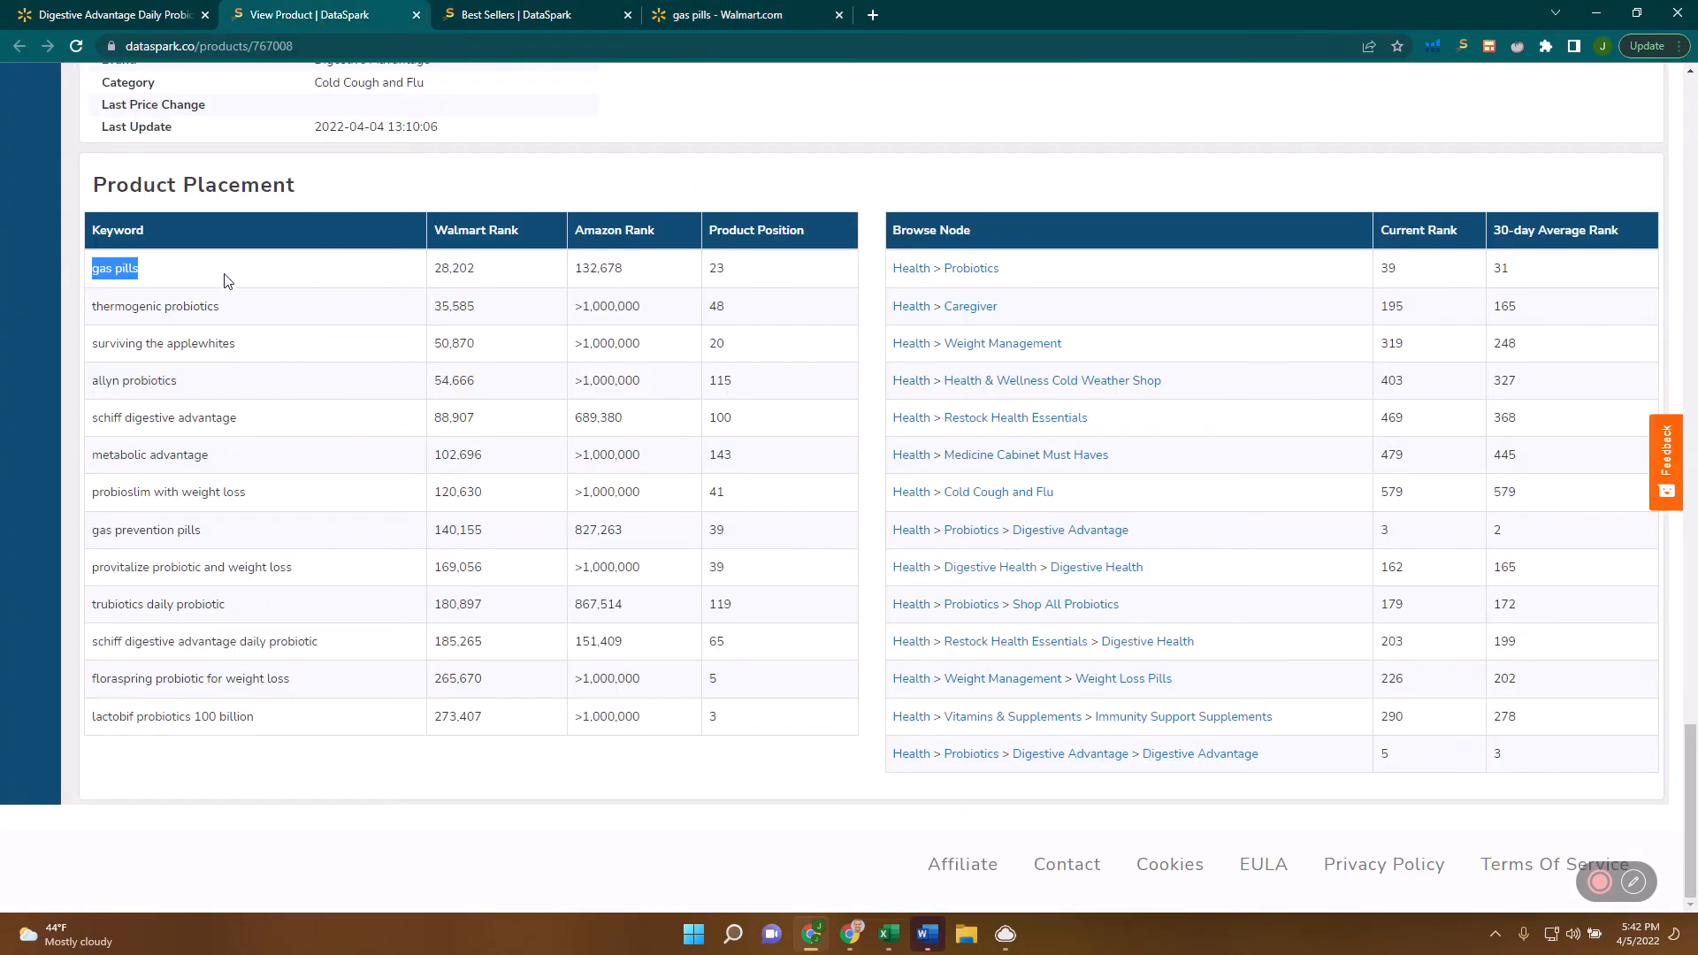
click(193, 282)
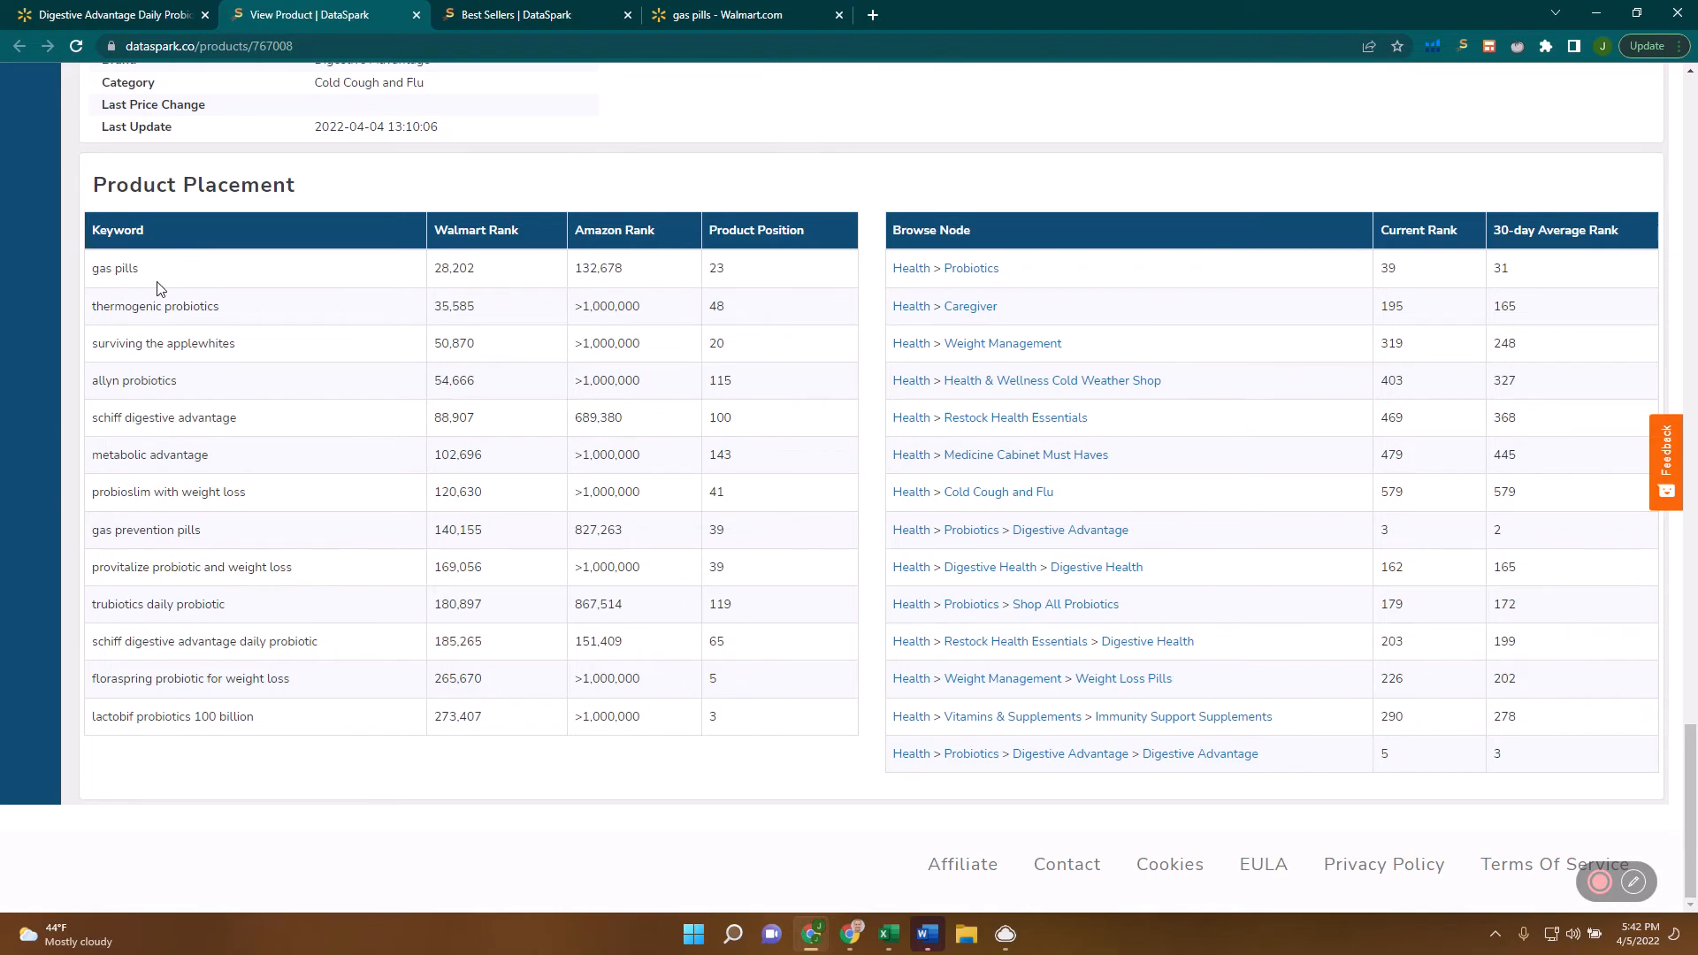
mouse_move(459, 491)
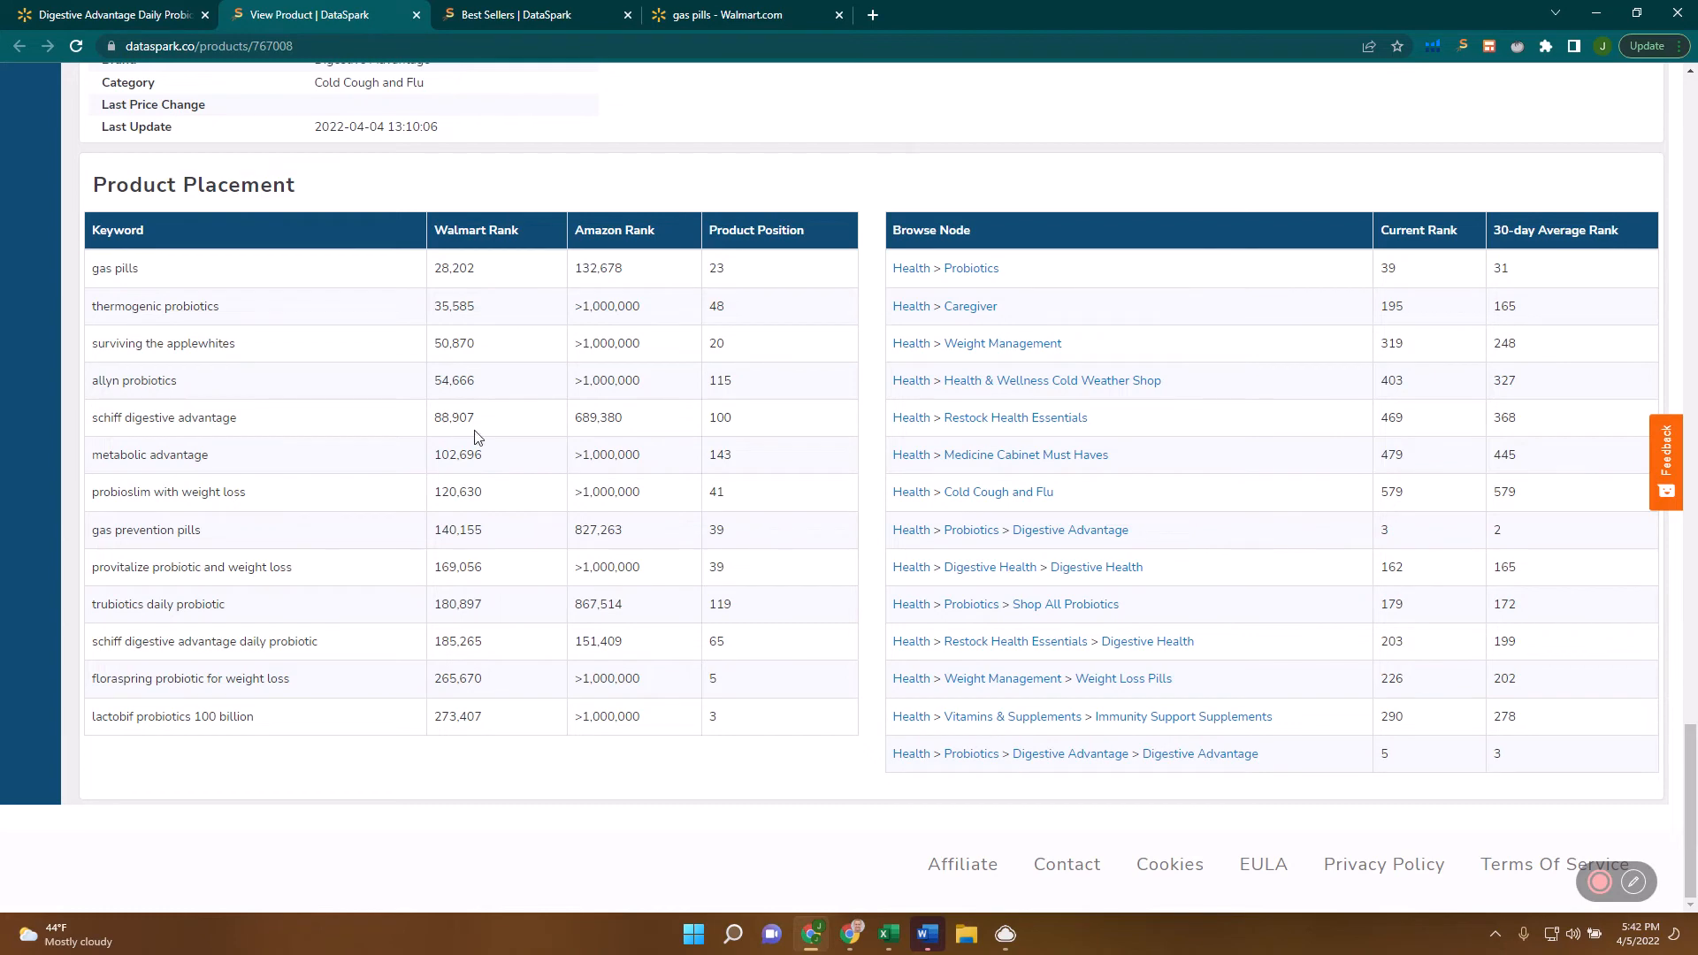
mouse_move(718, 261)
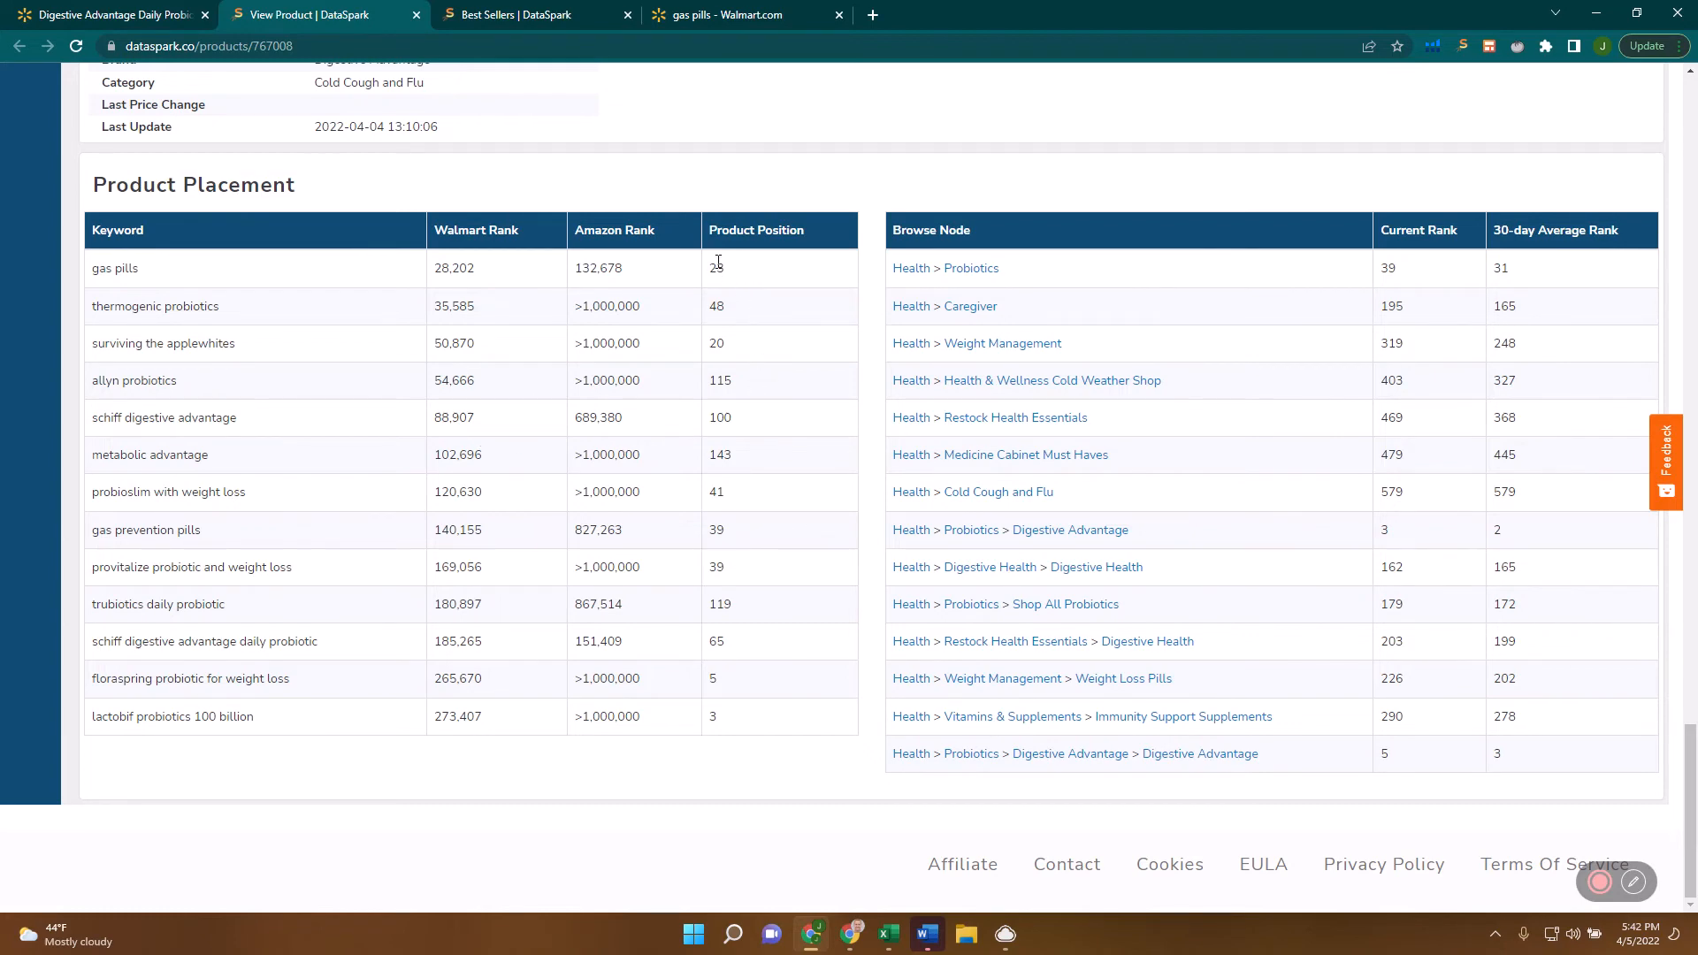
mouse_move(750, 307)
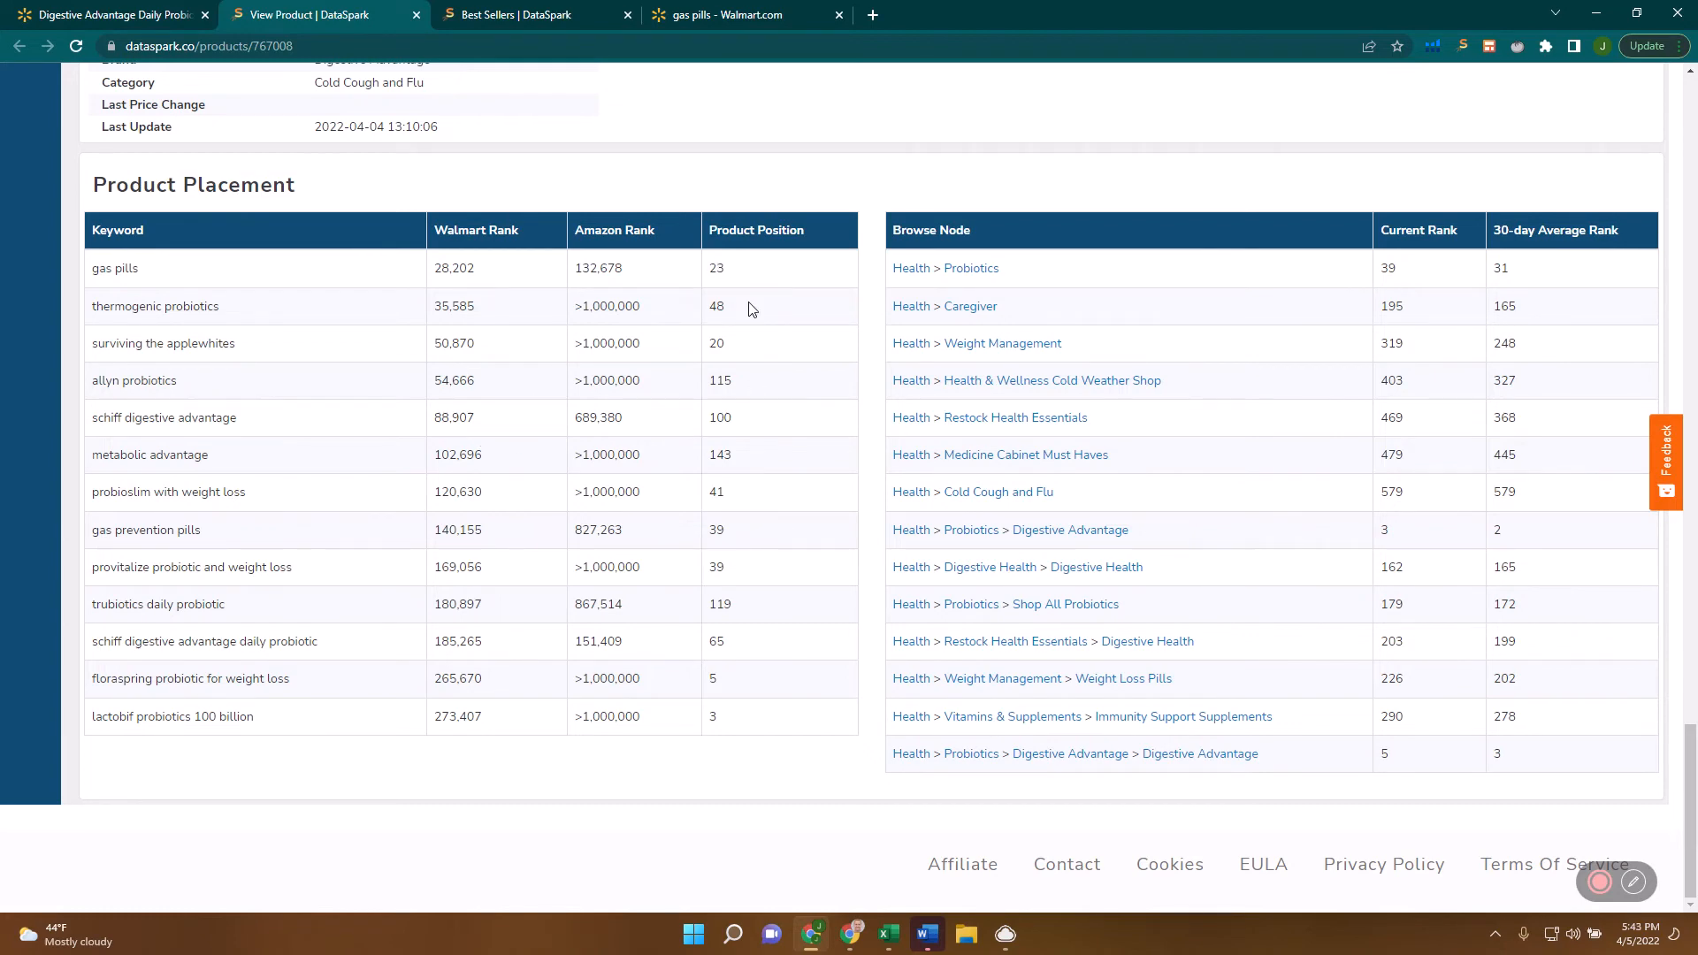
double_click(716, 306)
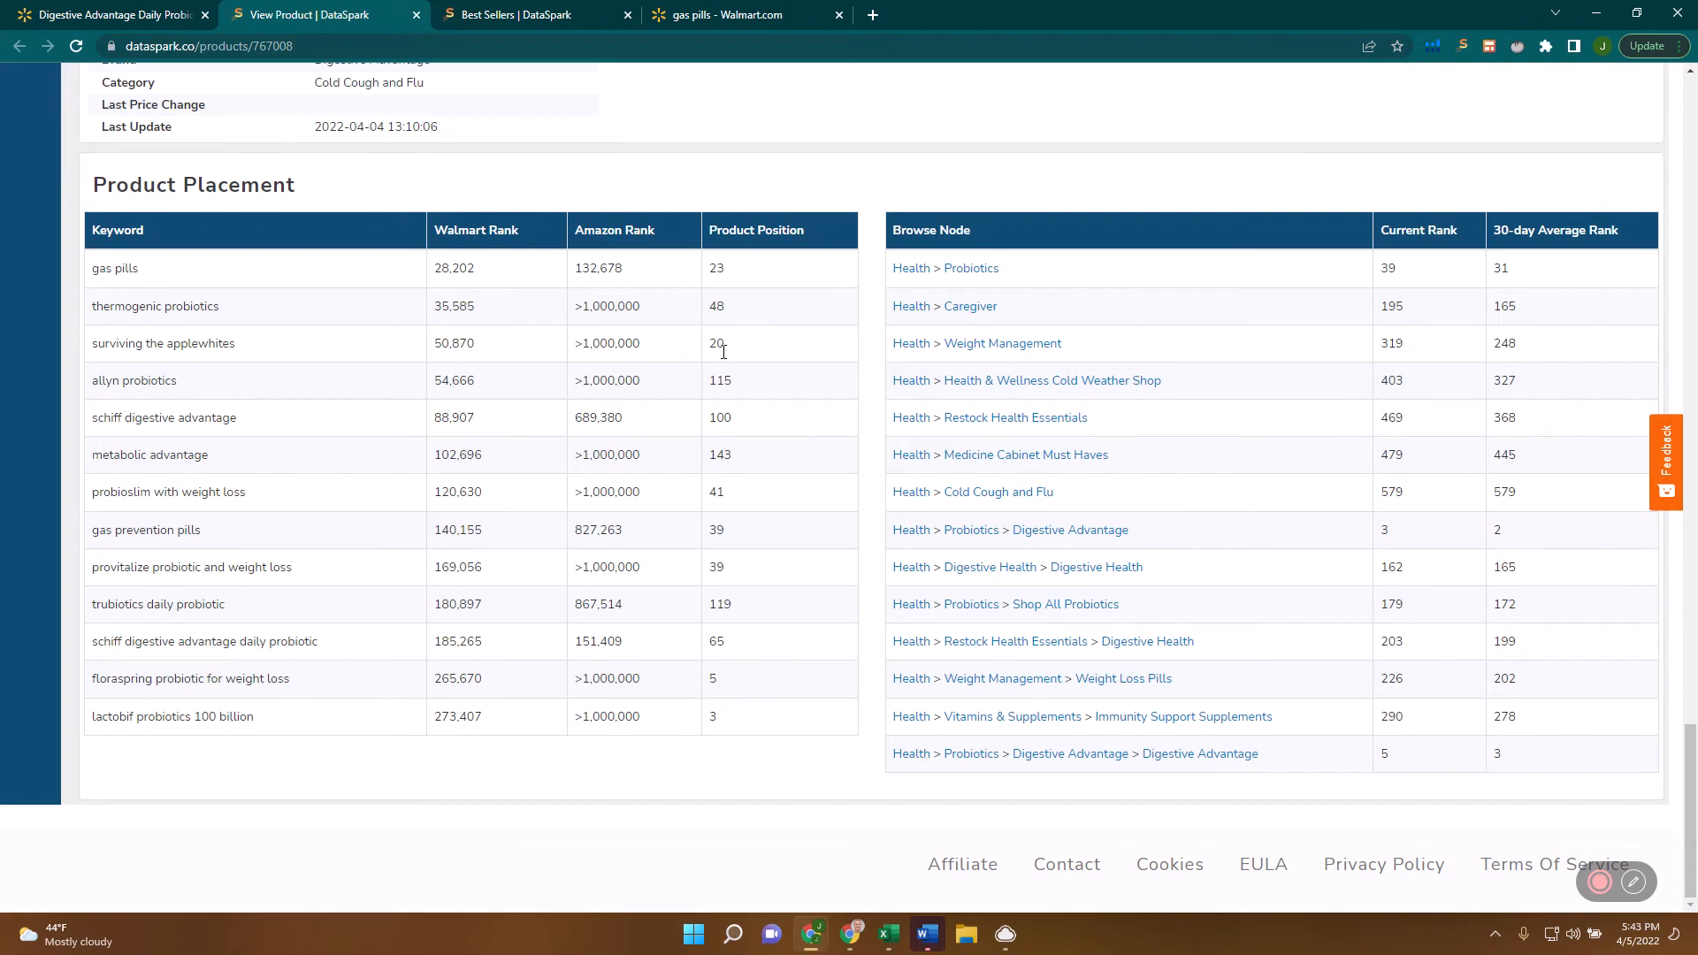
mouse_move(570, 716)
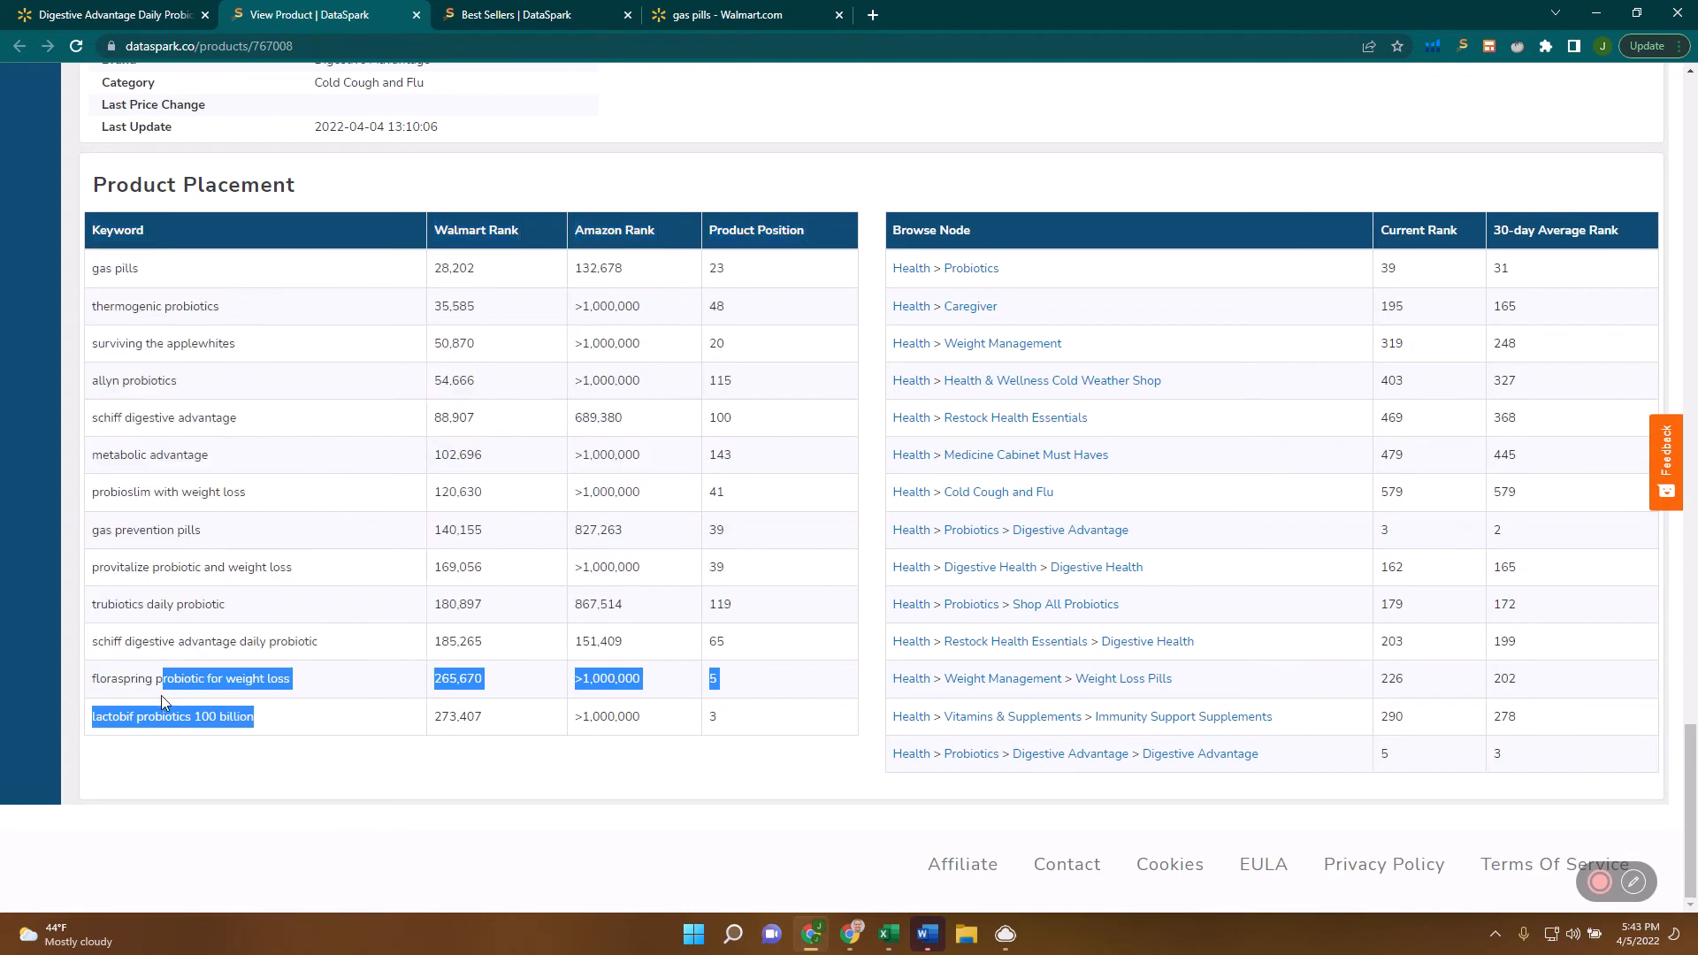
Highlight the last two keyword rows with product positions 5 and 3.
click(717, 716)
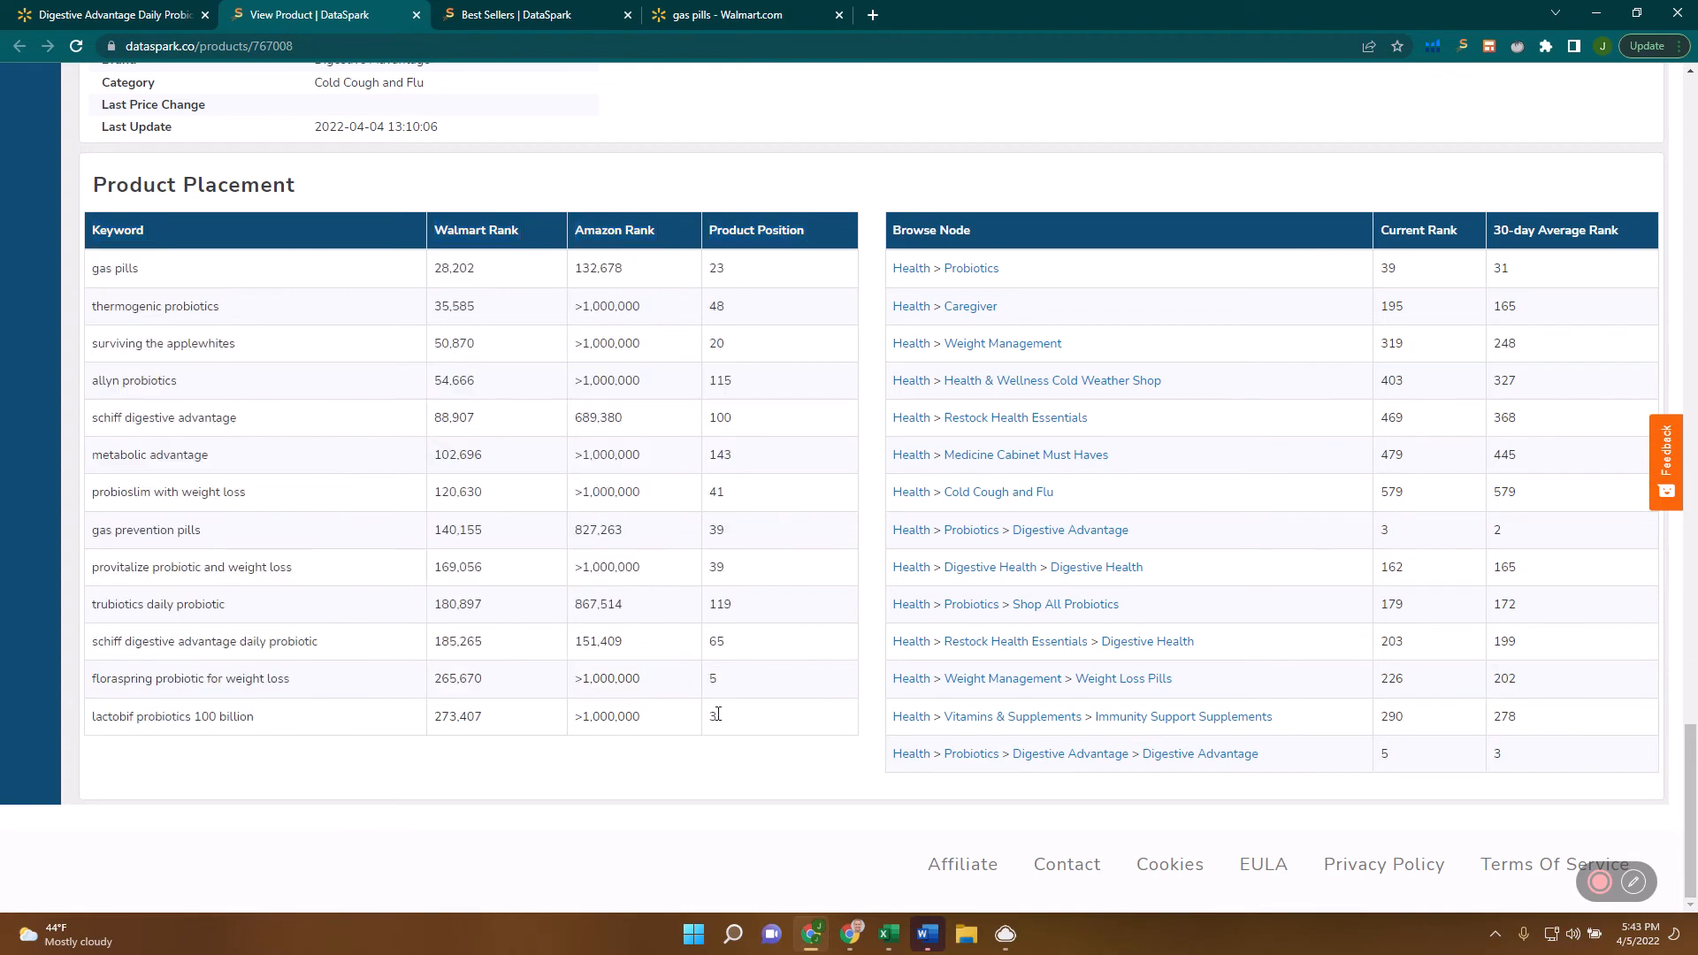
double_click(221, 717)
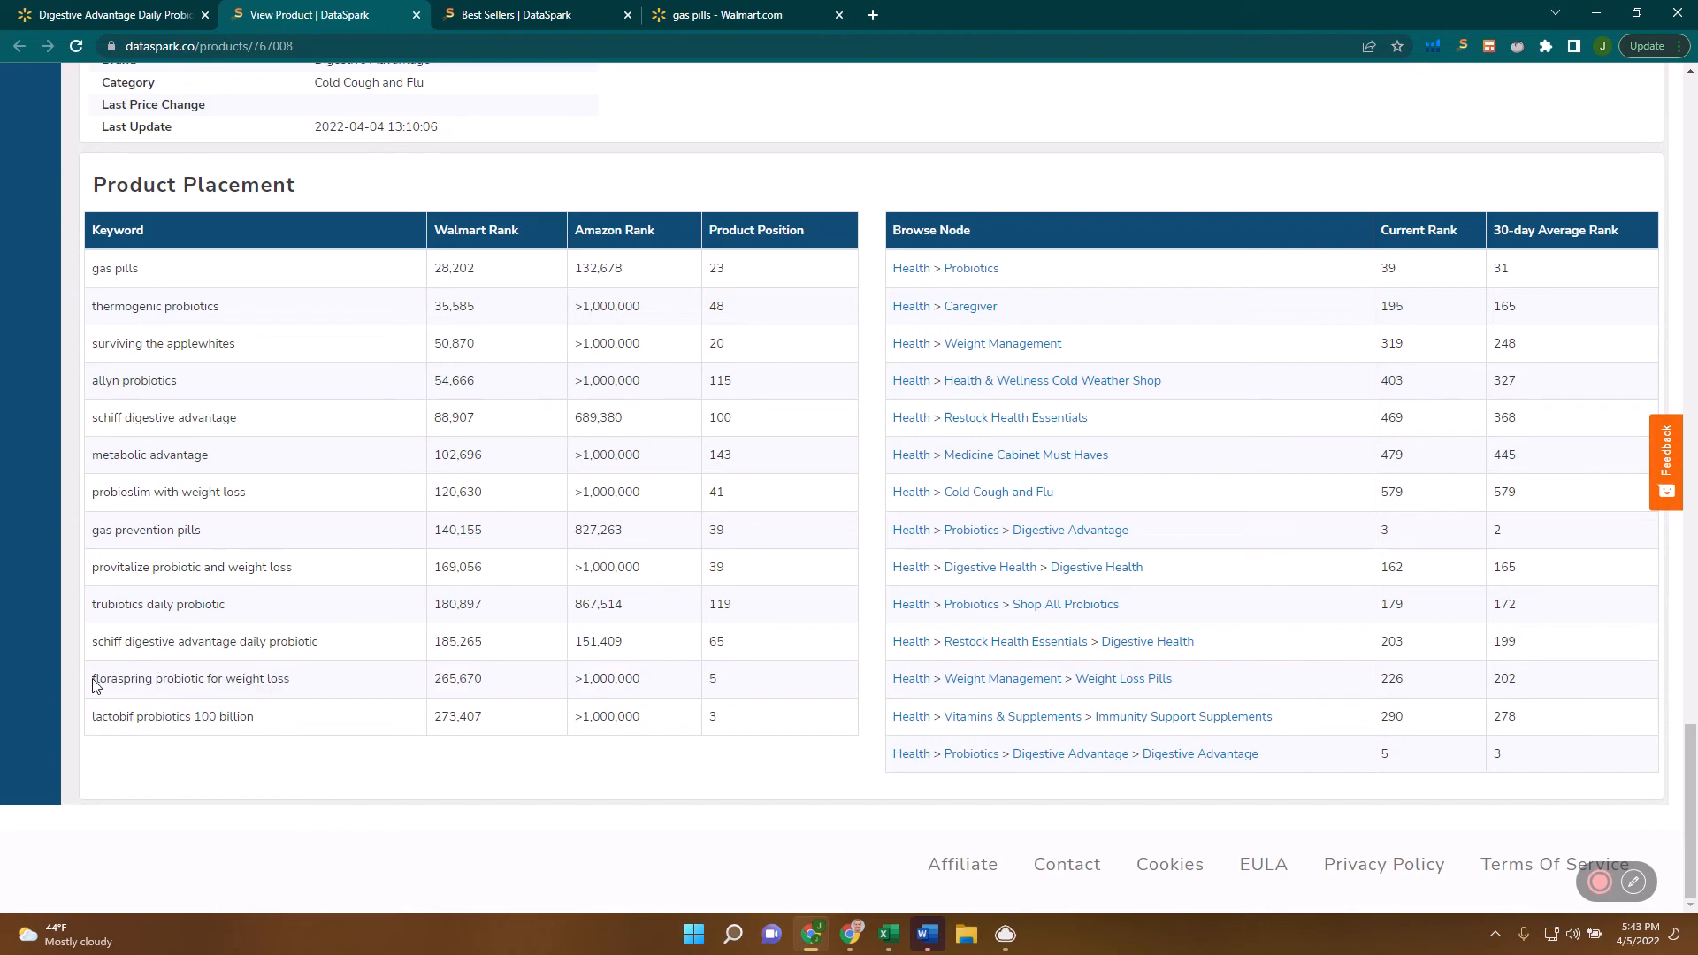
drag(90, 677, 745, 718)
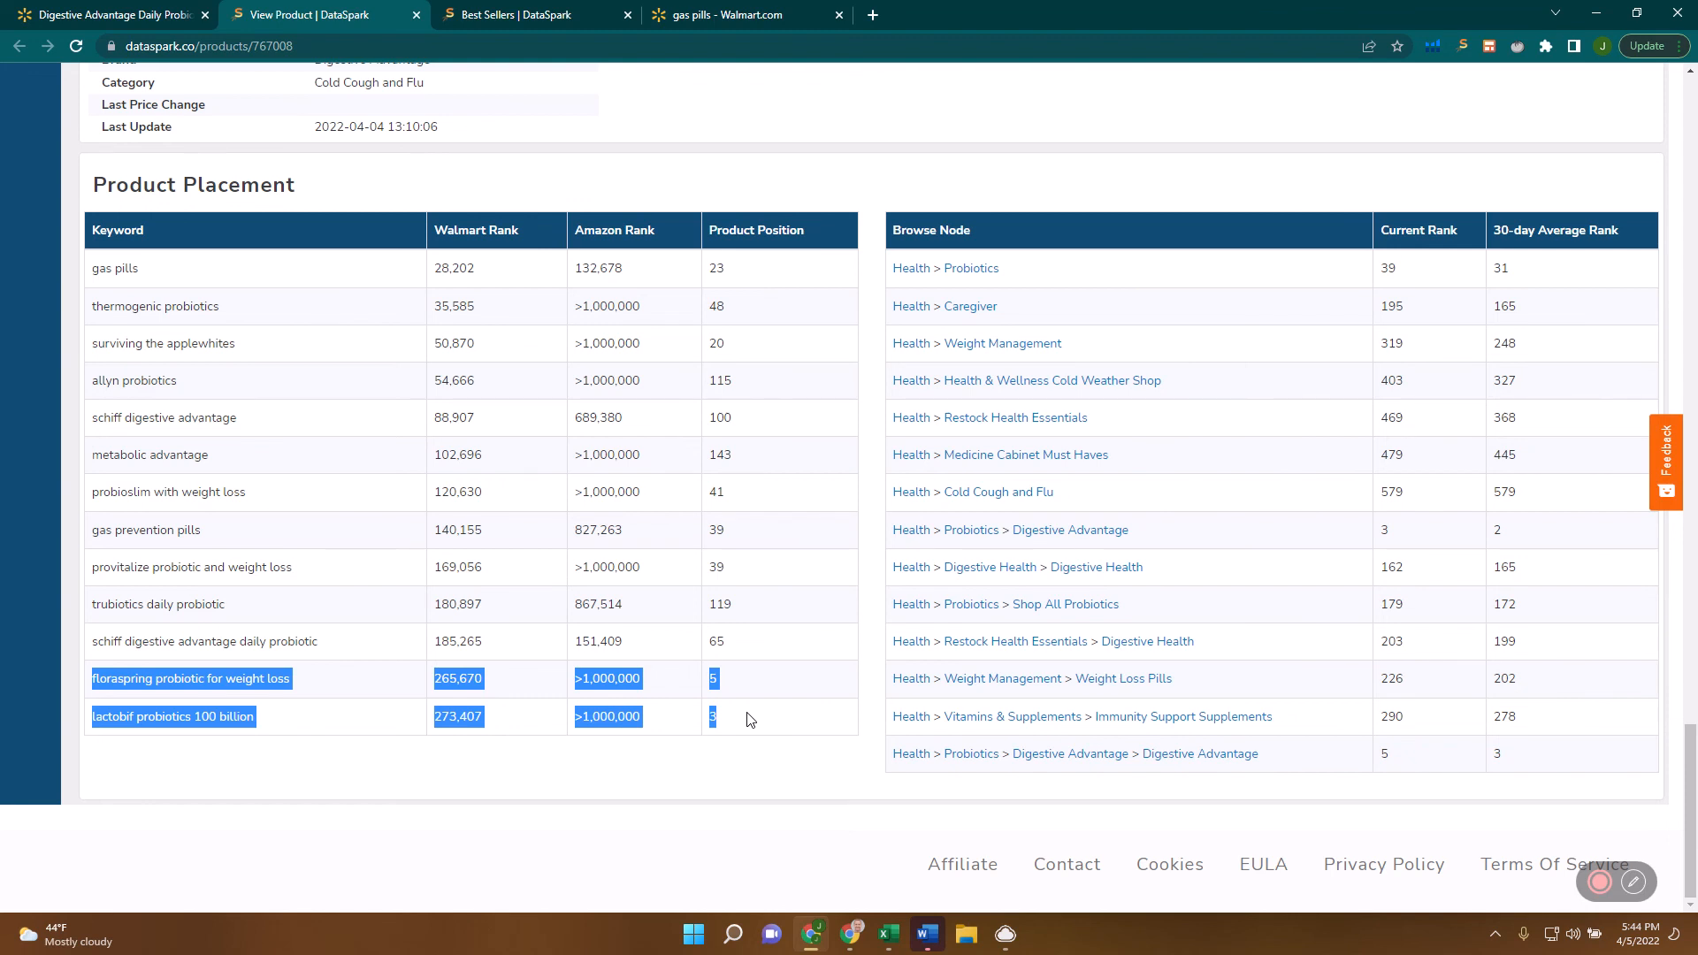
mouse_move(783, 605)
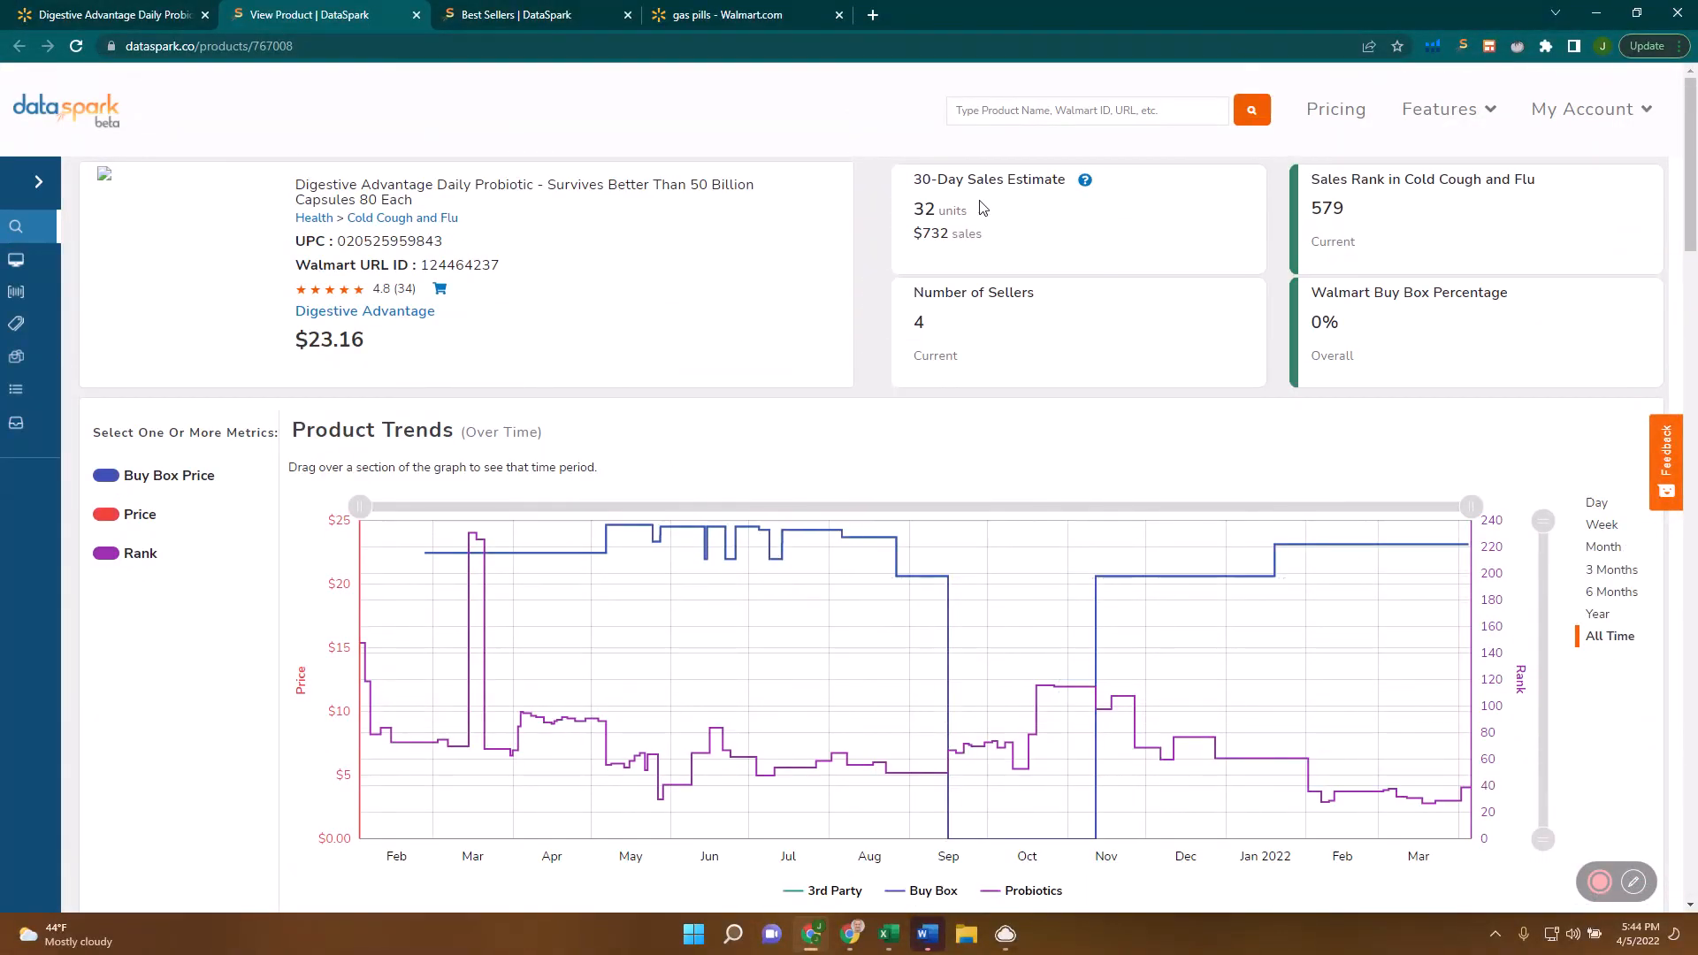
double_click(923, 209)
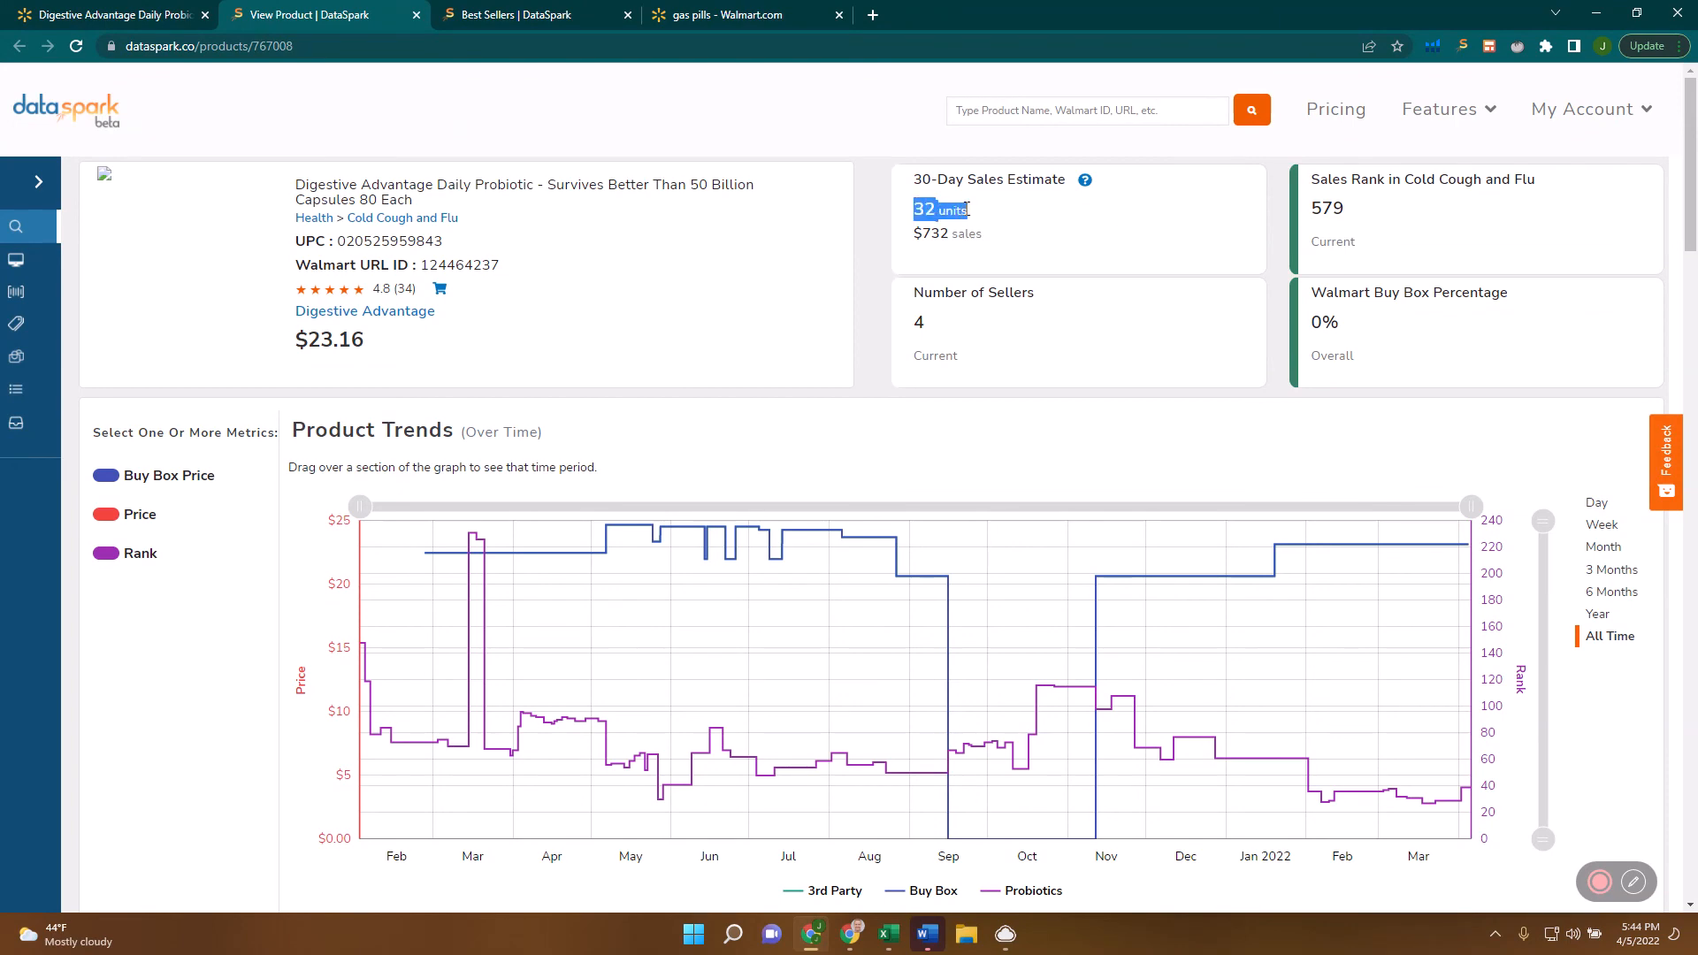
mouse_move(665, 452)
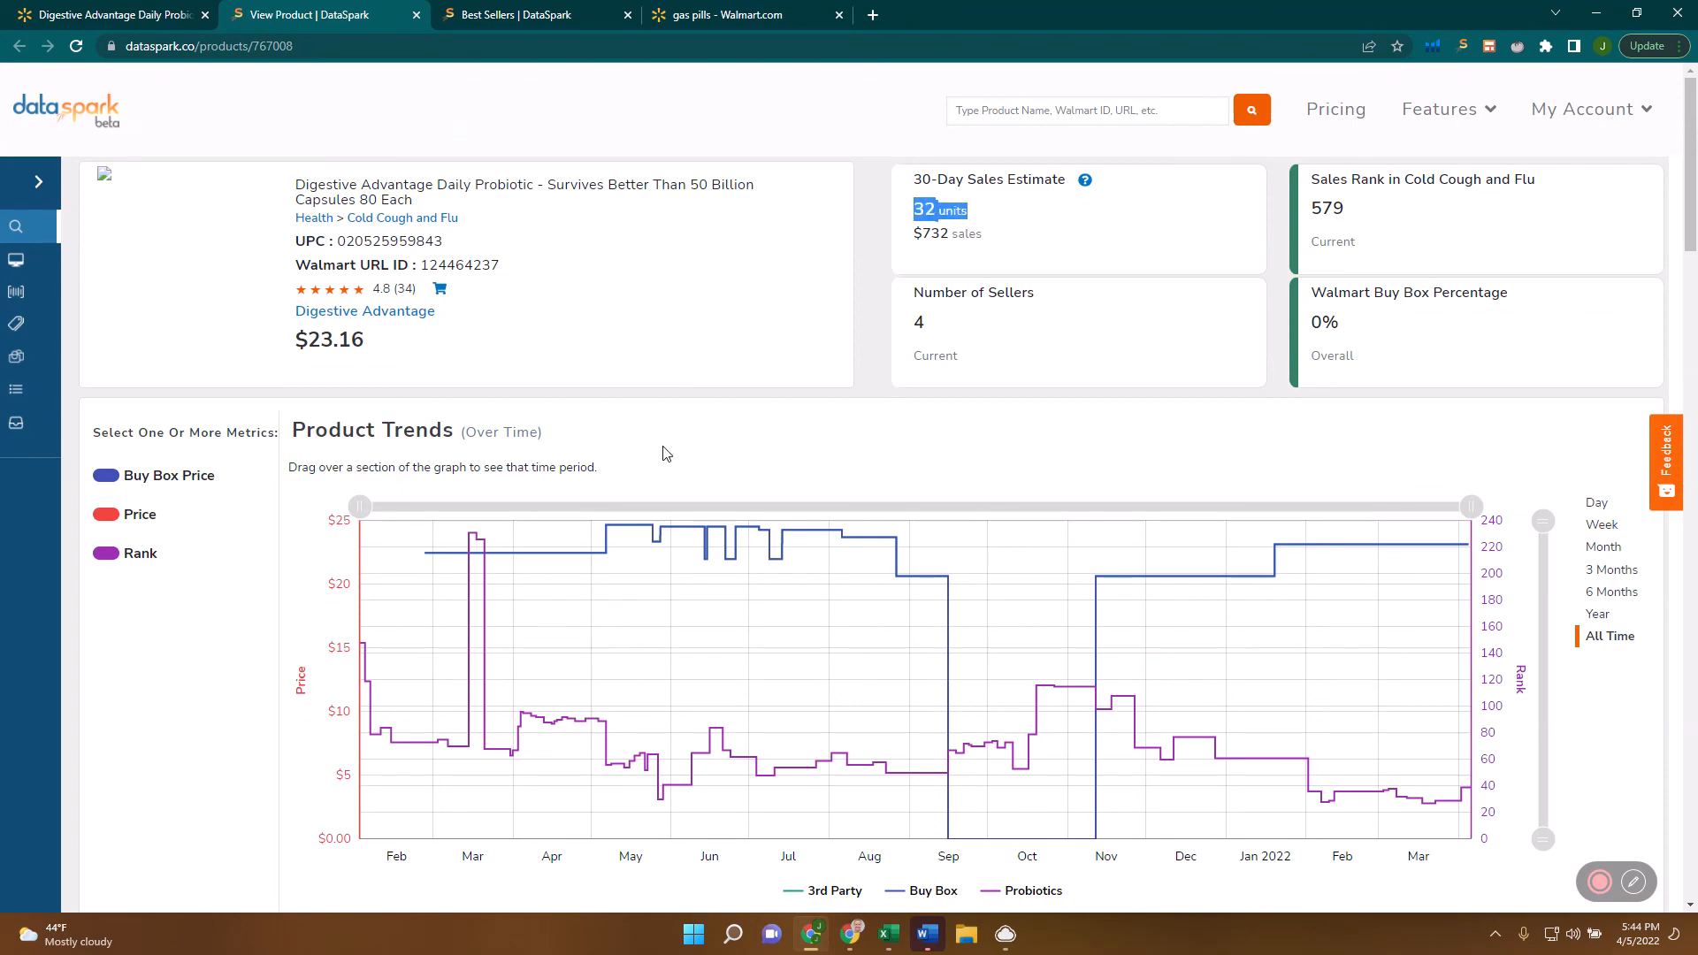
scroll(down, 3)
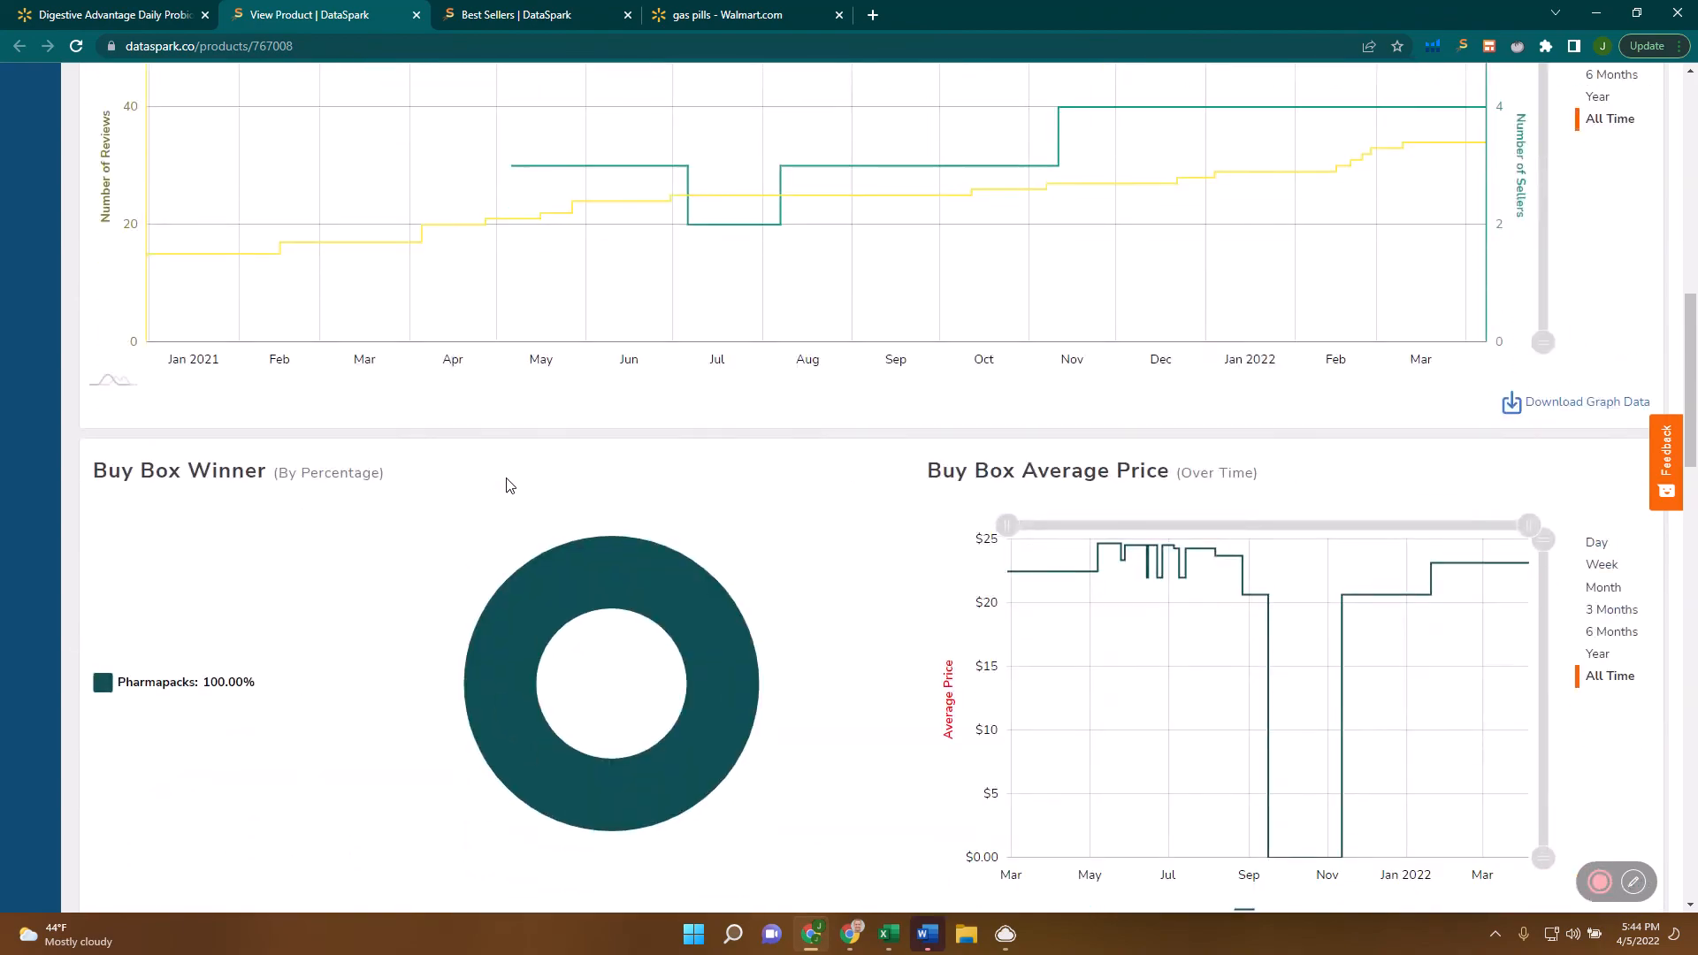
scroll(down, 3)
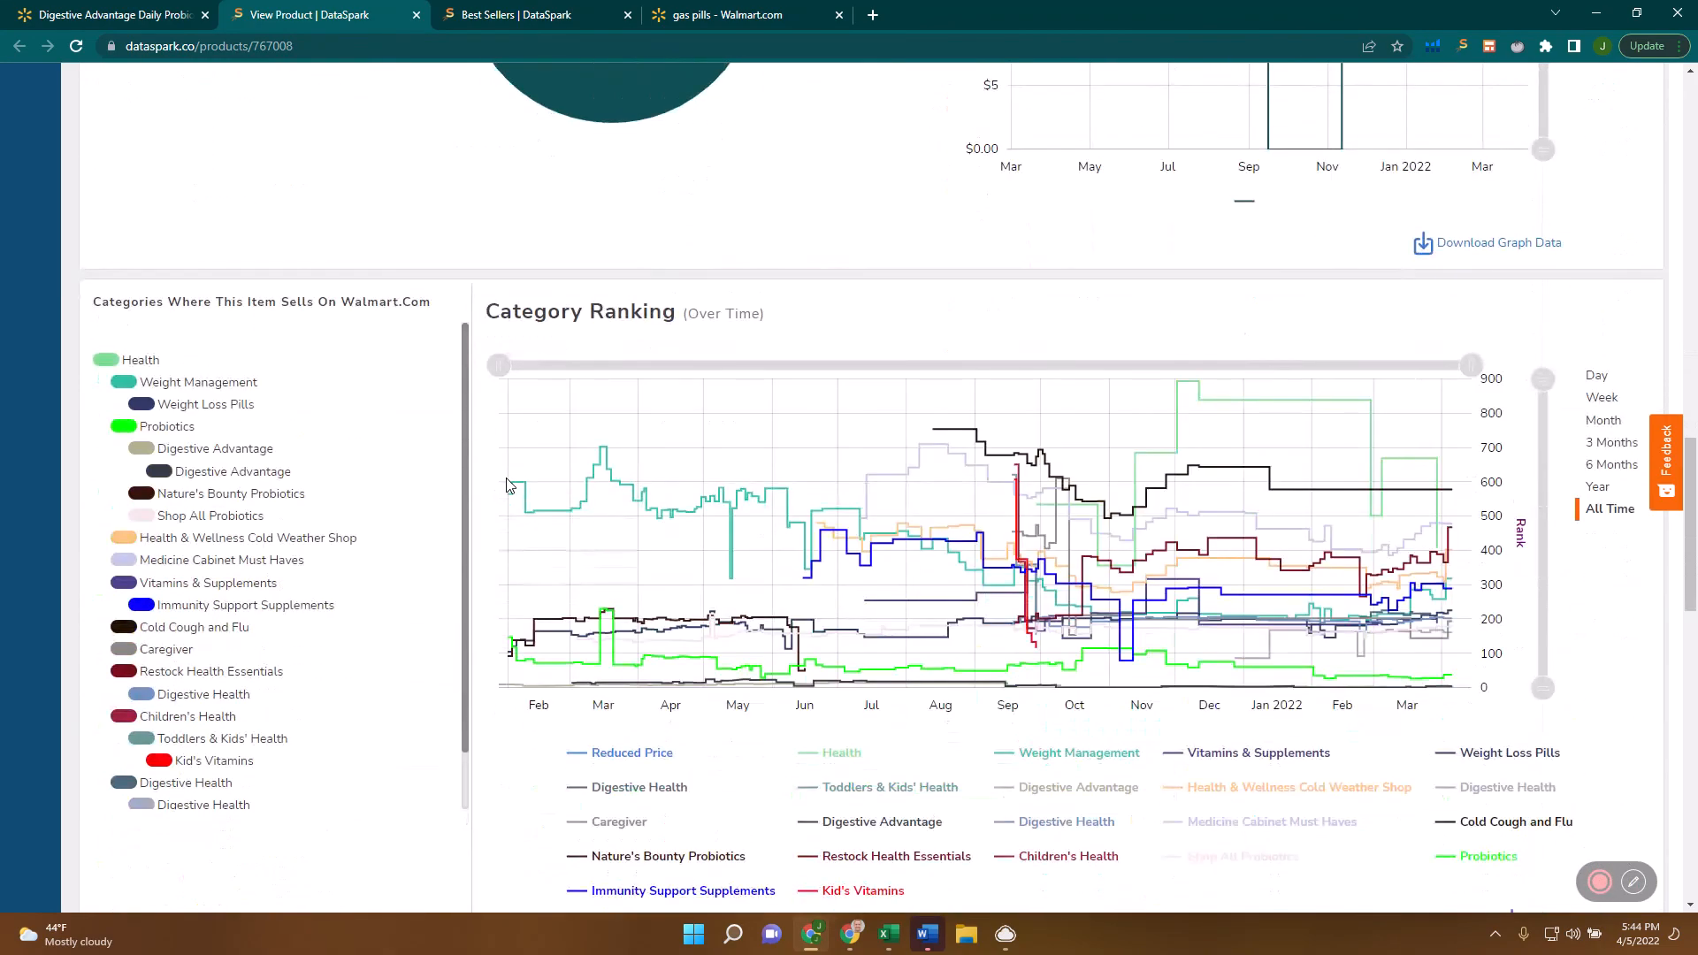
scroll(down, 3)
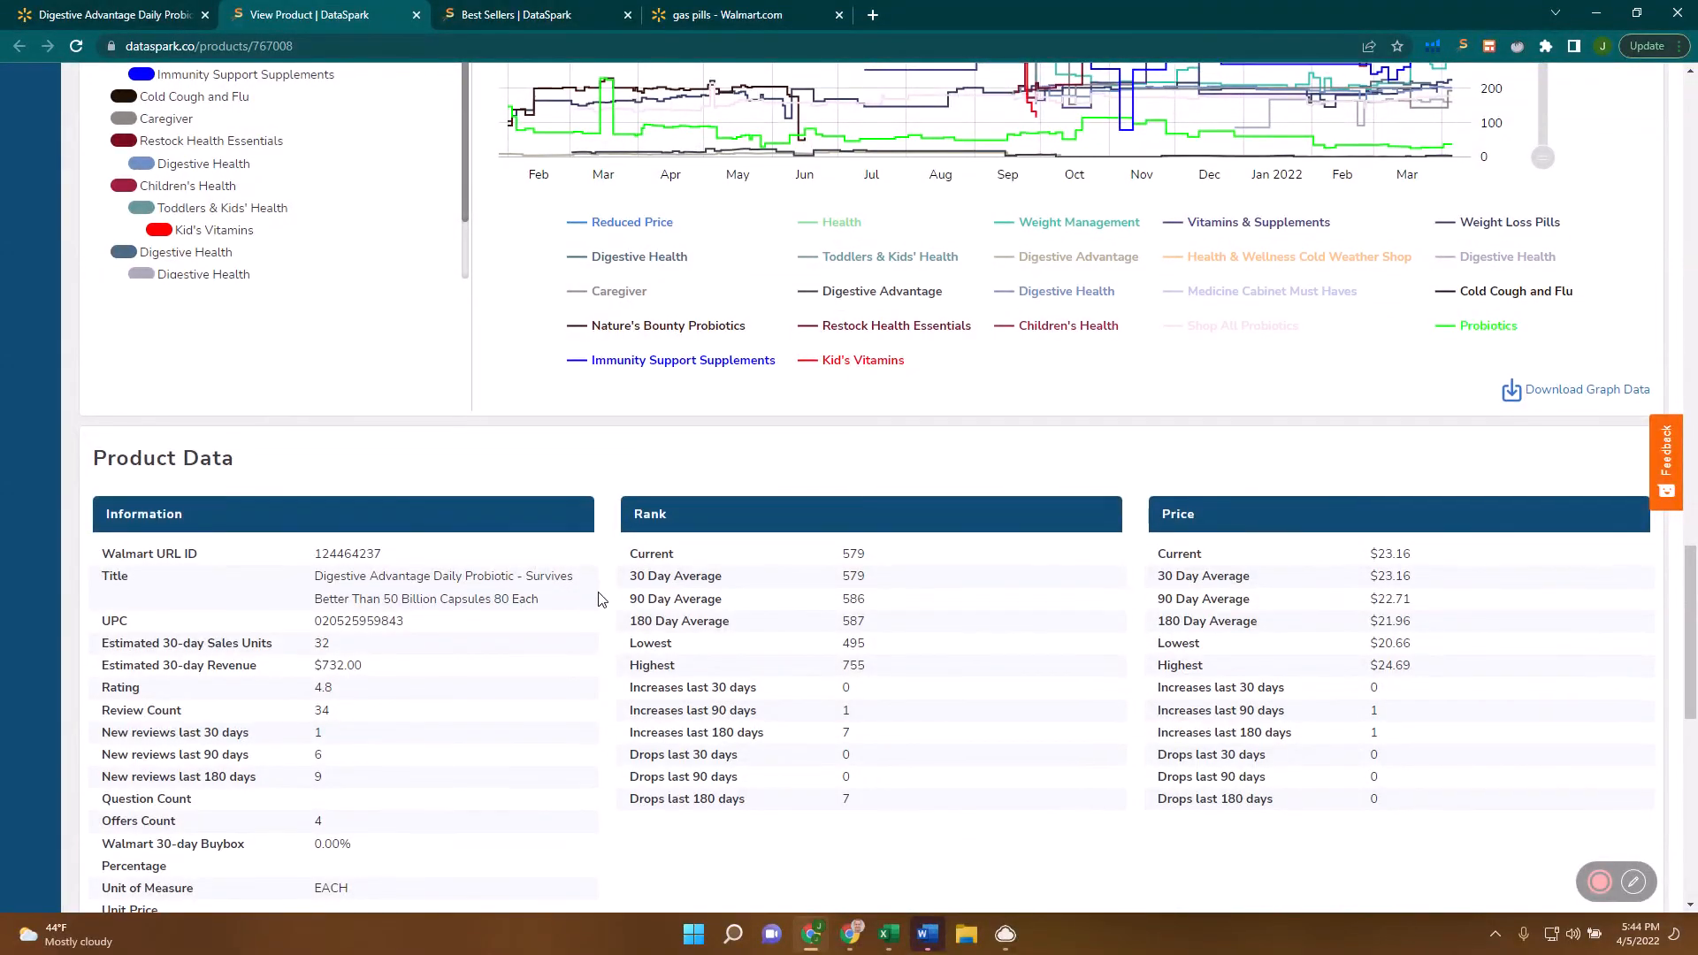
scroll(down, 3)
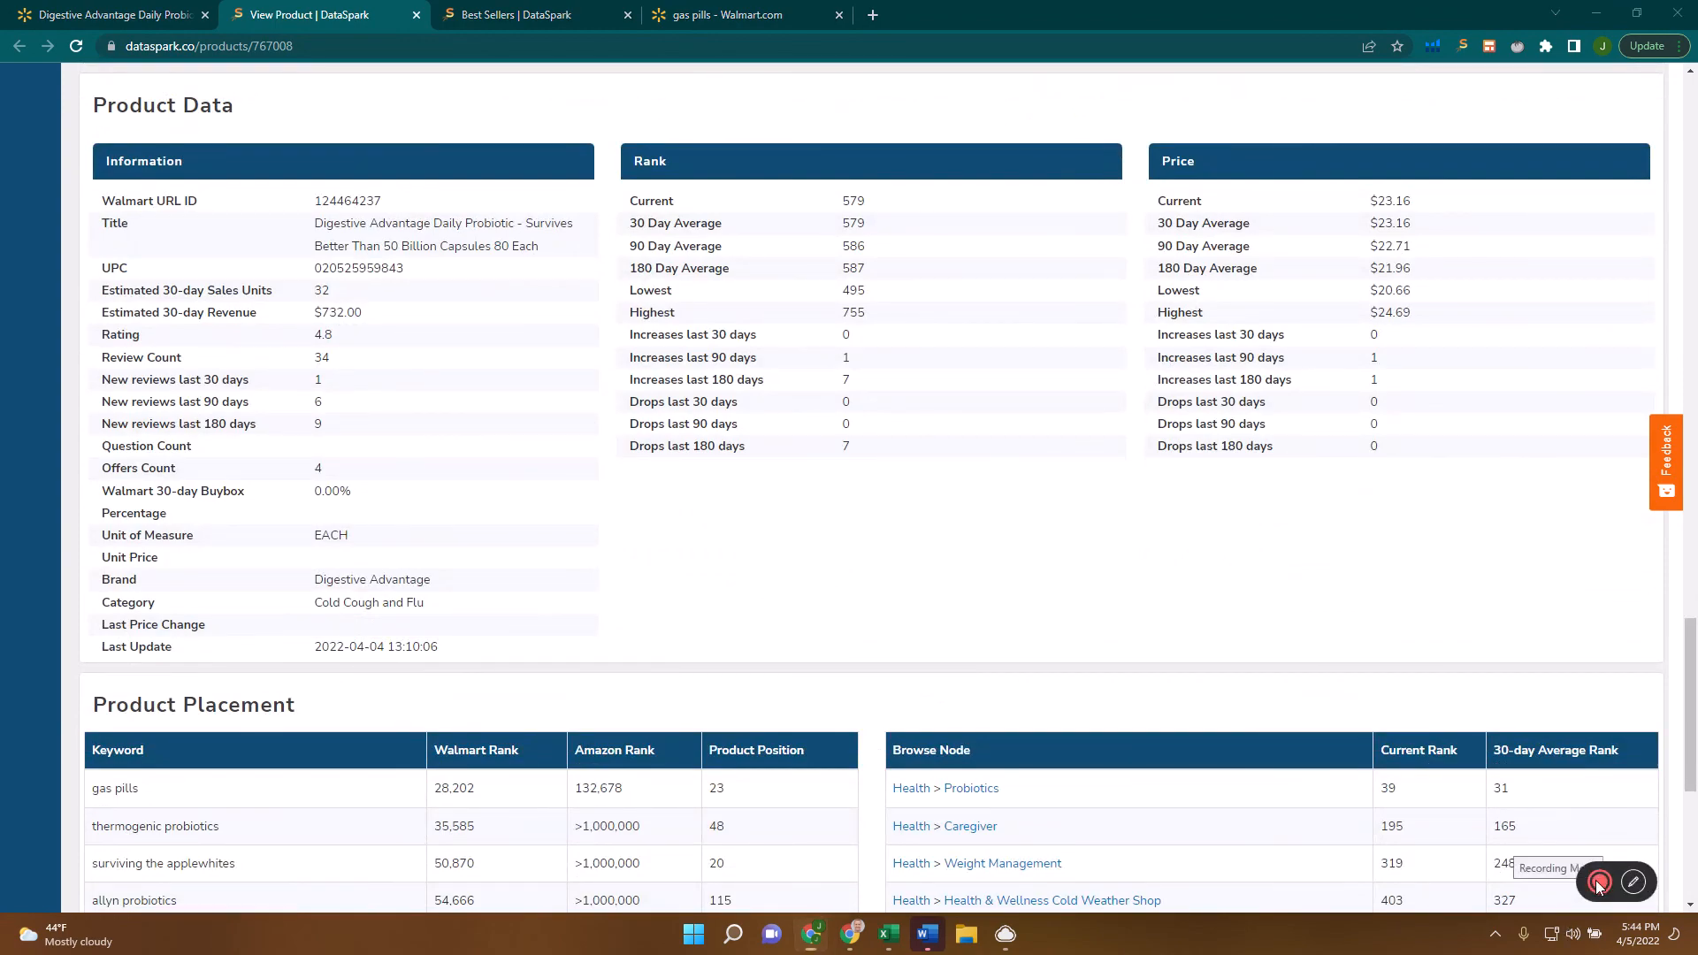